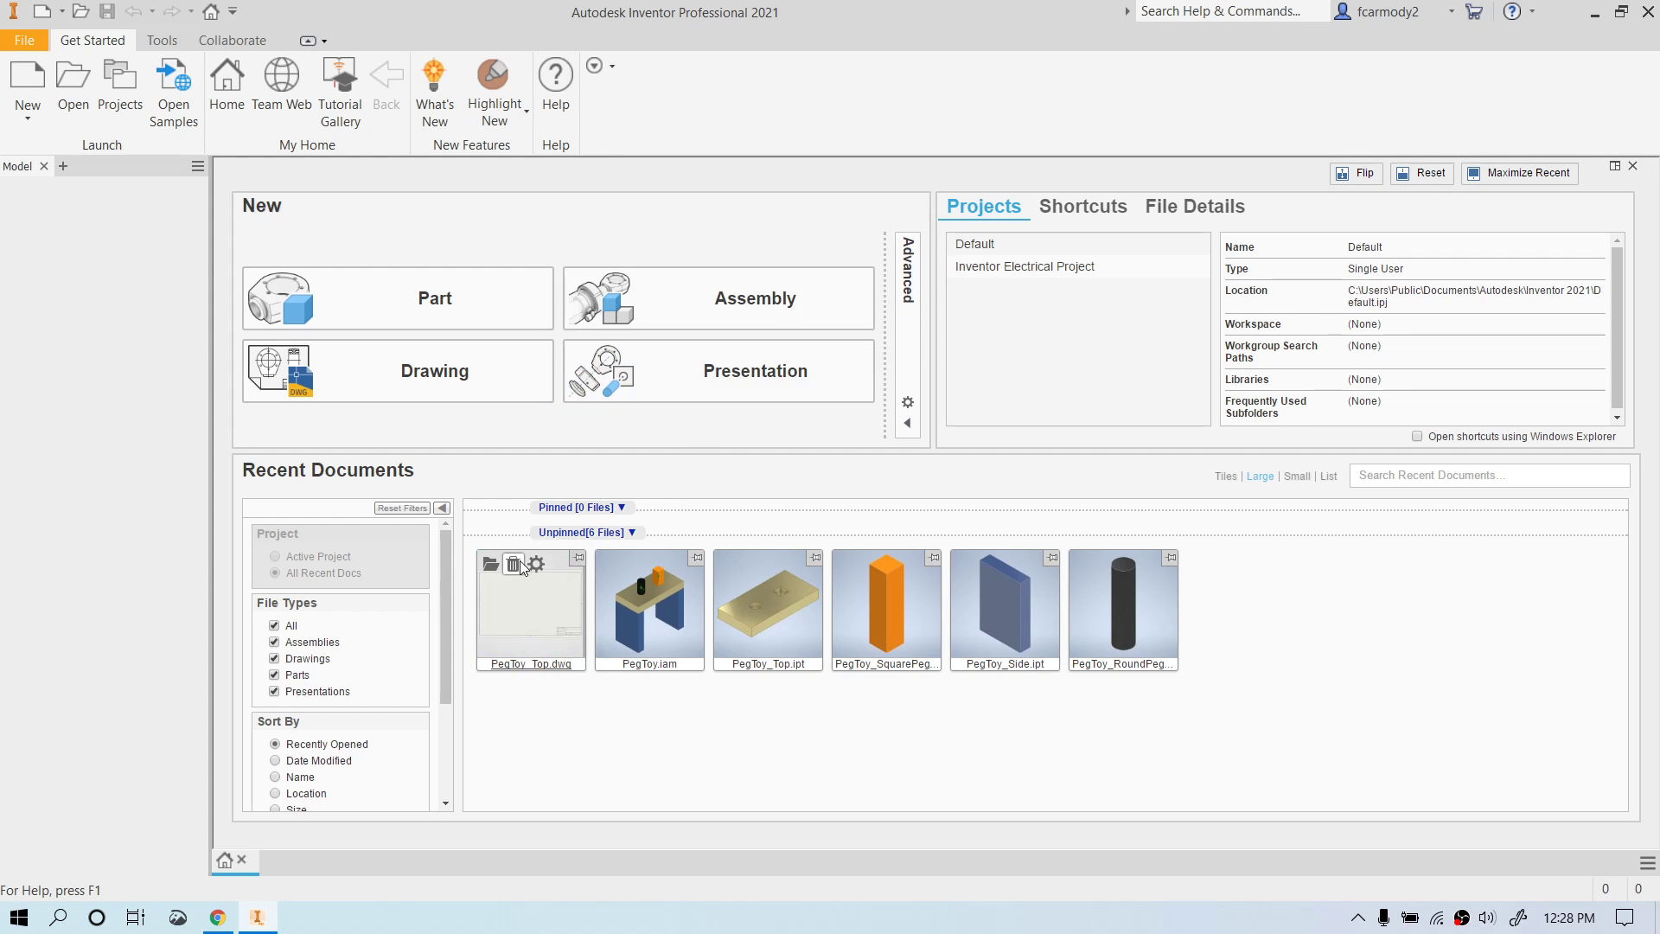
# Remove PegToy_Top.dwg from recents and create a new drawing document.
pyautogui.click(513, 562)
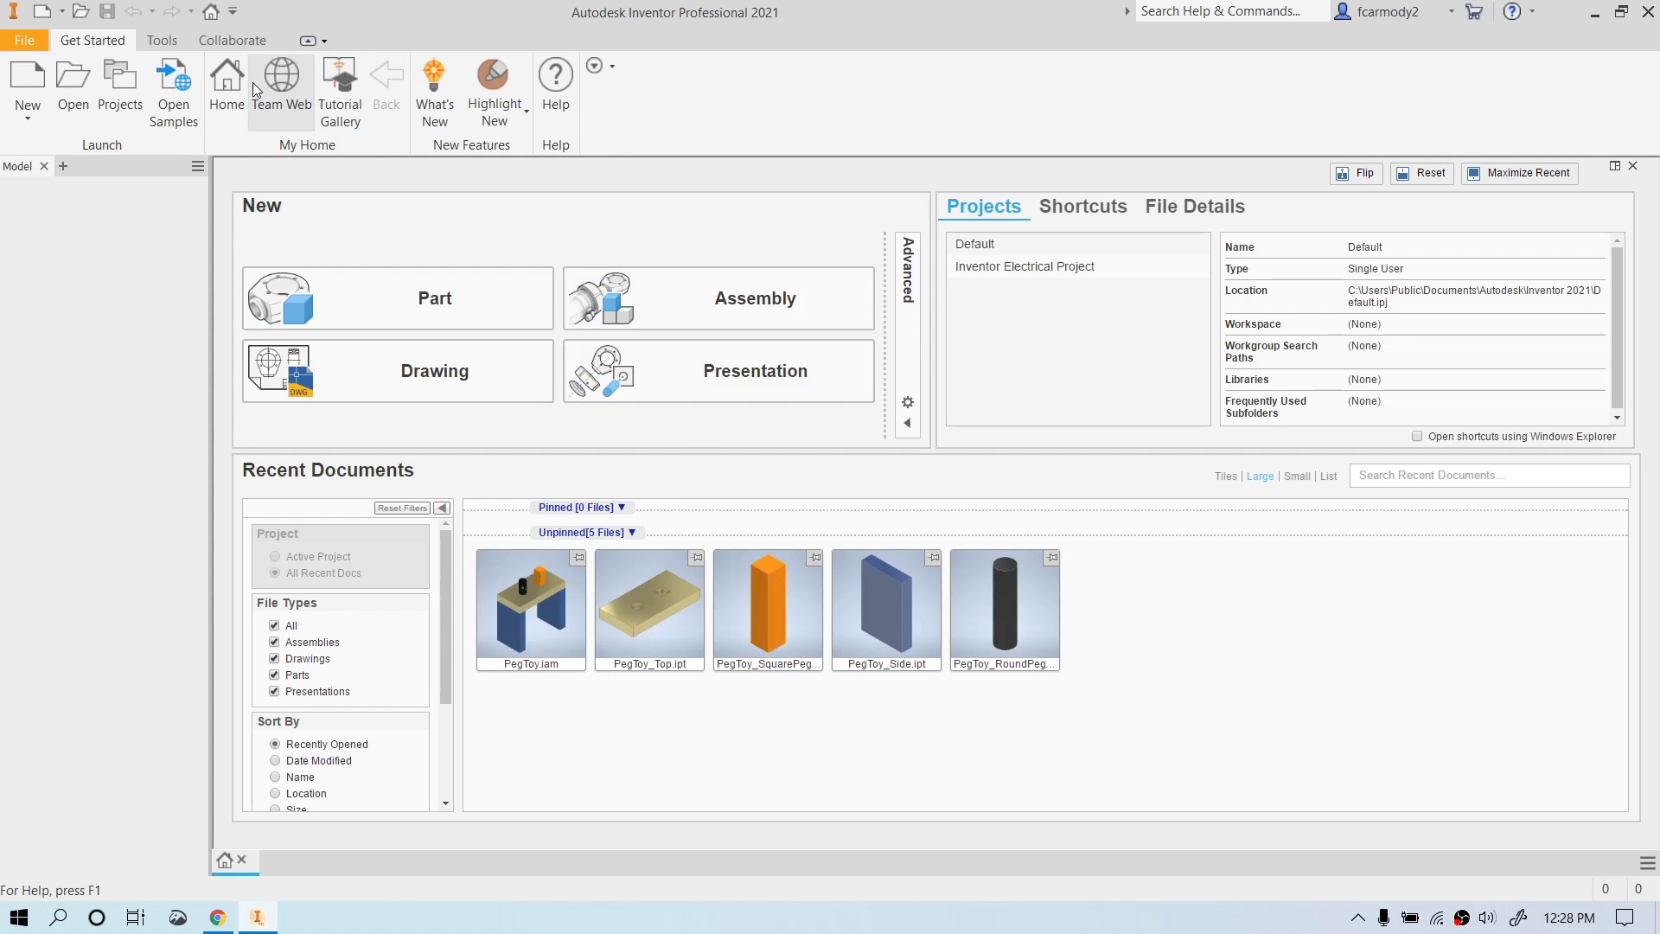
pyautogui.click(26, 114)
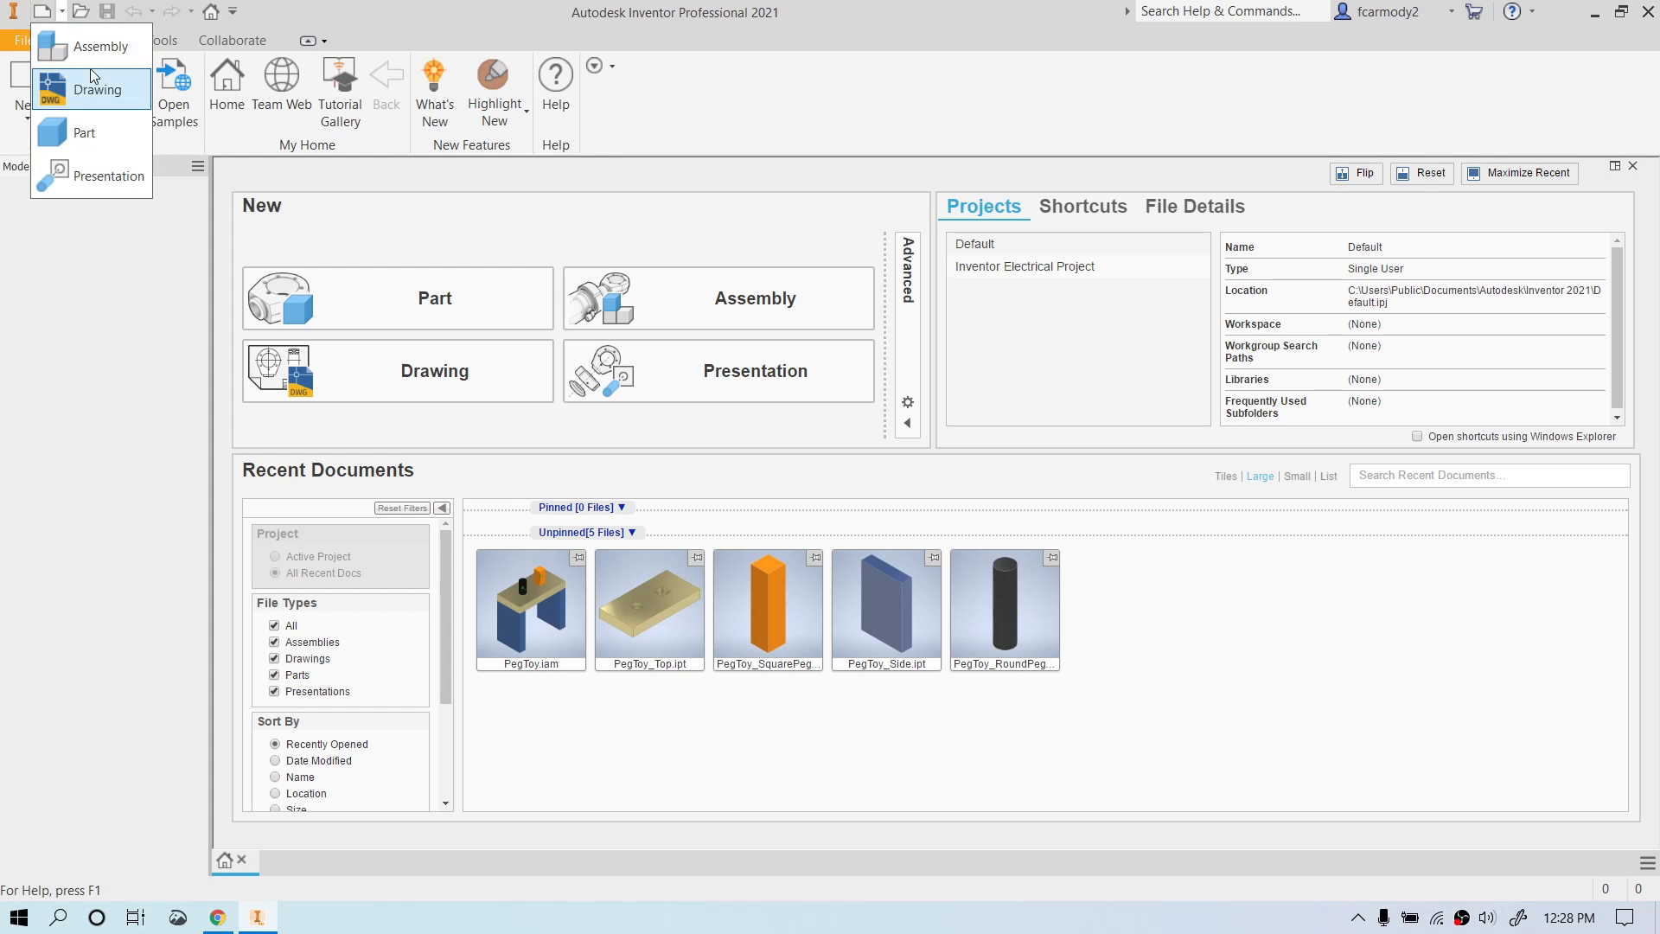
pyautogui.click(96, 88)
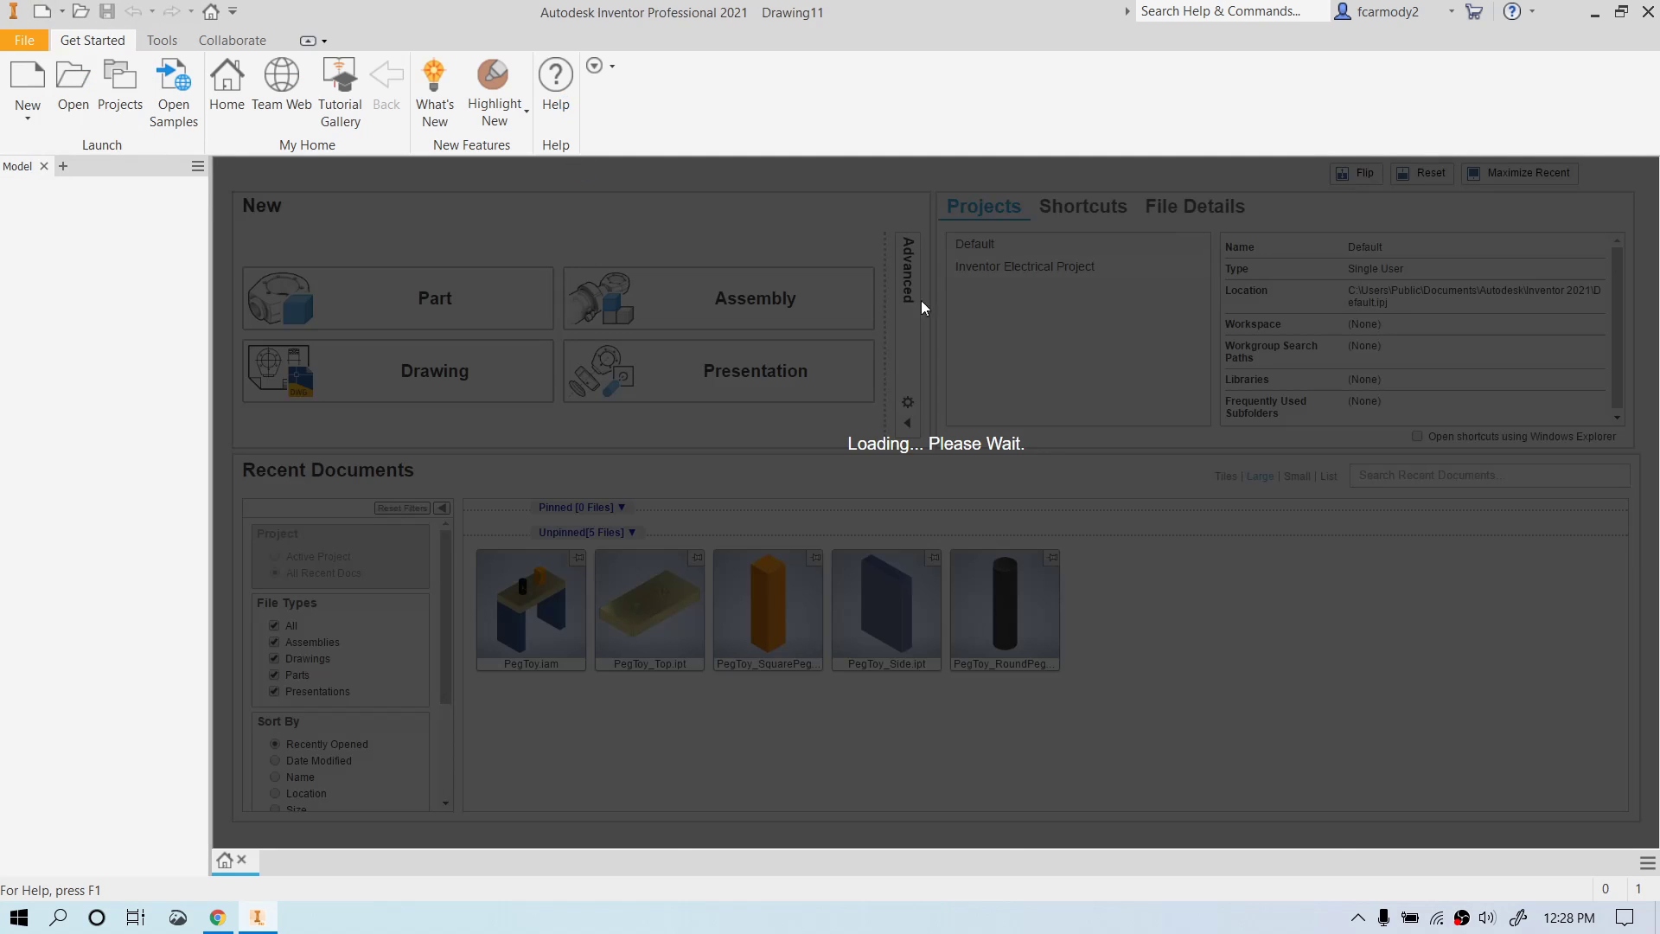
# Wait for Drawing11 to load showing the blank sheet with border and title block.
pyautogui.click(396, 370)
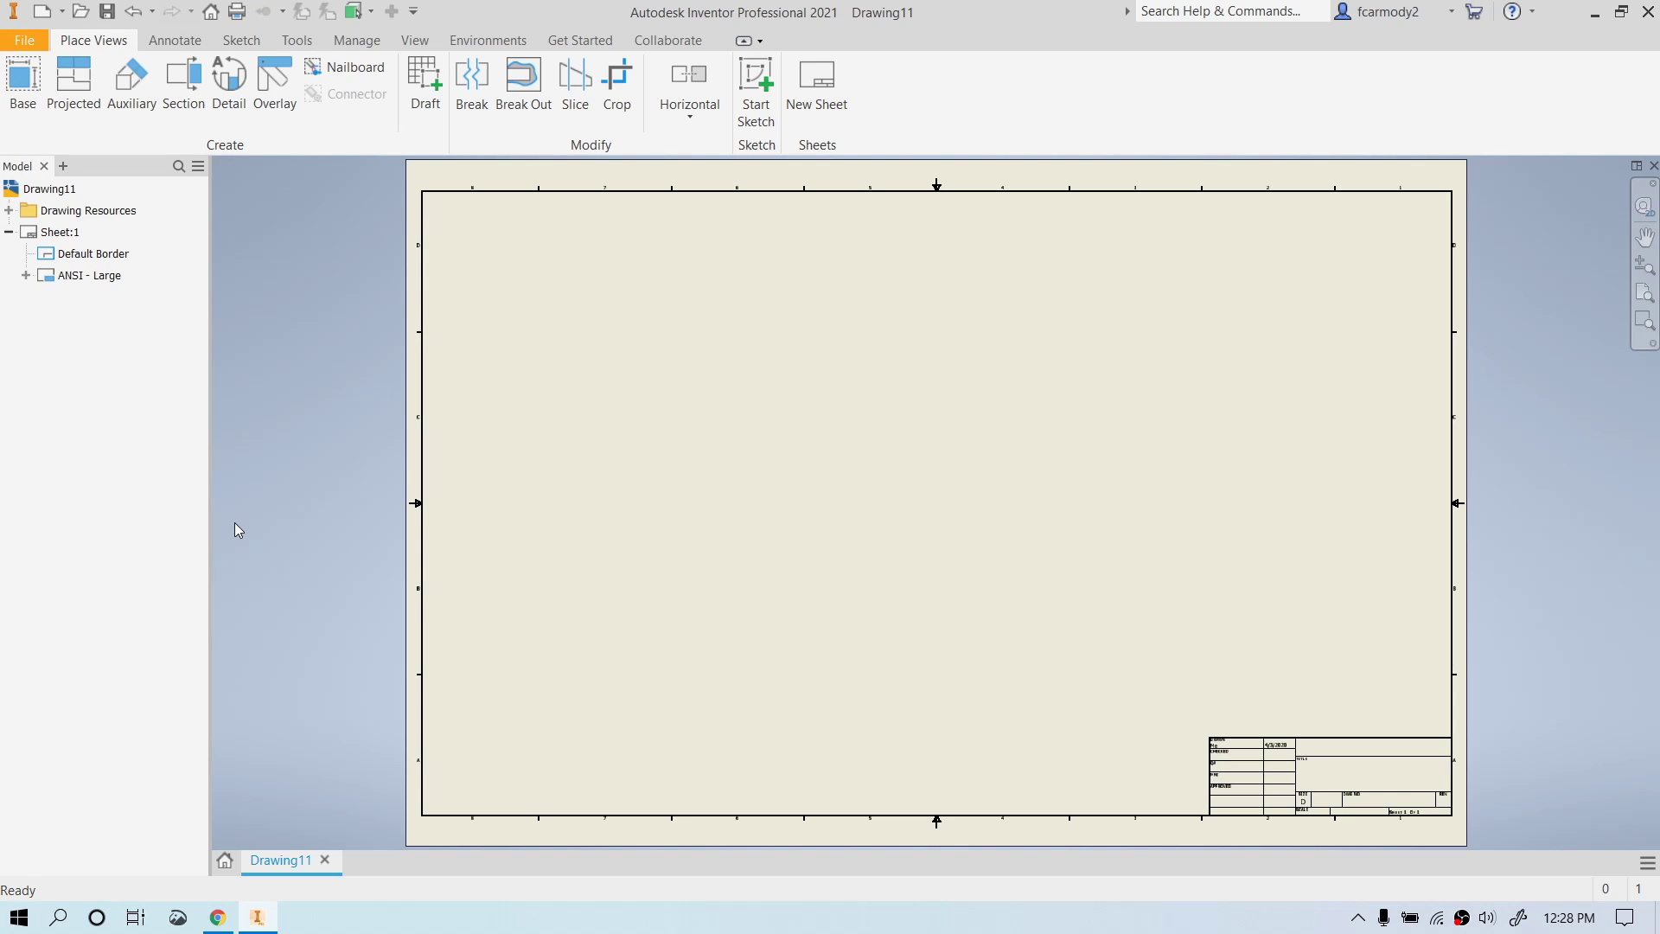
pyautogui.moveTo(292, 509)
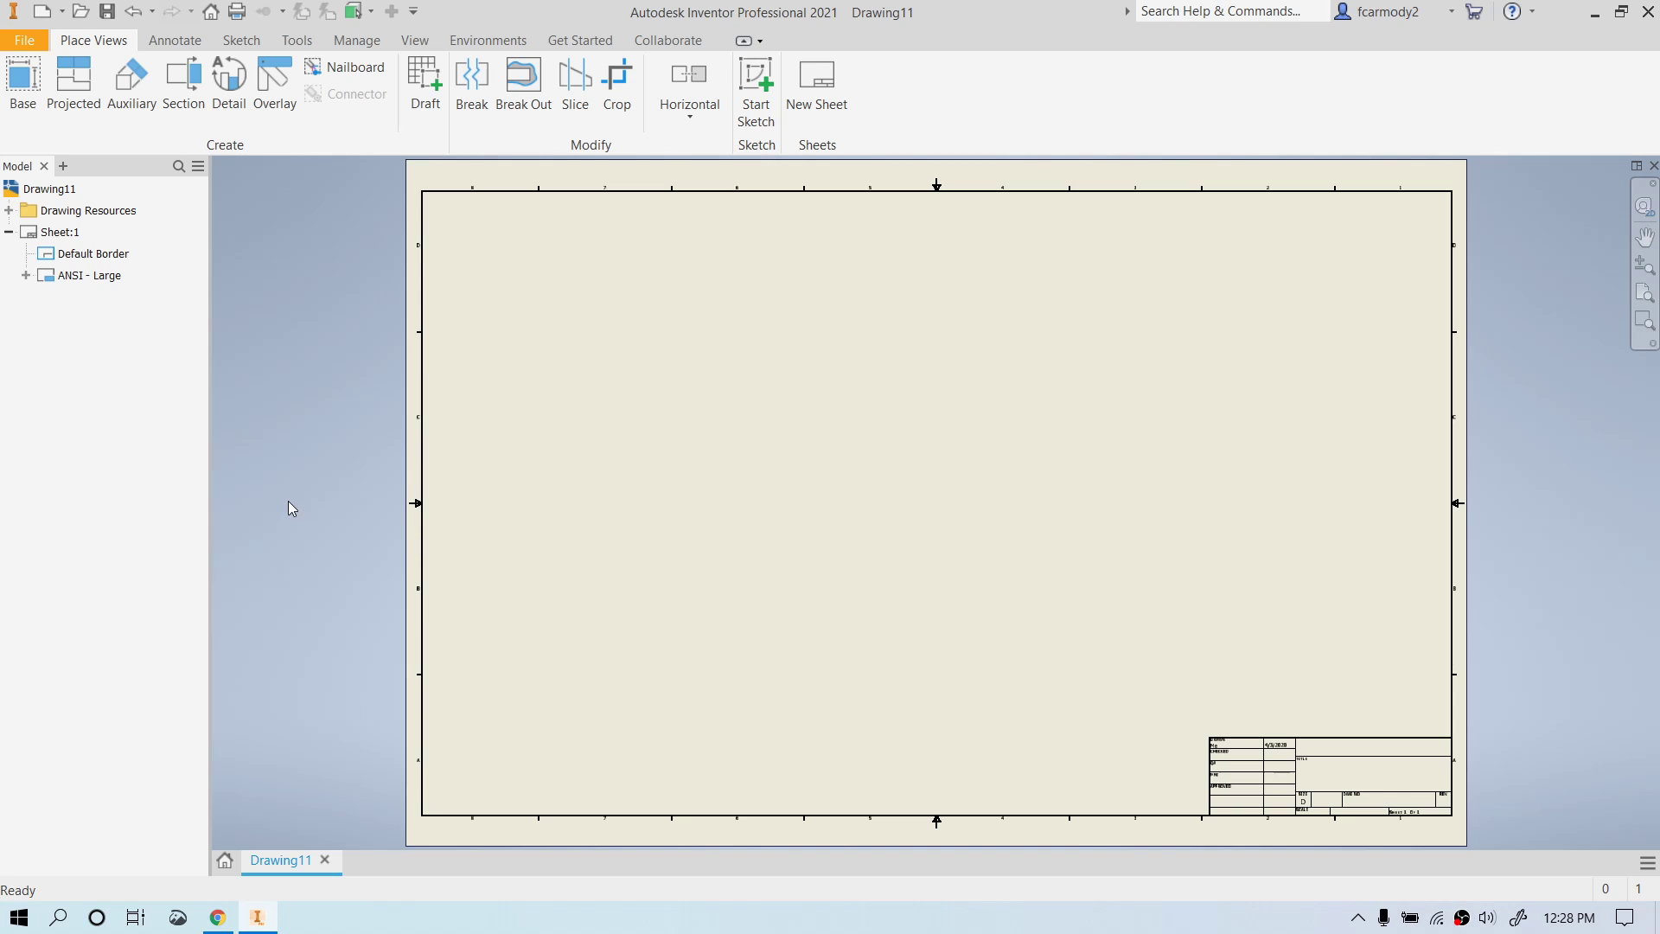
pyautogui.moveTo(275, 484)
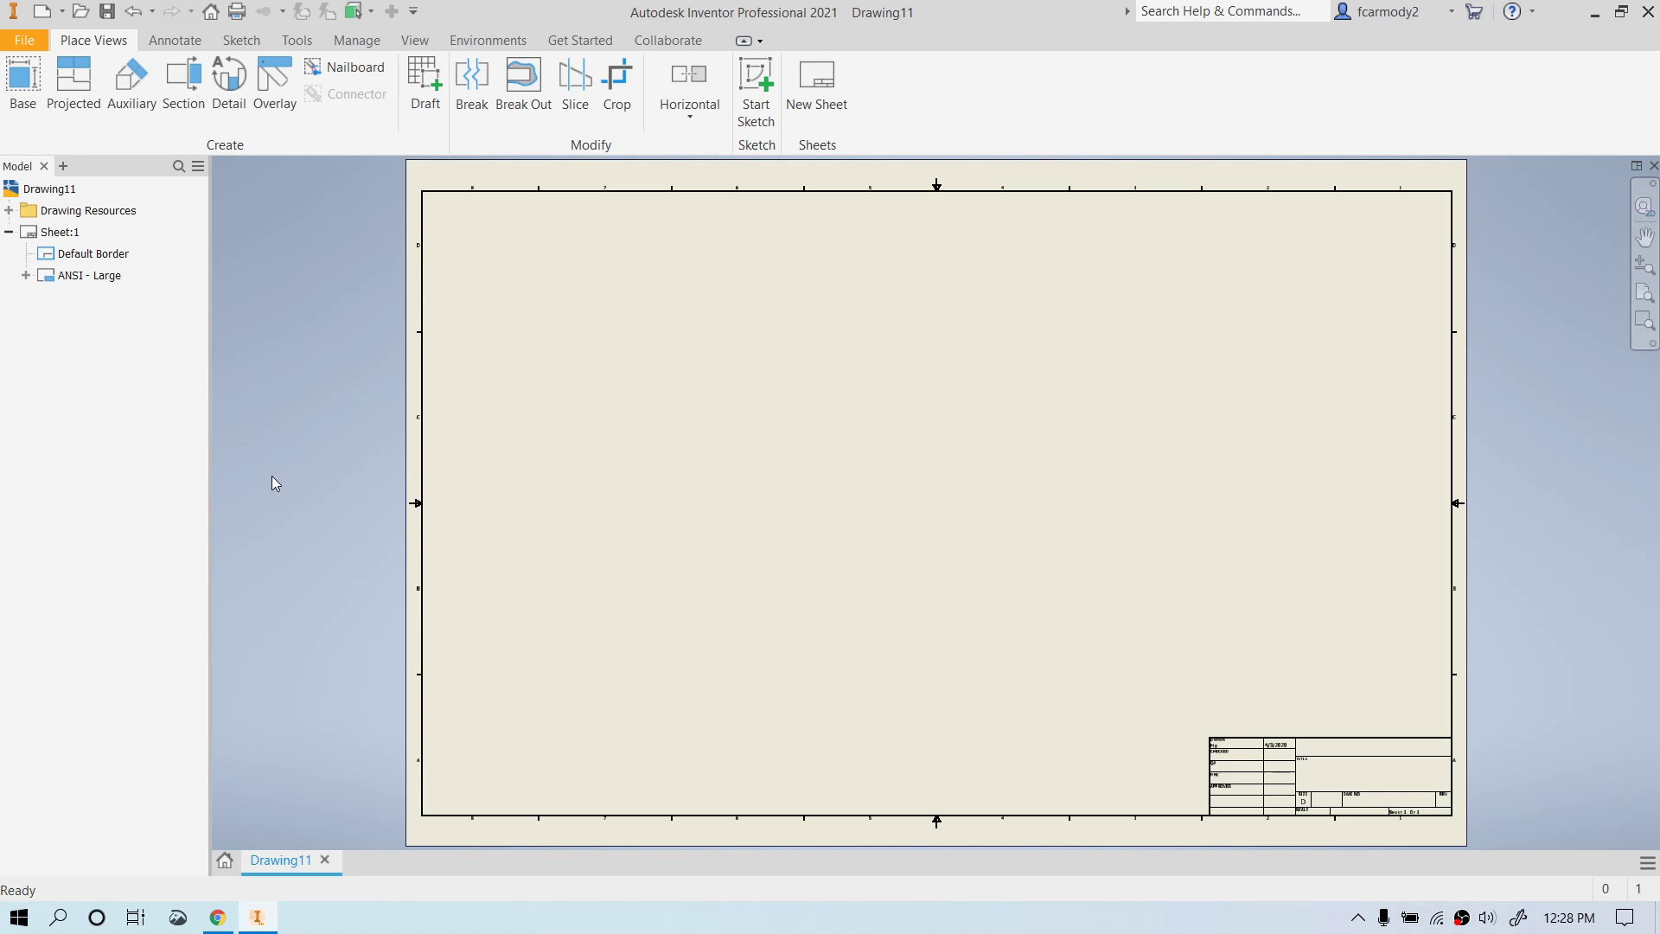
pyautogui.moveTo(823, 531)
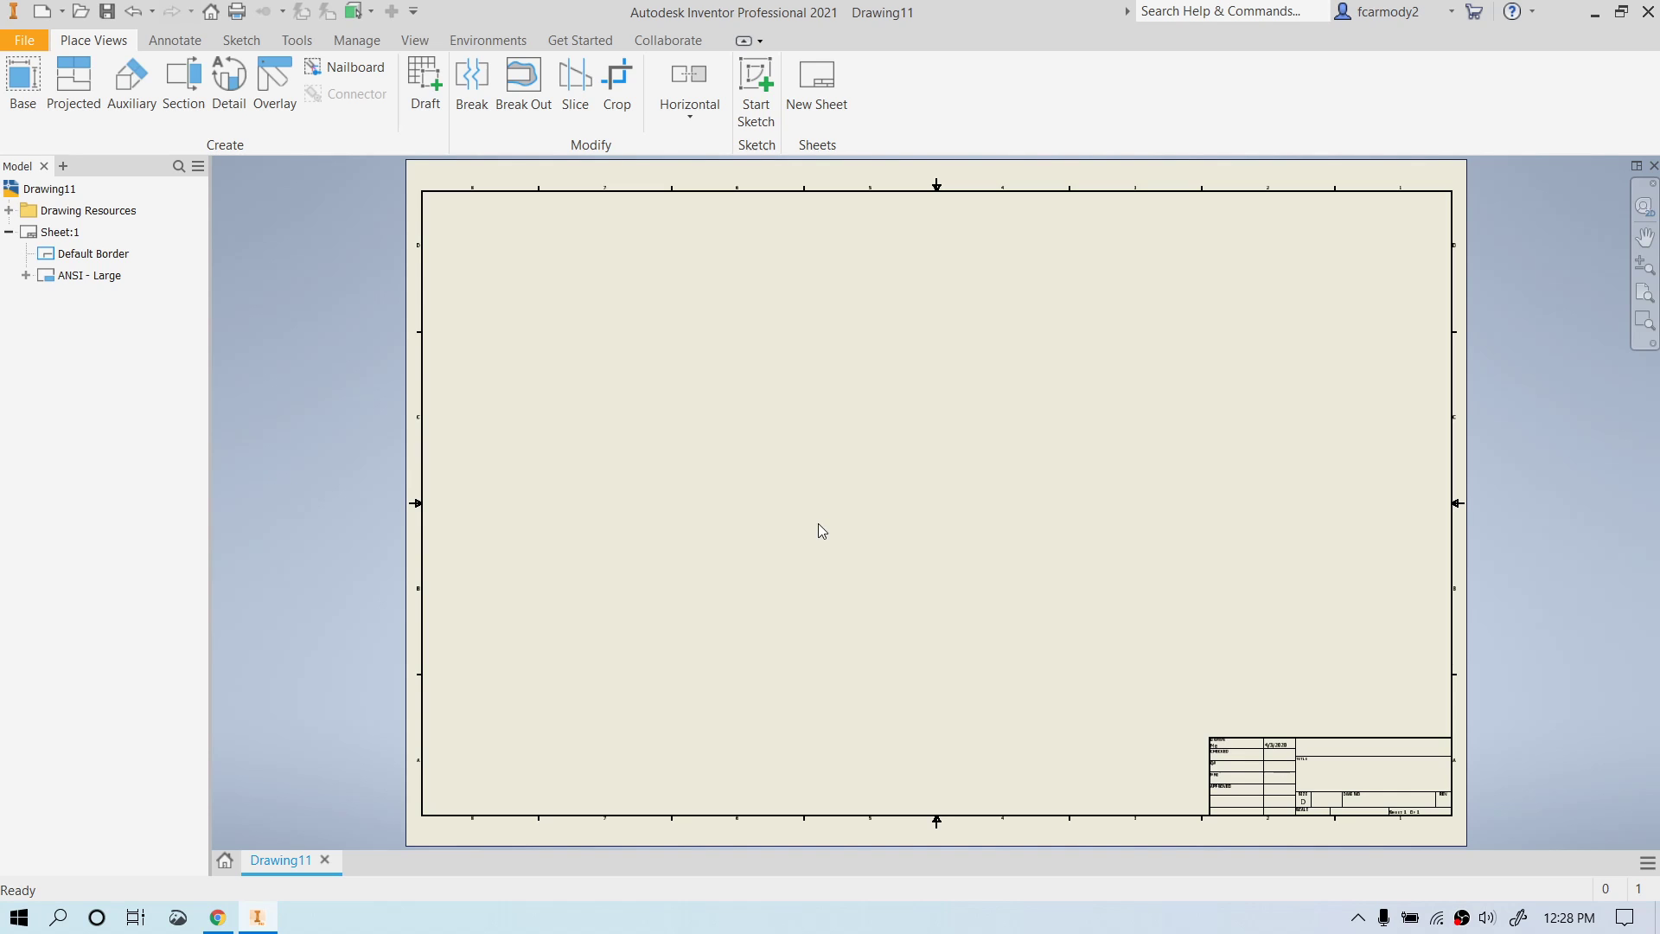
pyautogui.moveTo(1143, 634)
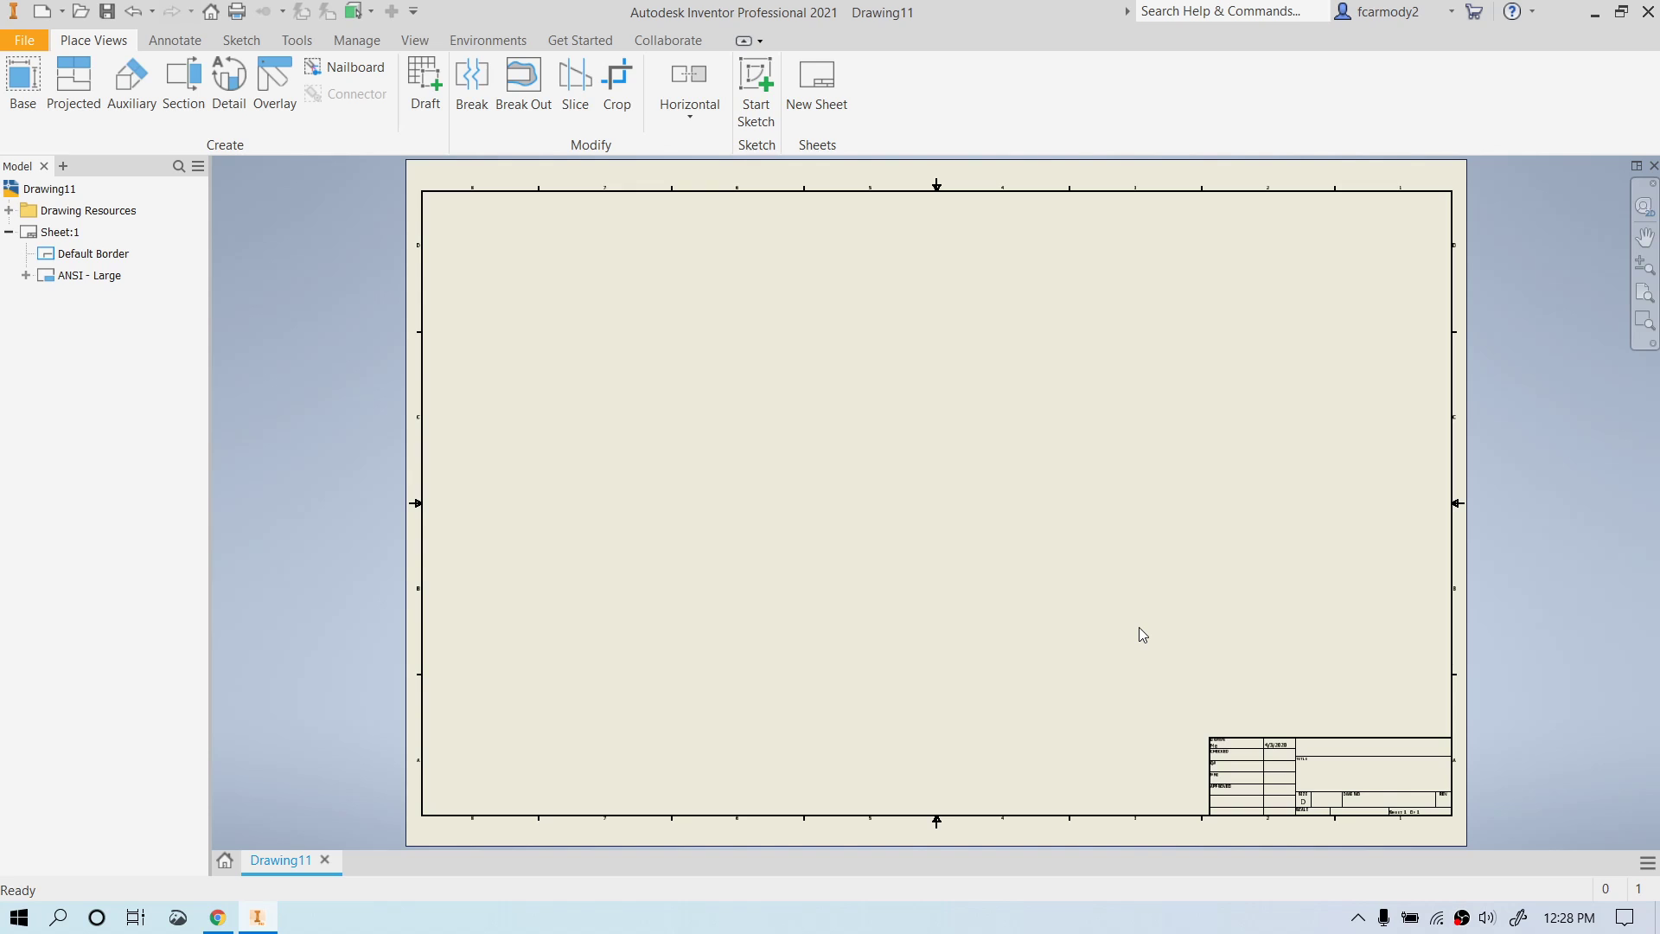
pyautogui.moveTo(678, 573)
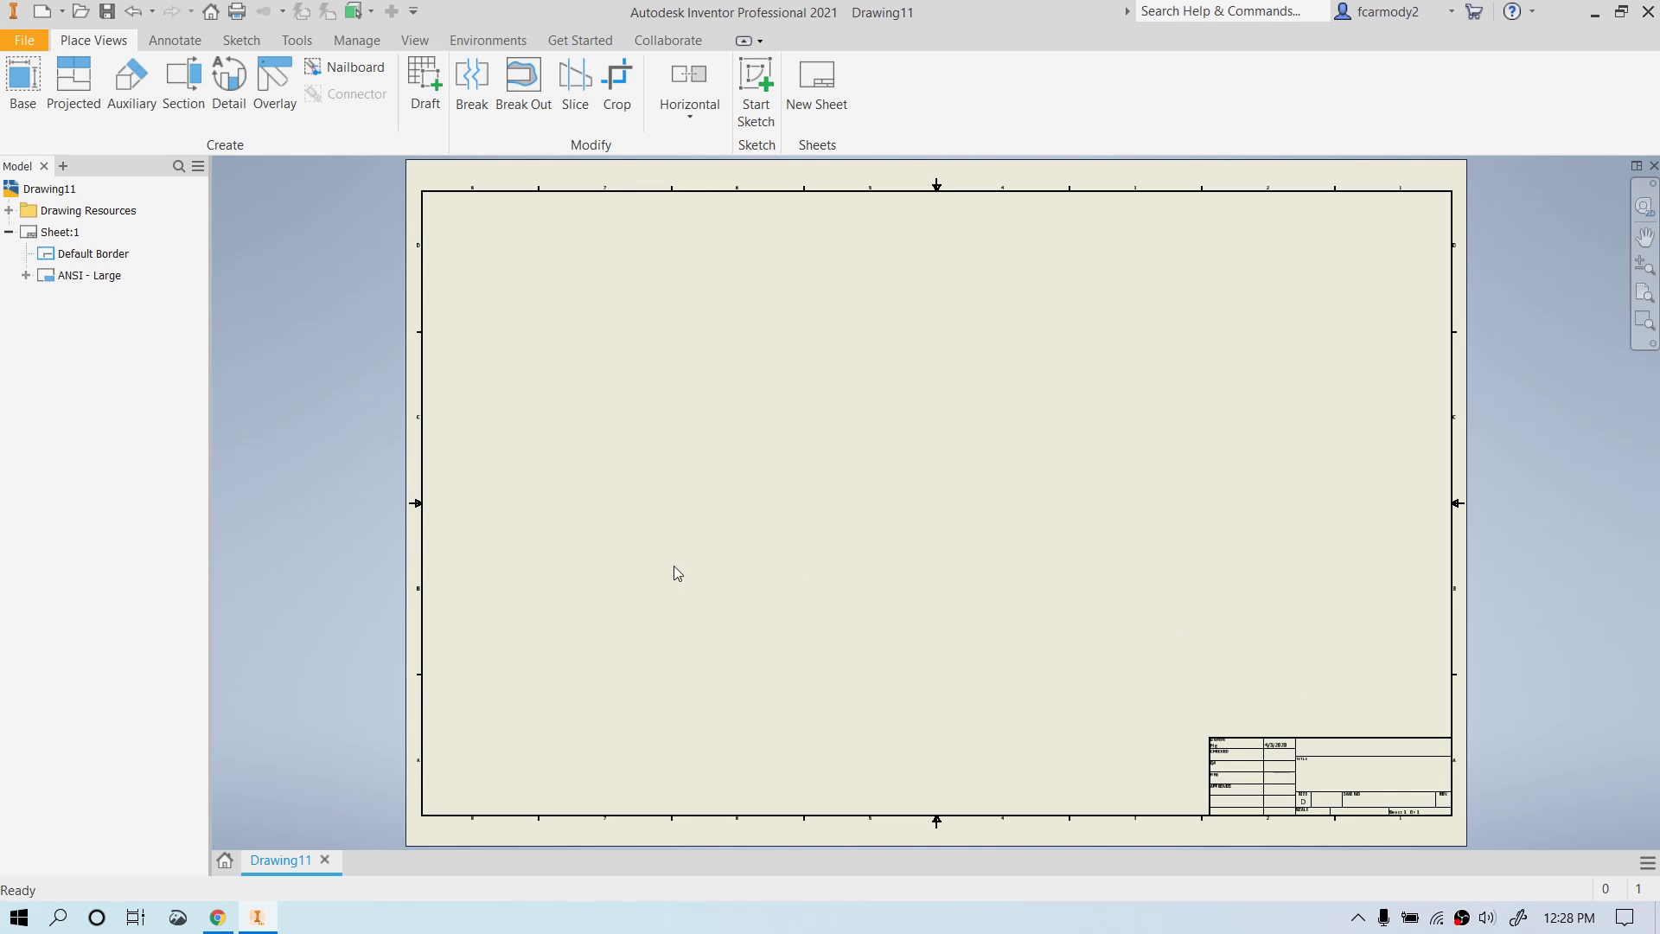
pyautogui.moveTo(408, 362)
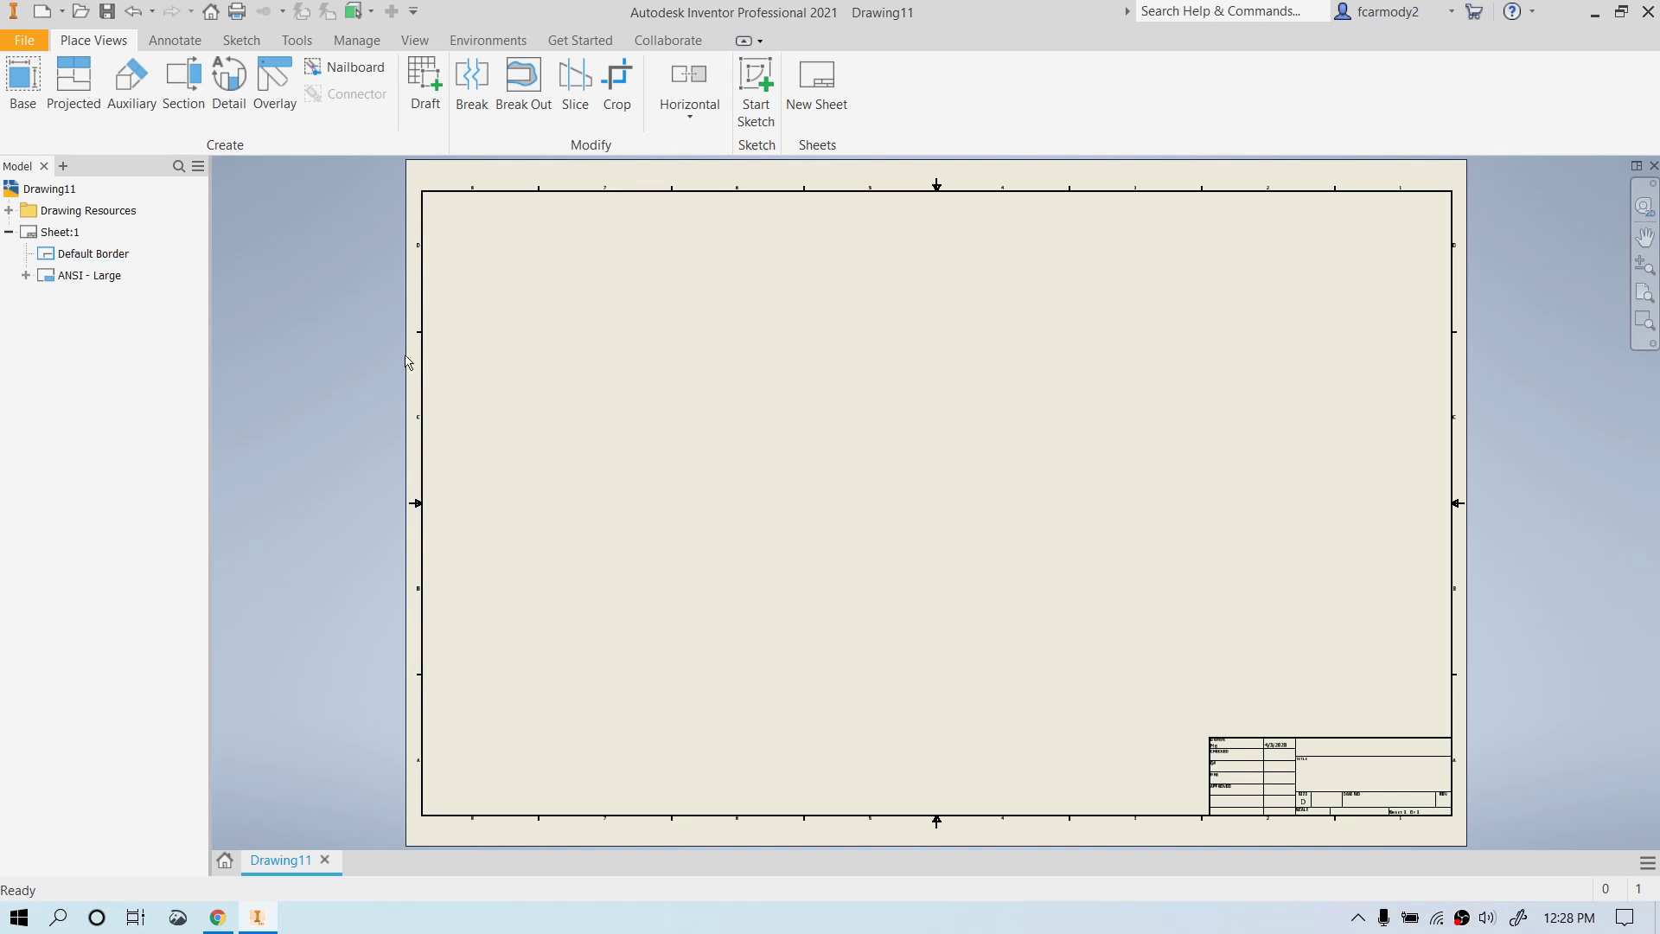
# Delete the ANSI - Large title block from Sheet:1 in the browser.
pyautogui.click(59, 232)
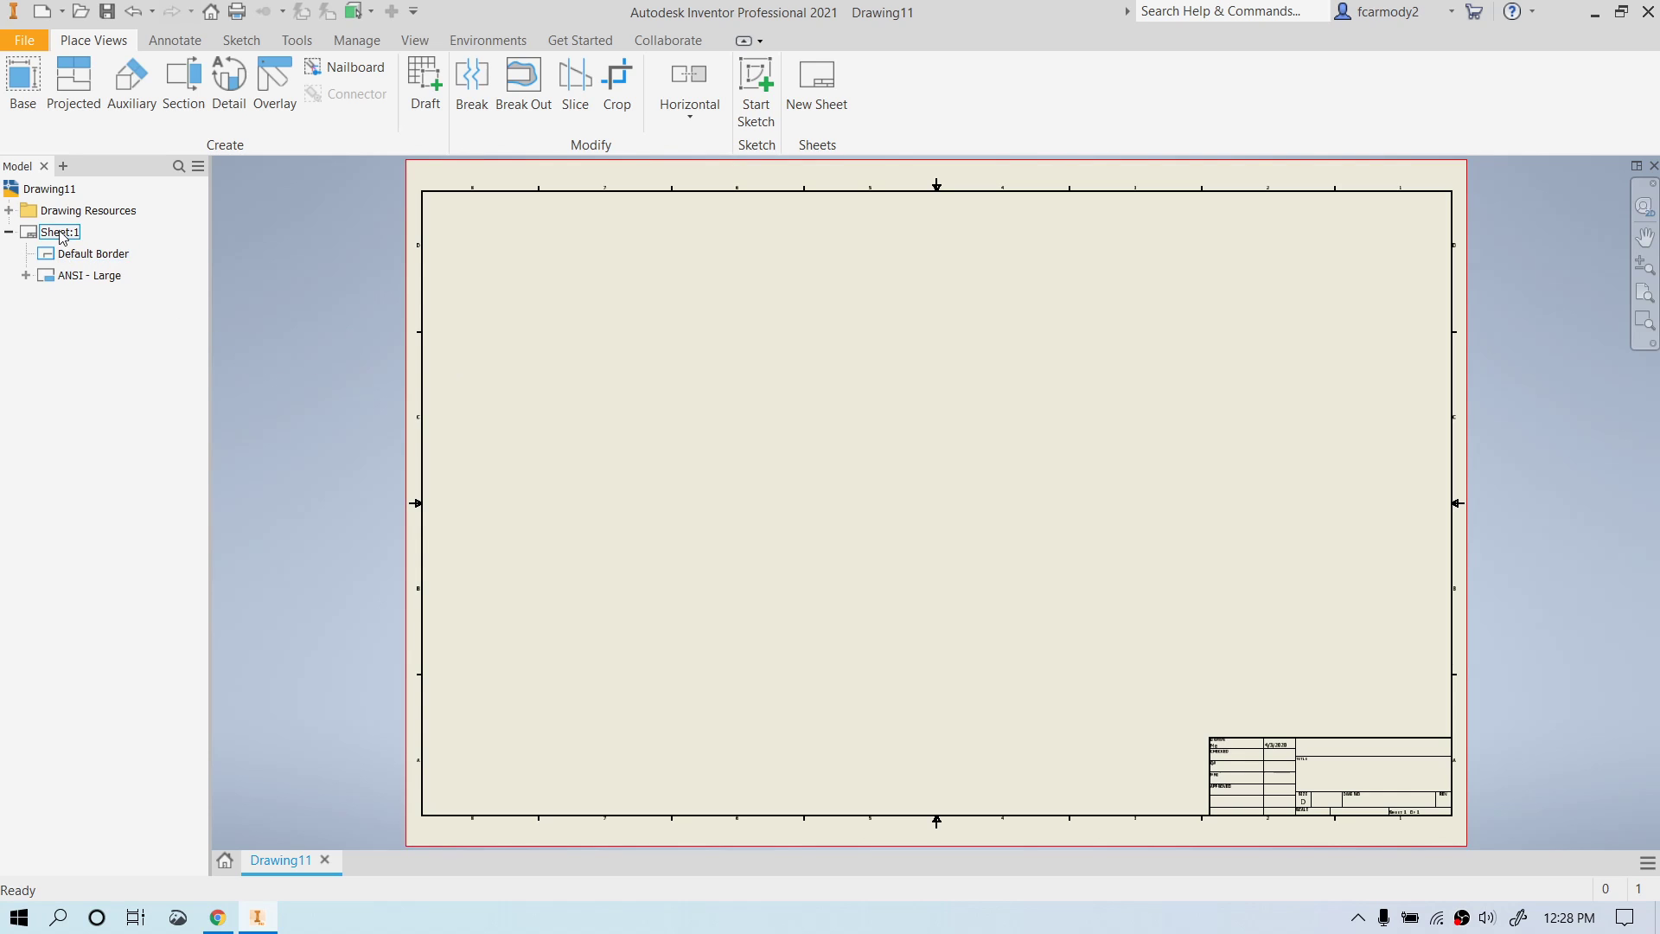
pyautogui.rightClick(90, 275)
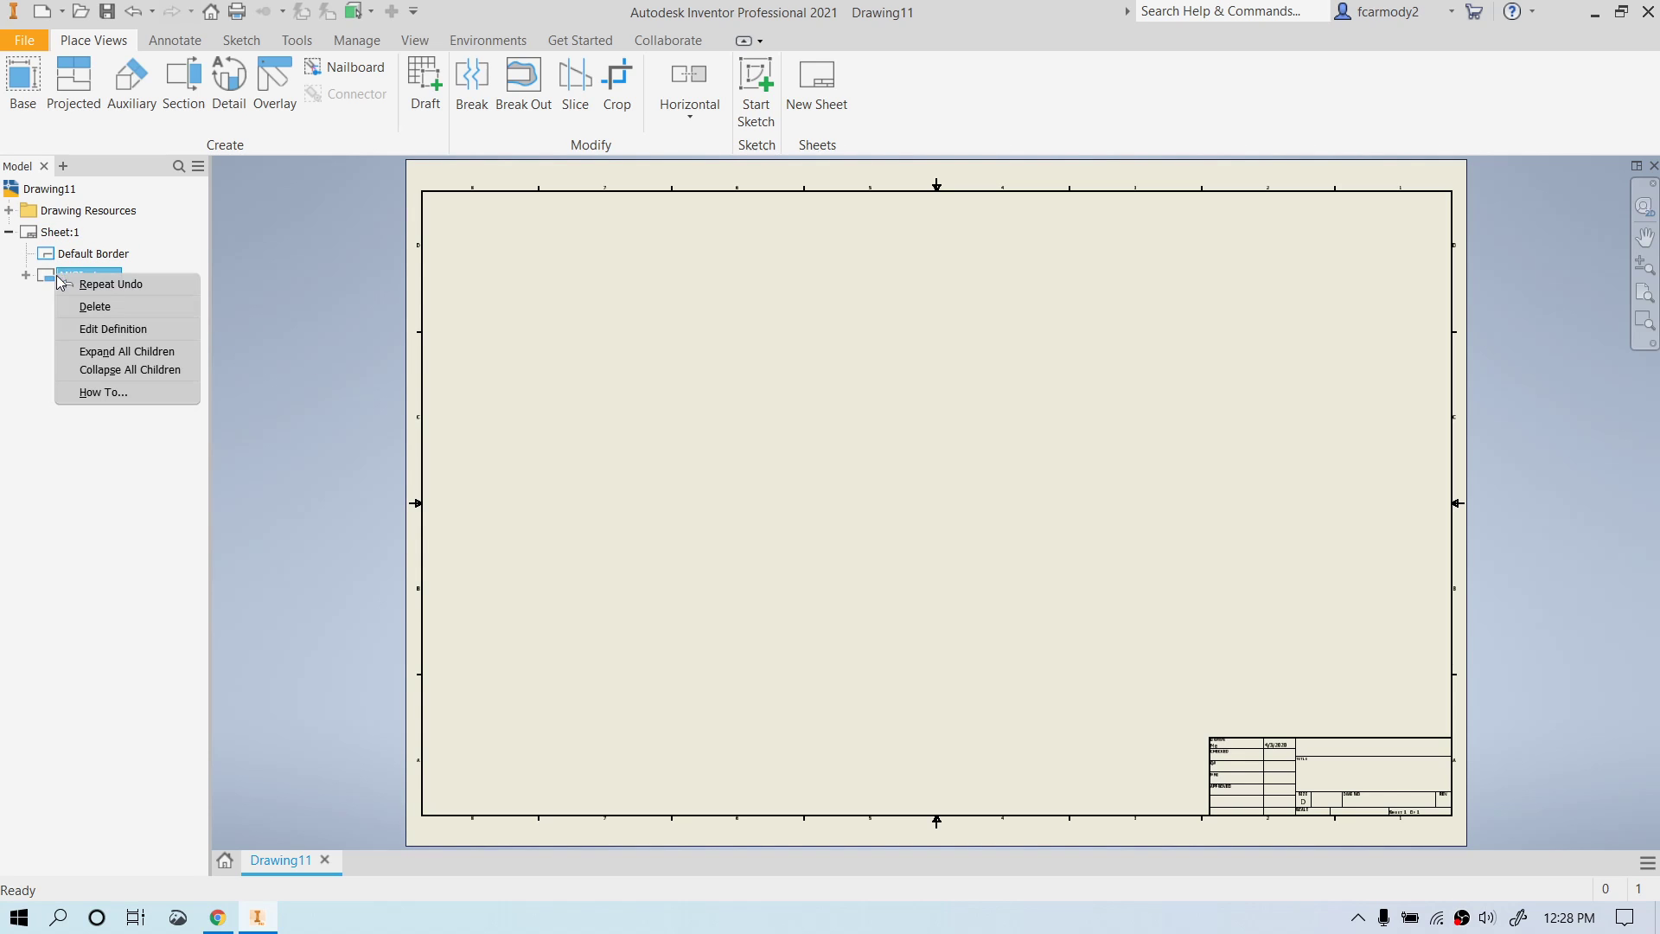
pyautogui.moveTo(194, 313)
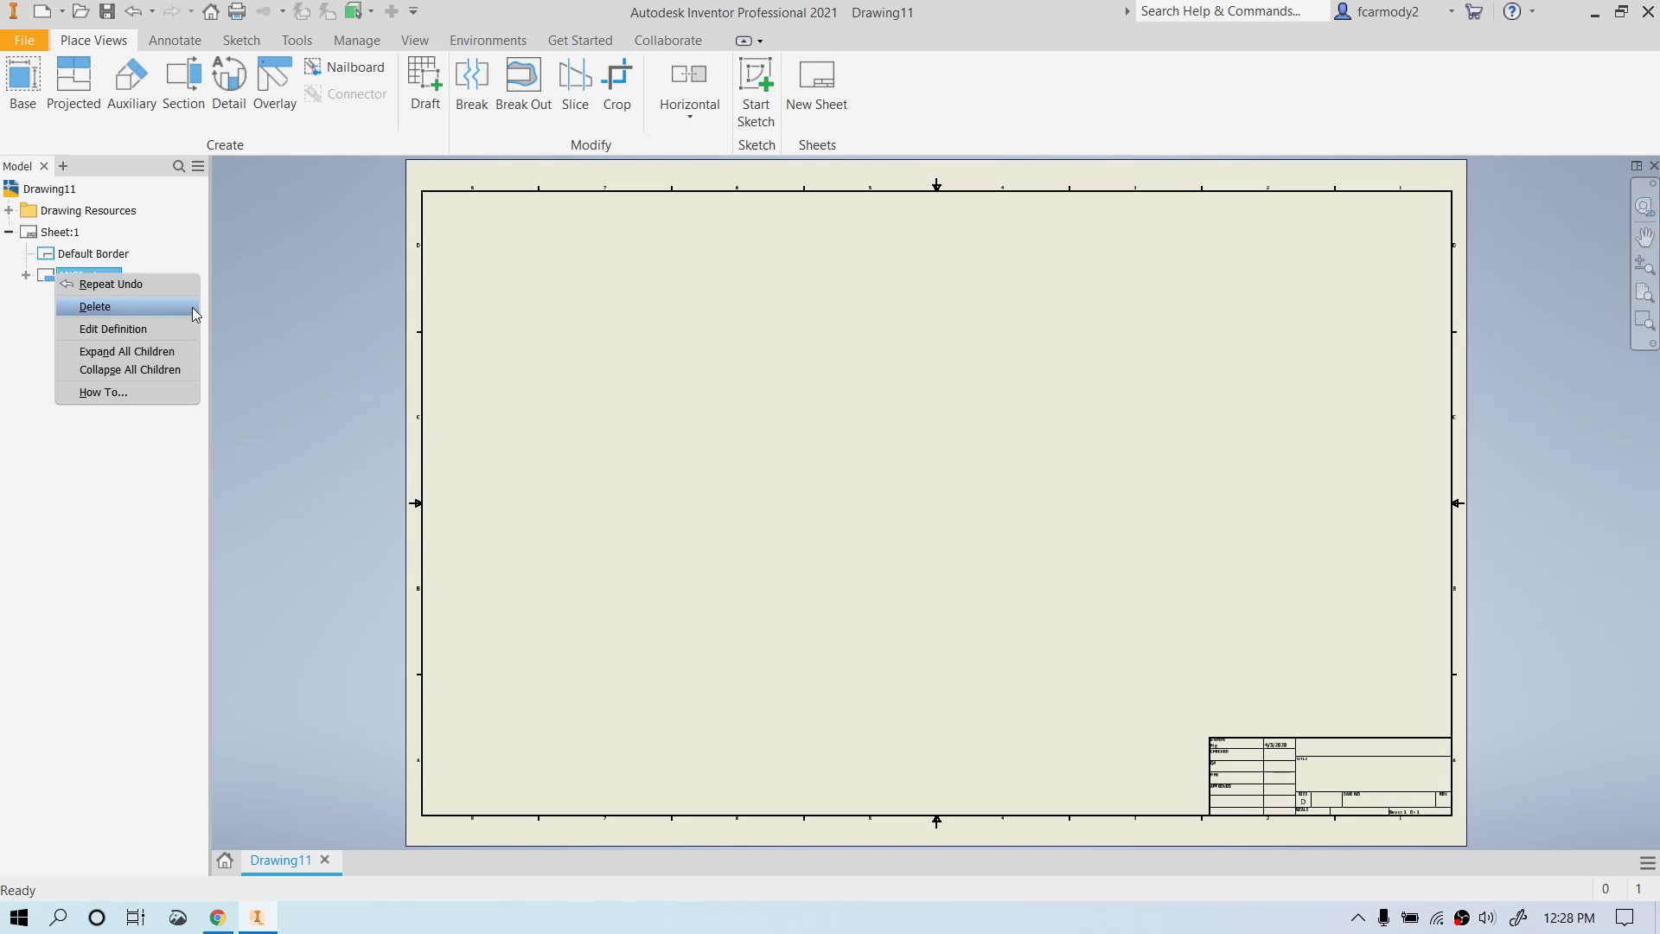
pyautogui.click(94, 307)
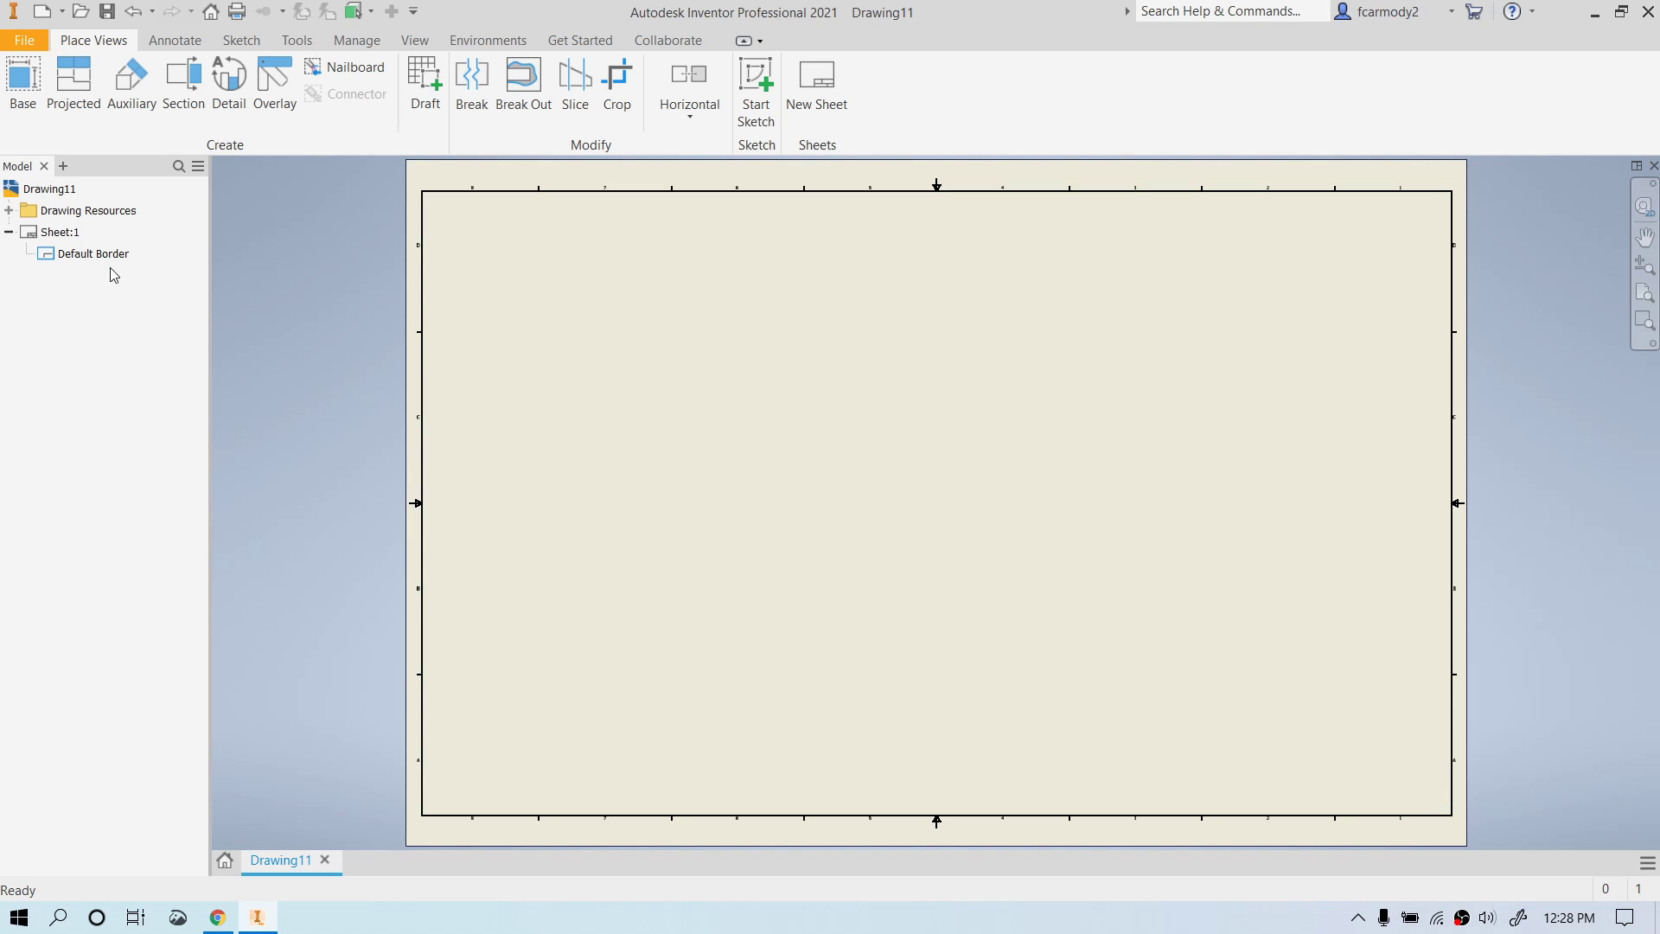
# Set Sheet:1 to A4 size via Edit Sheet.
pyautogui.rightClick(59, 231)
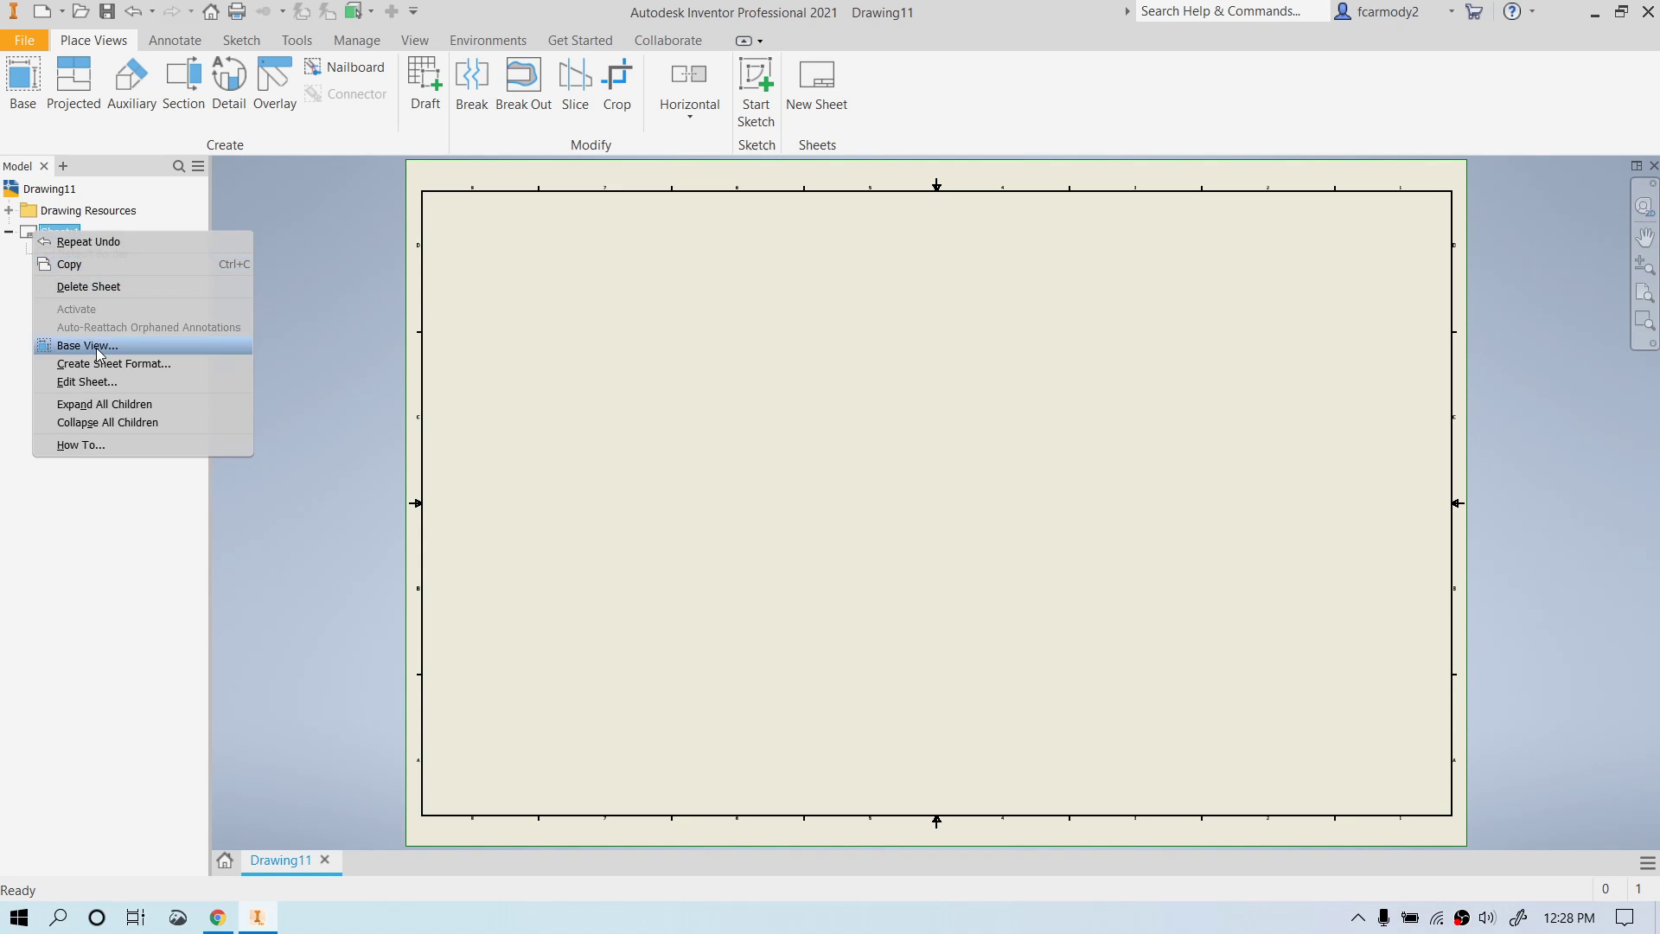
pyautogui.click(87, 380)
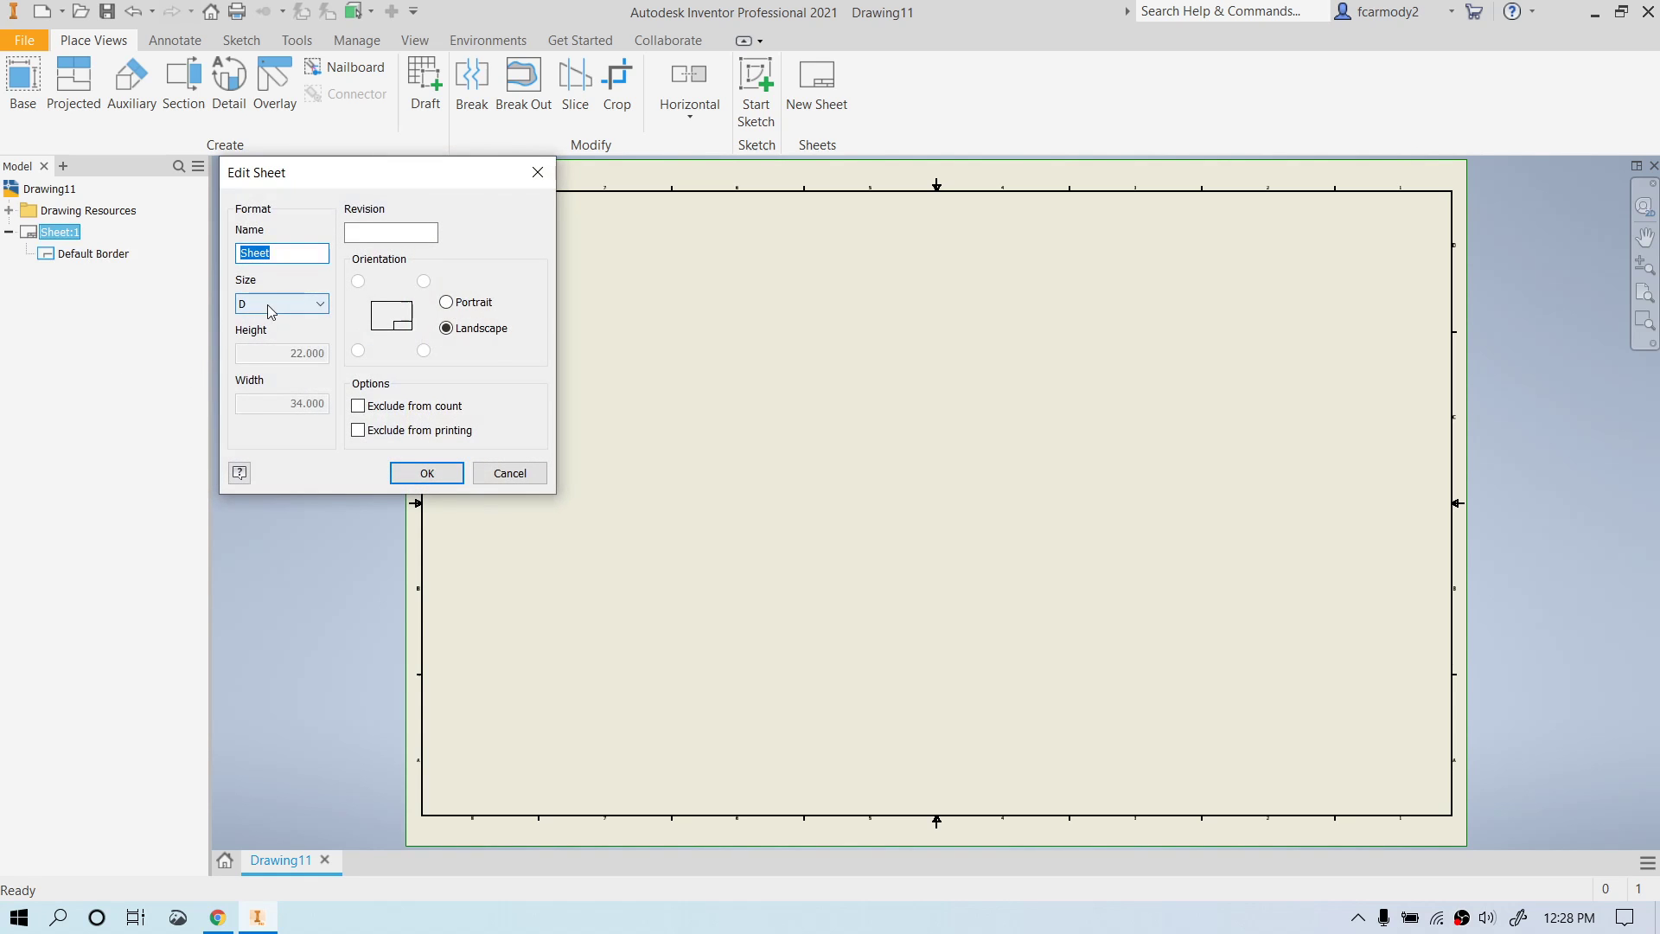
pyautogui.click(280, 304)
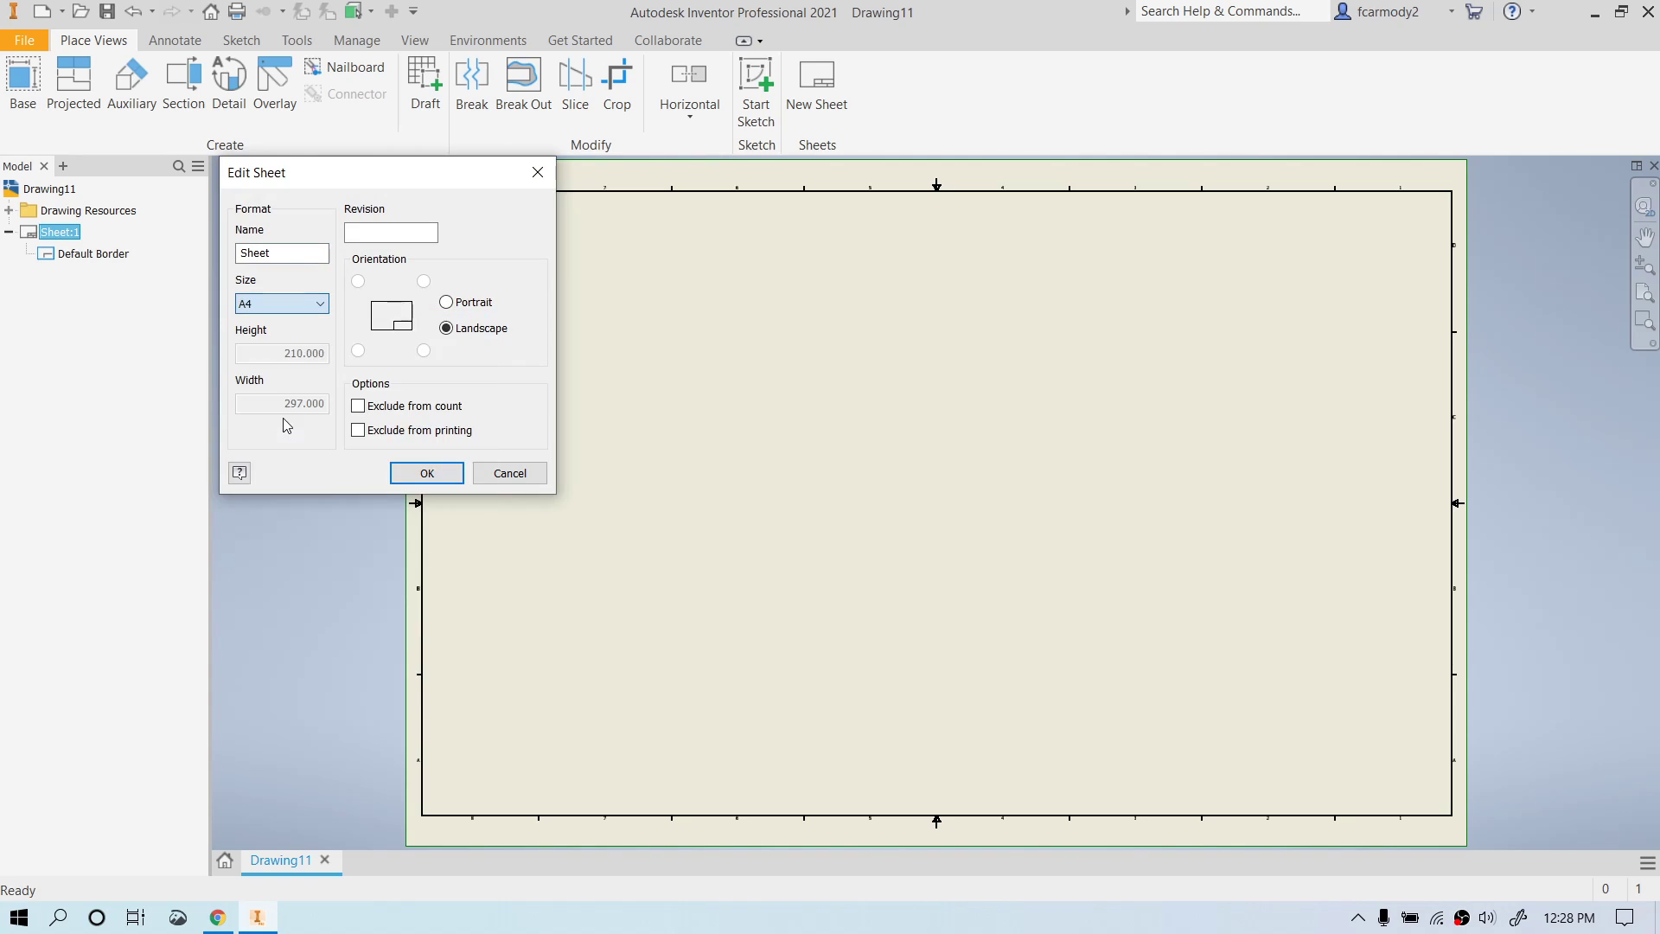
pyautogui.click(425, 472)
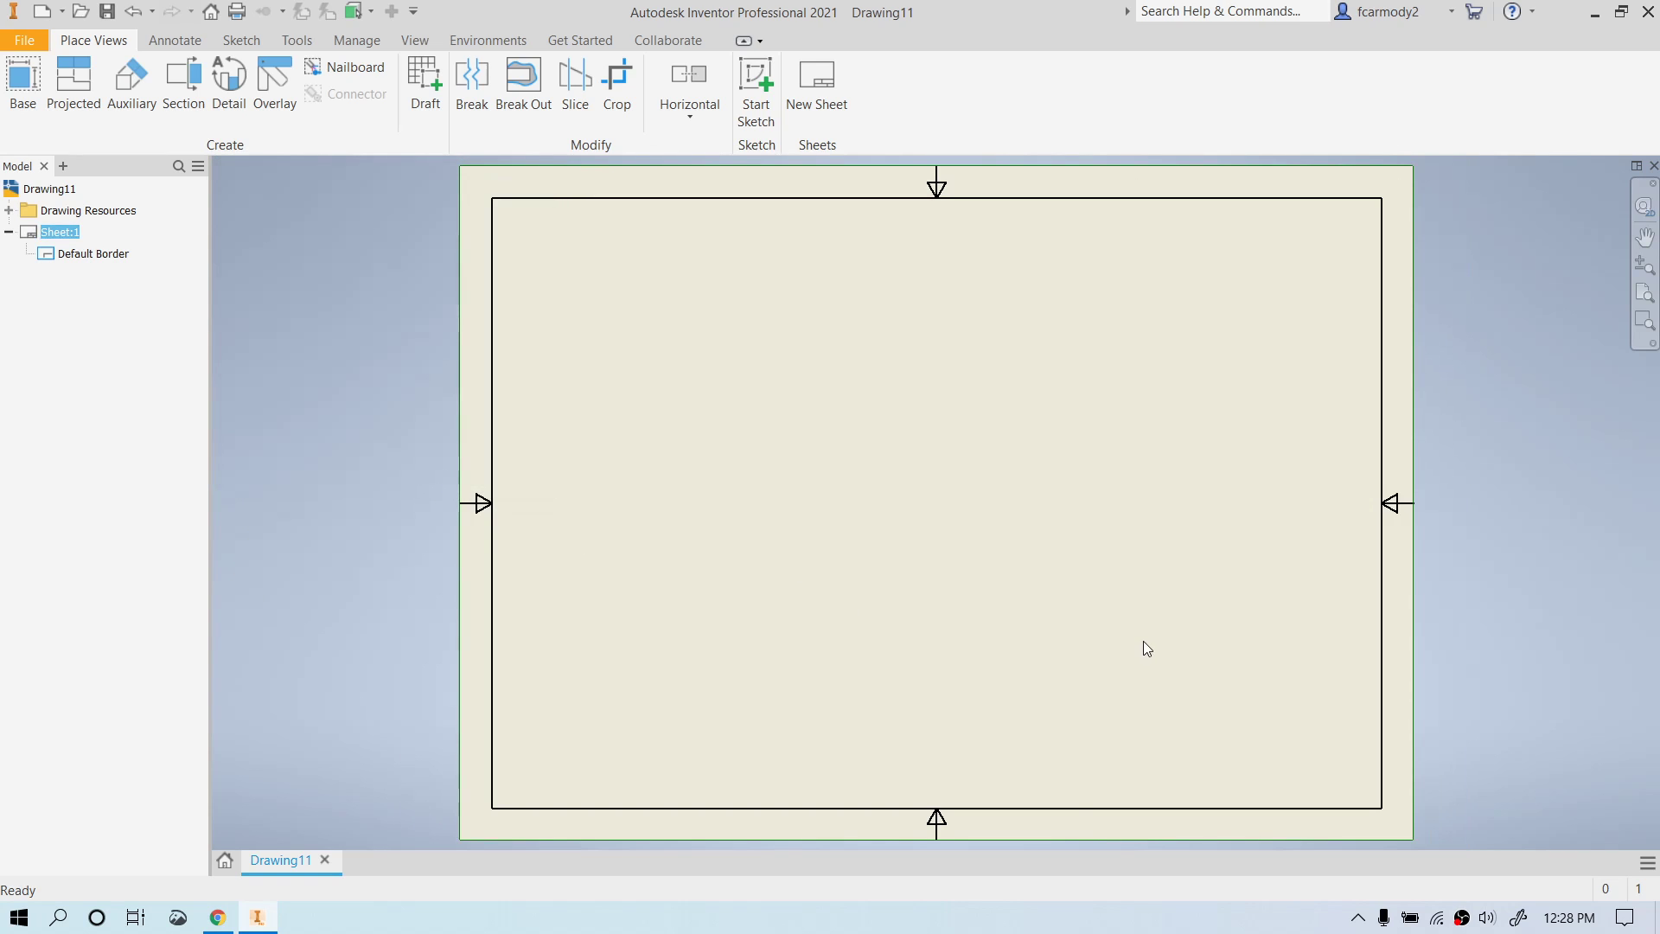
pyautogui.moveTo(1162, 756)
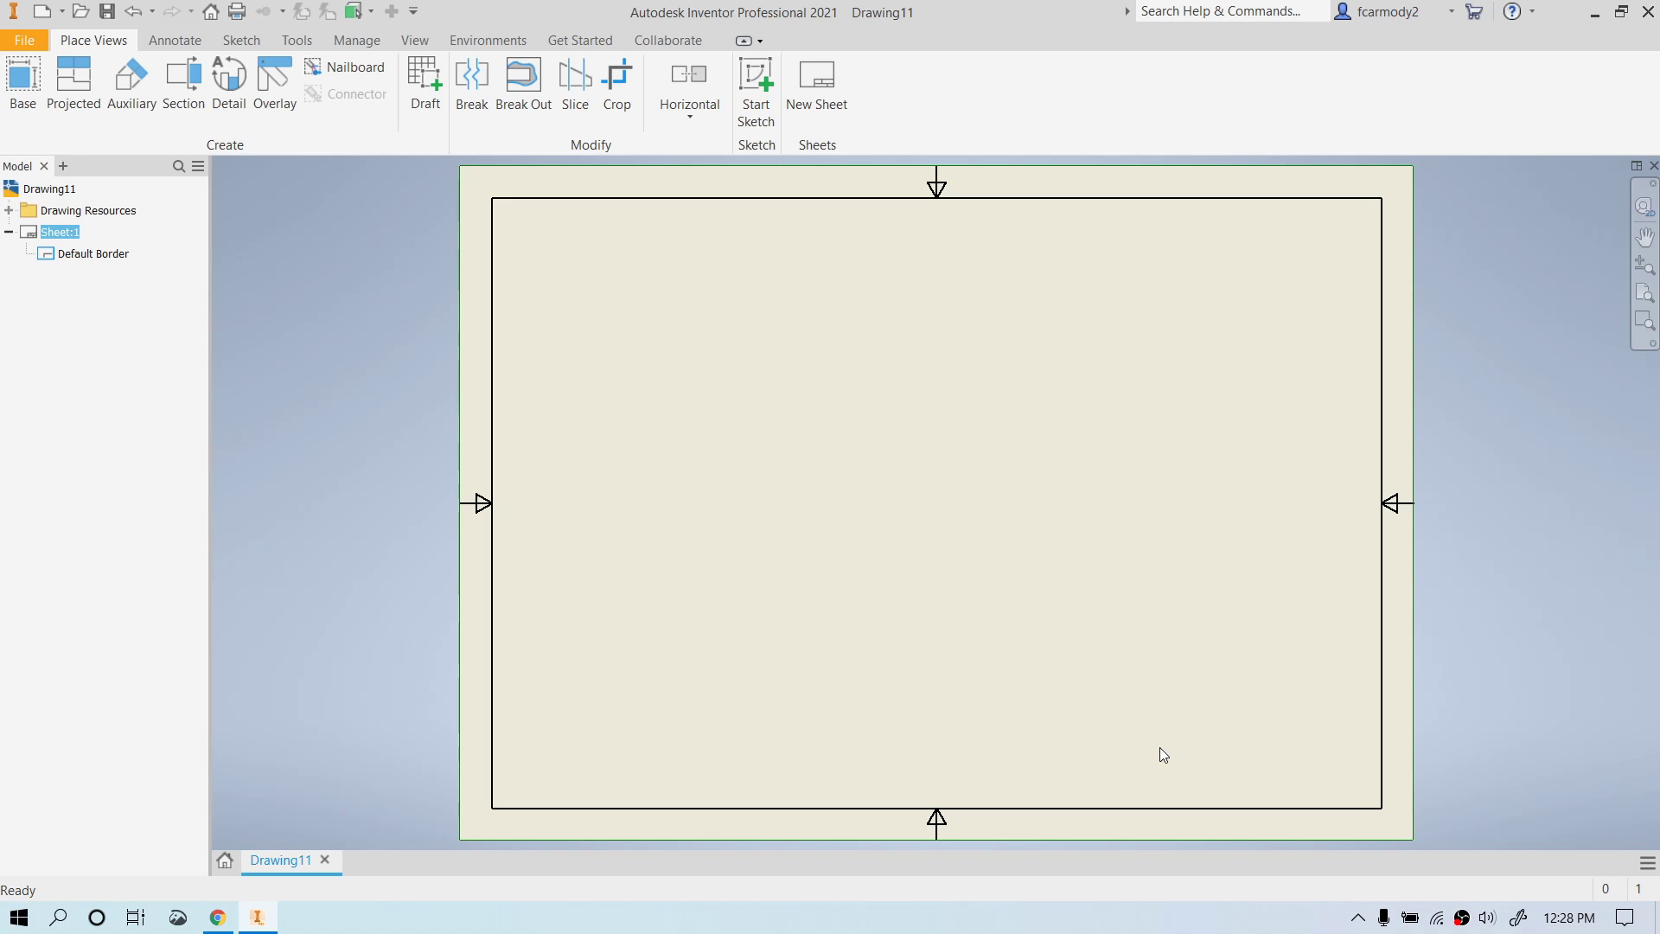
pyautogui.moveTo(343, 285)
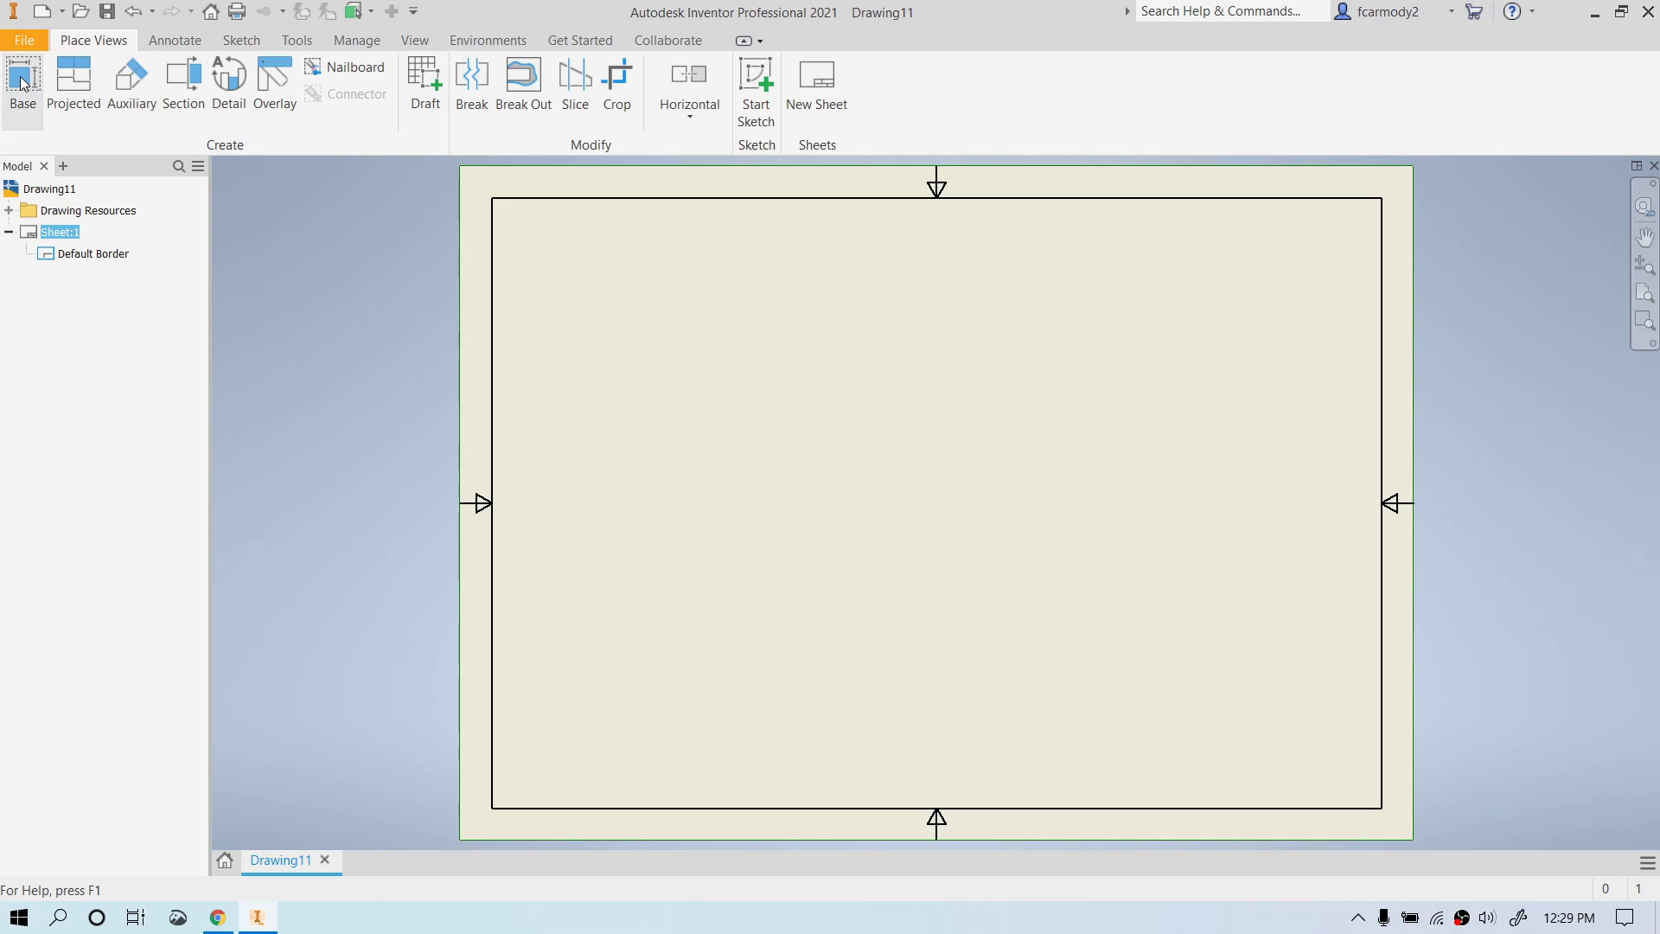
pyautogui.moveTo(154, 31)
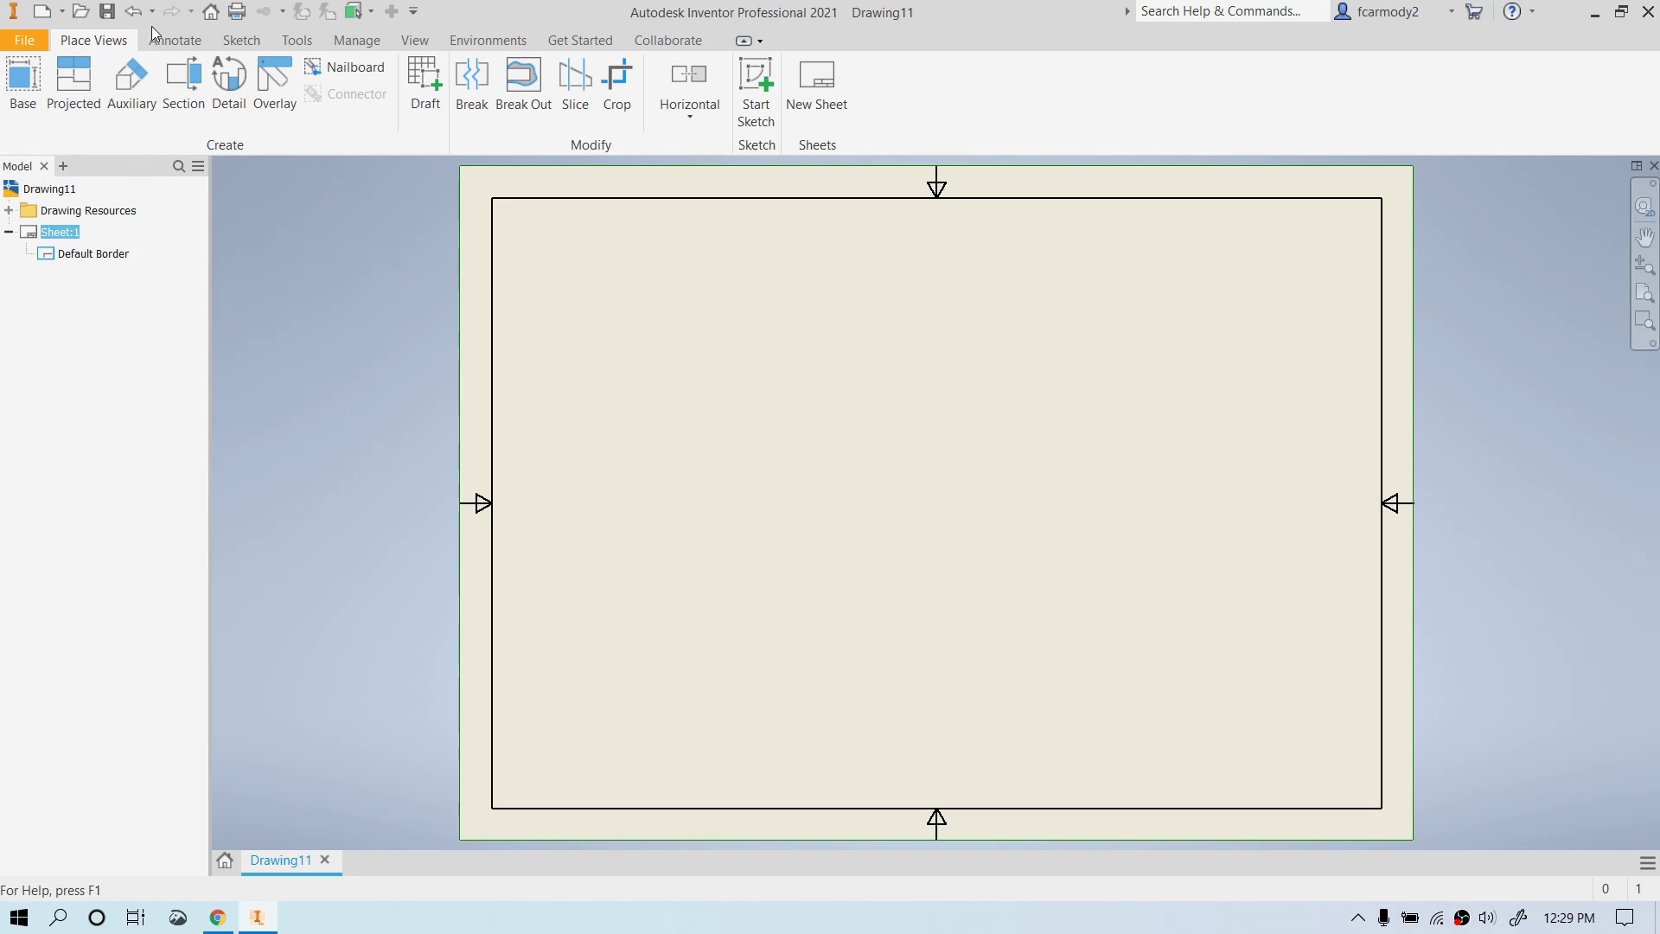
# Save the drawing as PegToy_Top.dwg in Projects, replacing the existing file.
pyautogui.click(106, 11)
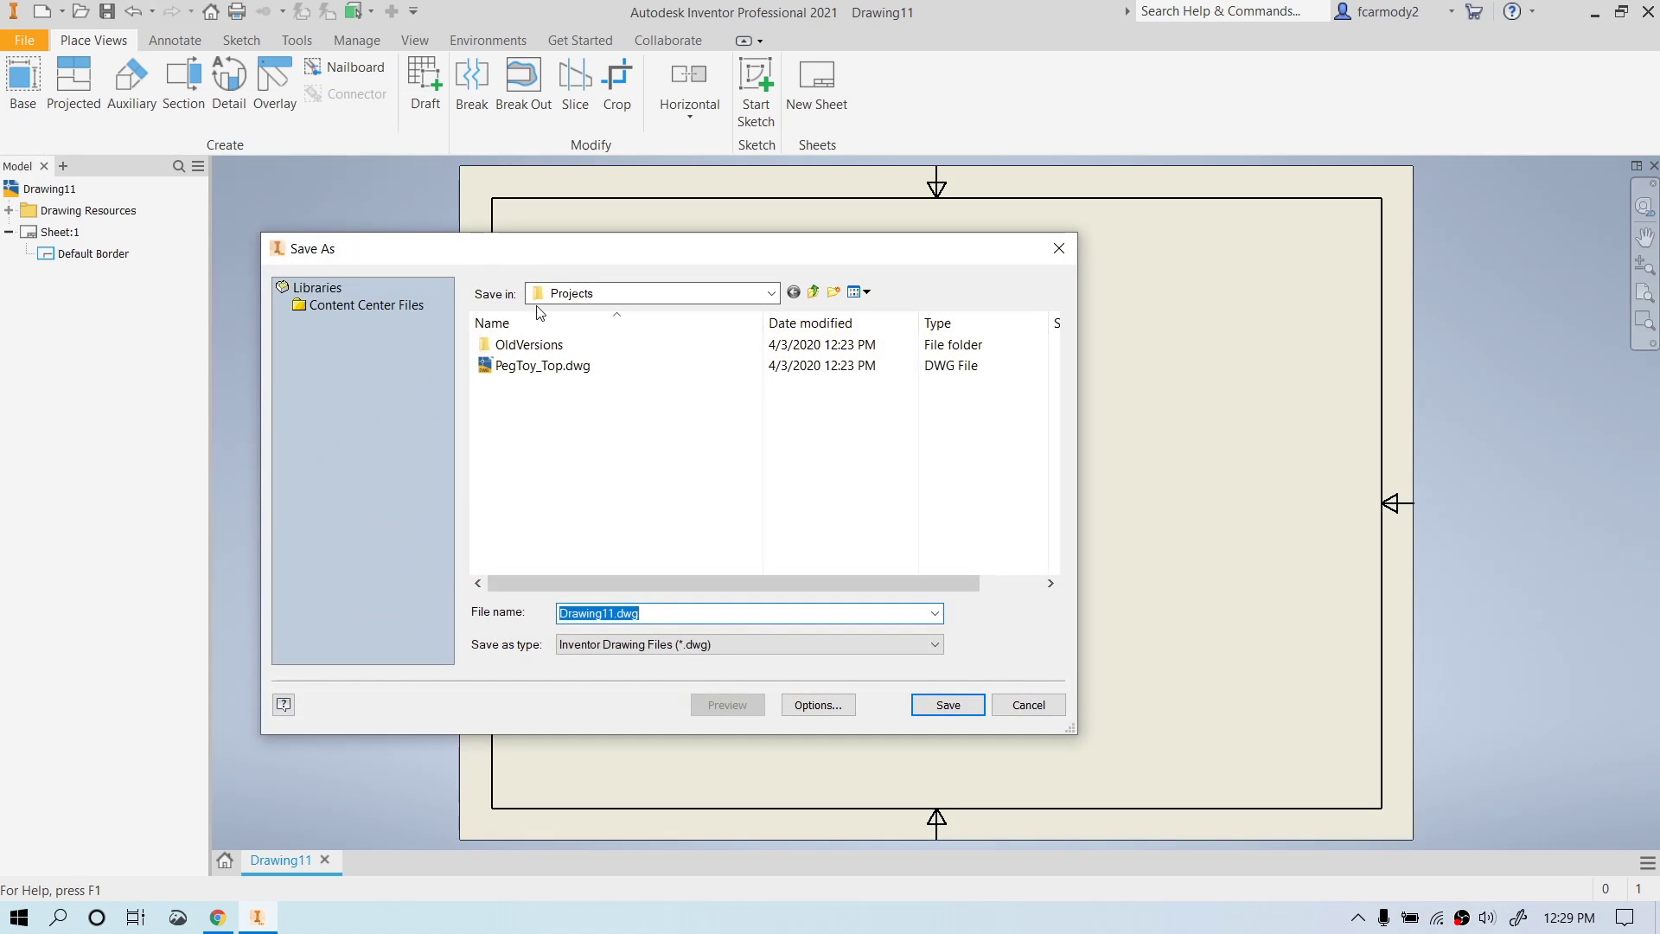
pyautogui.click(542, 365)
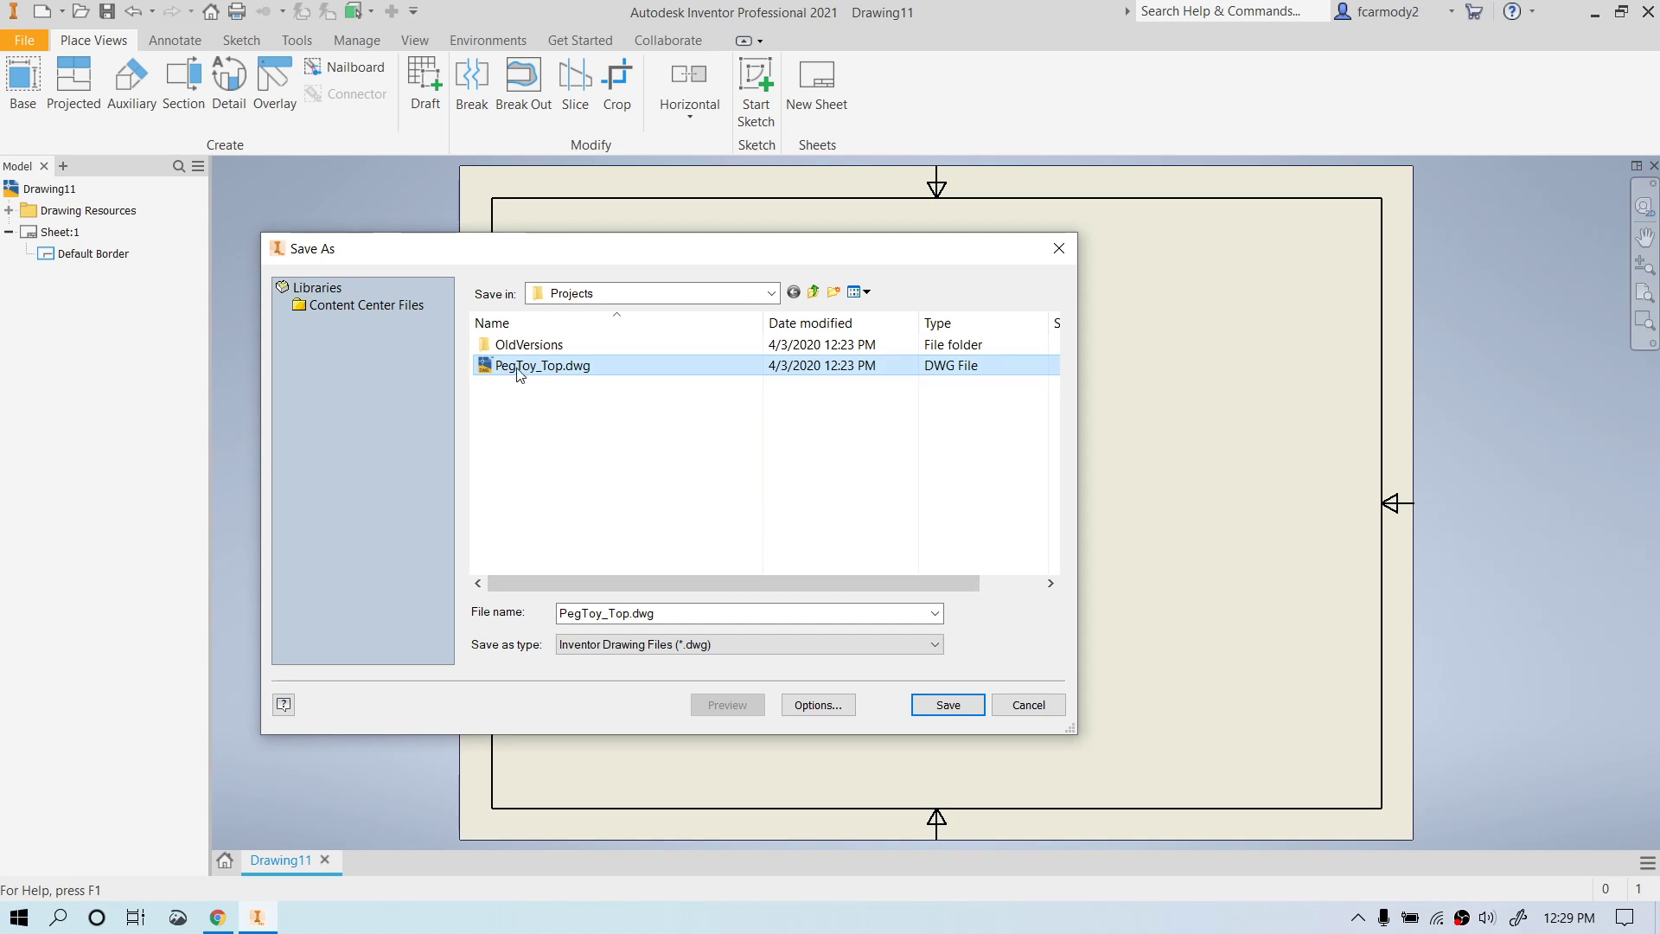
pyautogui.moveTo(559, 370)
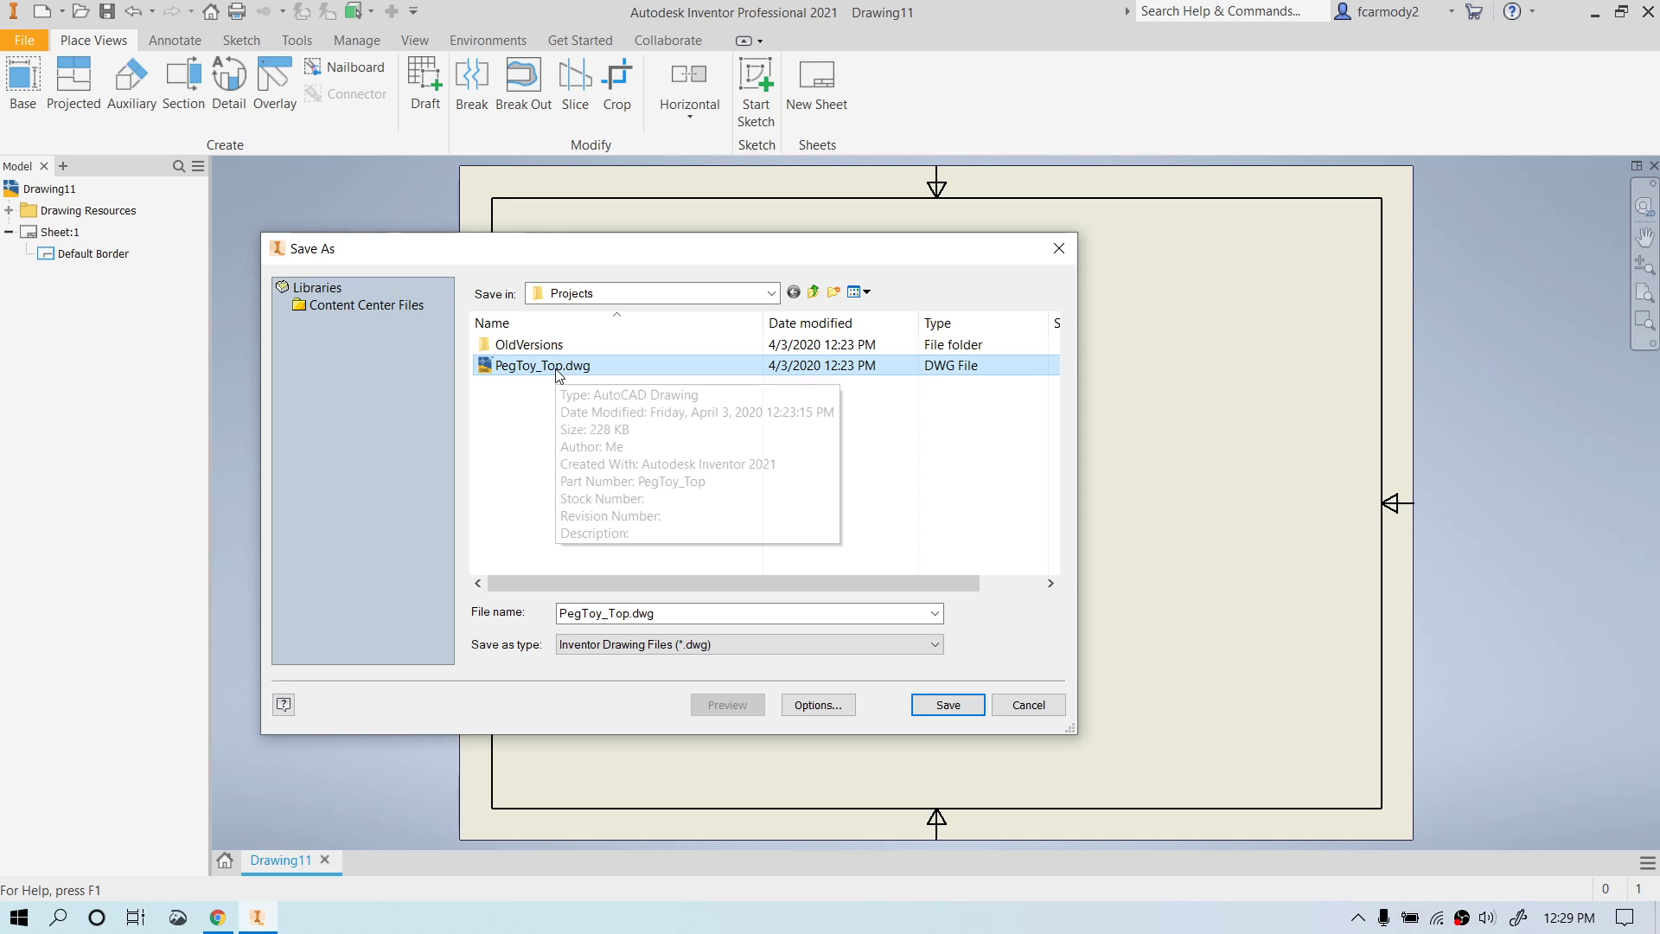
pyautogui.moveTo(946, 703)
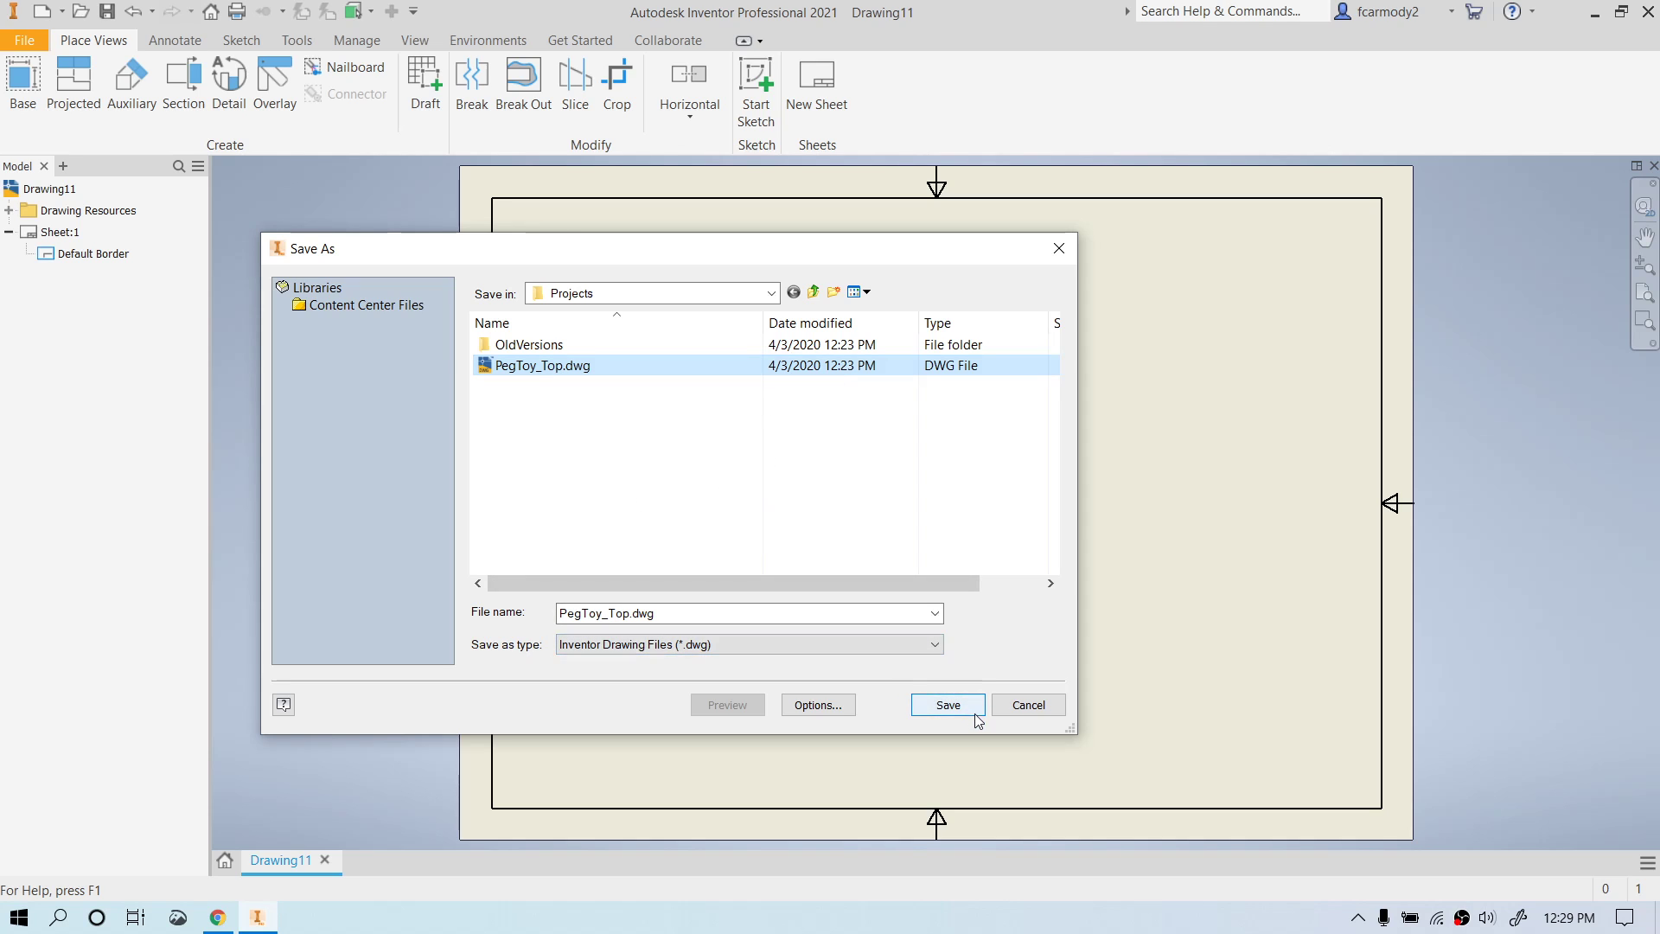
pyautogui.moveTo(965, 718)
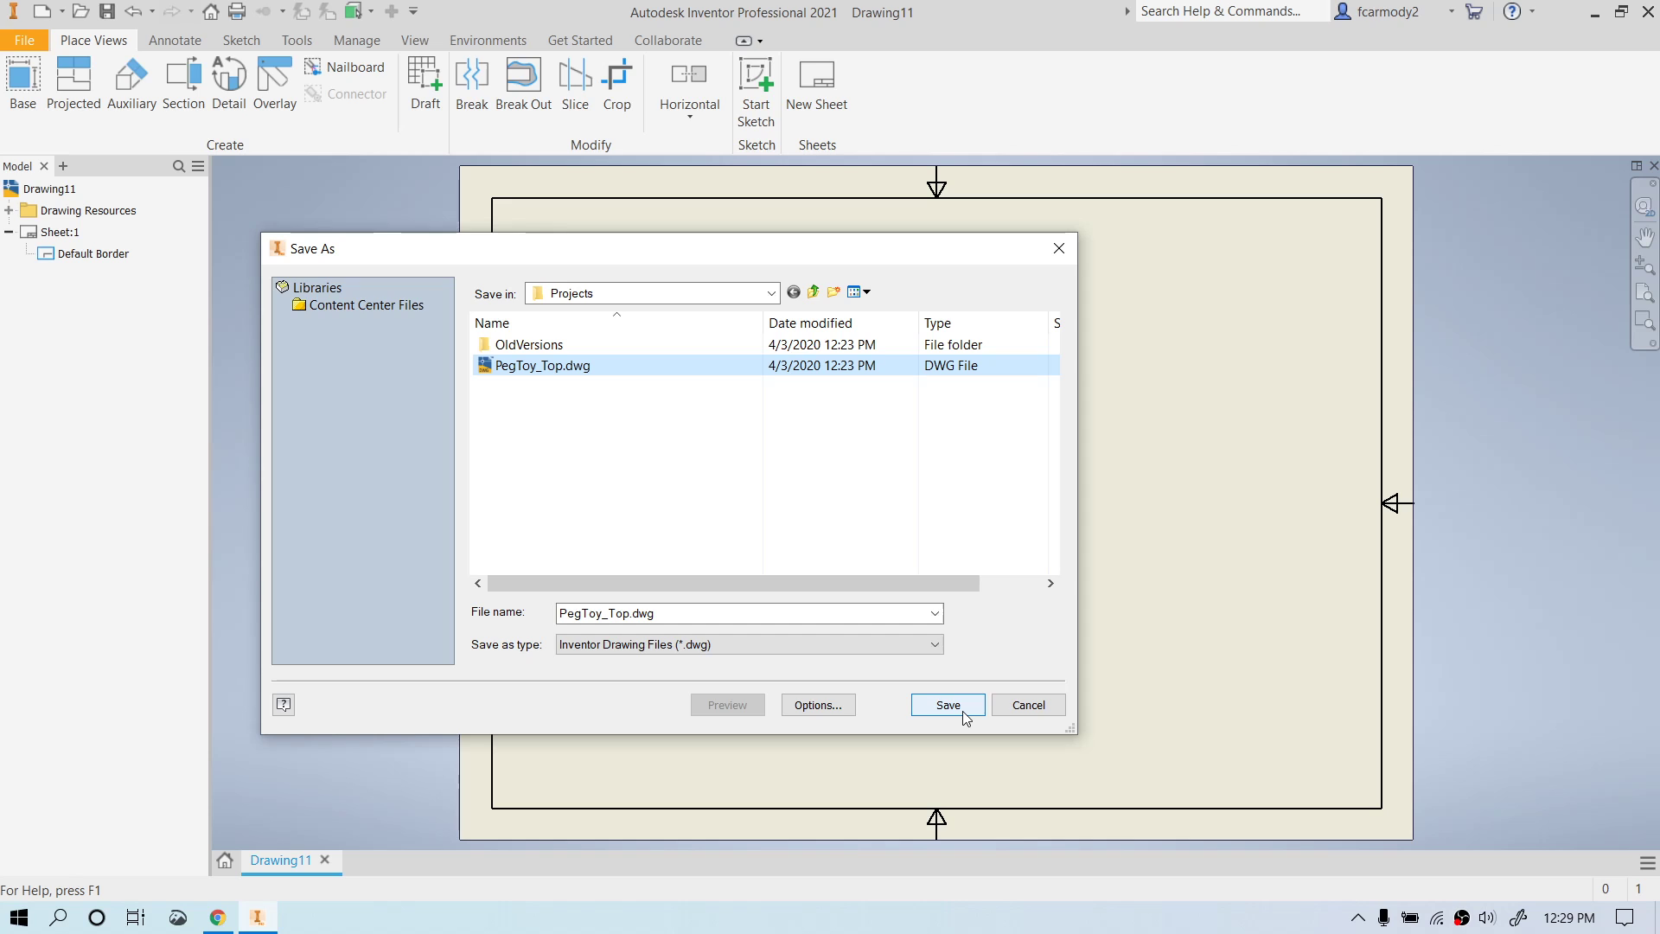
pyautogui.click(946, 704)
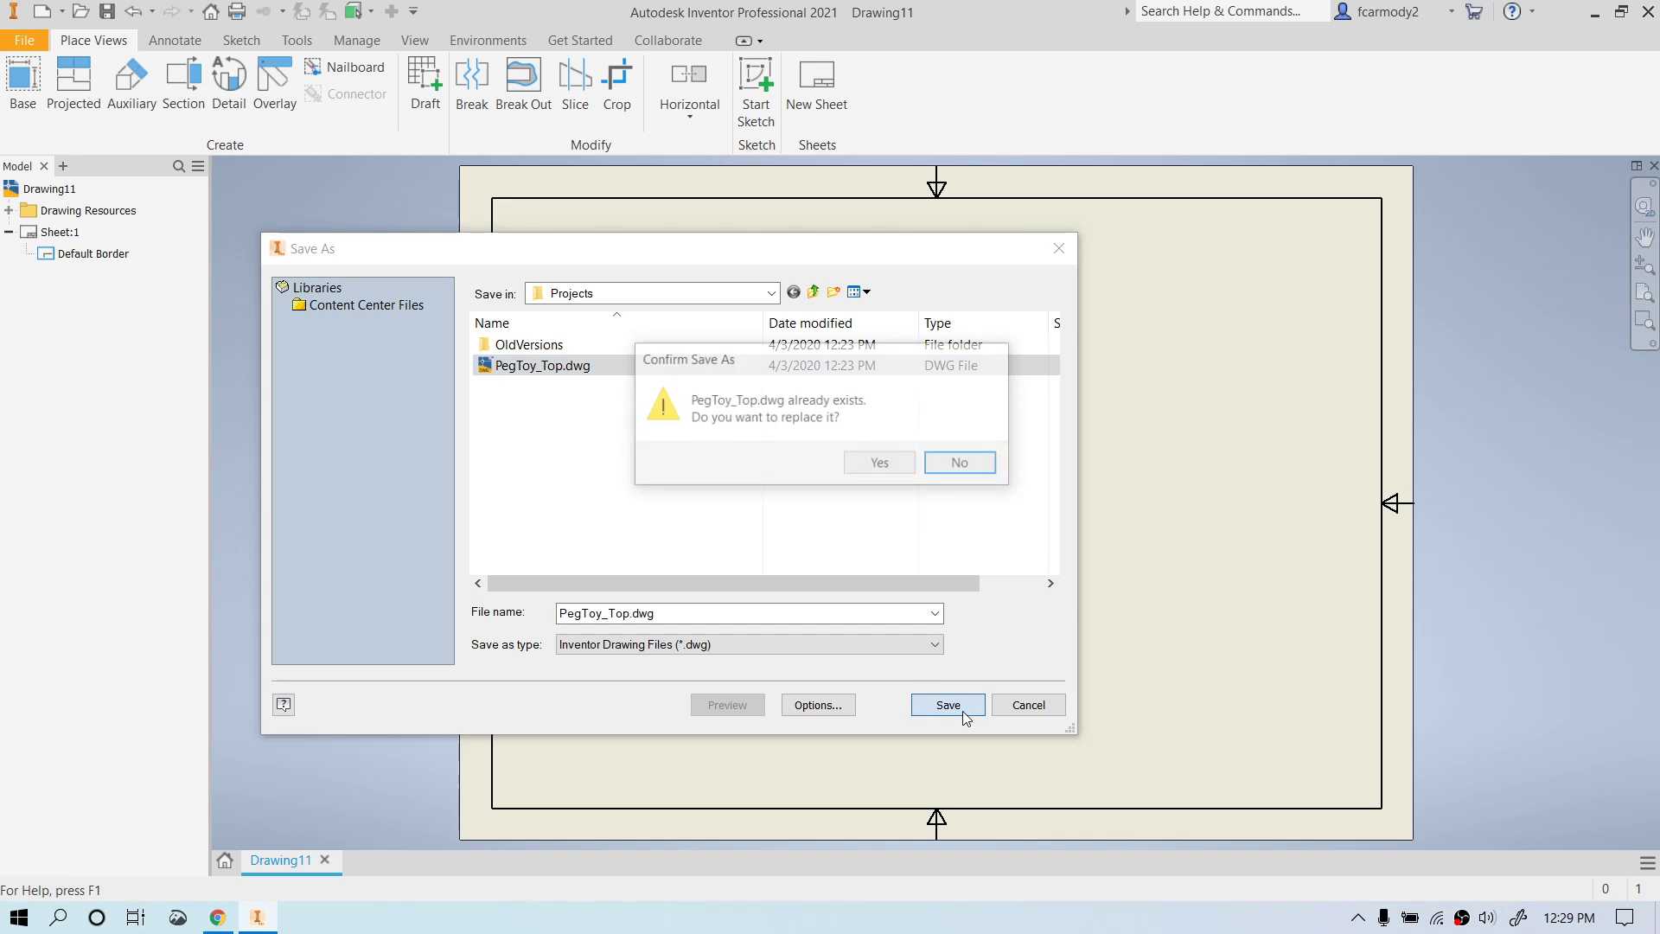
pyautogui.click(948, 704)
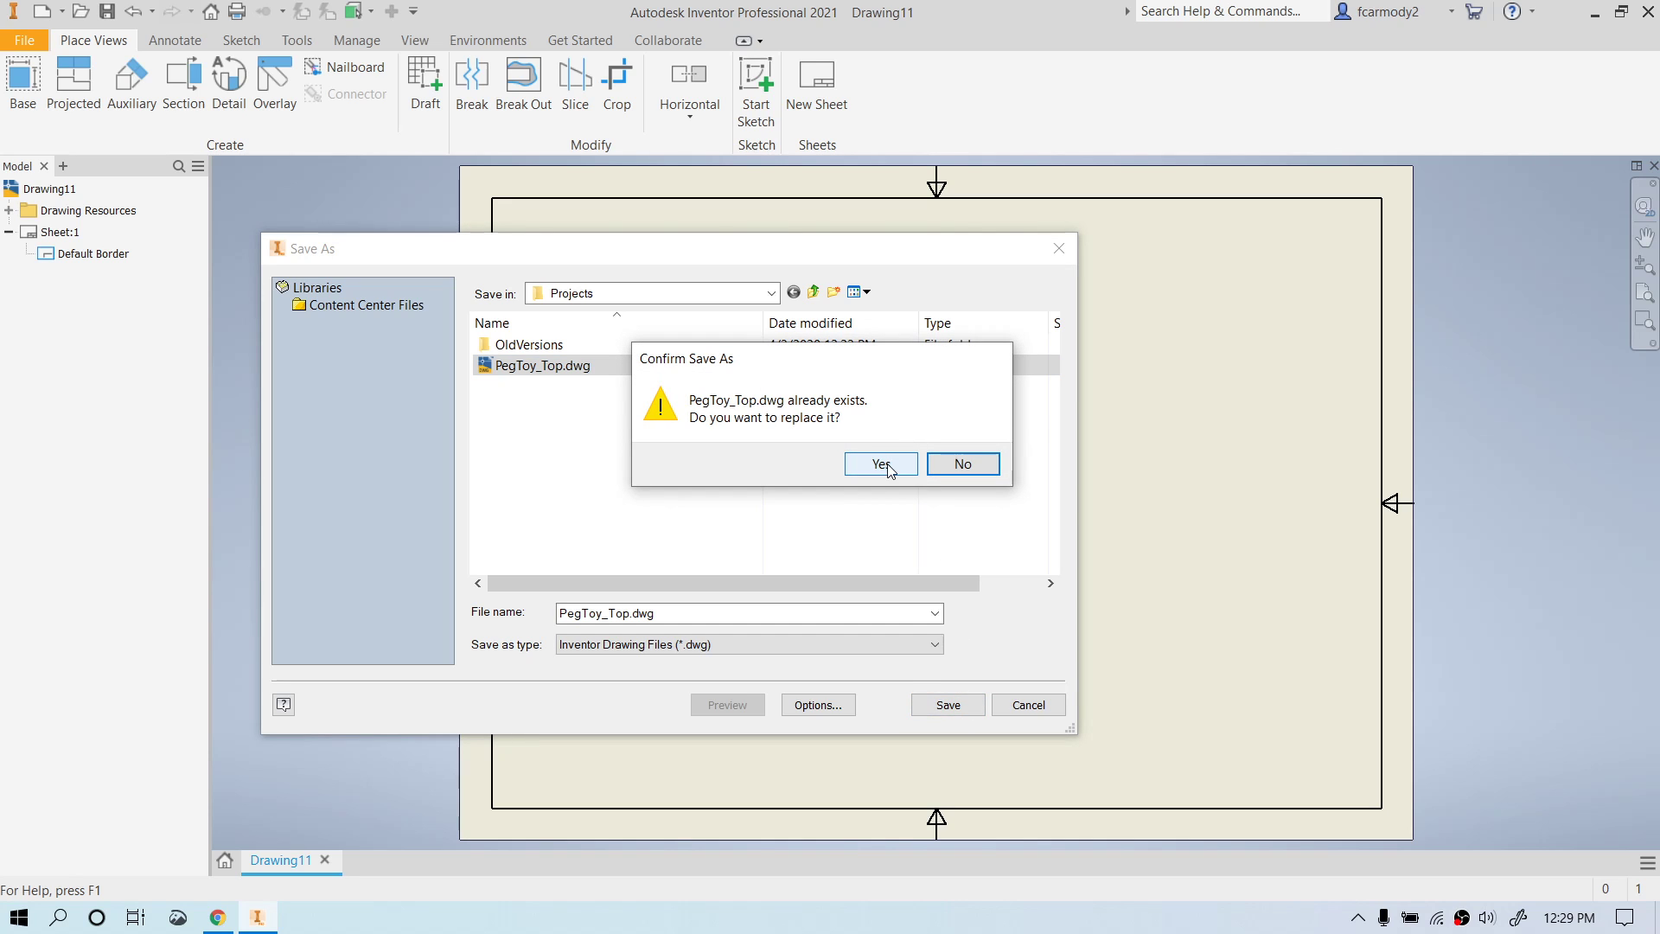
pyautogui.click(881, 463)
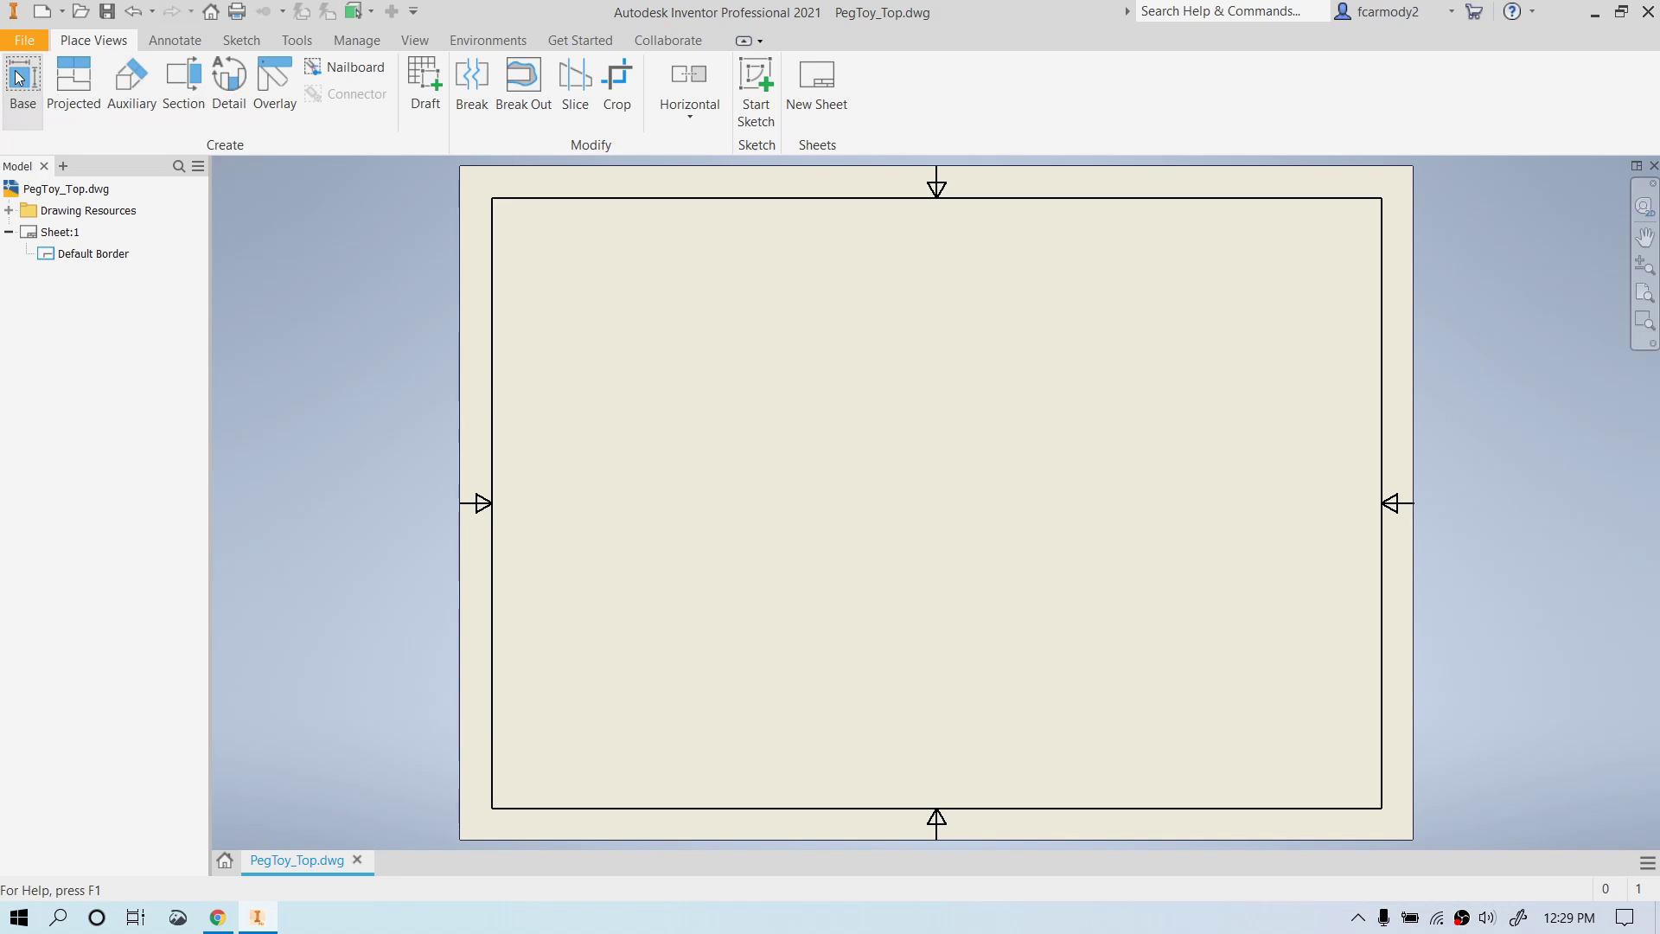
# Start a base view and load PegToy_Top.ipt as its model.
pyautogui.click(21, 85)
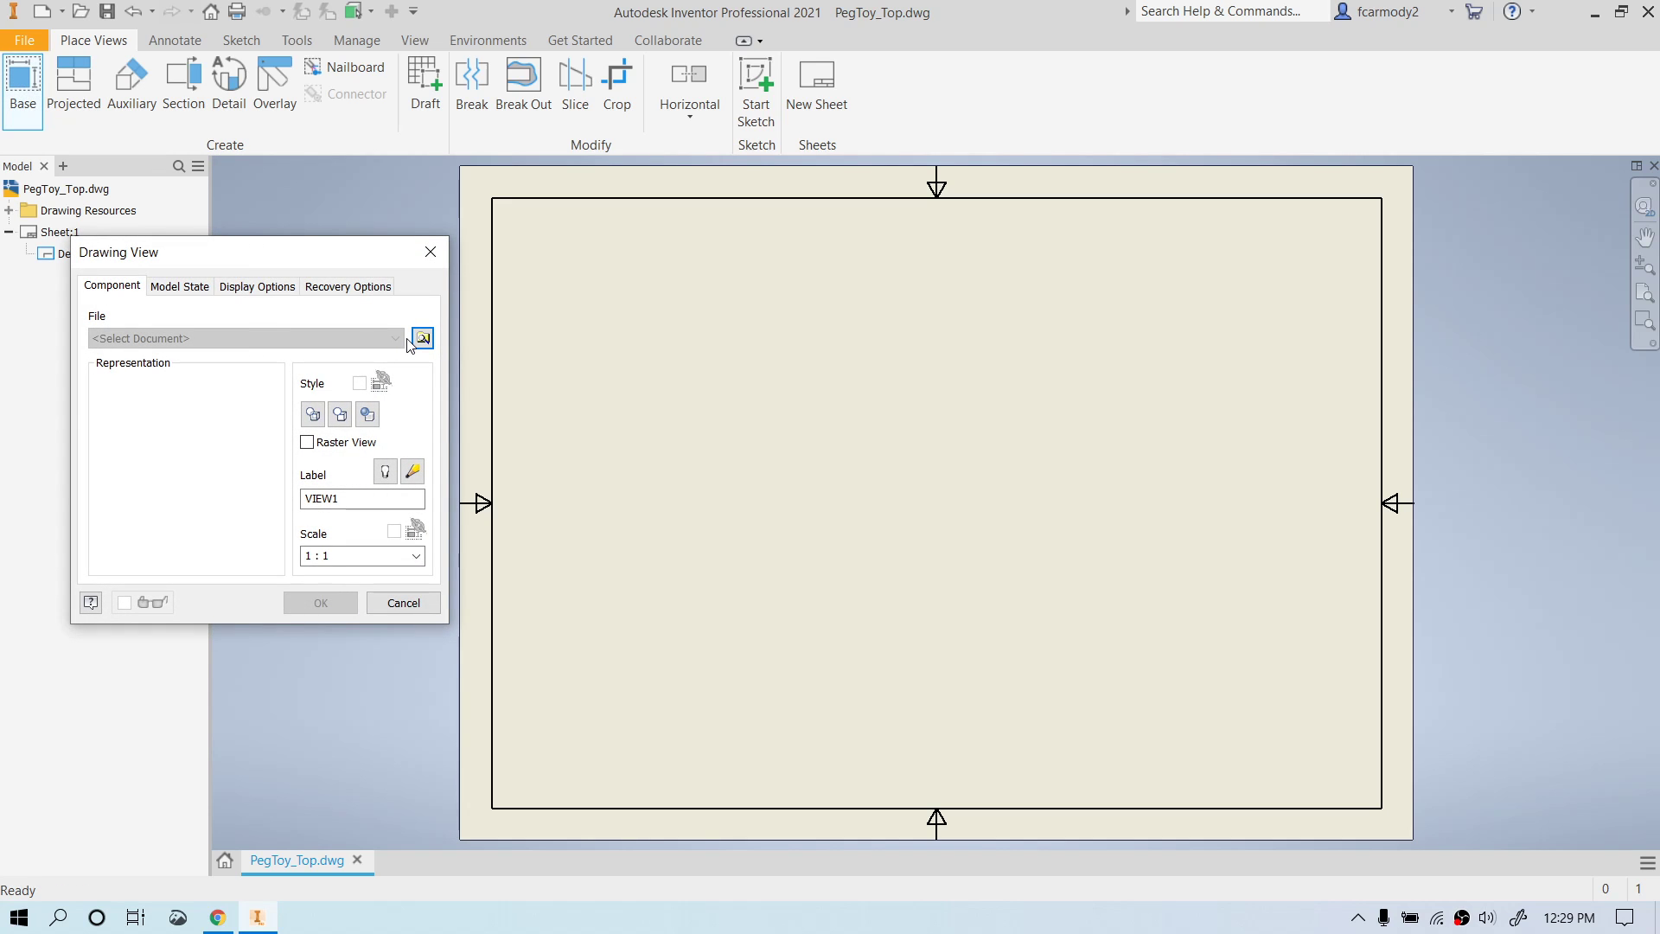
pyautogui.moveTo(422, 337)
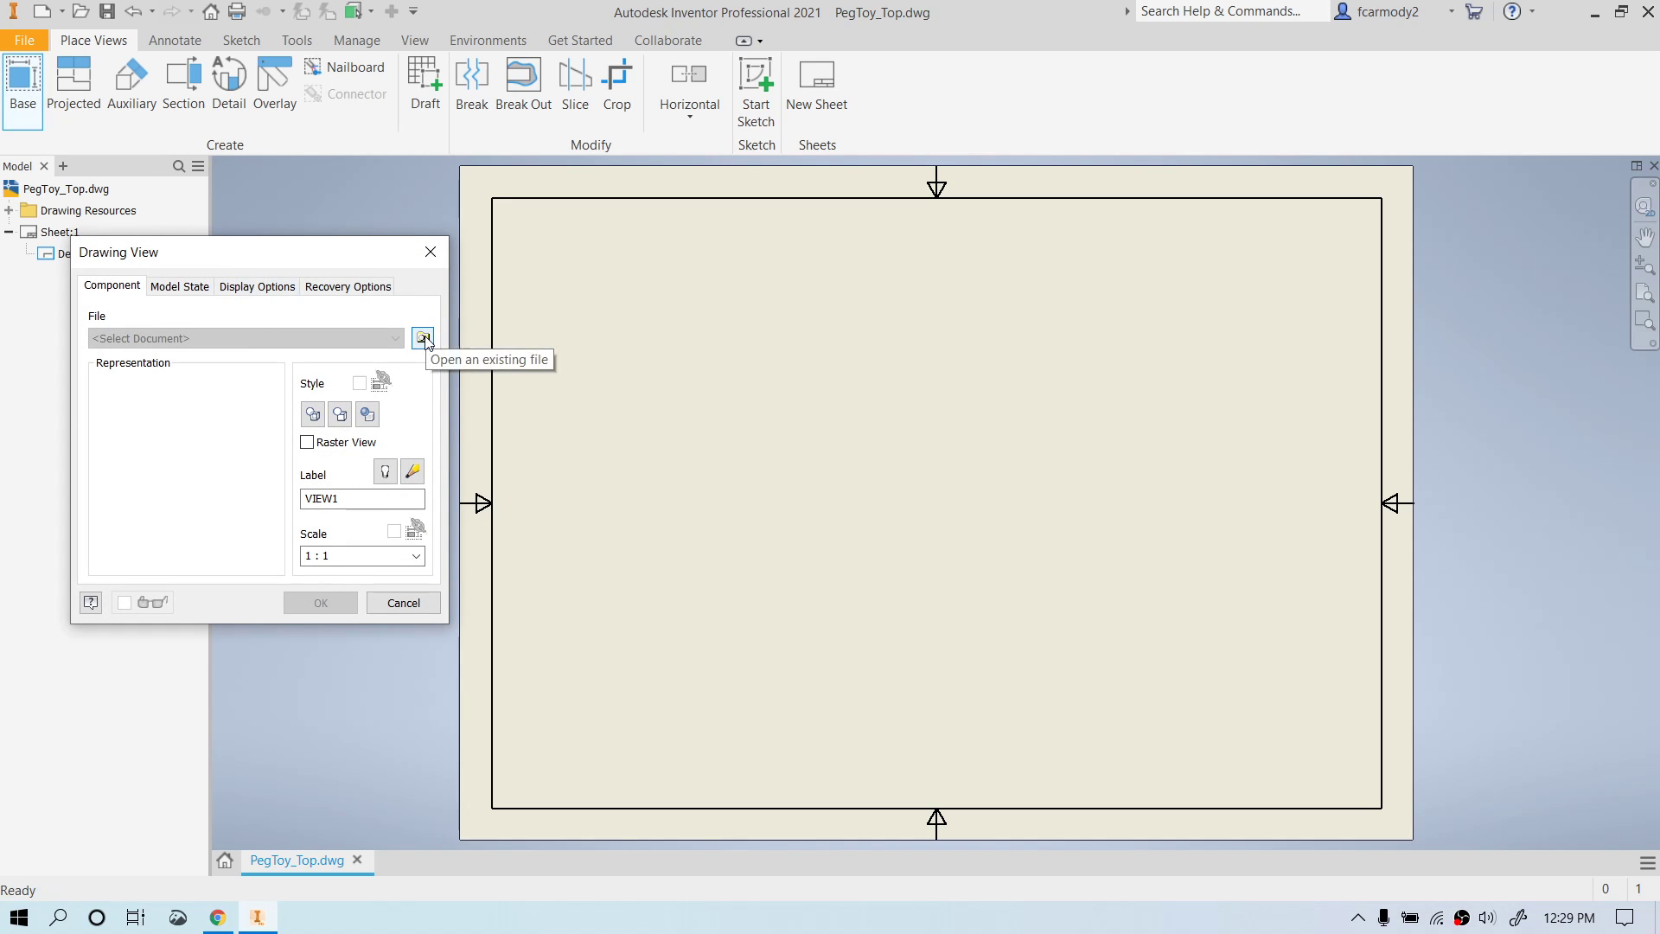
pyautogui.click(422, 338)
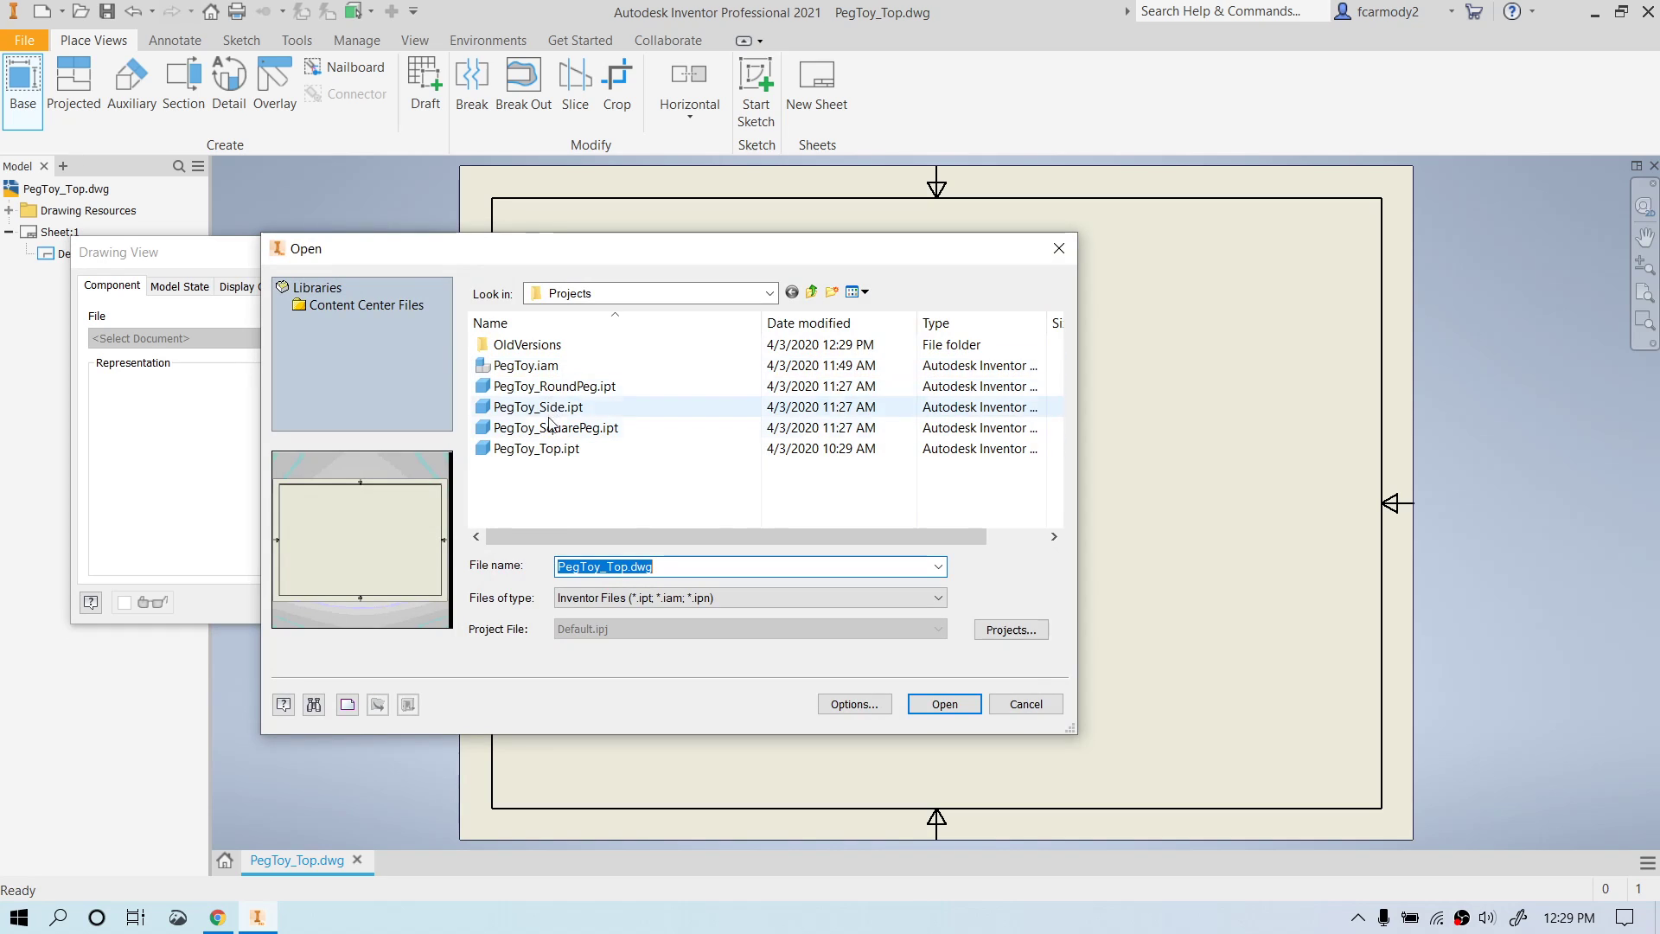
pyautogui.click(536, 448)
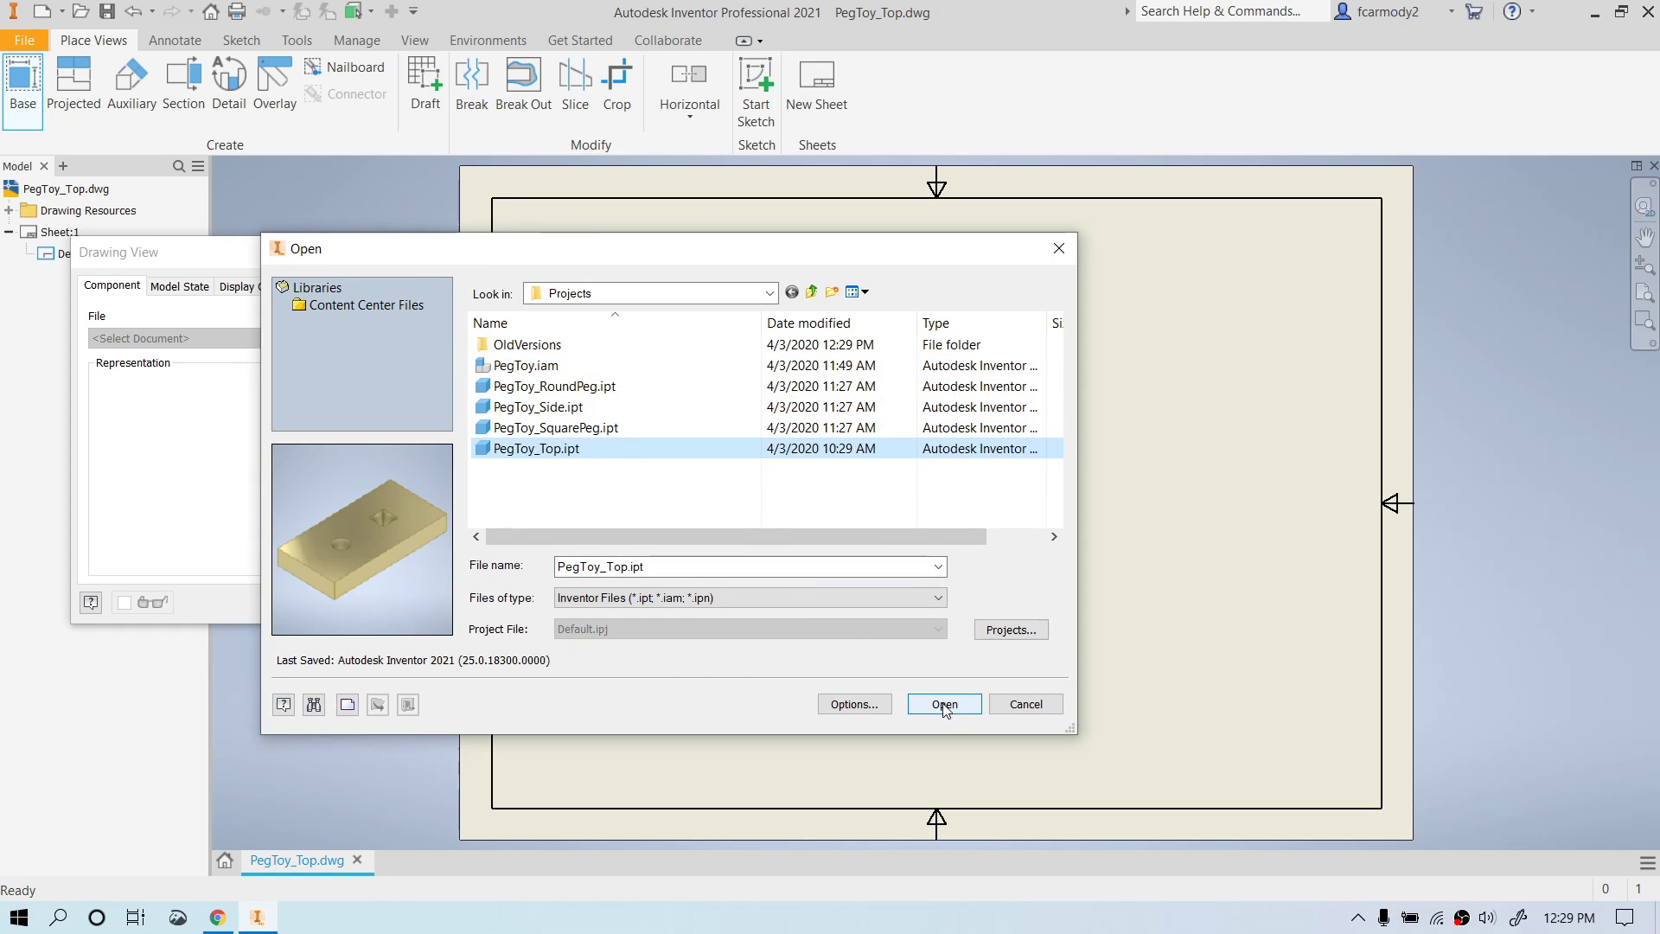
pyautogui.click(942, 704)
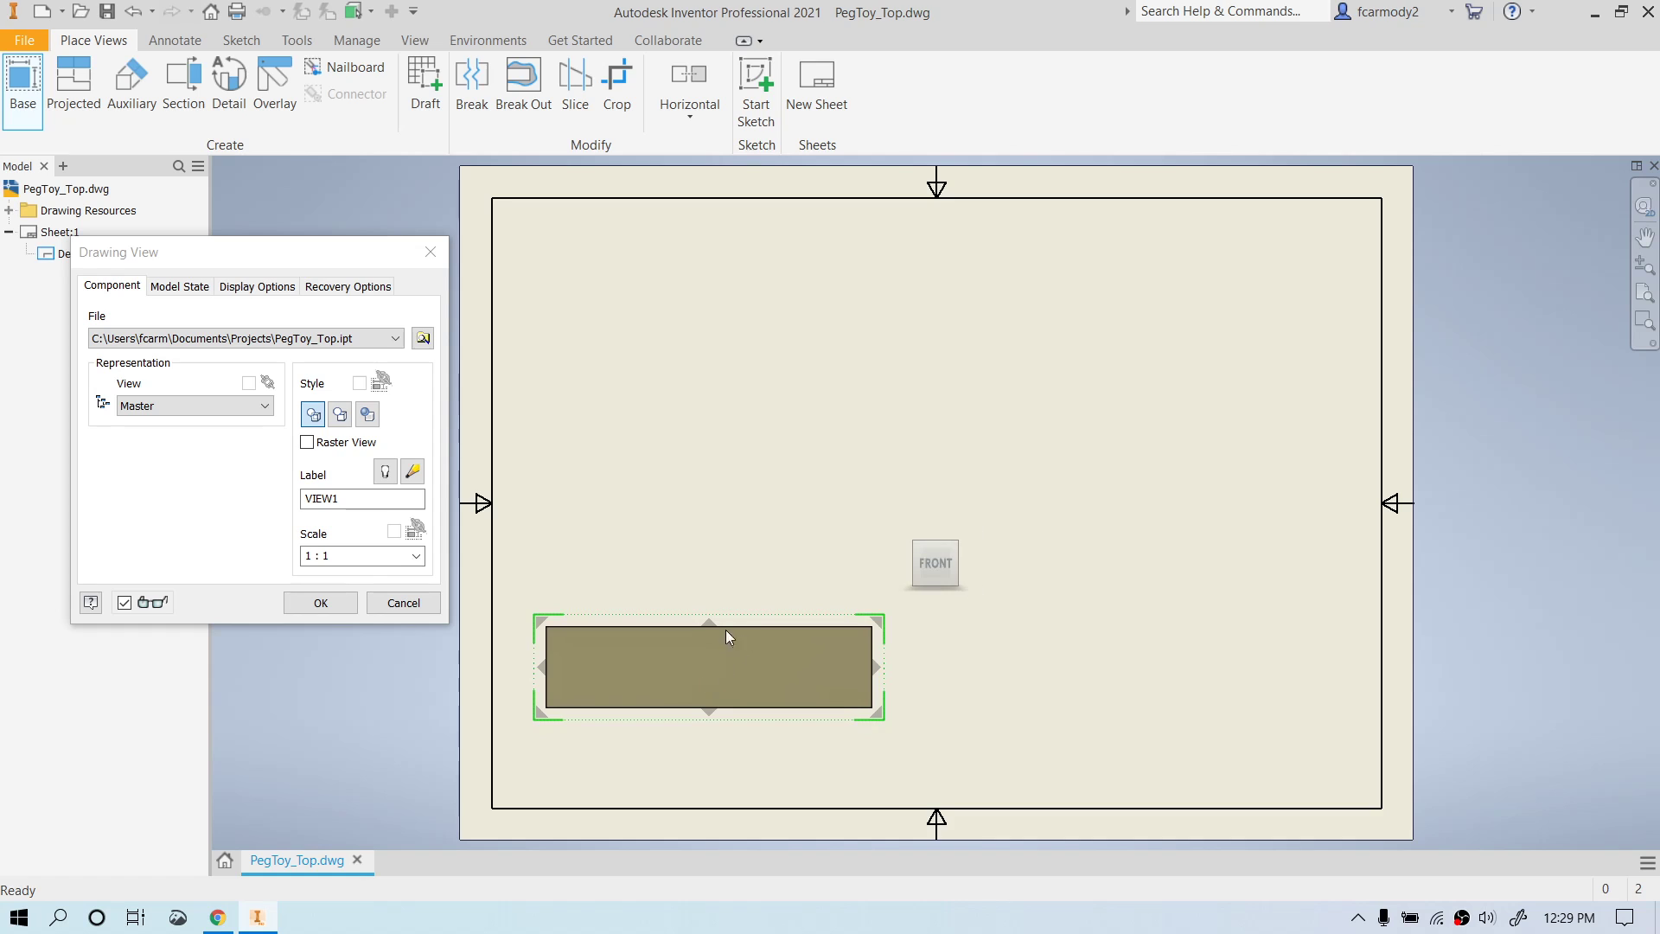
pyautogui.moveTo(418, 425)
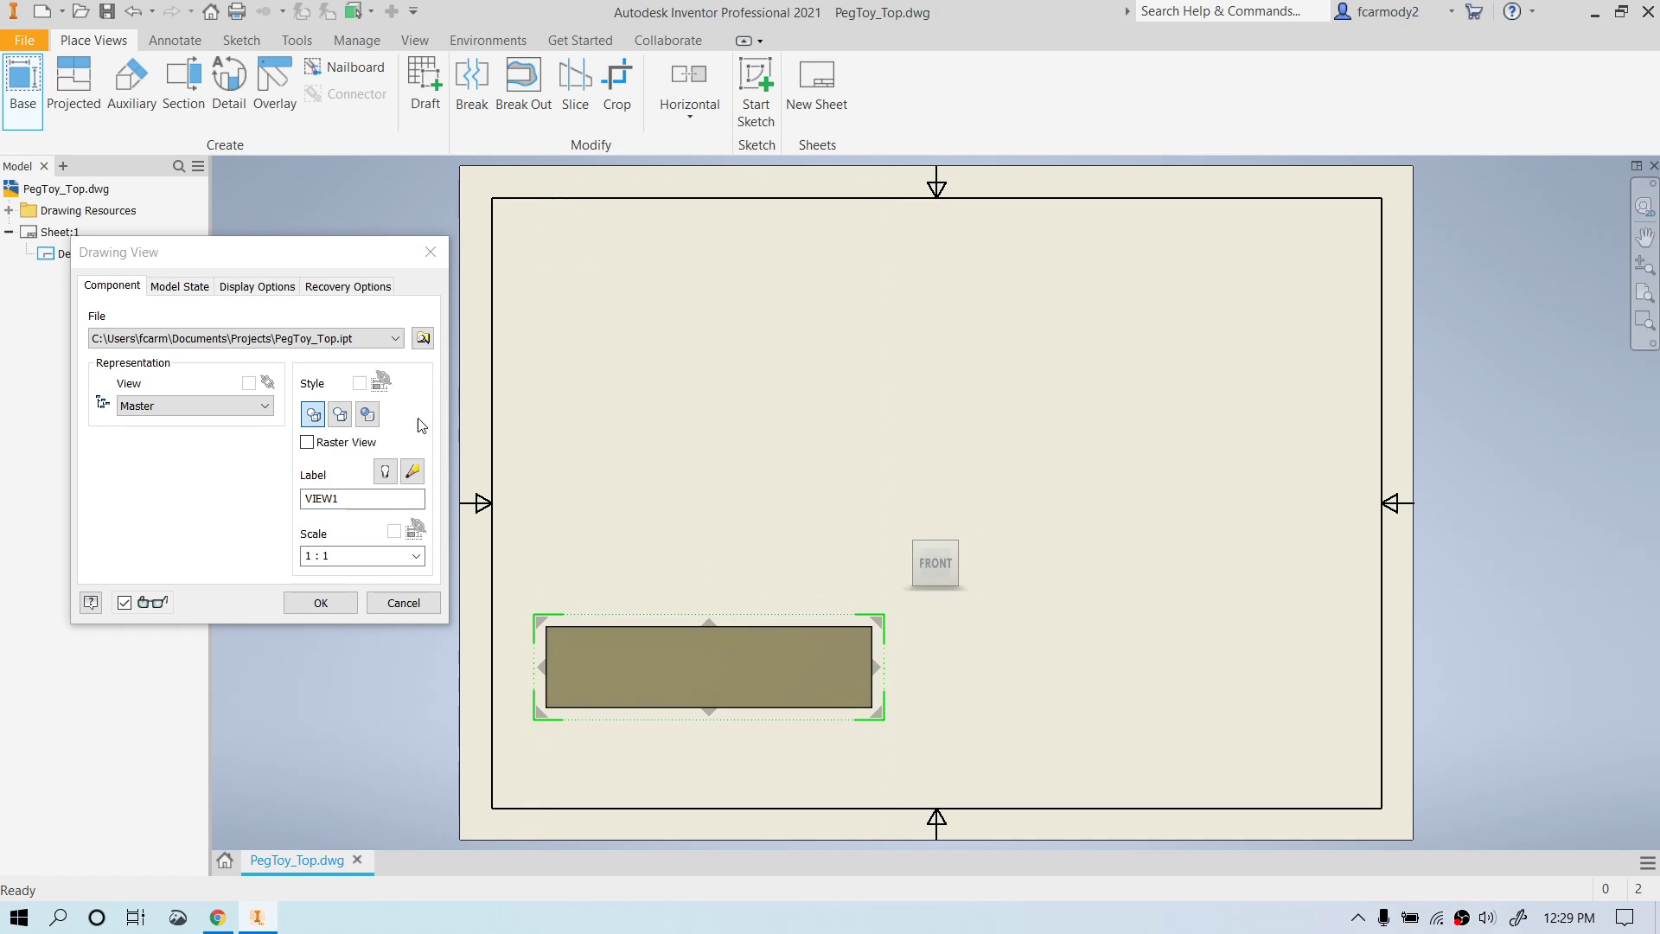
# Rotate the base view preview toward the Bottom face with the ViewCube.
pyautogui.click(936, 562)
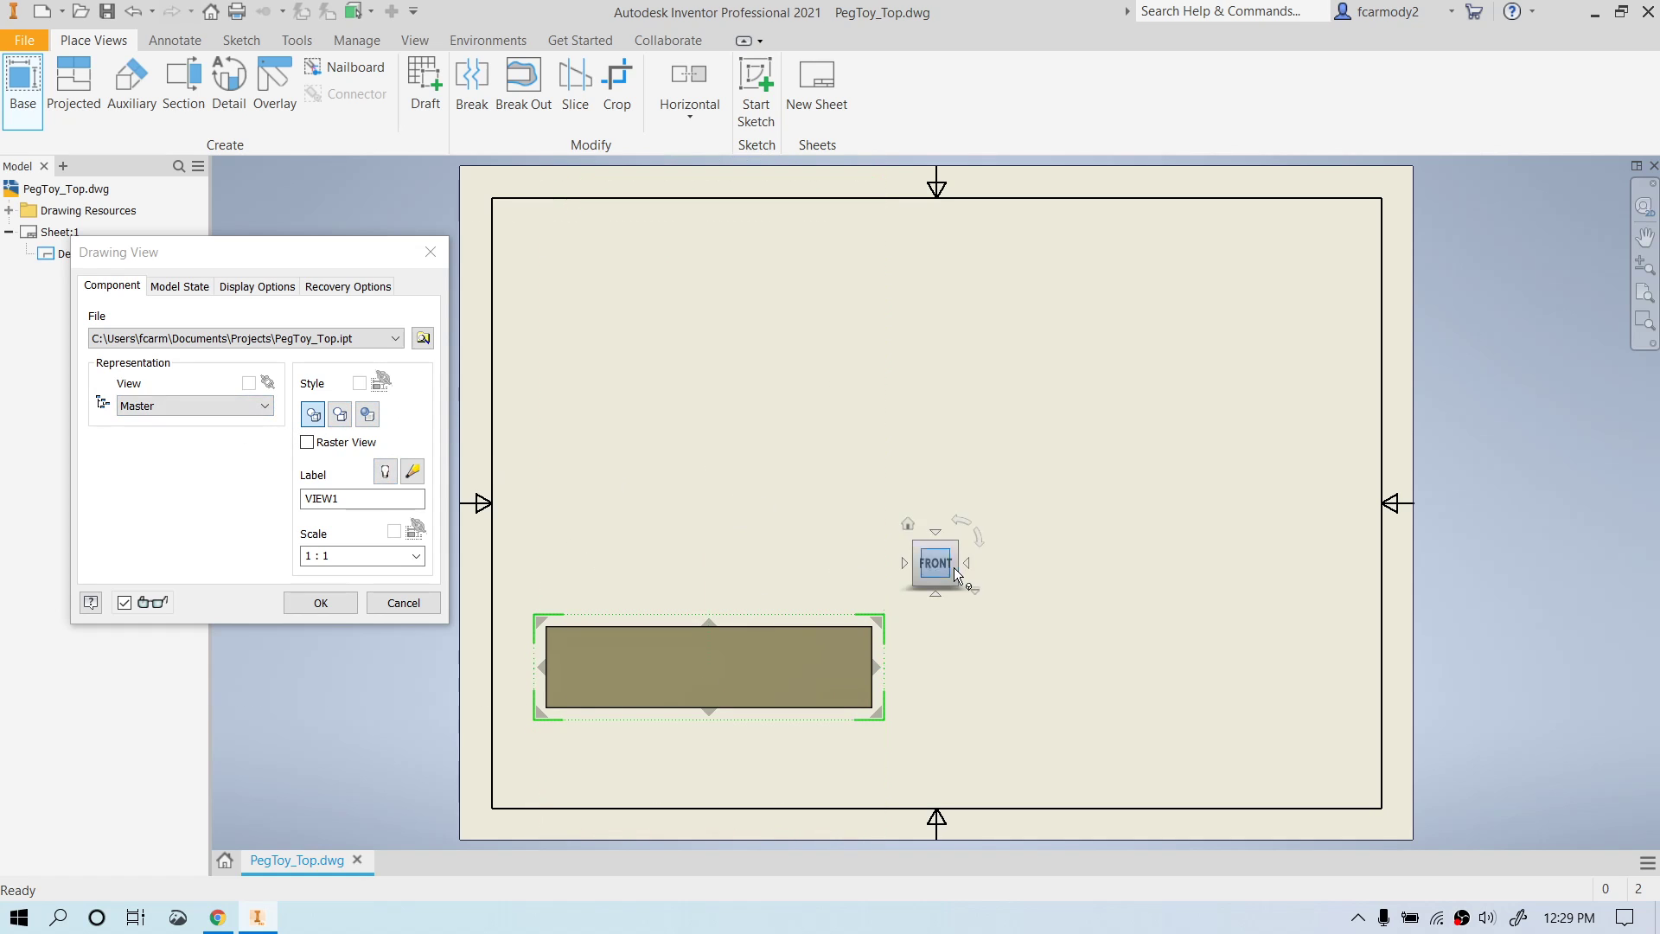
pyautogui.moveTo(979, 548)
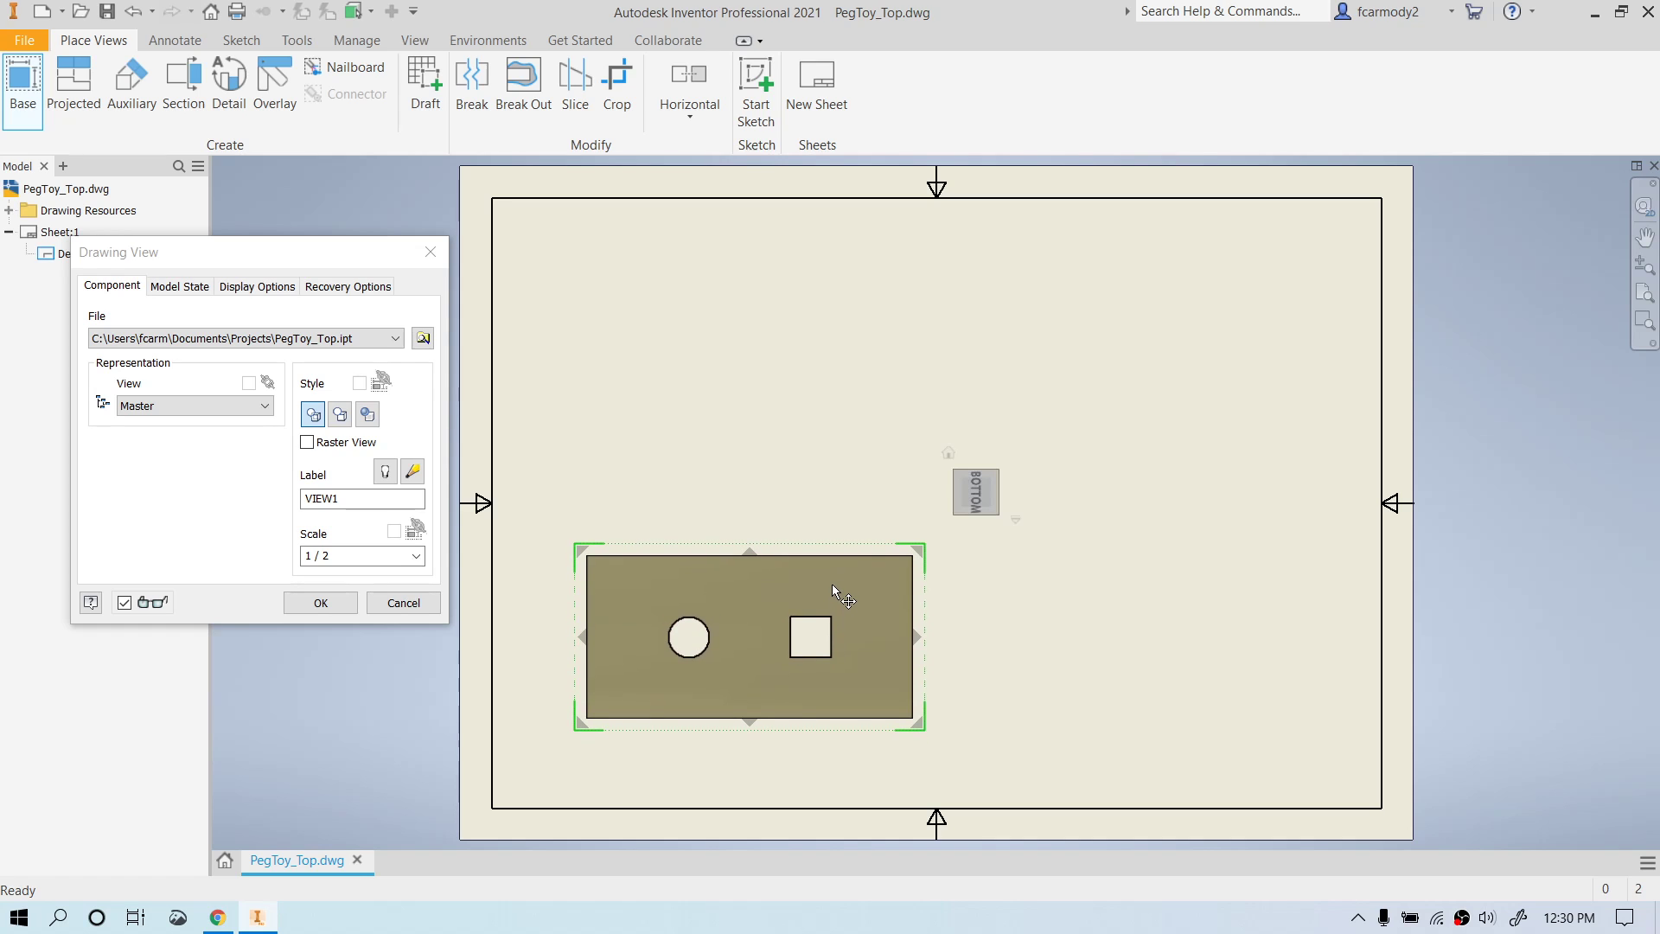
pyautogui.moveTo(742, 614)
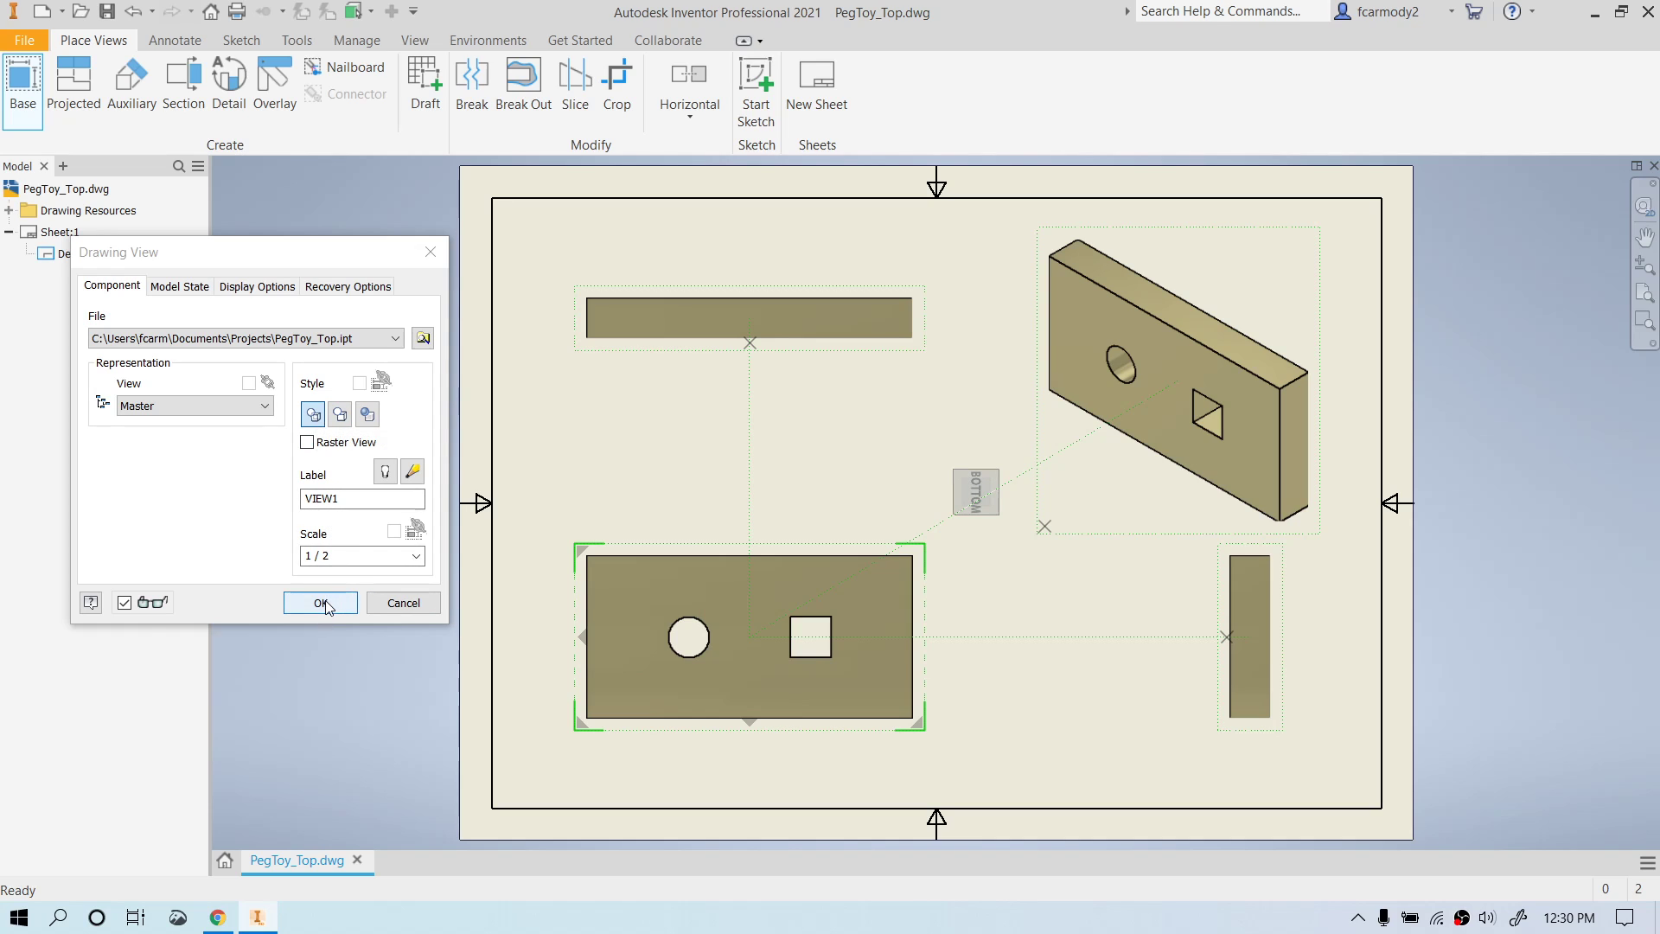
pyautogui.moveTo(417, 555)
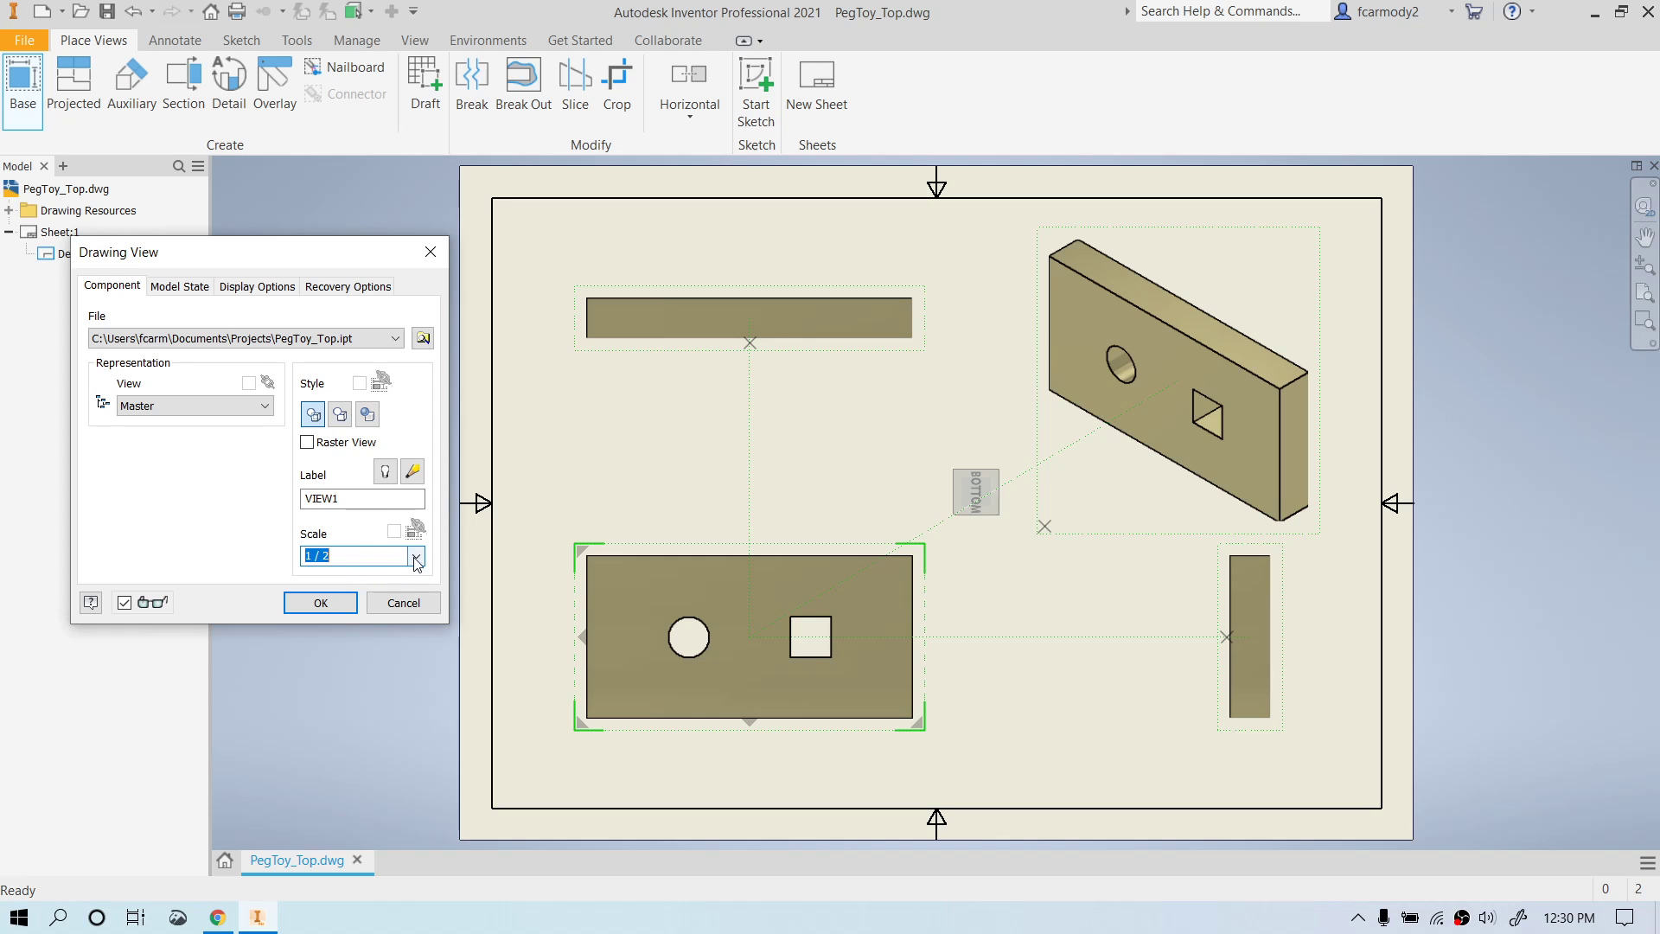
# Confirm the Drawing View dialog to place the base and three projected views.
pyautogui.click(415, 555)
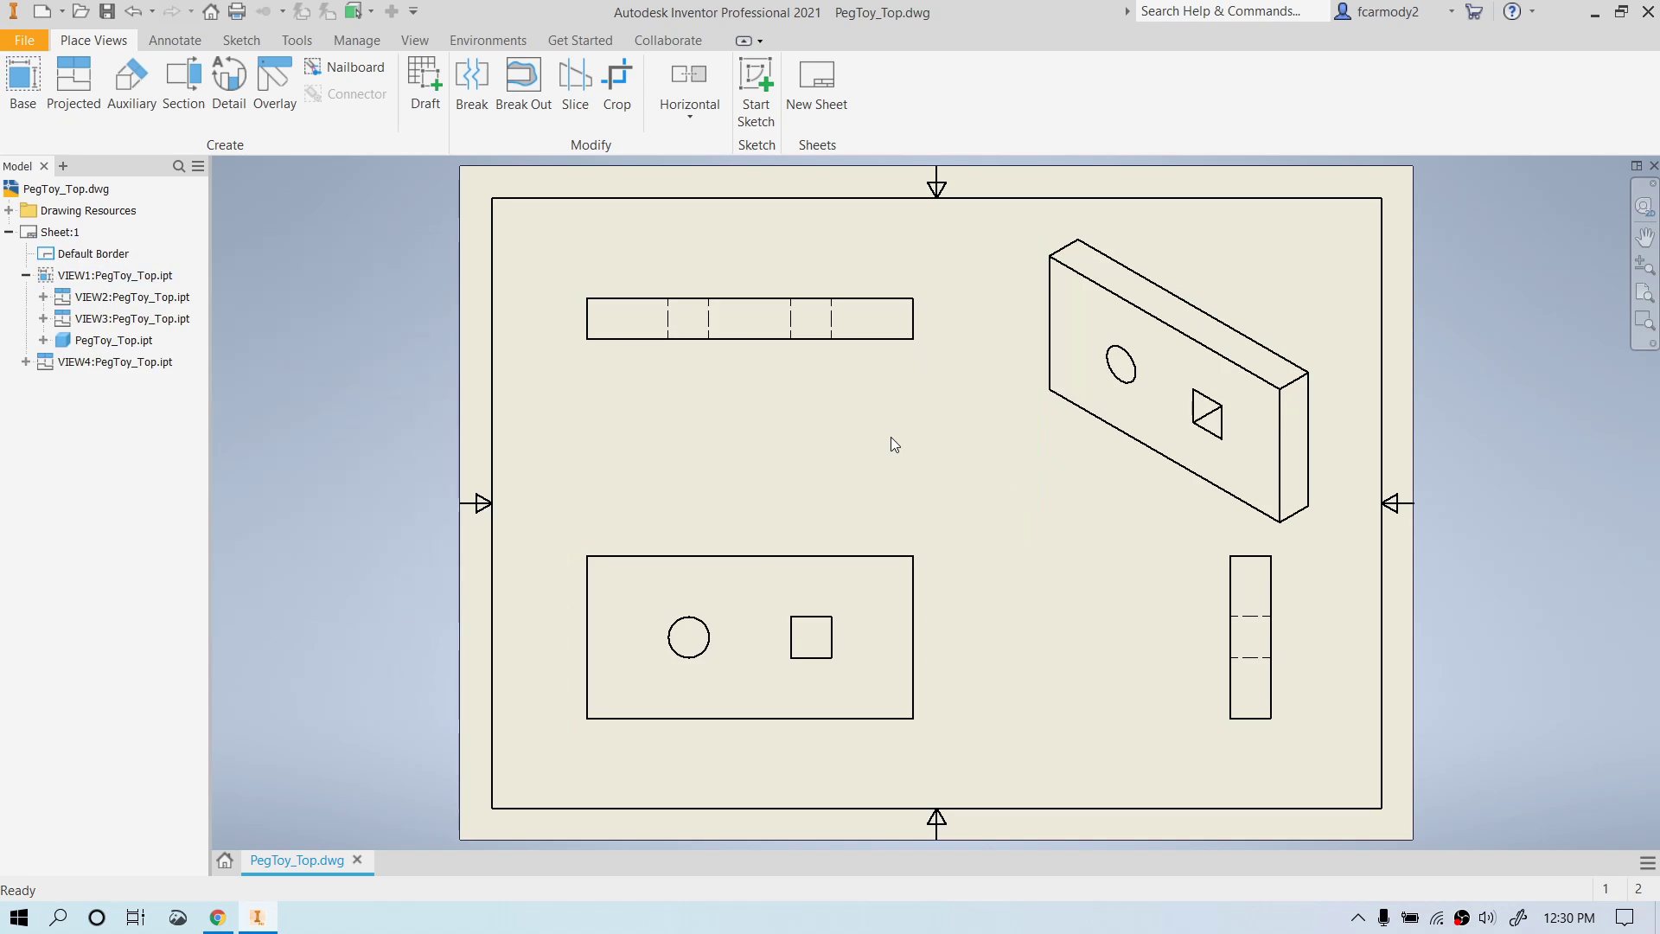
pyautogui.moveTo(1022, 413)
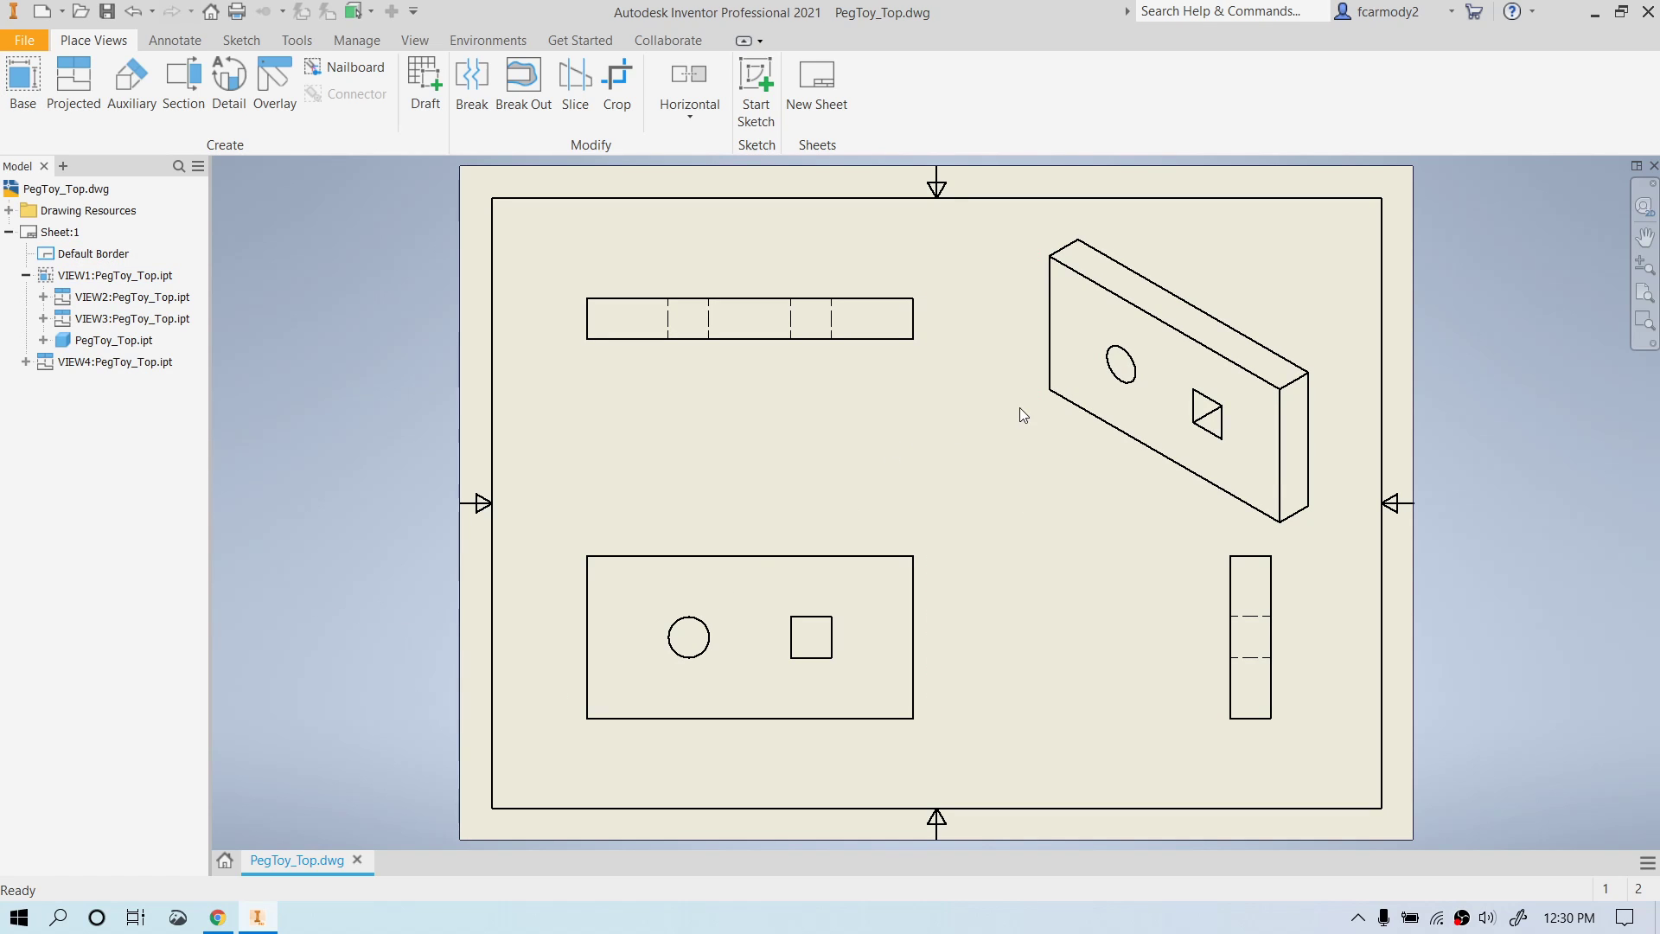
pyautogui.moveTo(801, 492)
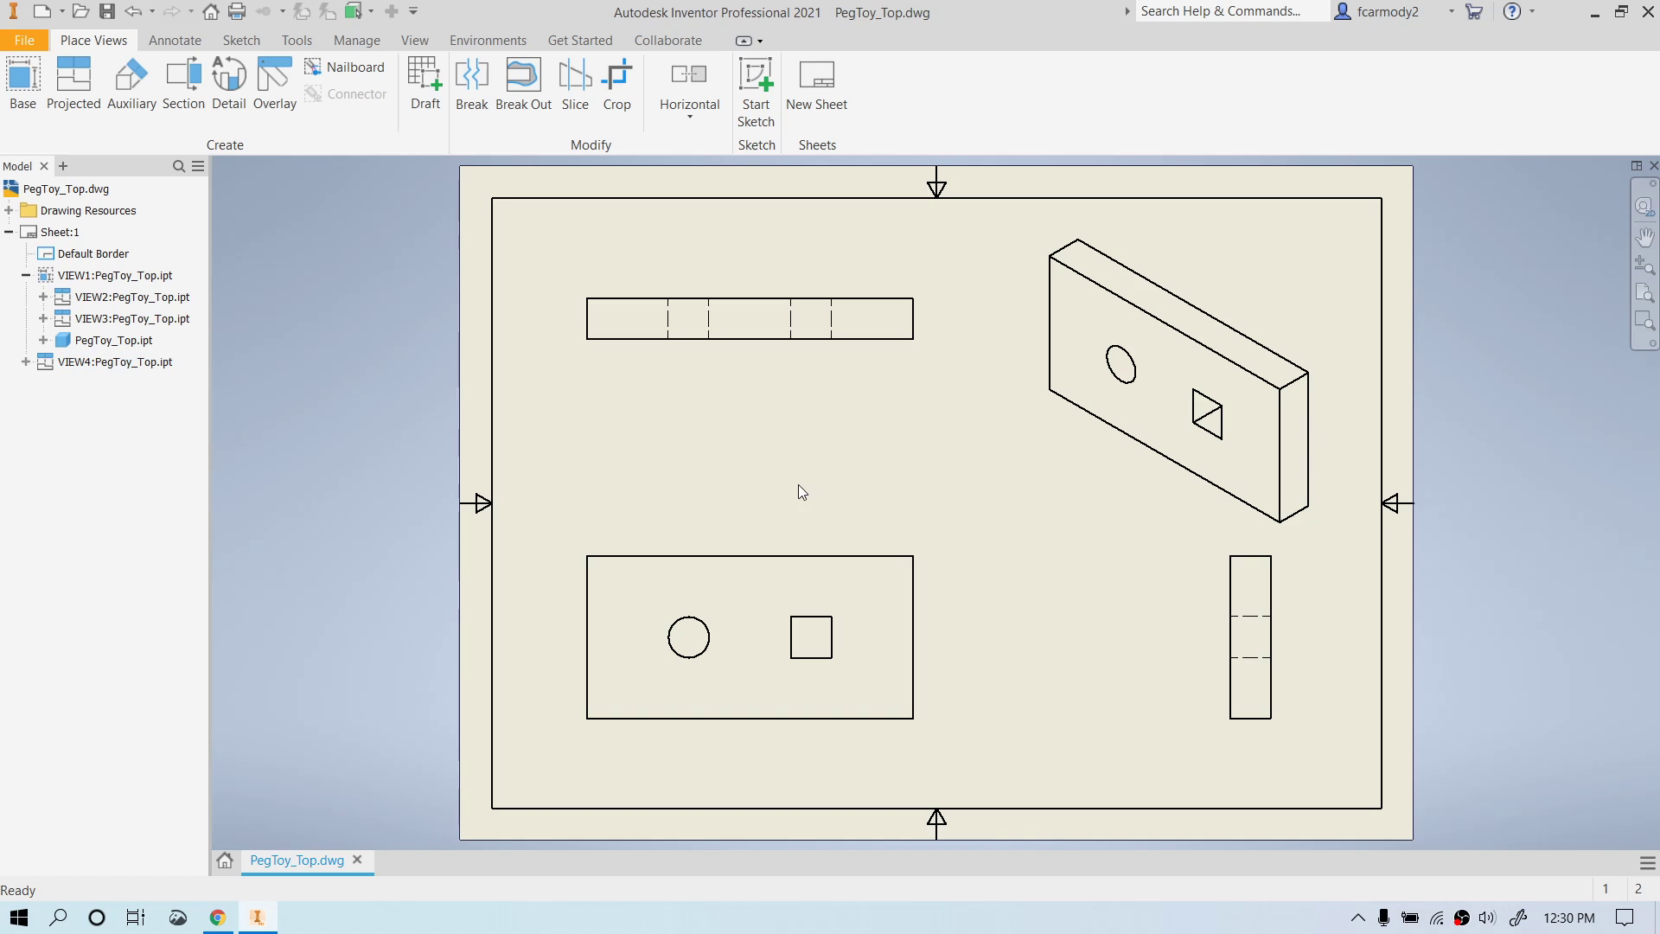
pyautogui.moveTo(389, 214)
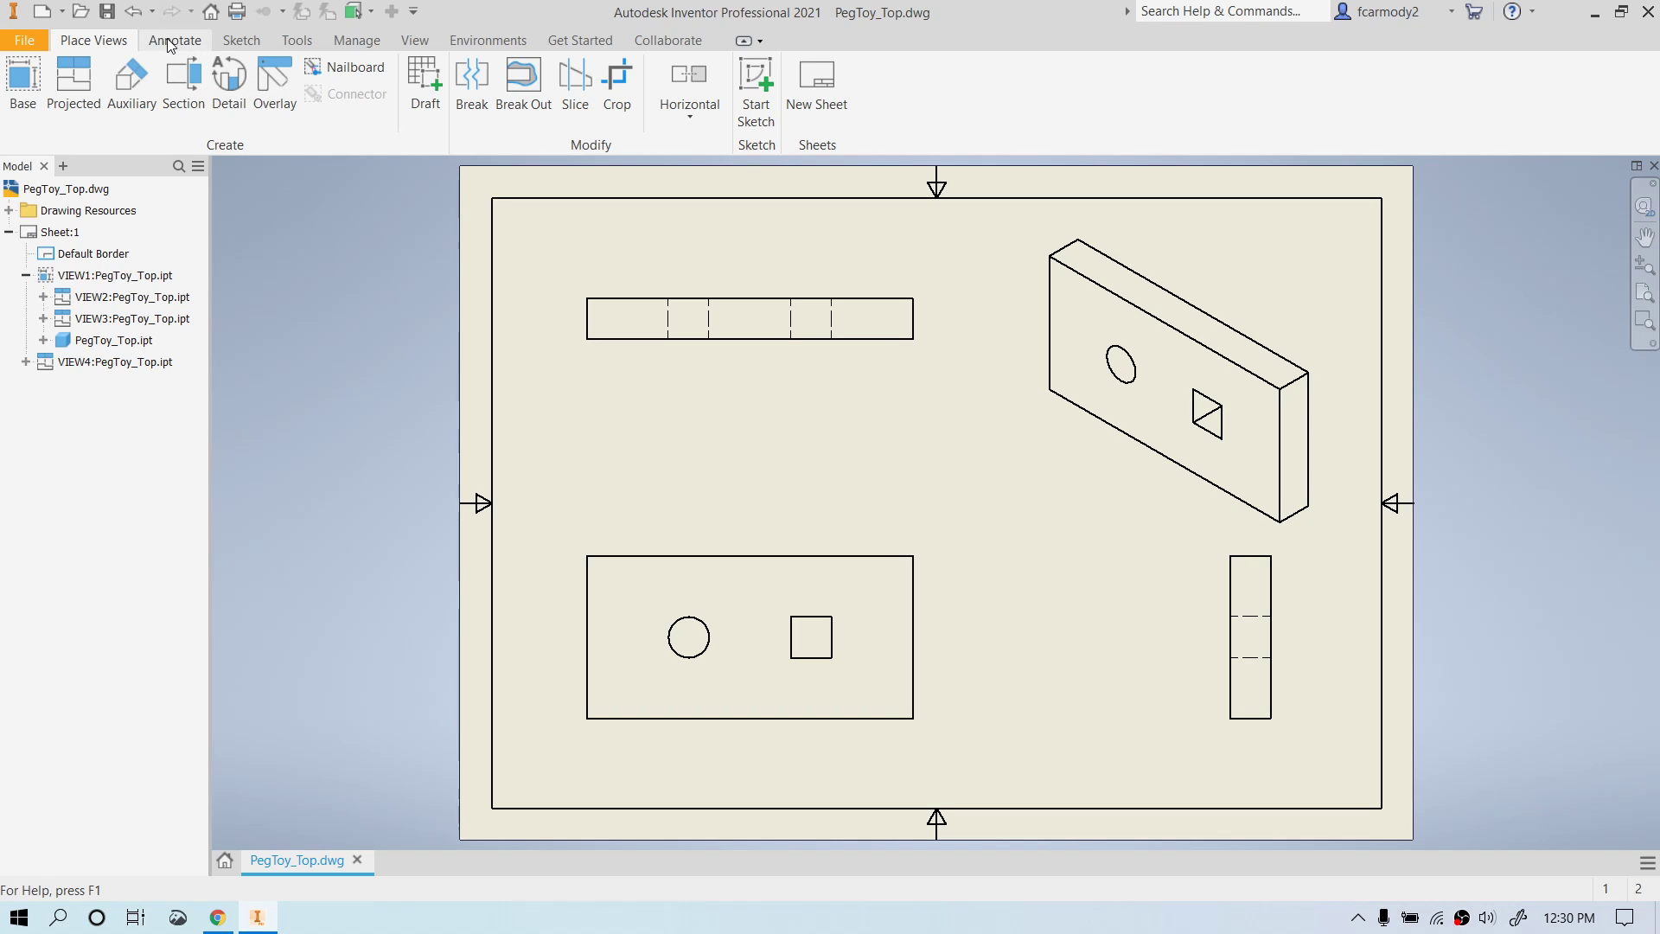
# Switch to annotation tools and begin the first dimension on the base view.
pyautogui.click(176, 40)
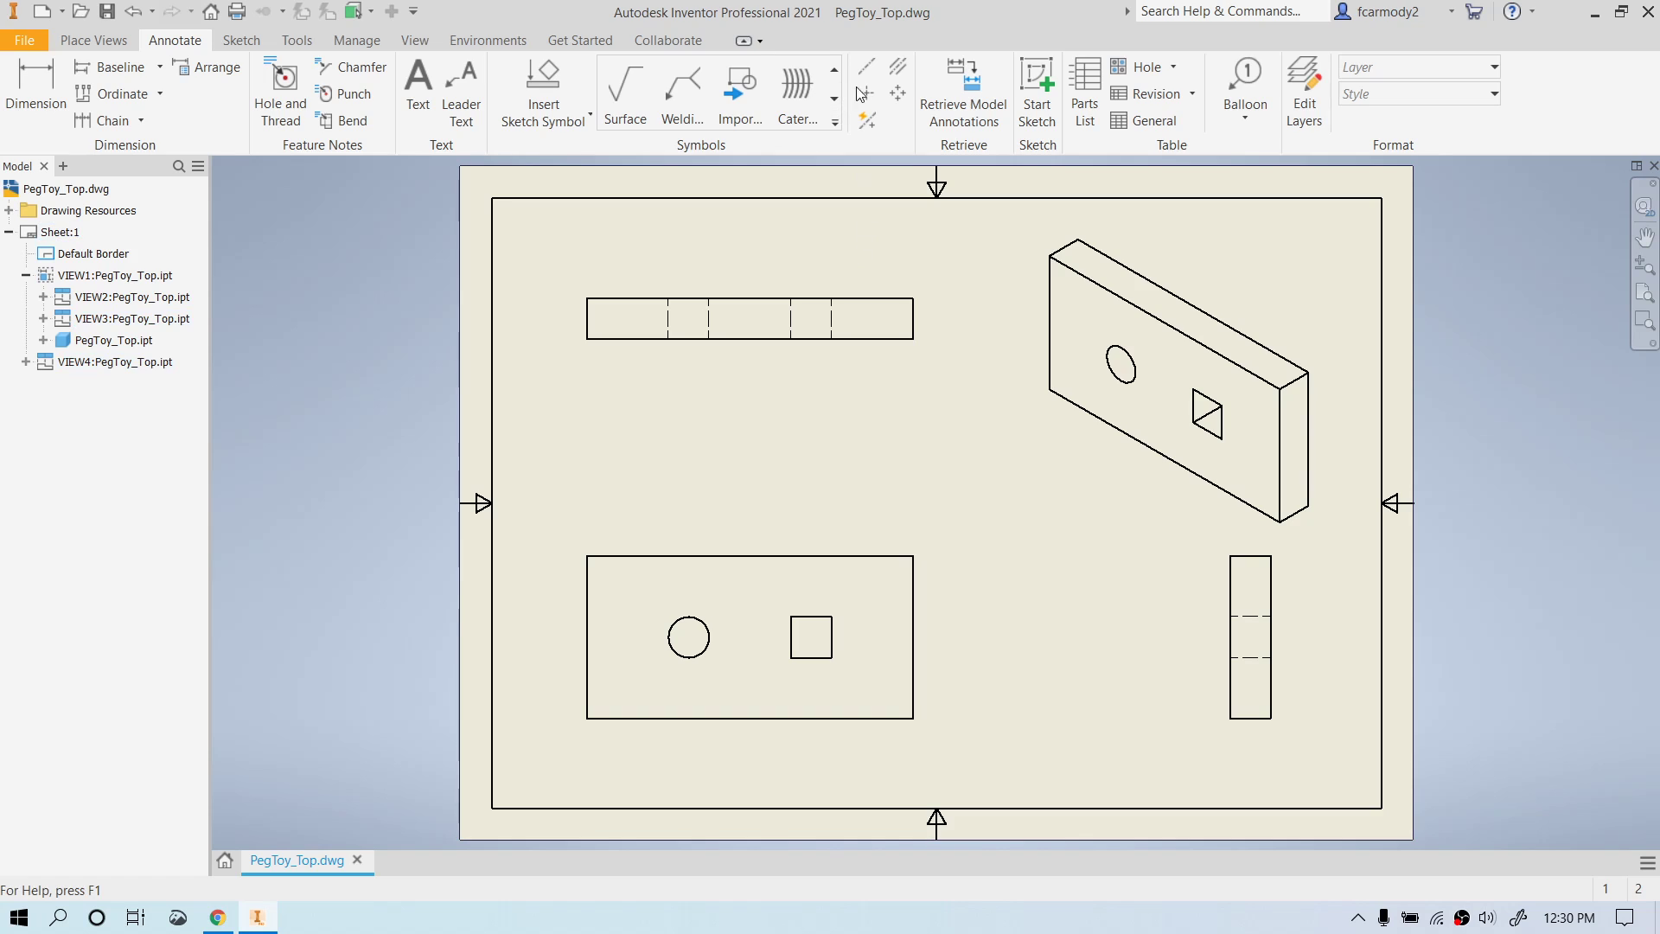
pyautogui.moveTo(865, 93)
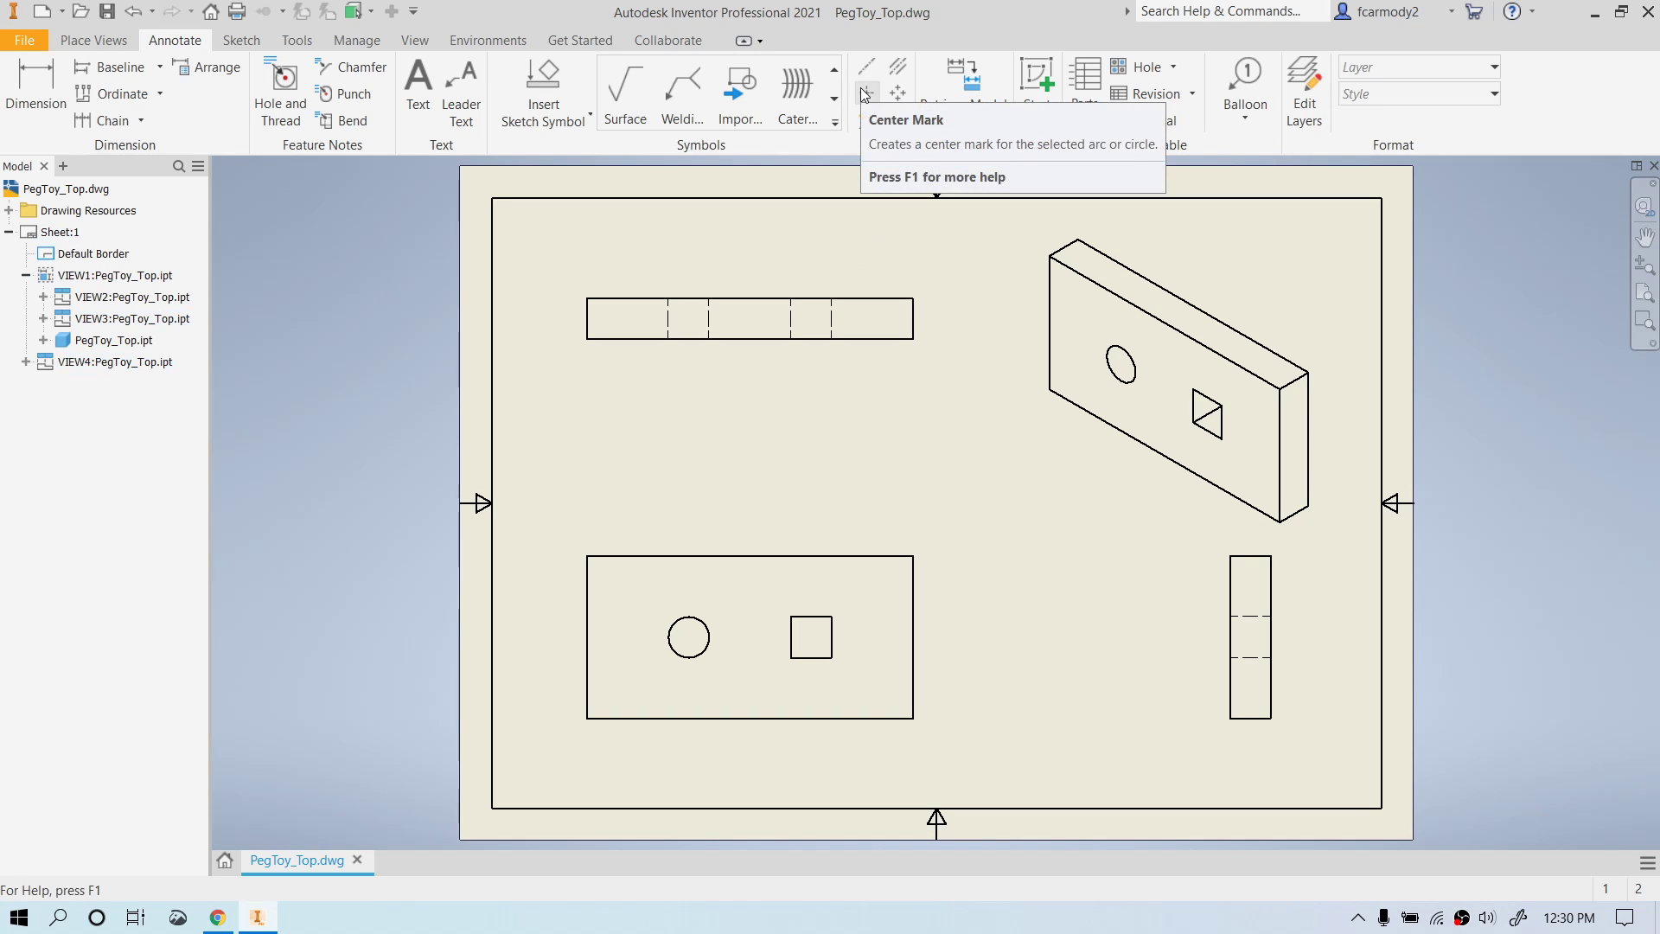
pyautogui.moveTo(864, 93)
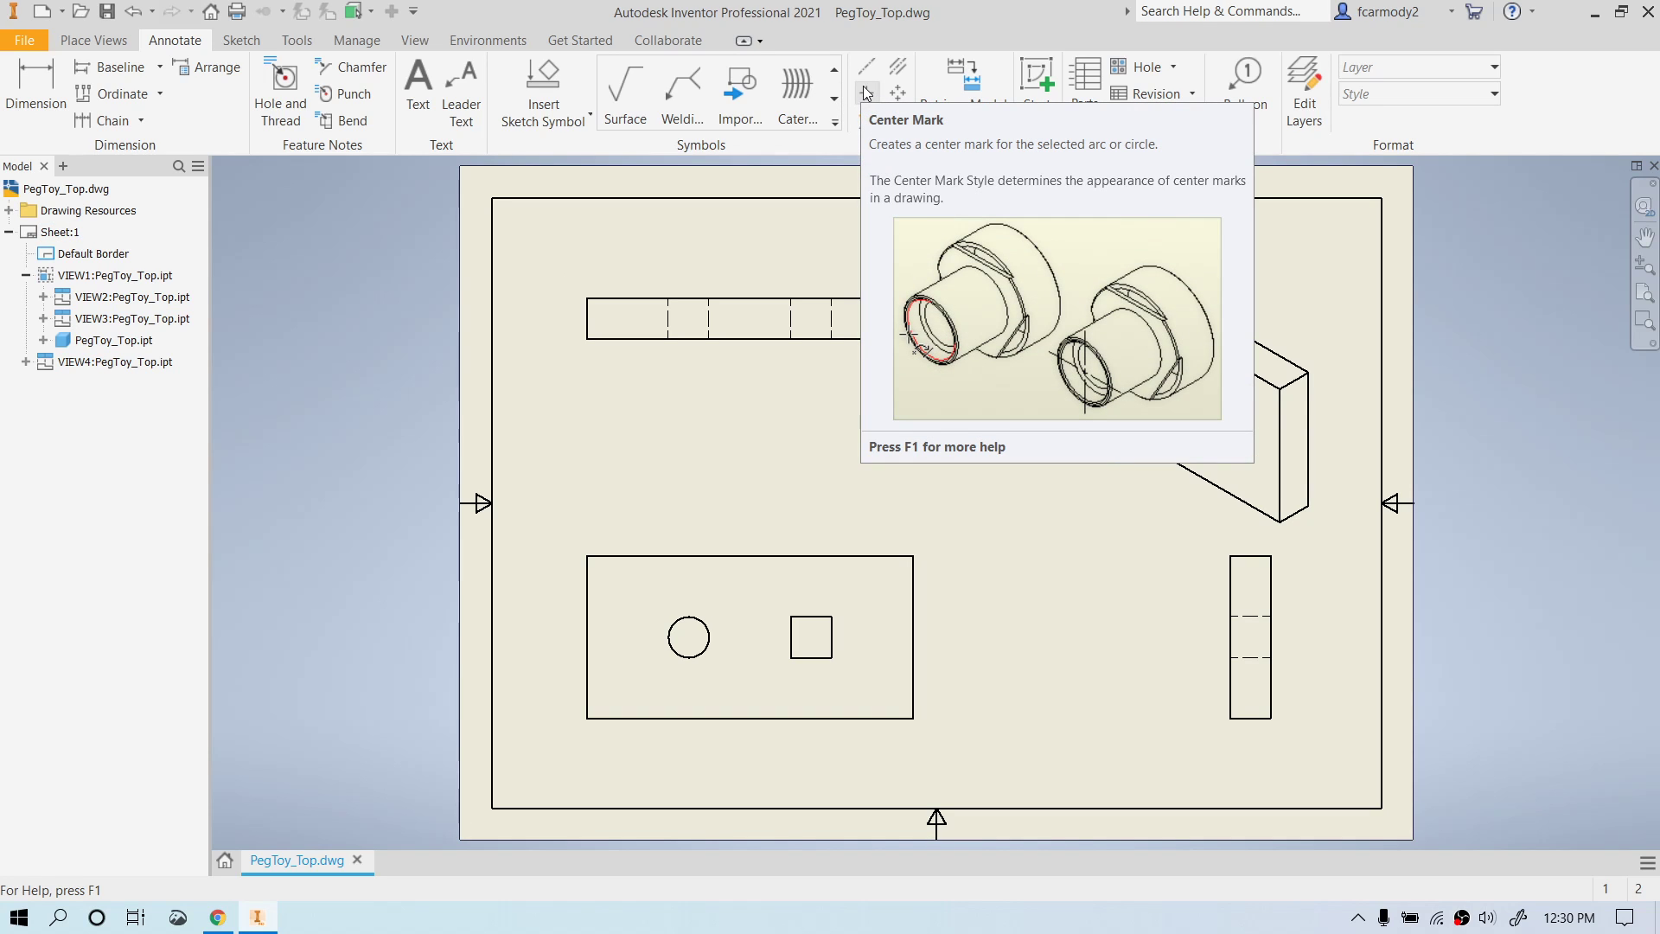
pyautogui.moveTo(857, 153)
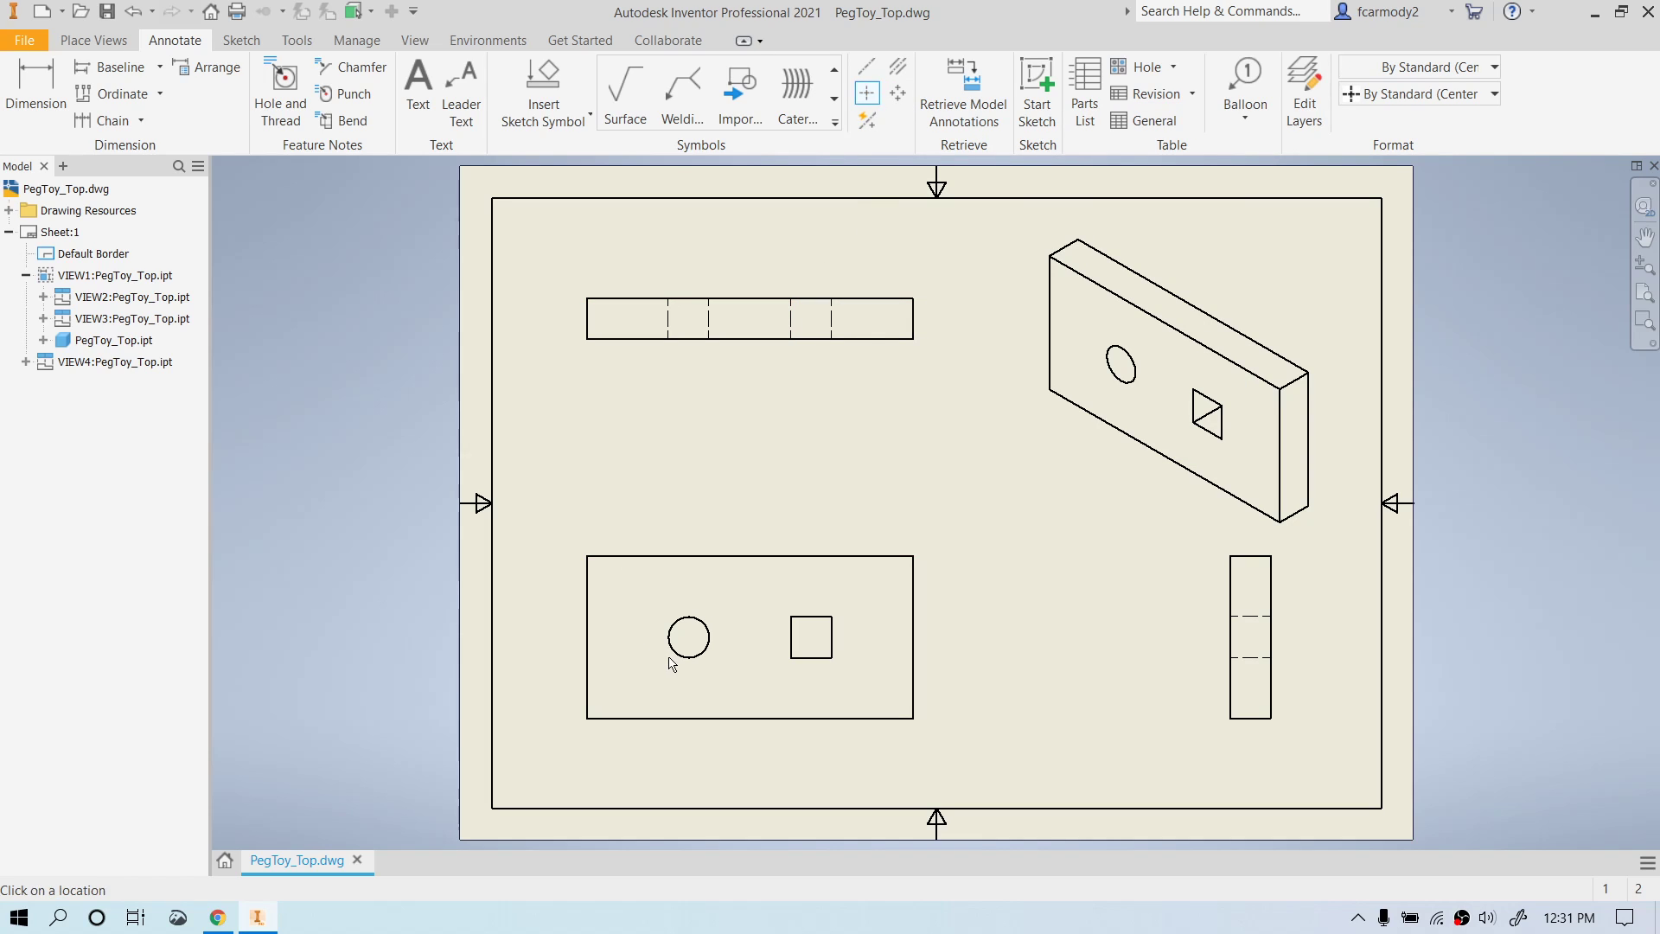
pyautogui.moveTo(688, 639)
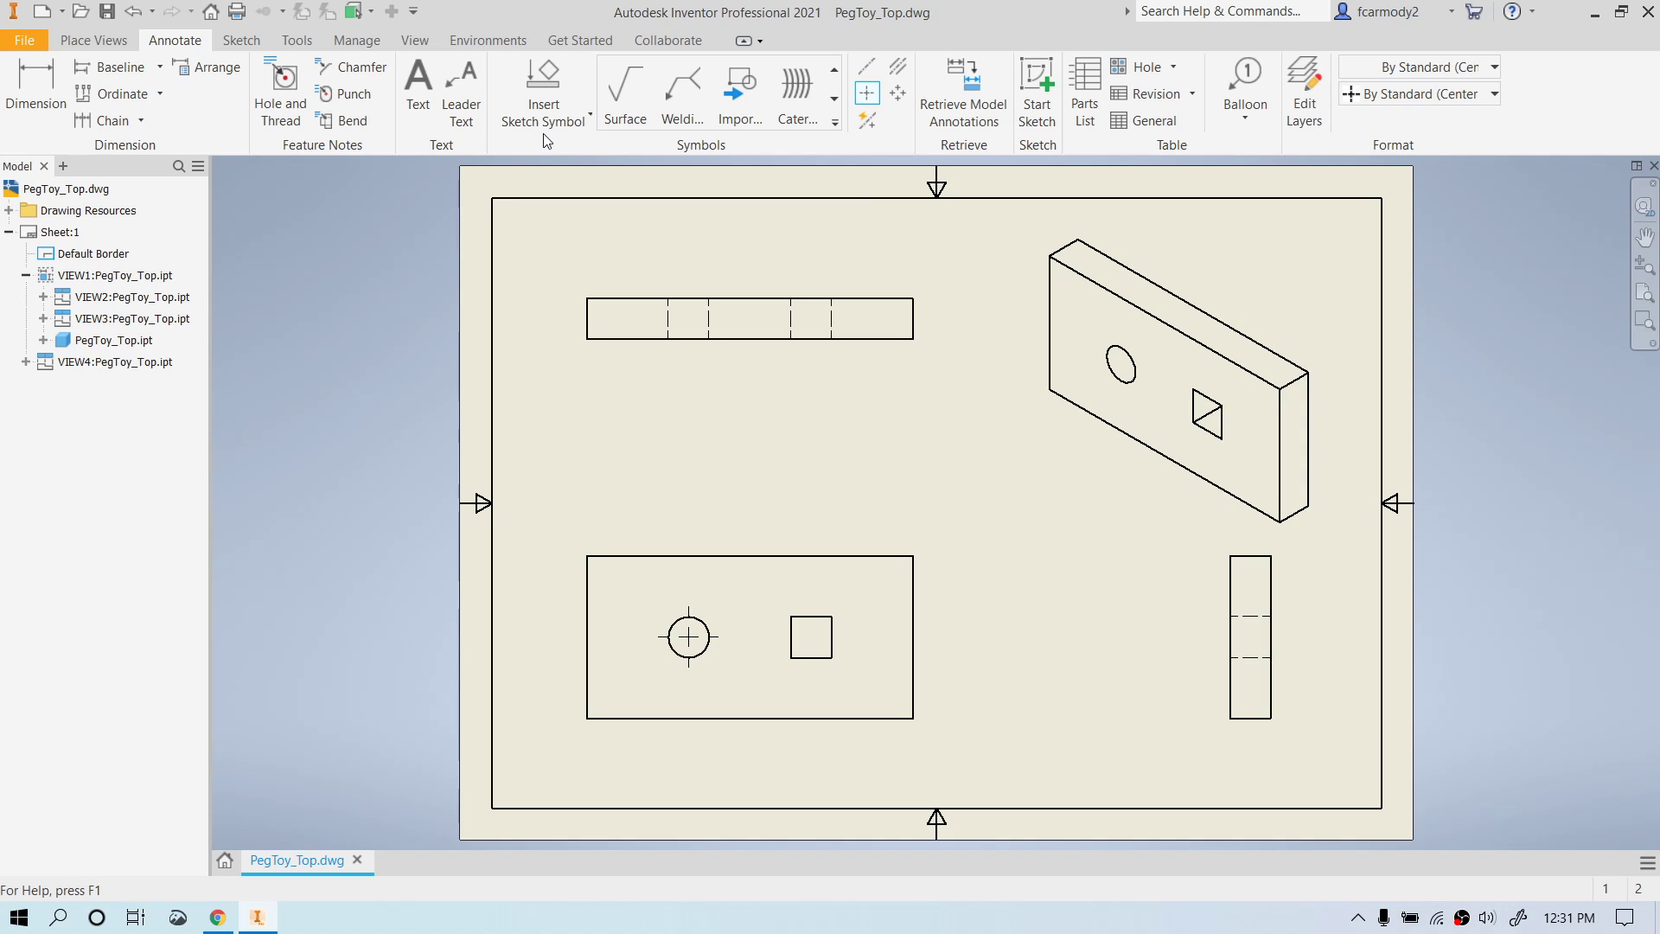
pyautogui.click(35, 85)
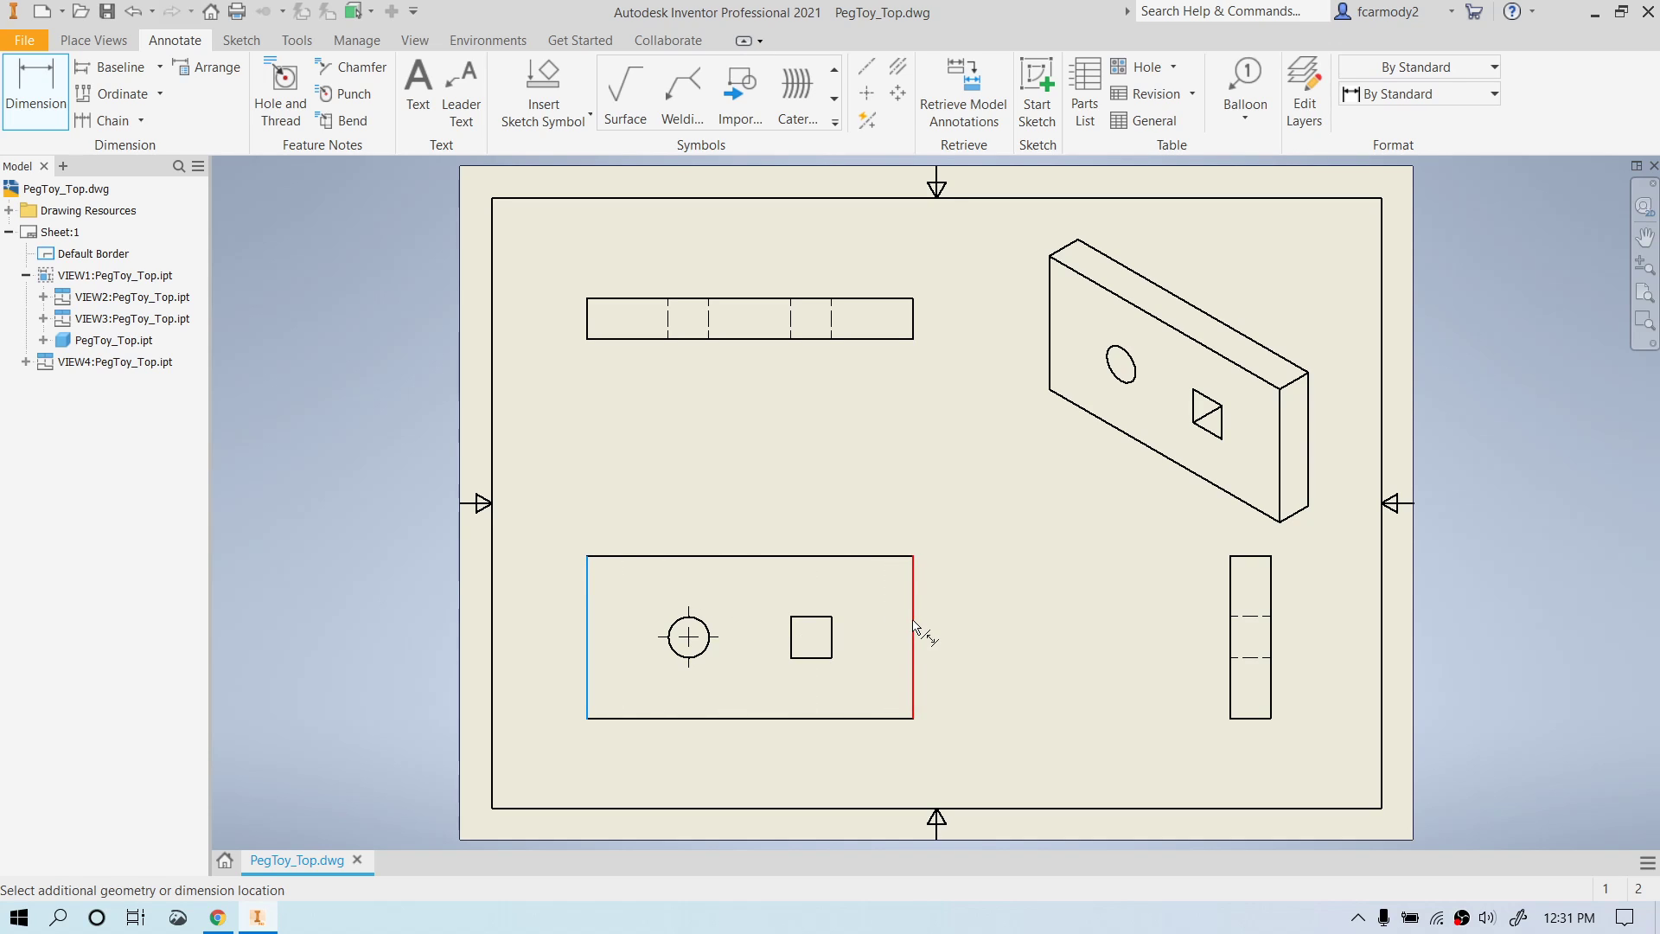
# Place the 8.00 width dimension and disable 'Edit dimension when created'.
pyautogui.click(625, 488)
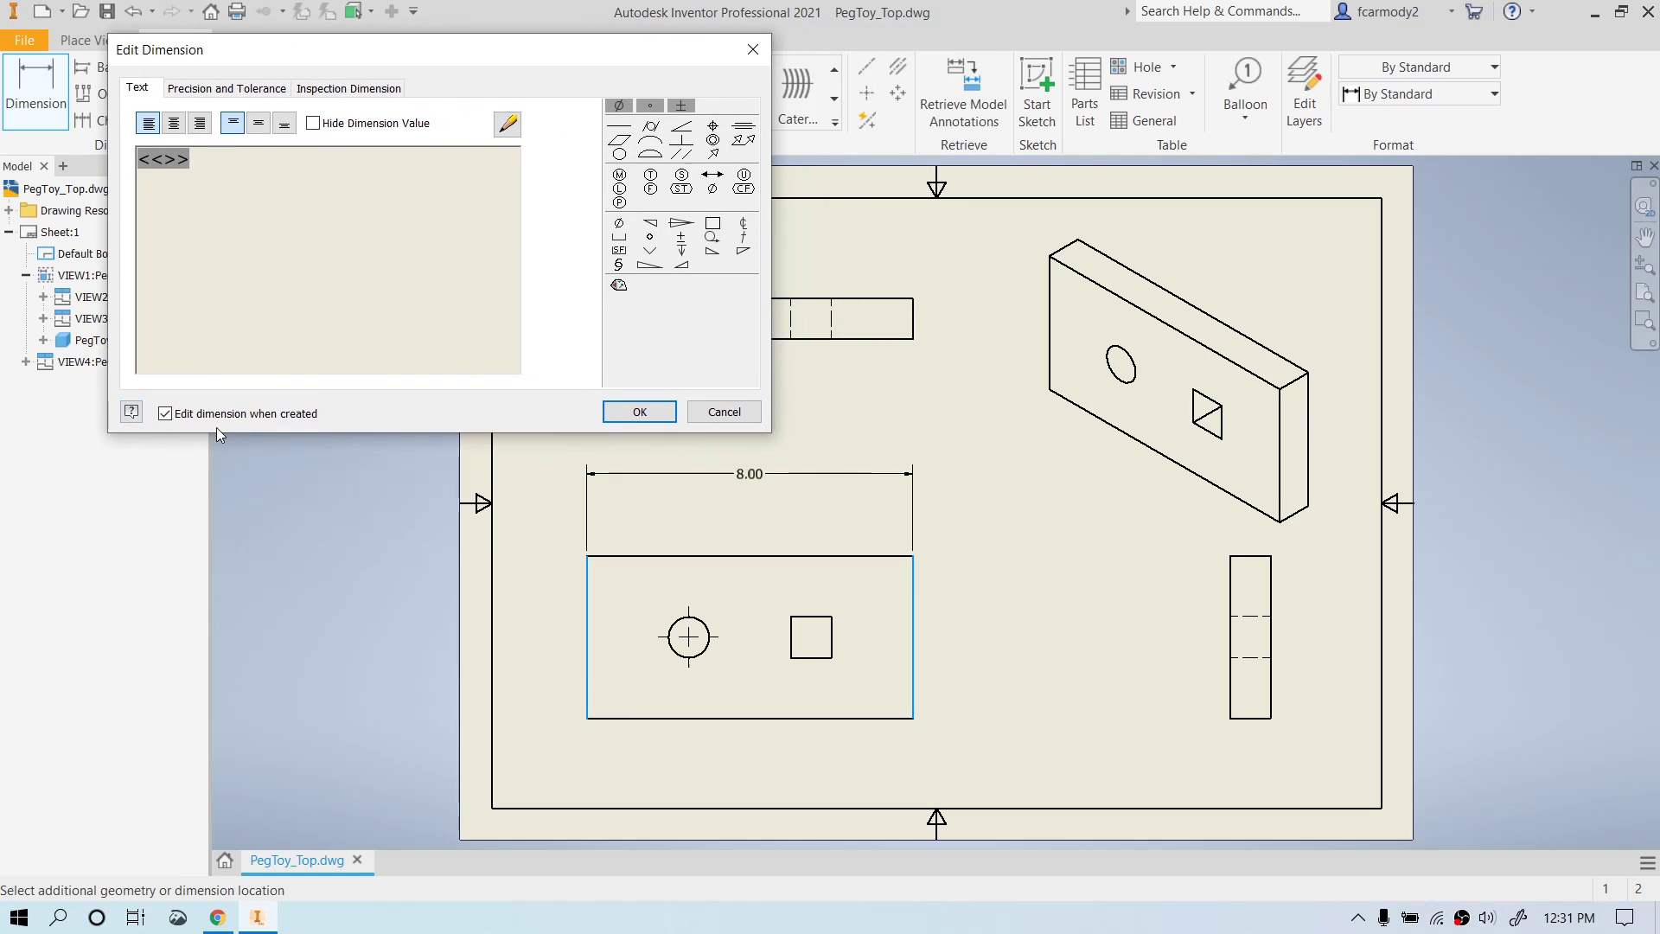
pyautogui.click(166, 413)
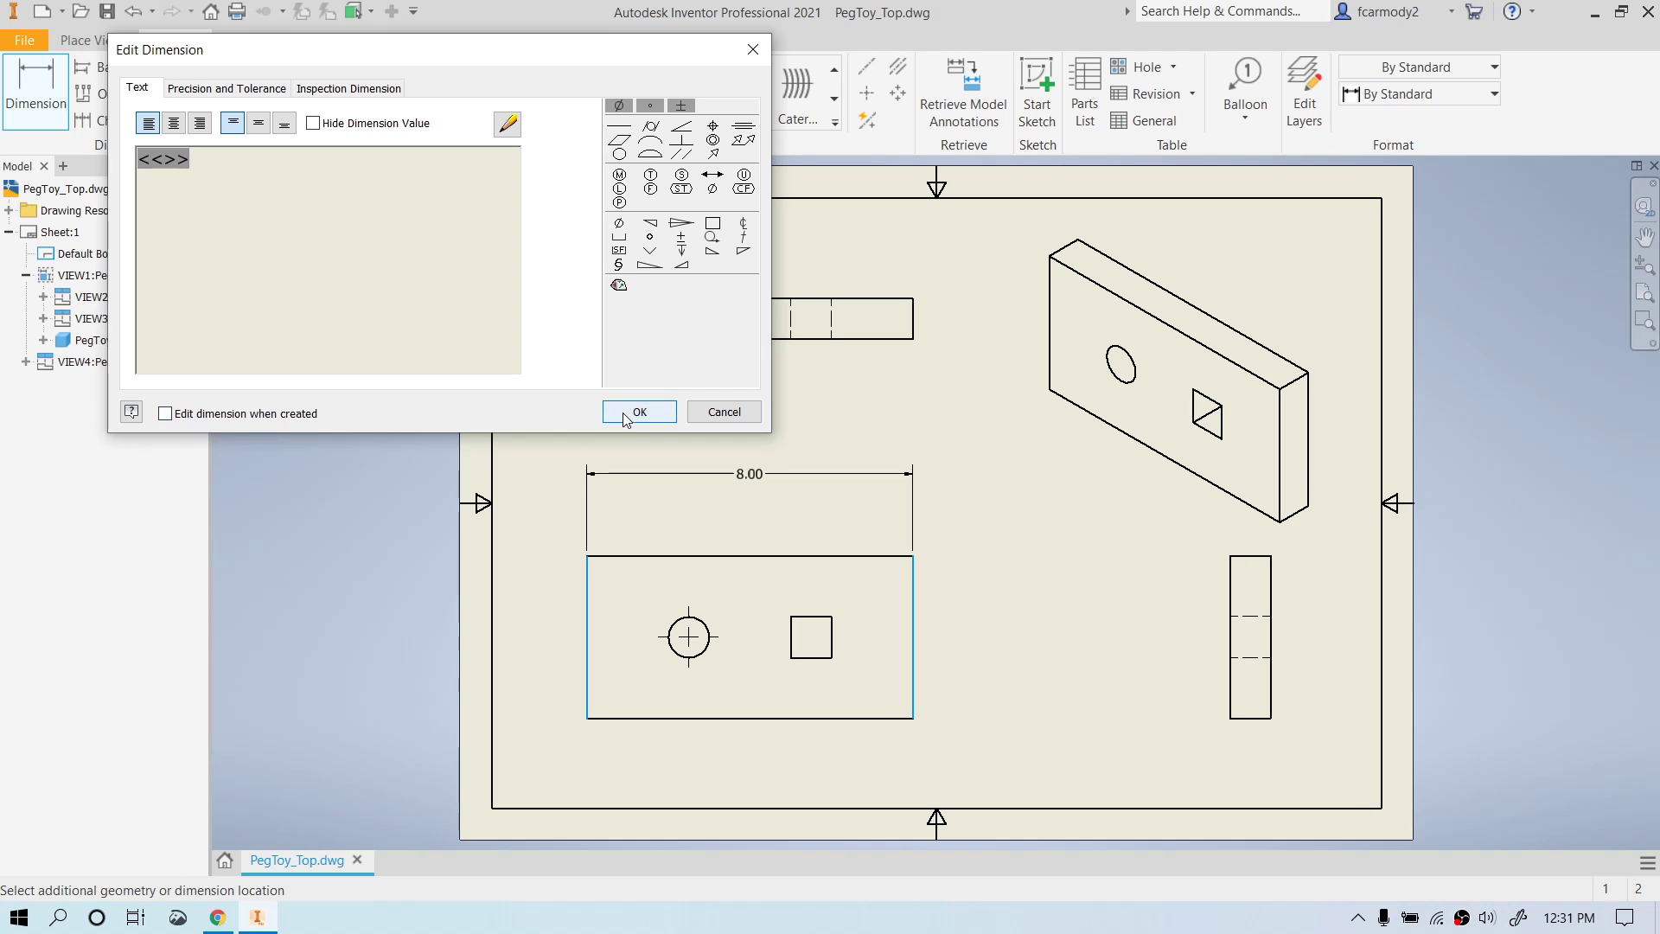
pyautogui.click(638, 411)
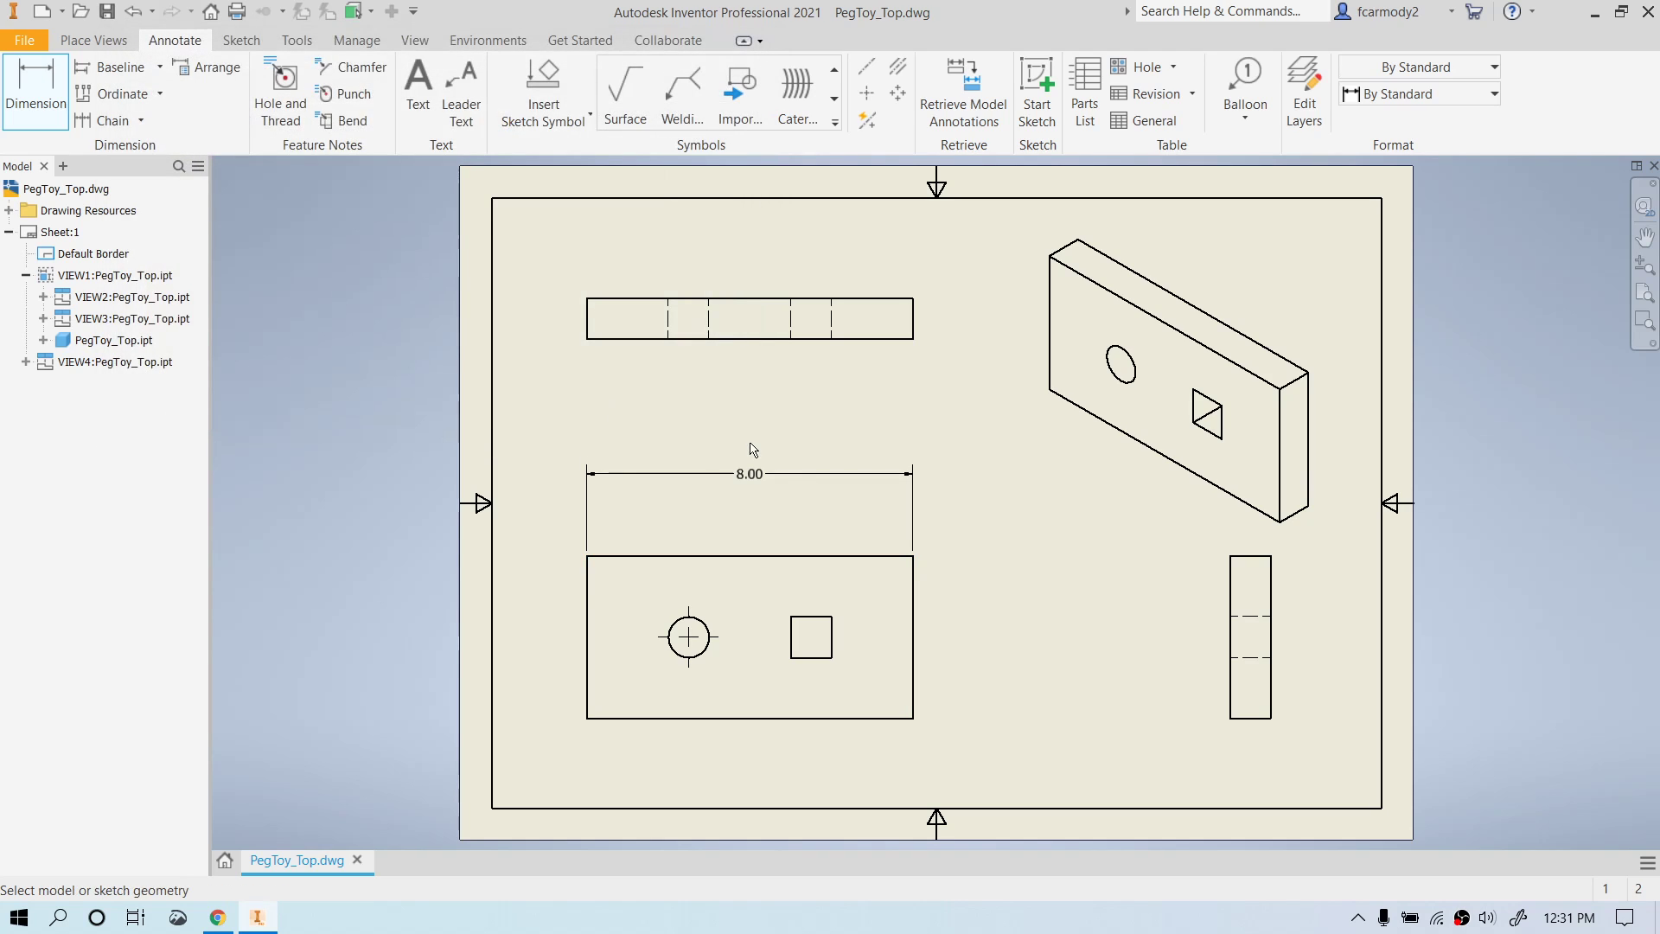
pyautogui.click(749, 474)
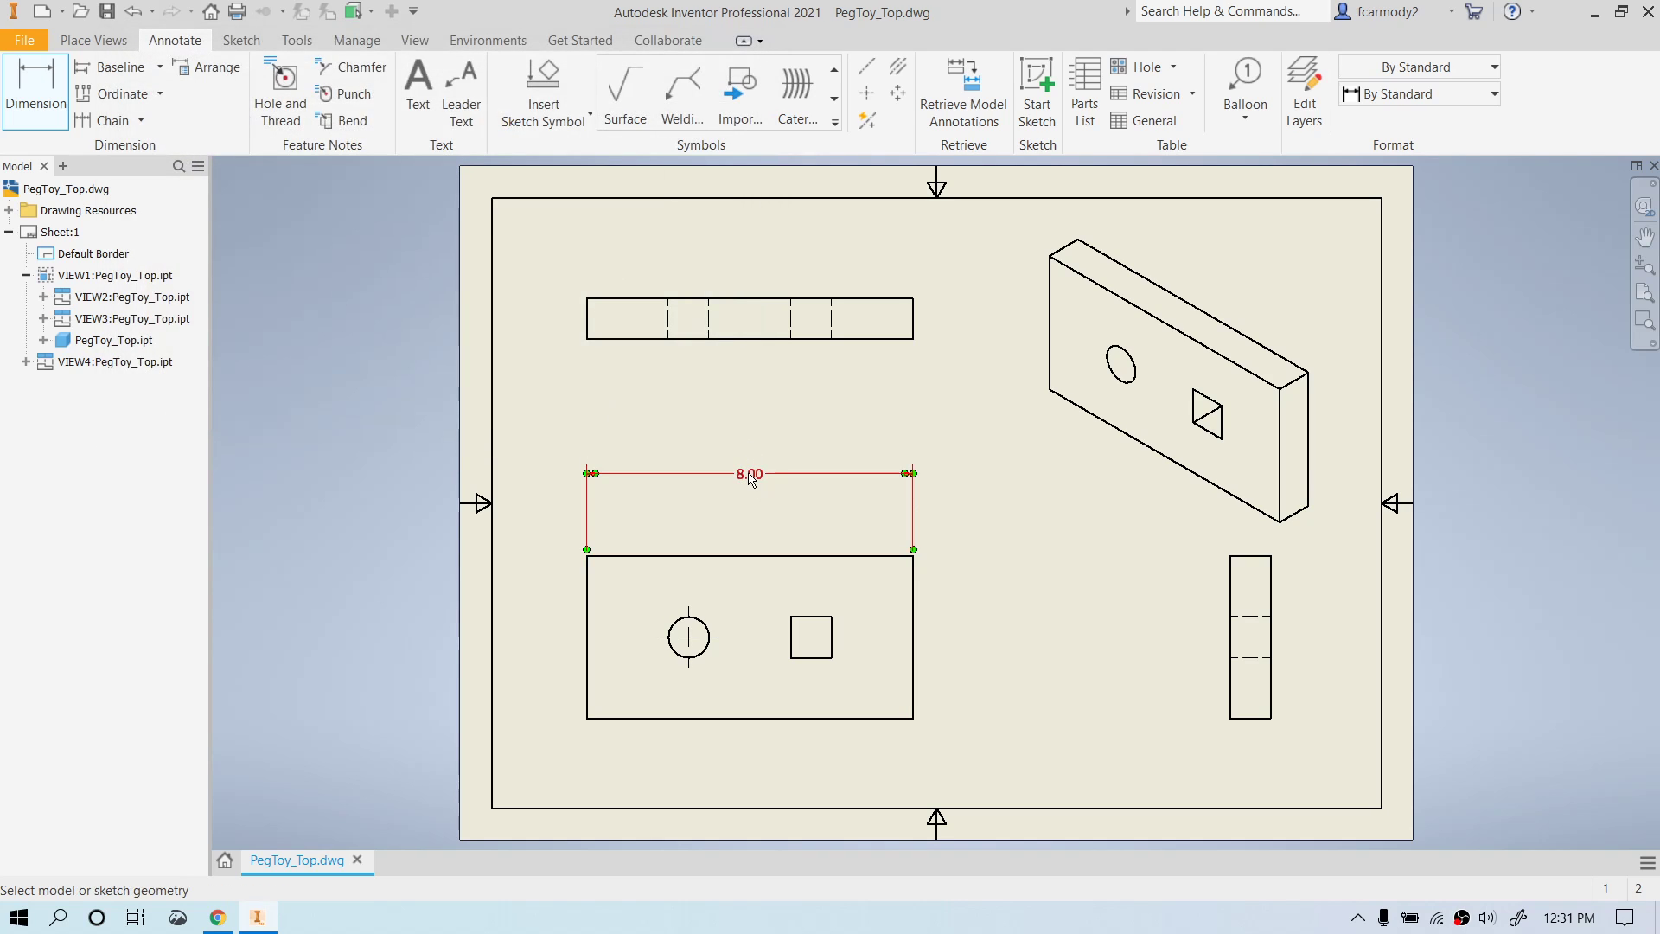
pyautogui.moveTo(773, 483)
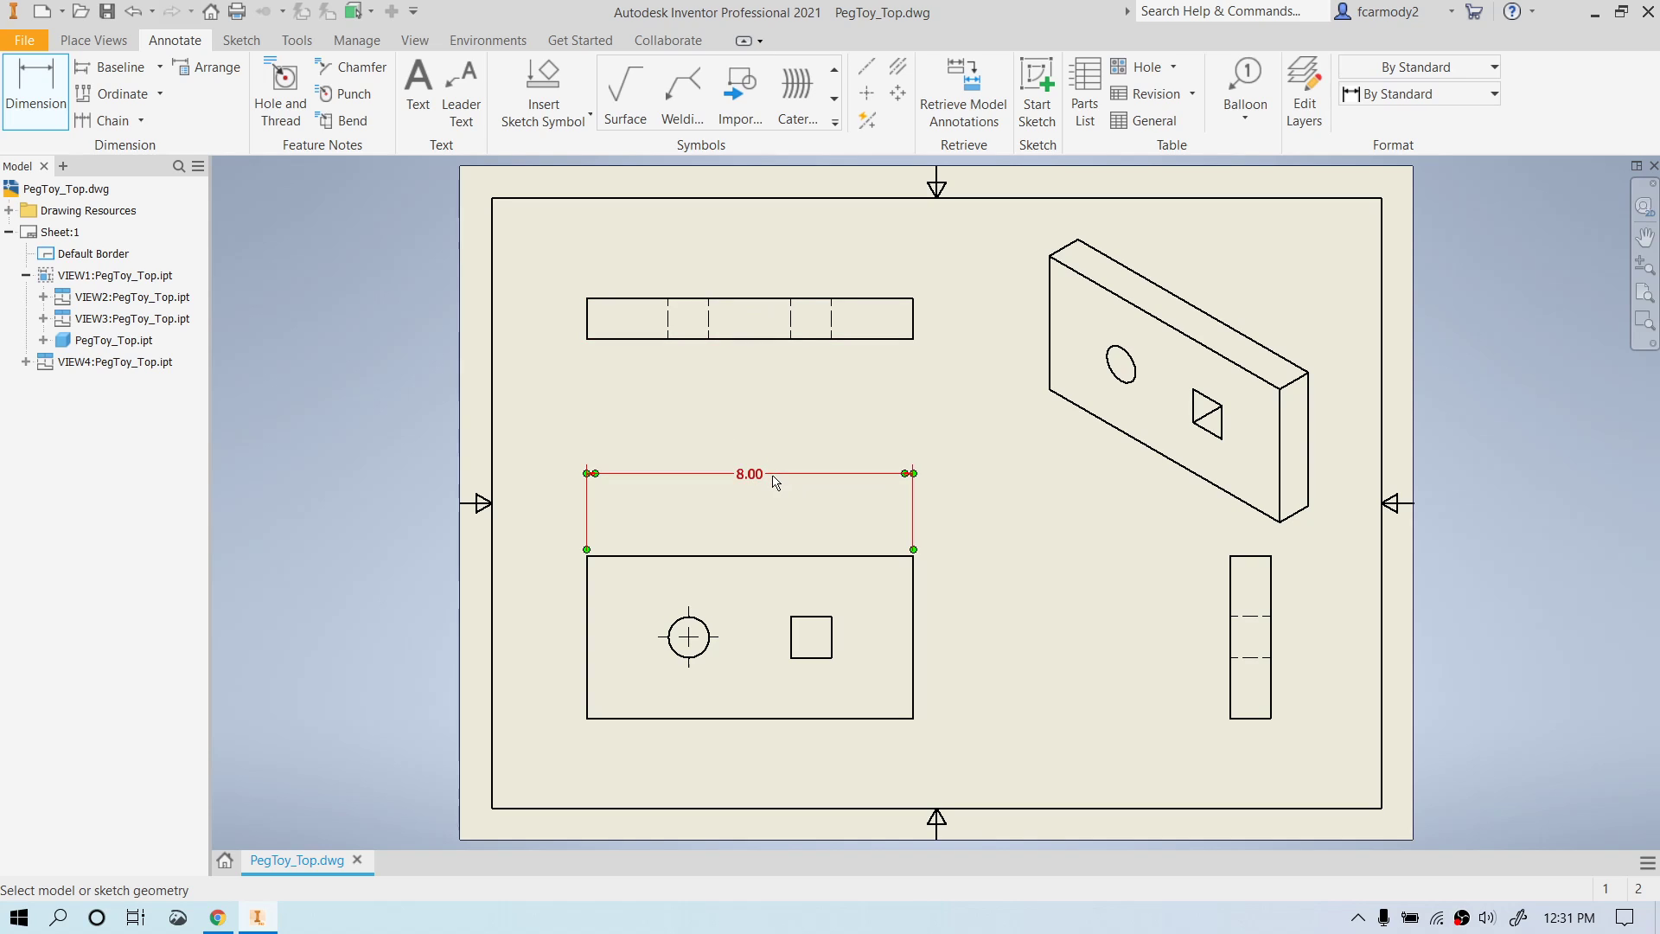
pyautogui.click(794, 398)
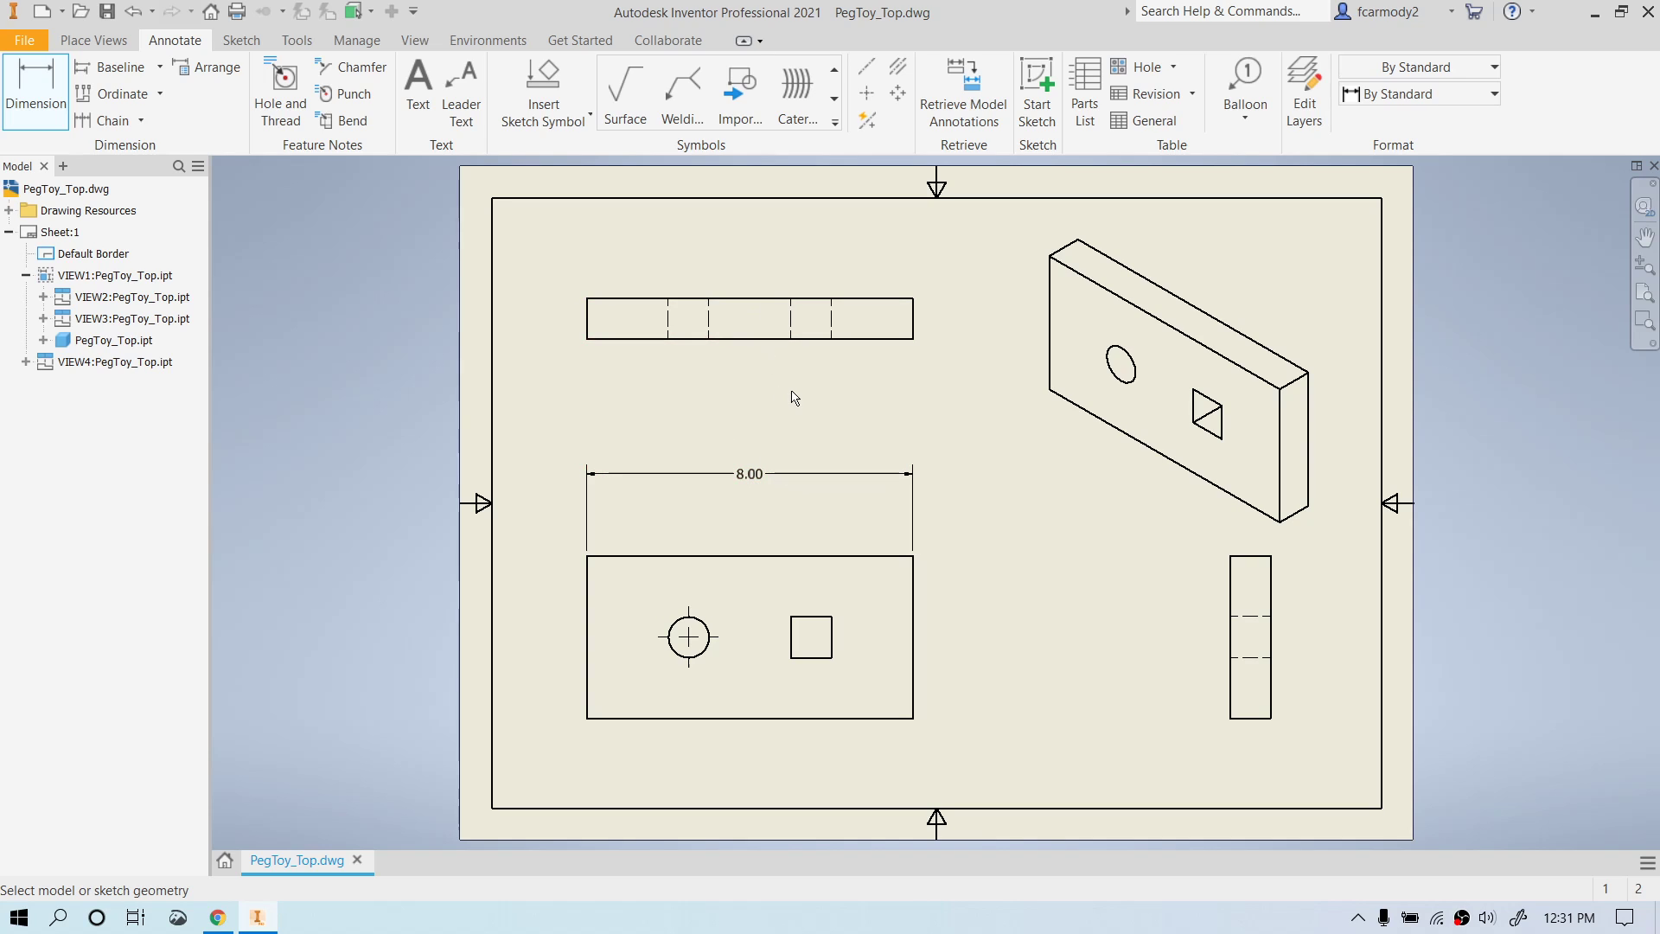
pyautogui.click(35, 89)
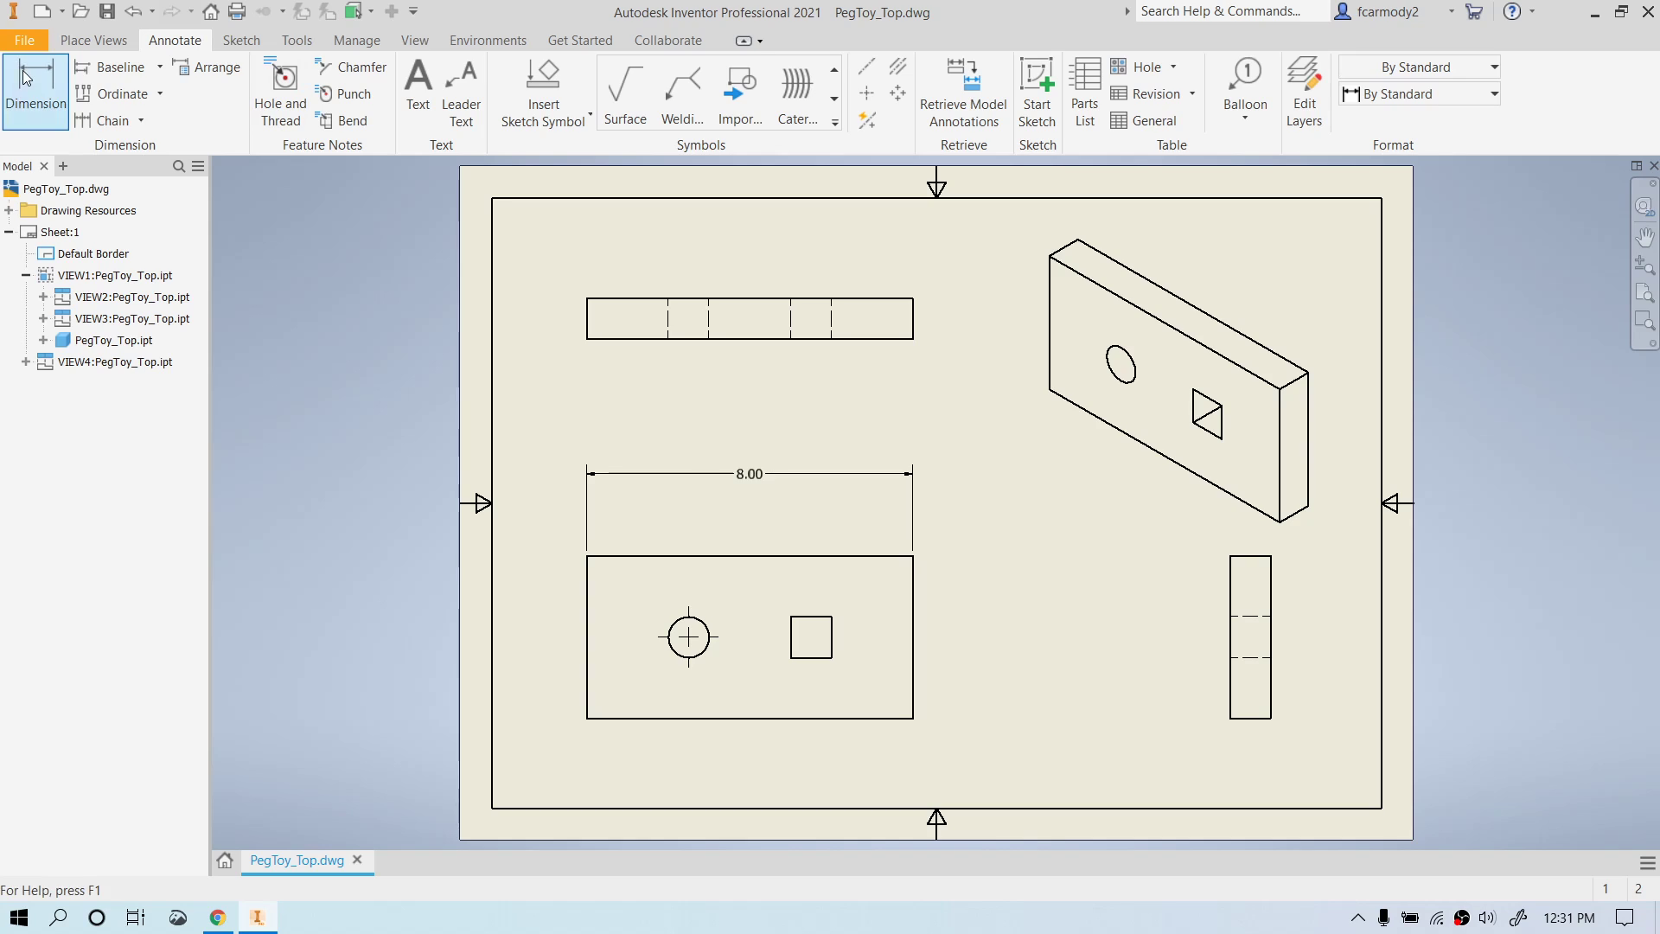
pyautogui.click(34, 90)
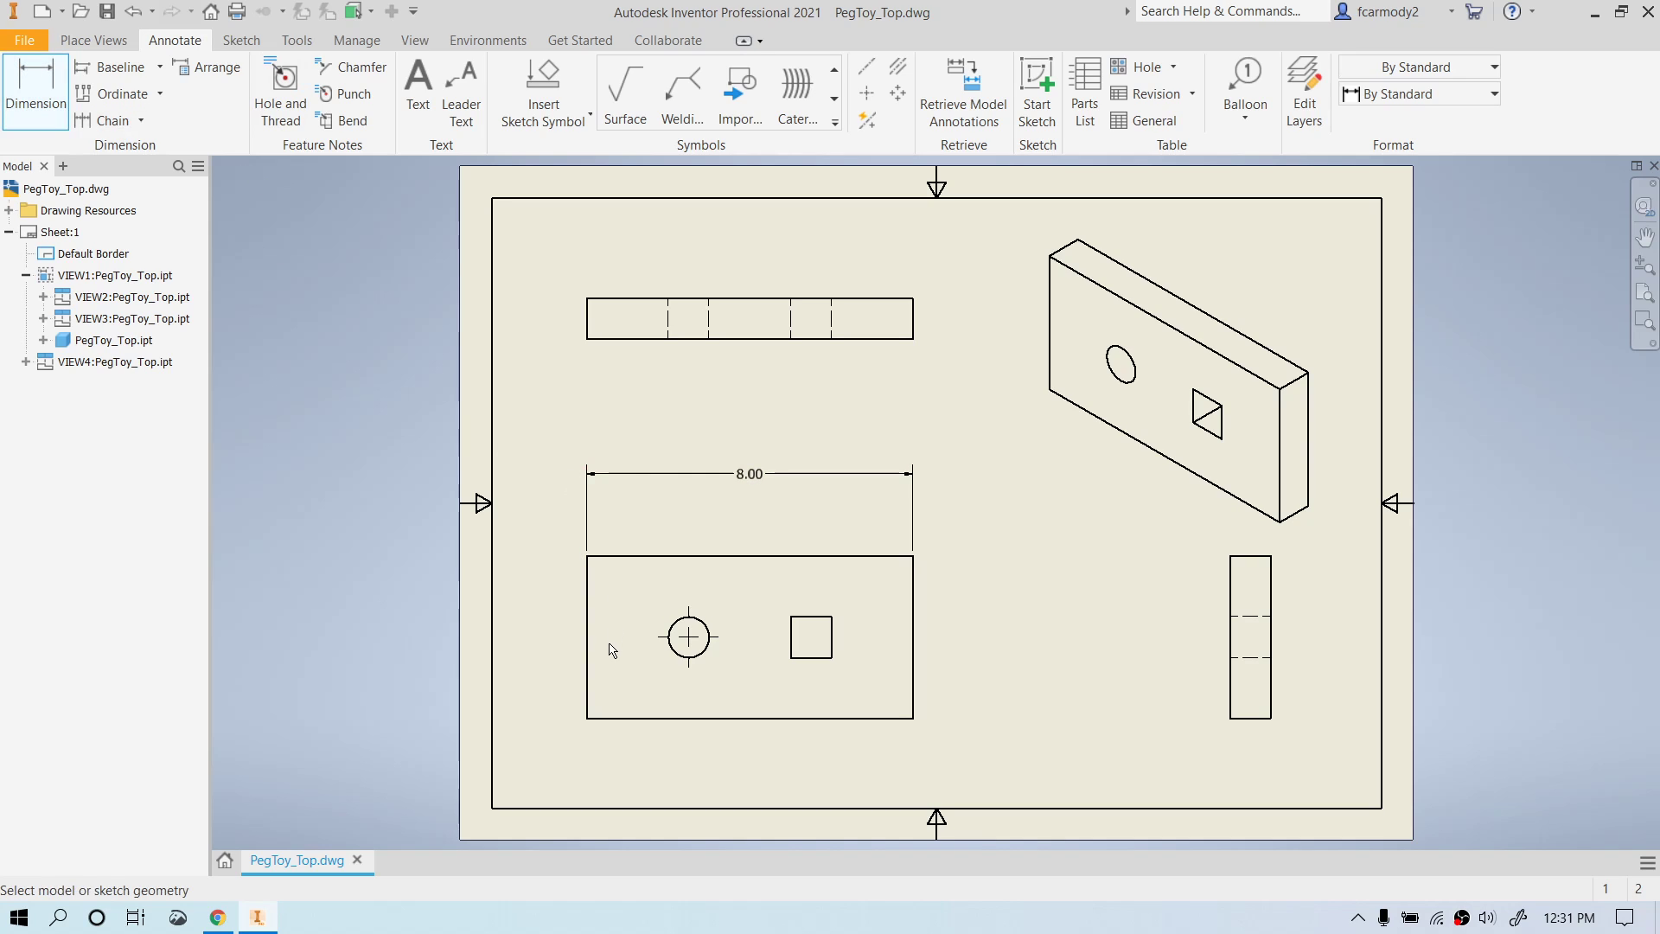
# Place horizontal dimensions 2.50 to the hole centre and 5.00 and 6.00 to the square's sides above the base view.
pyautogui.click(687, 636)
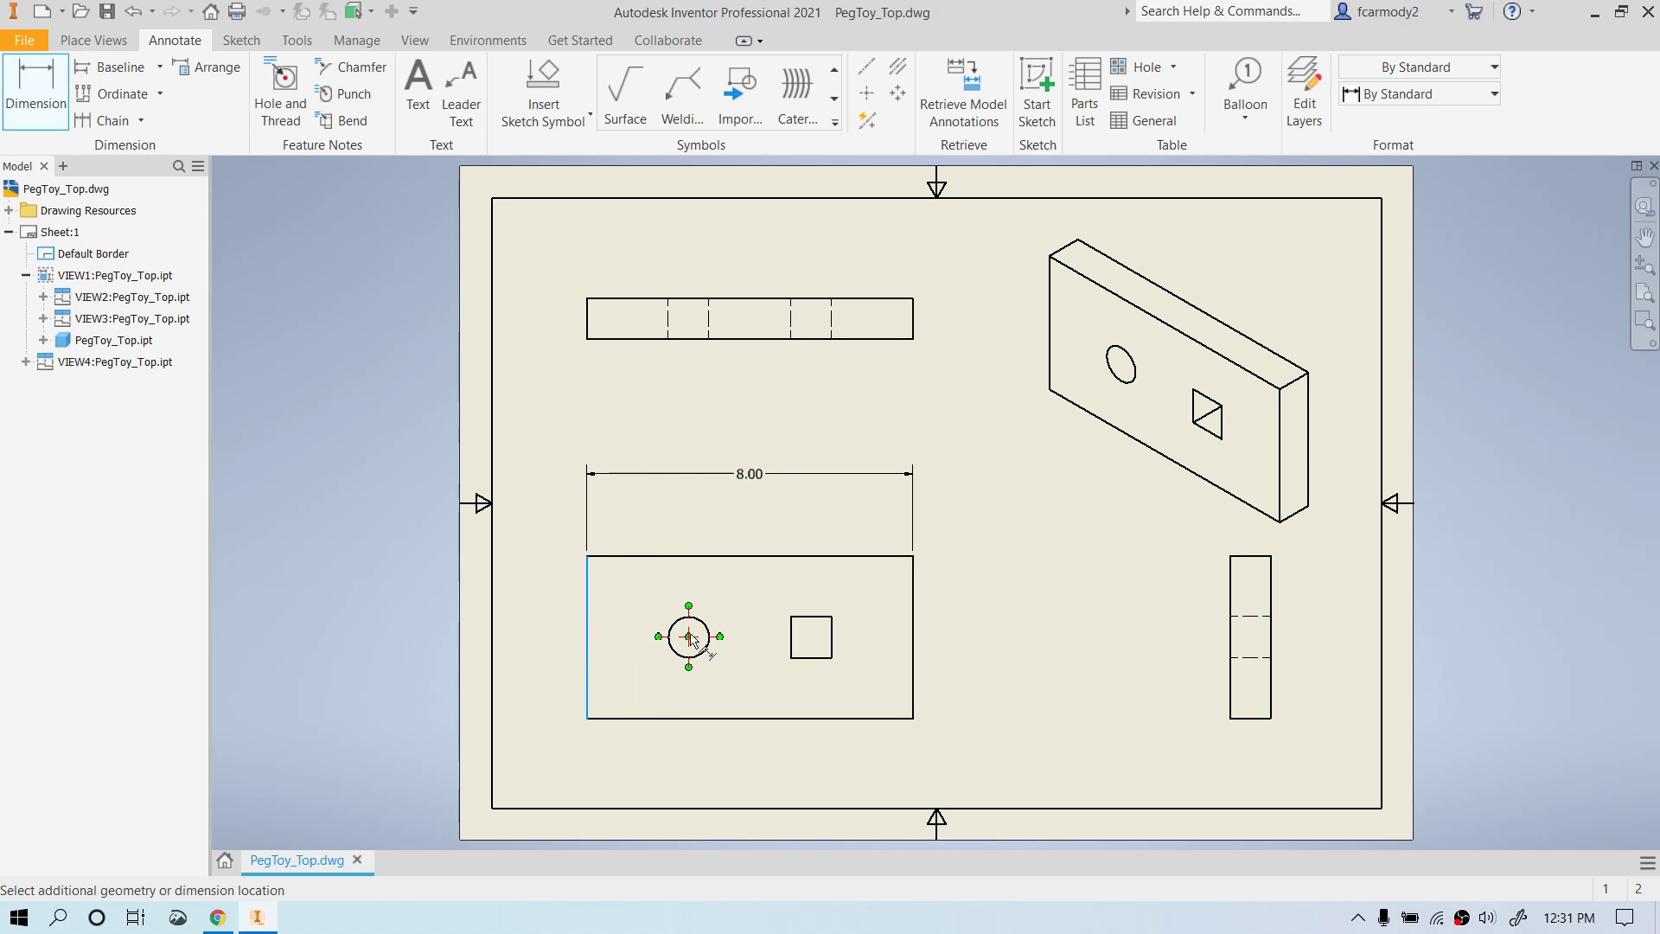
pyautogui.click(689, 522)
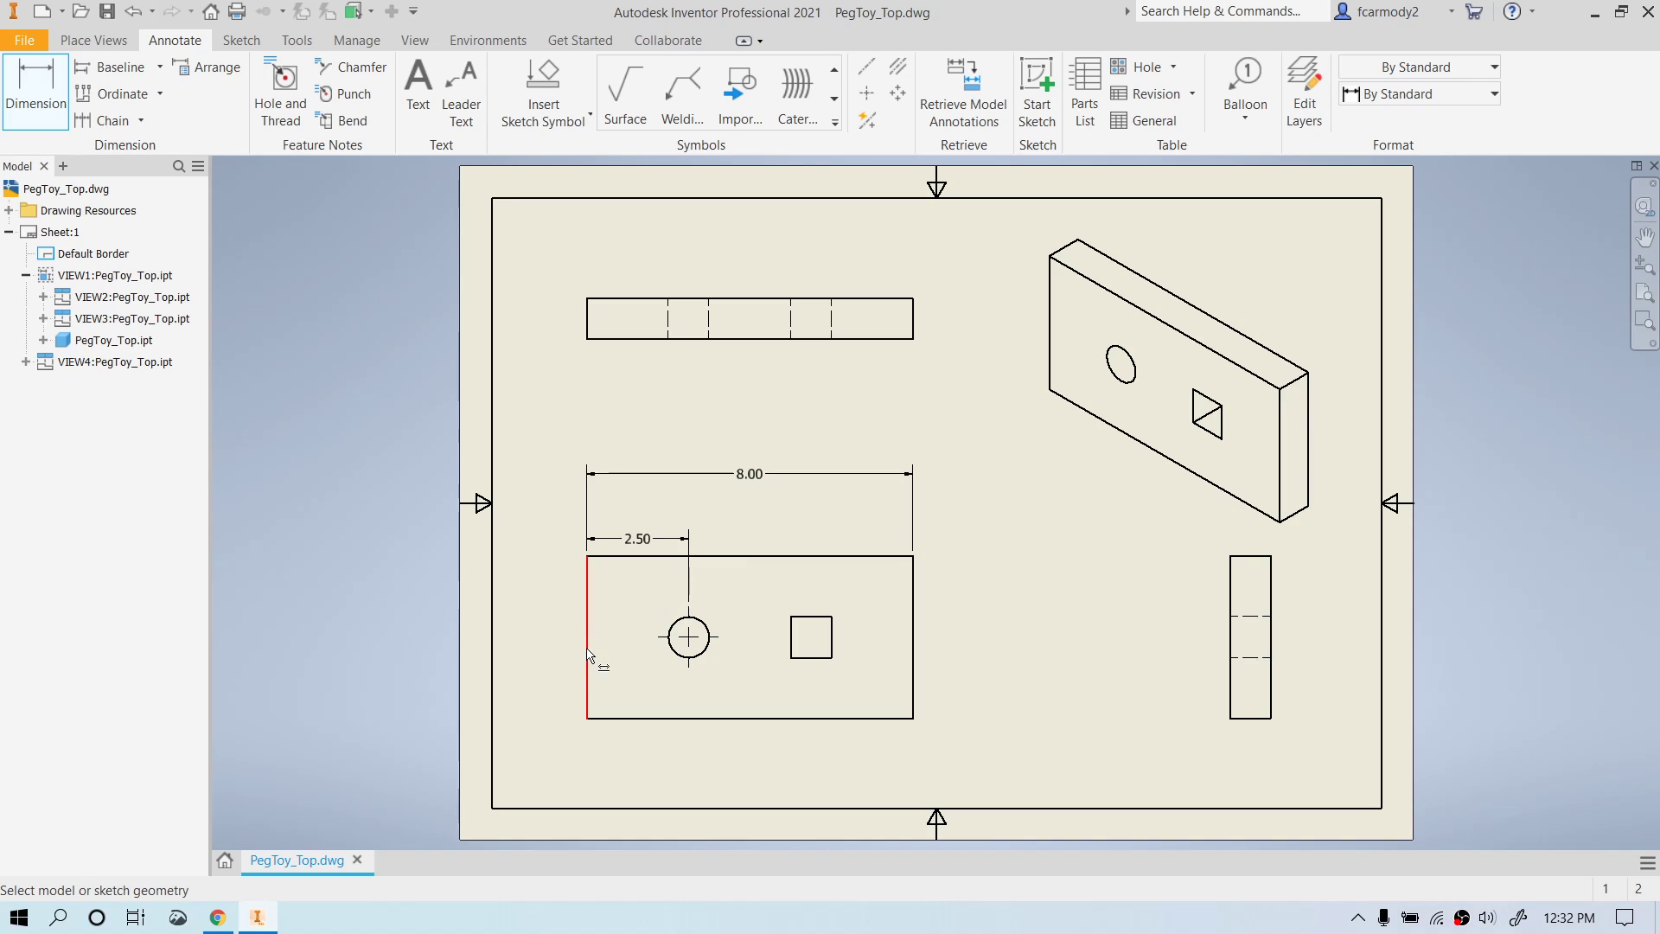
pyautogui.click(773, 636)
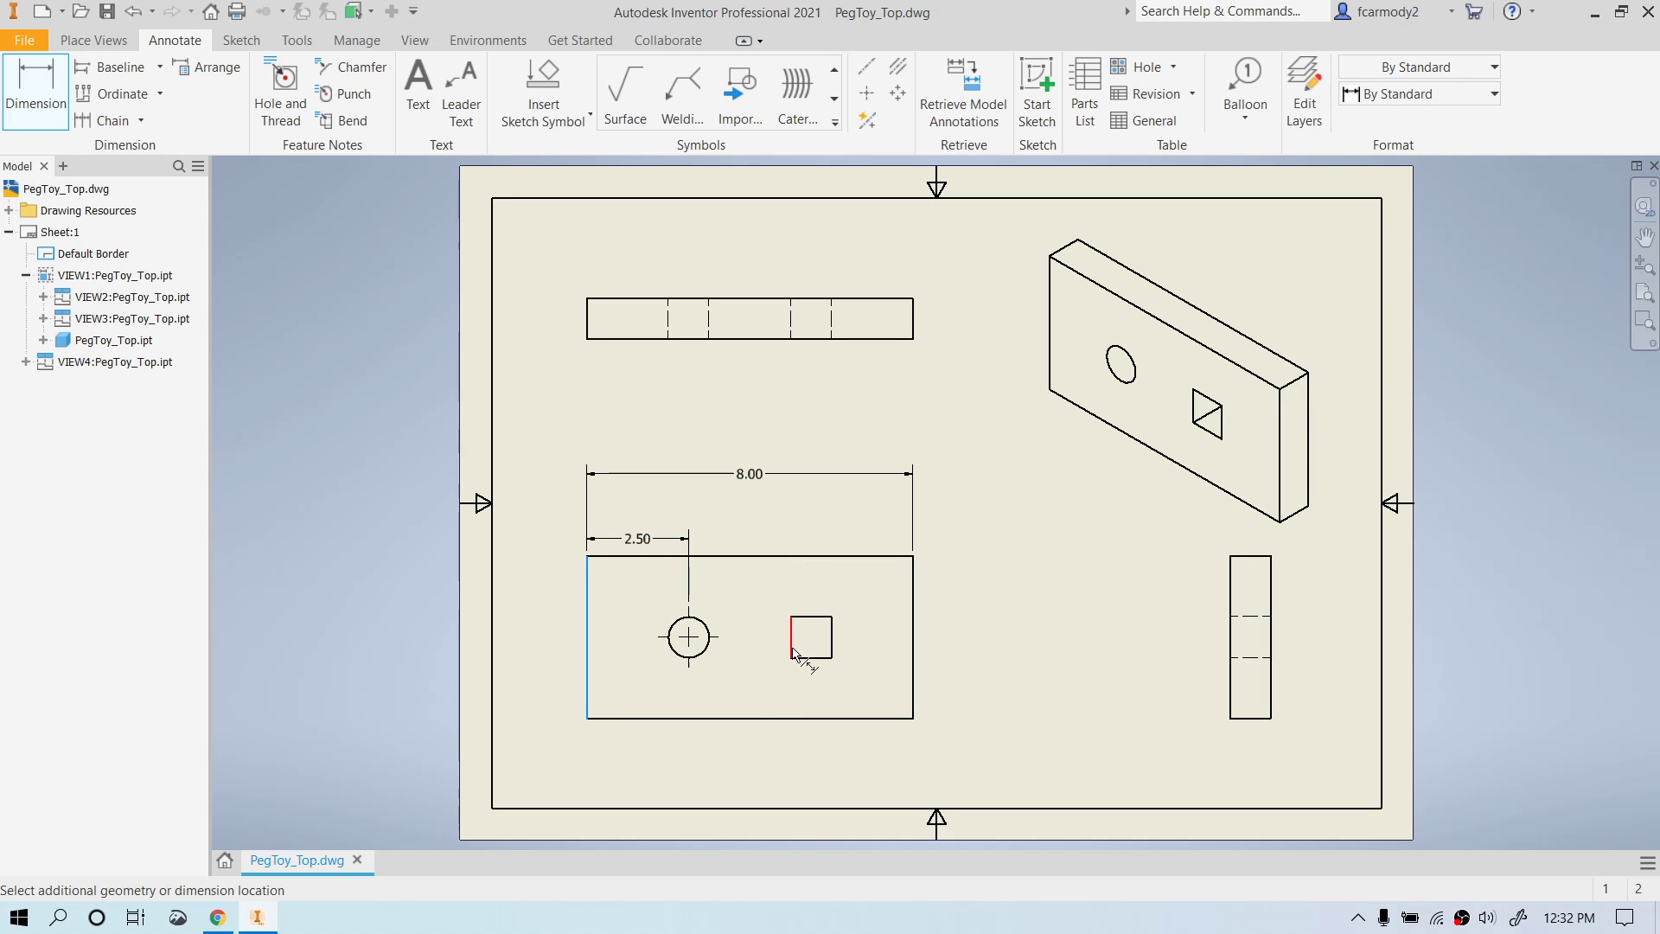
pyautogui.click(789, 527)
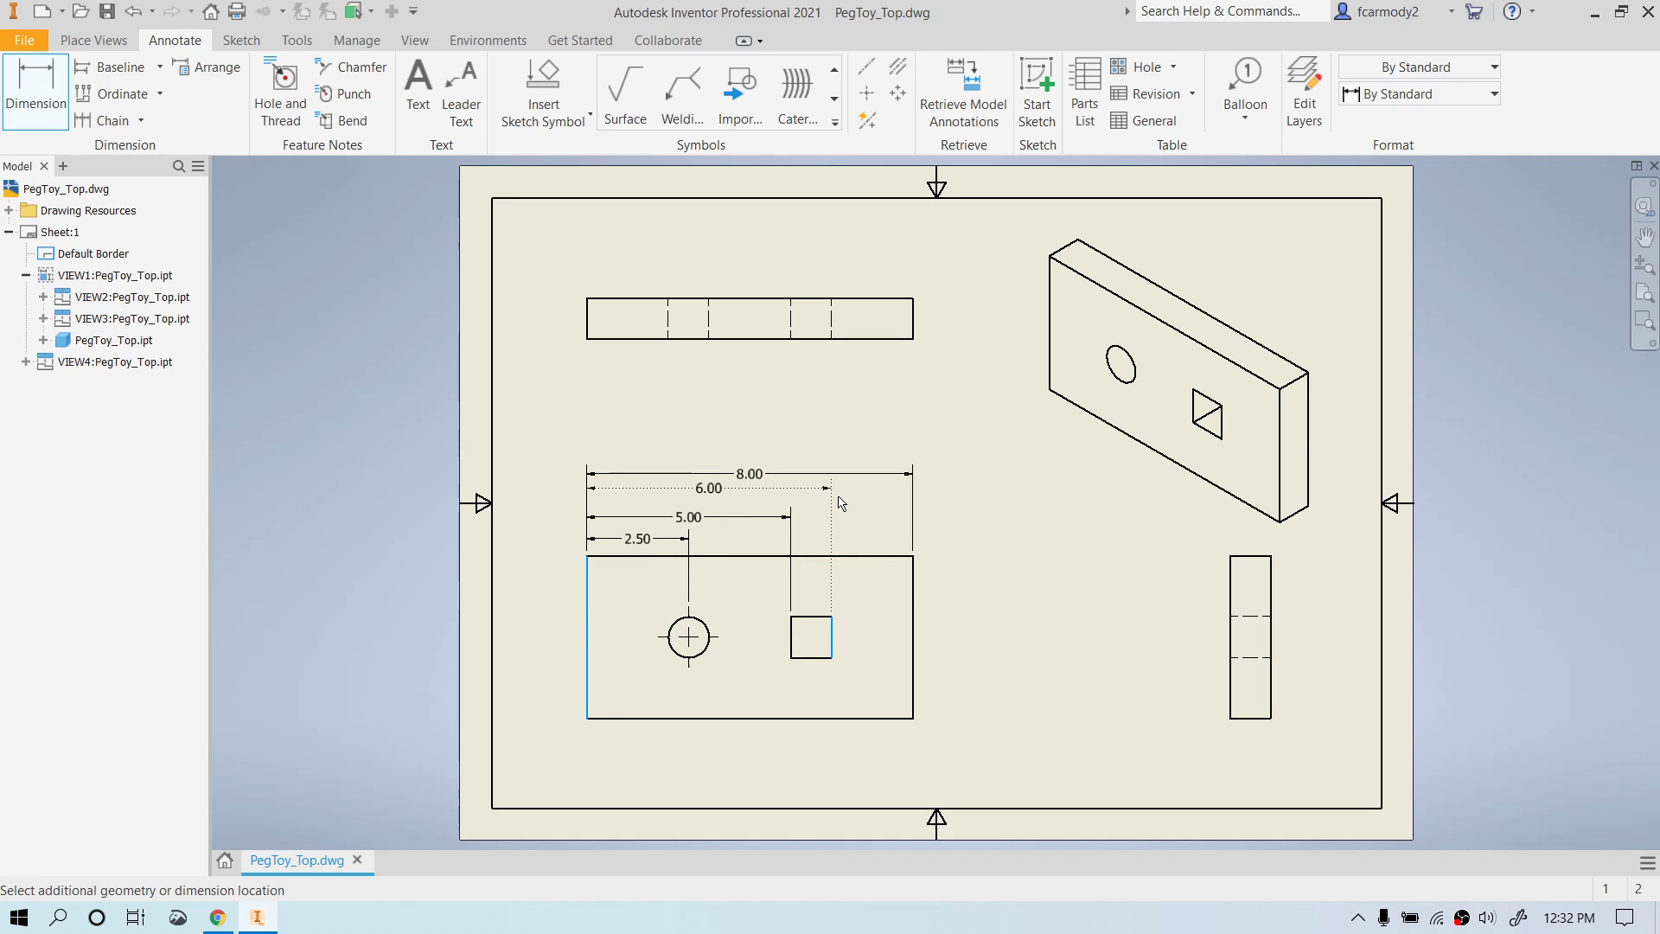
pyautogui.click(974, 513)
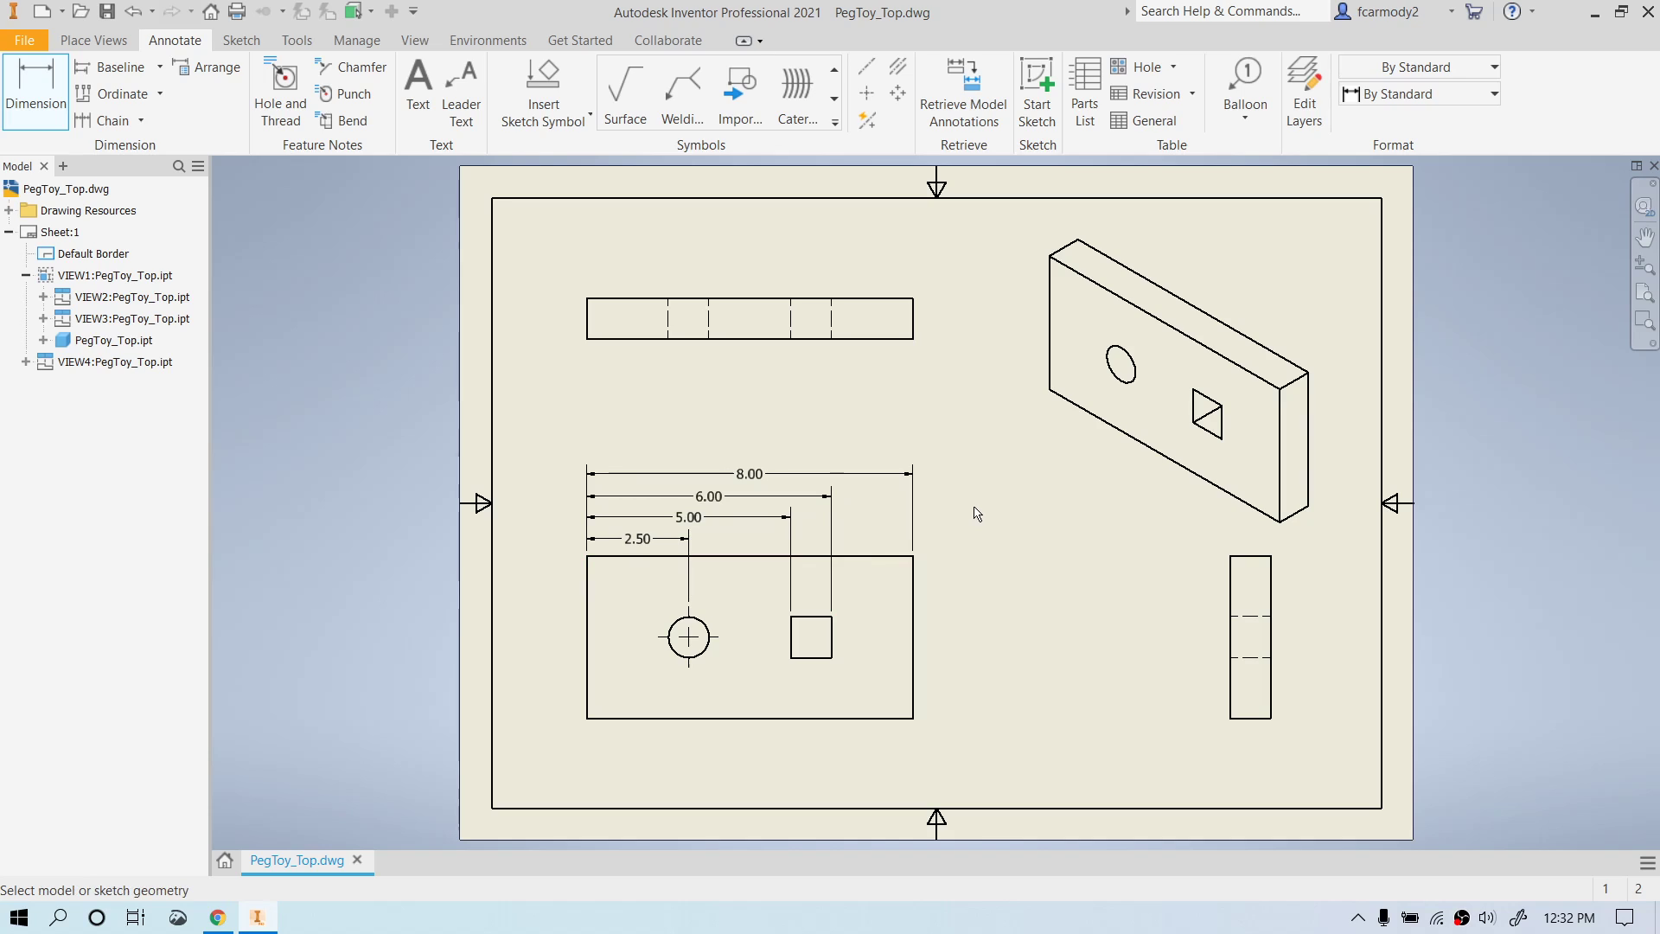
pyautogui.moveTo(578, 540)
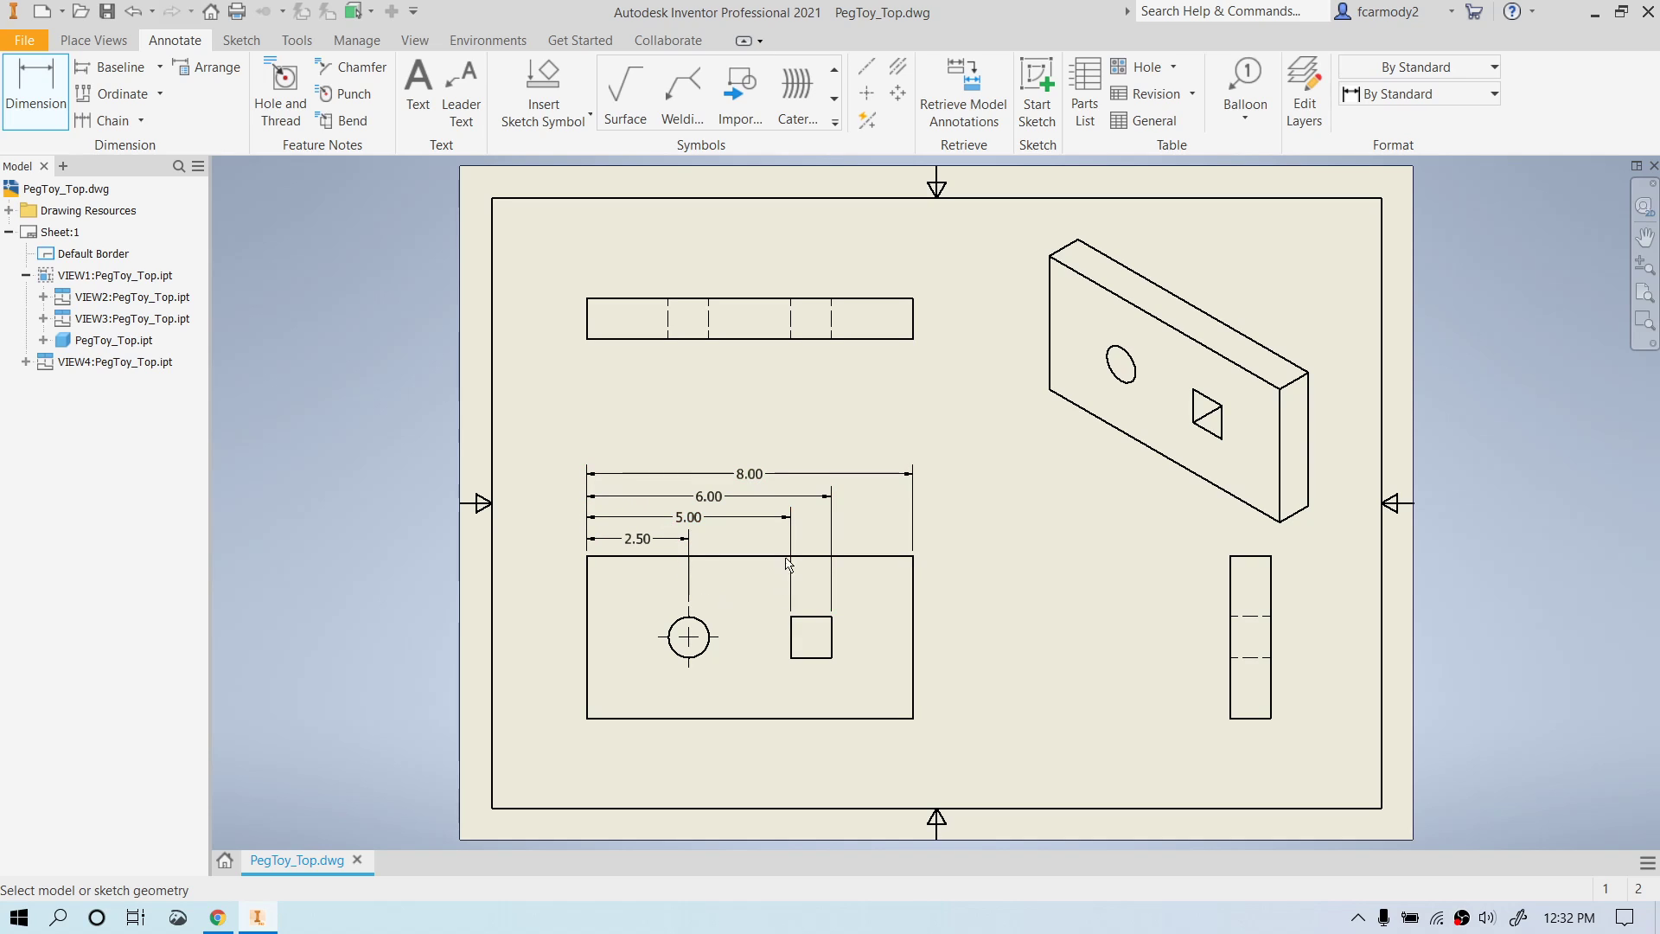
pyautogui.moveTo(1093, 503)
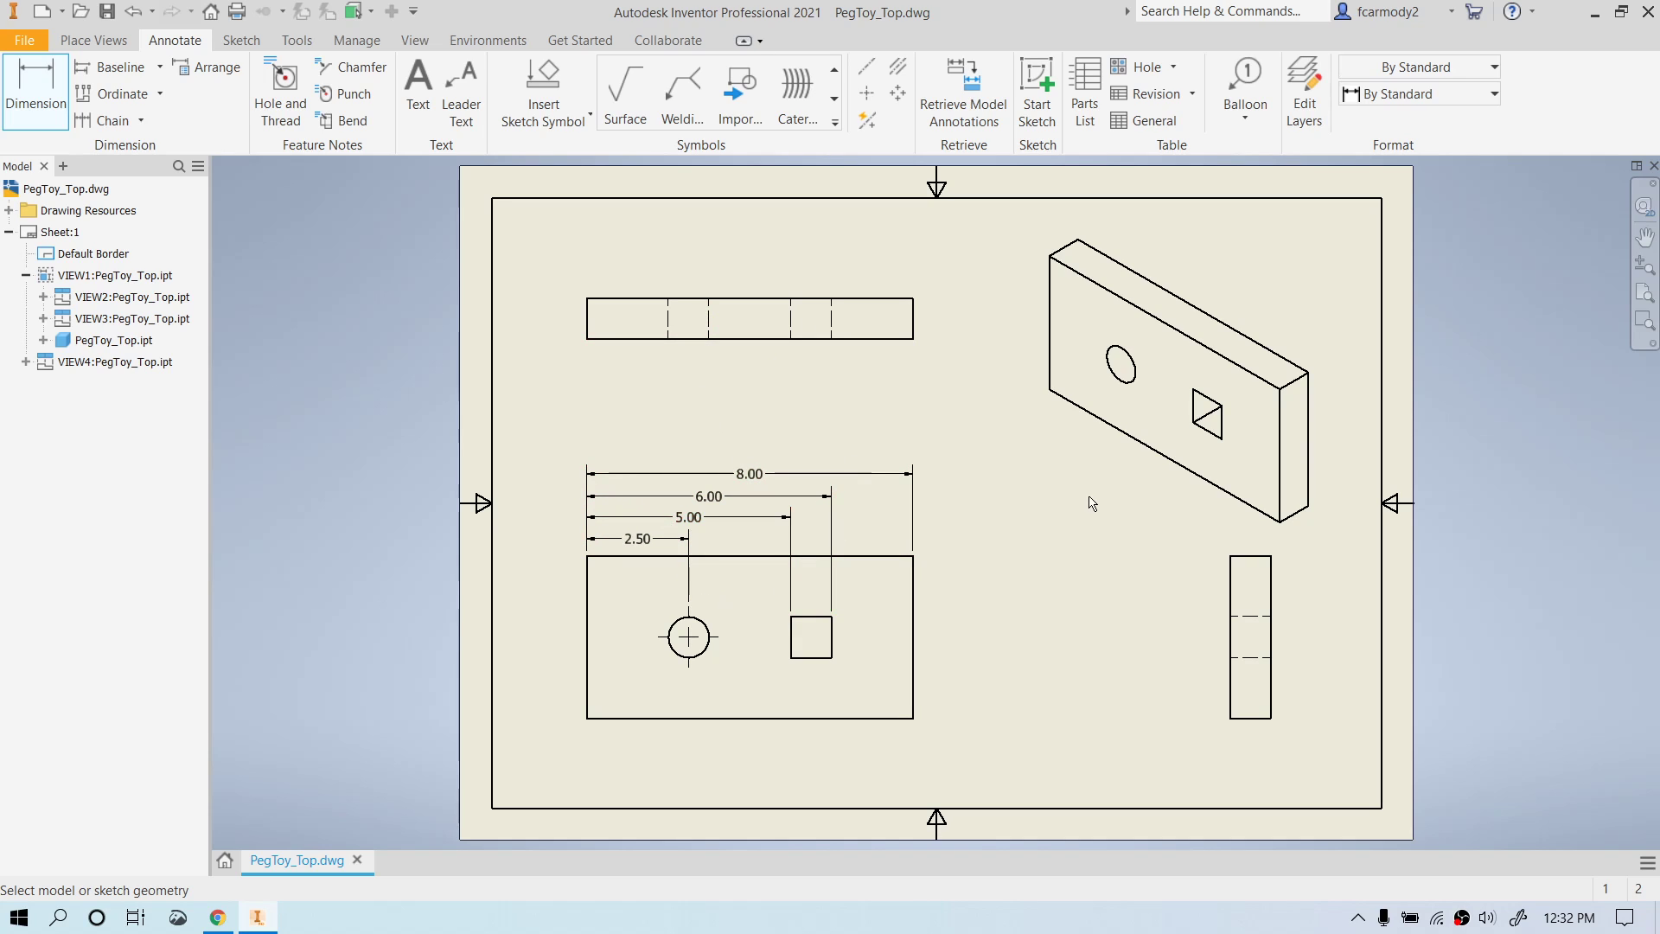
pyautogui.click(749, 474)
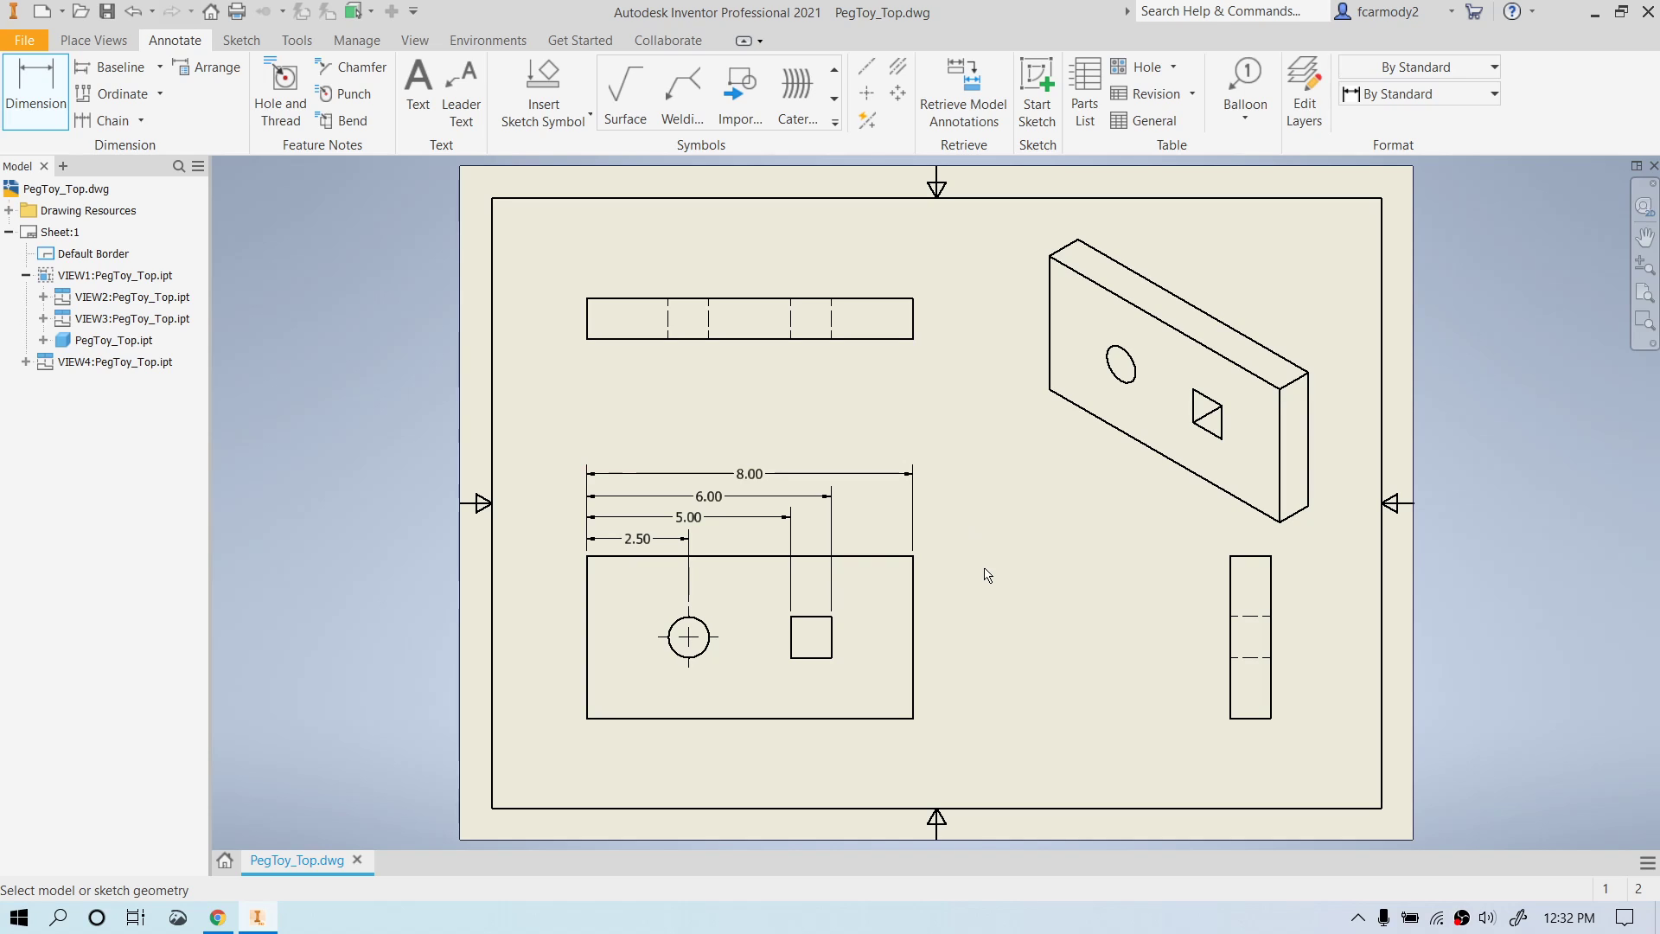
pyautogui.moveTo(904, 525)
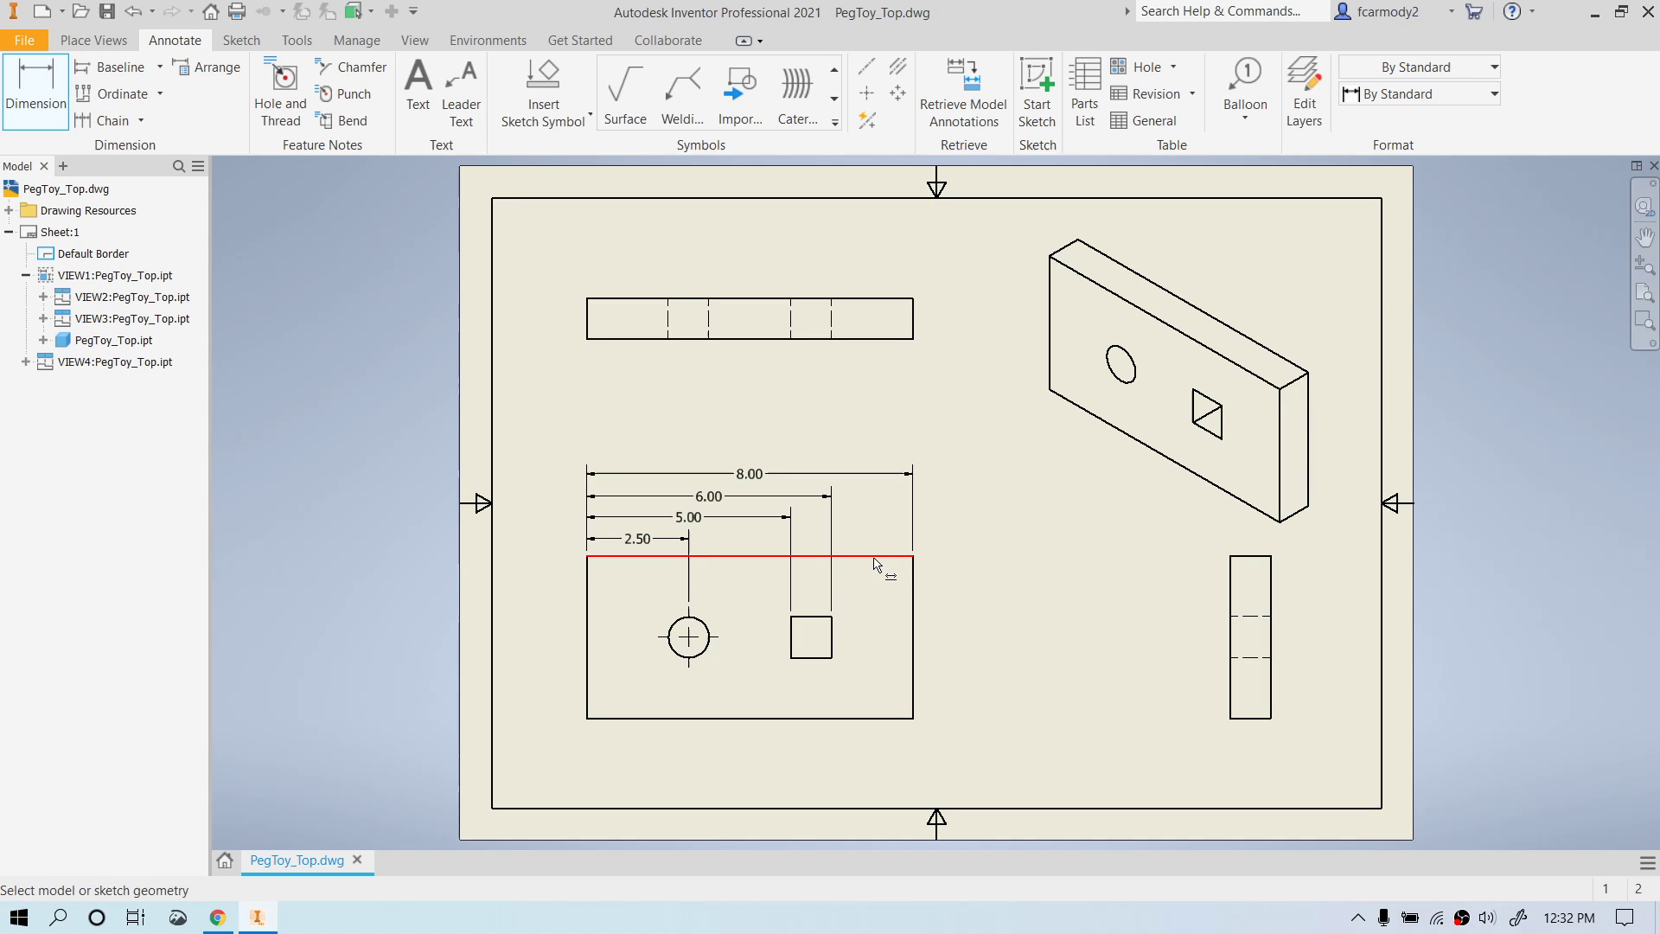
pyautogui.moveTo(868, 714)
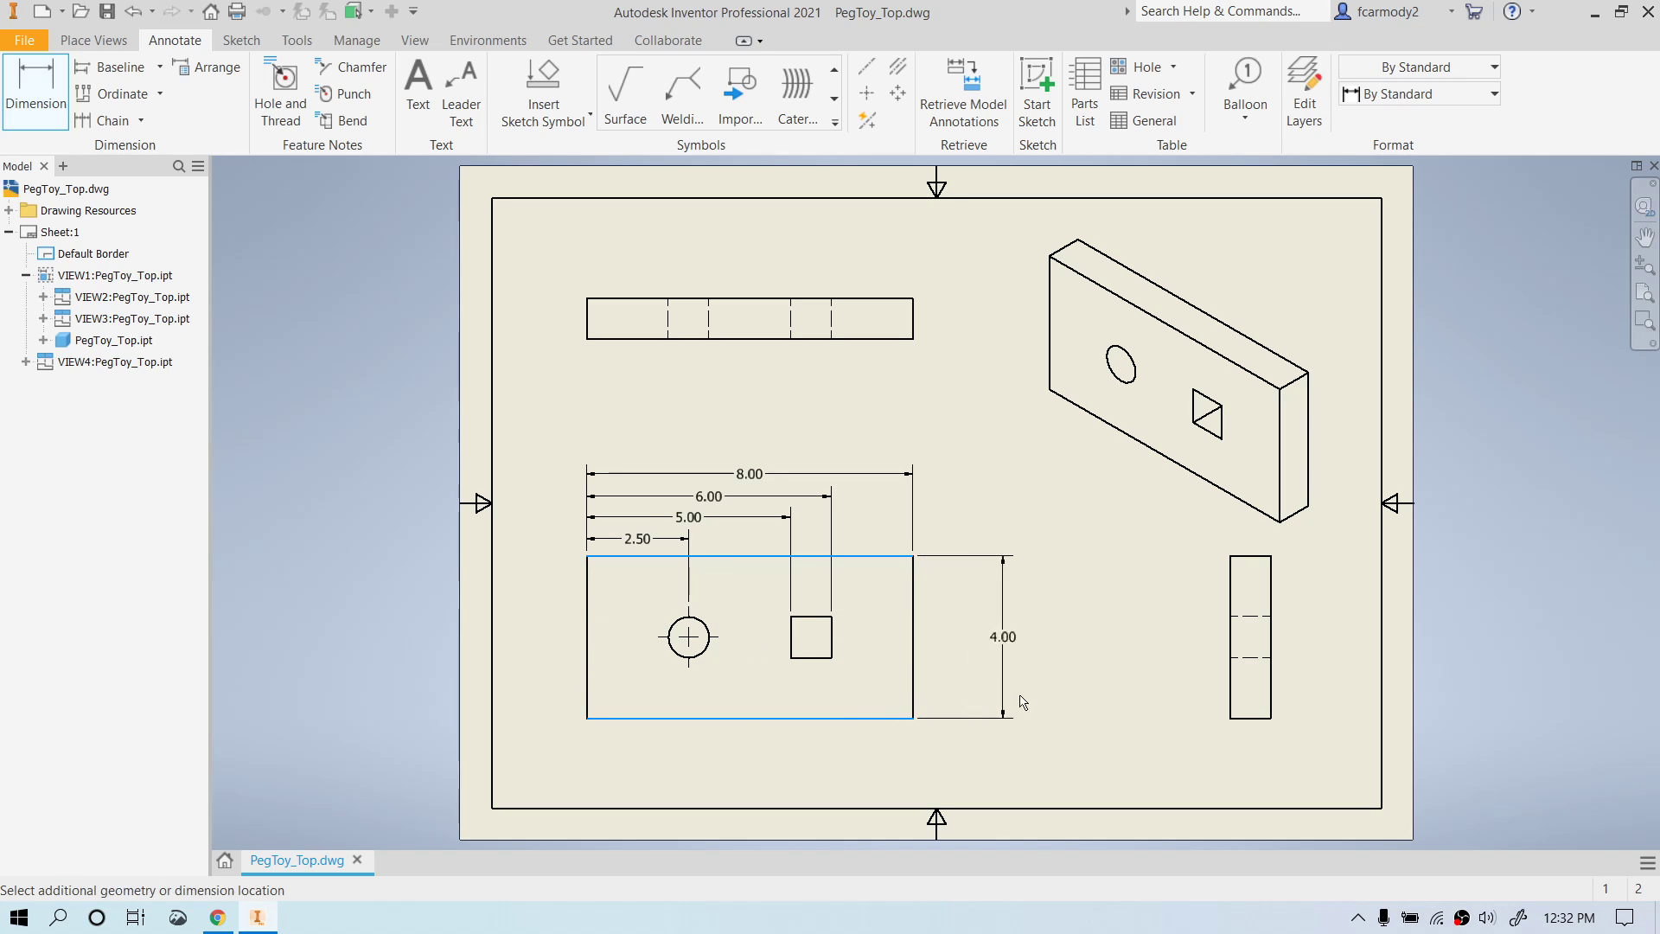
# Place vertical dimensions 4.00 overall, 1.50 and 2.50 to the square and 2.00 to the hole centre right of the base view.
pyautogui.click(1074, 683)
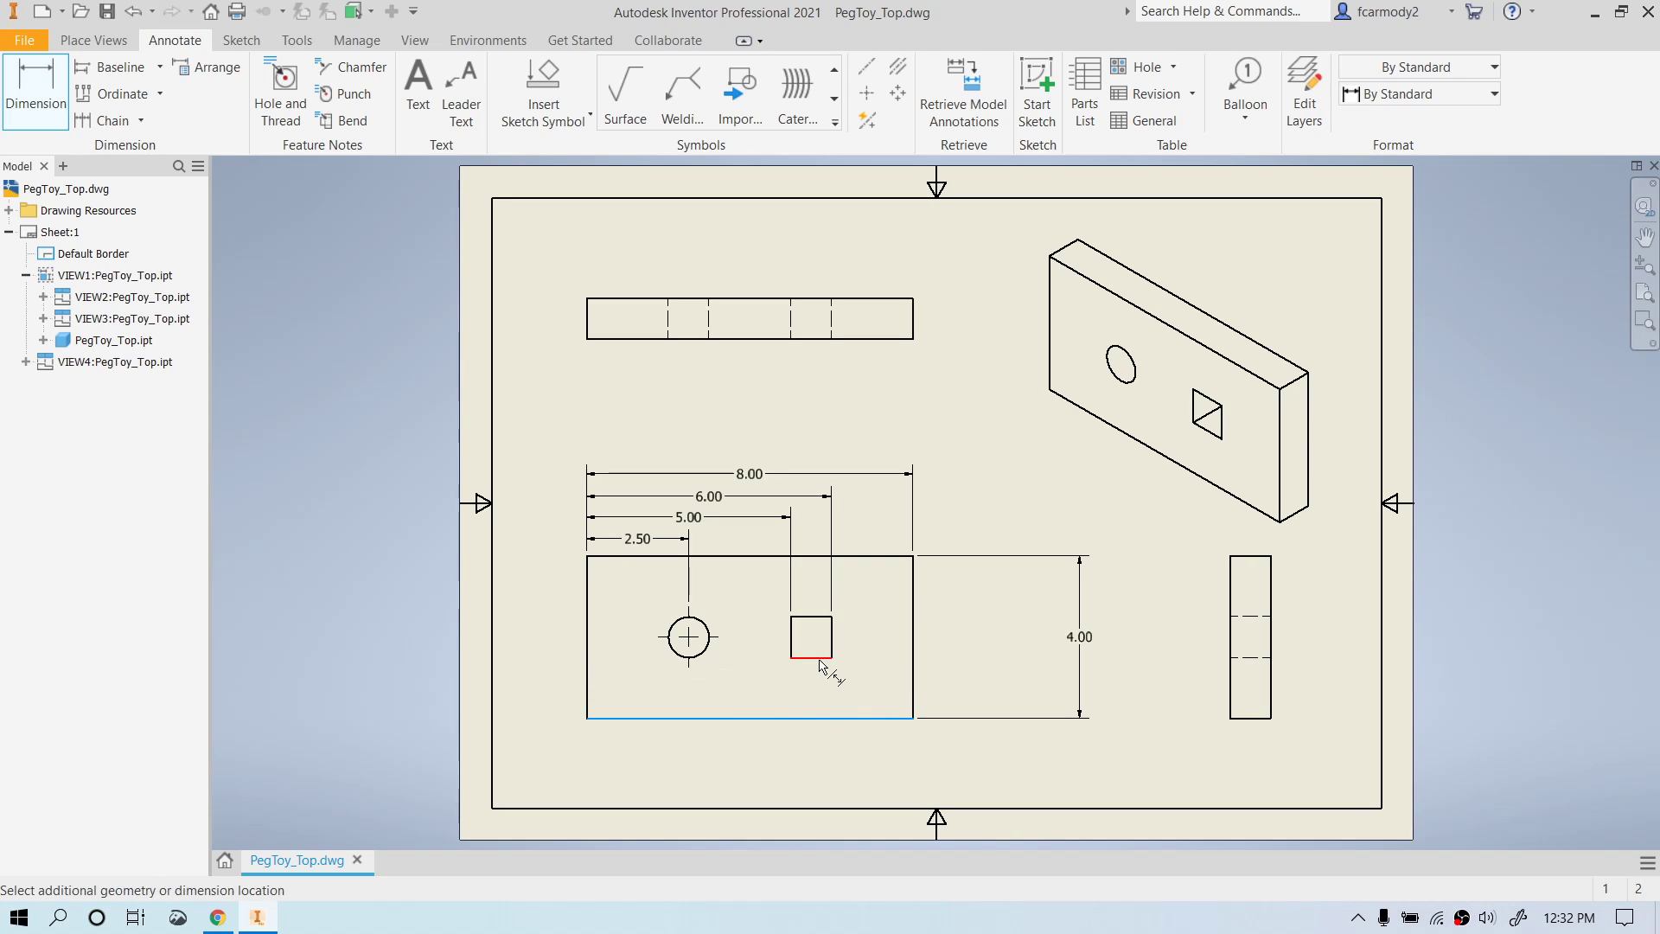
pyautogui.click(932, 688)
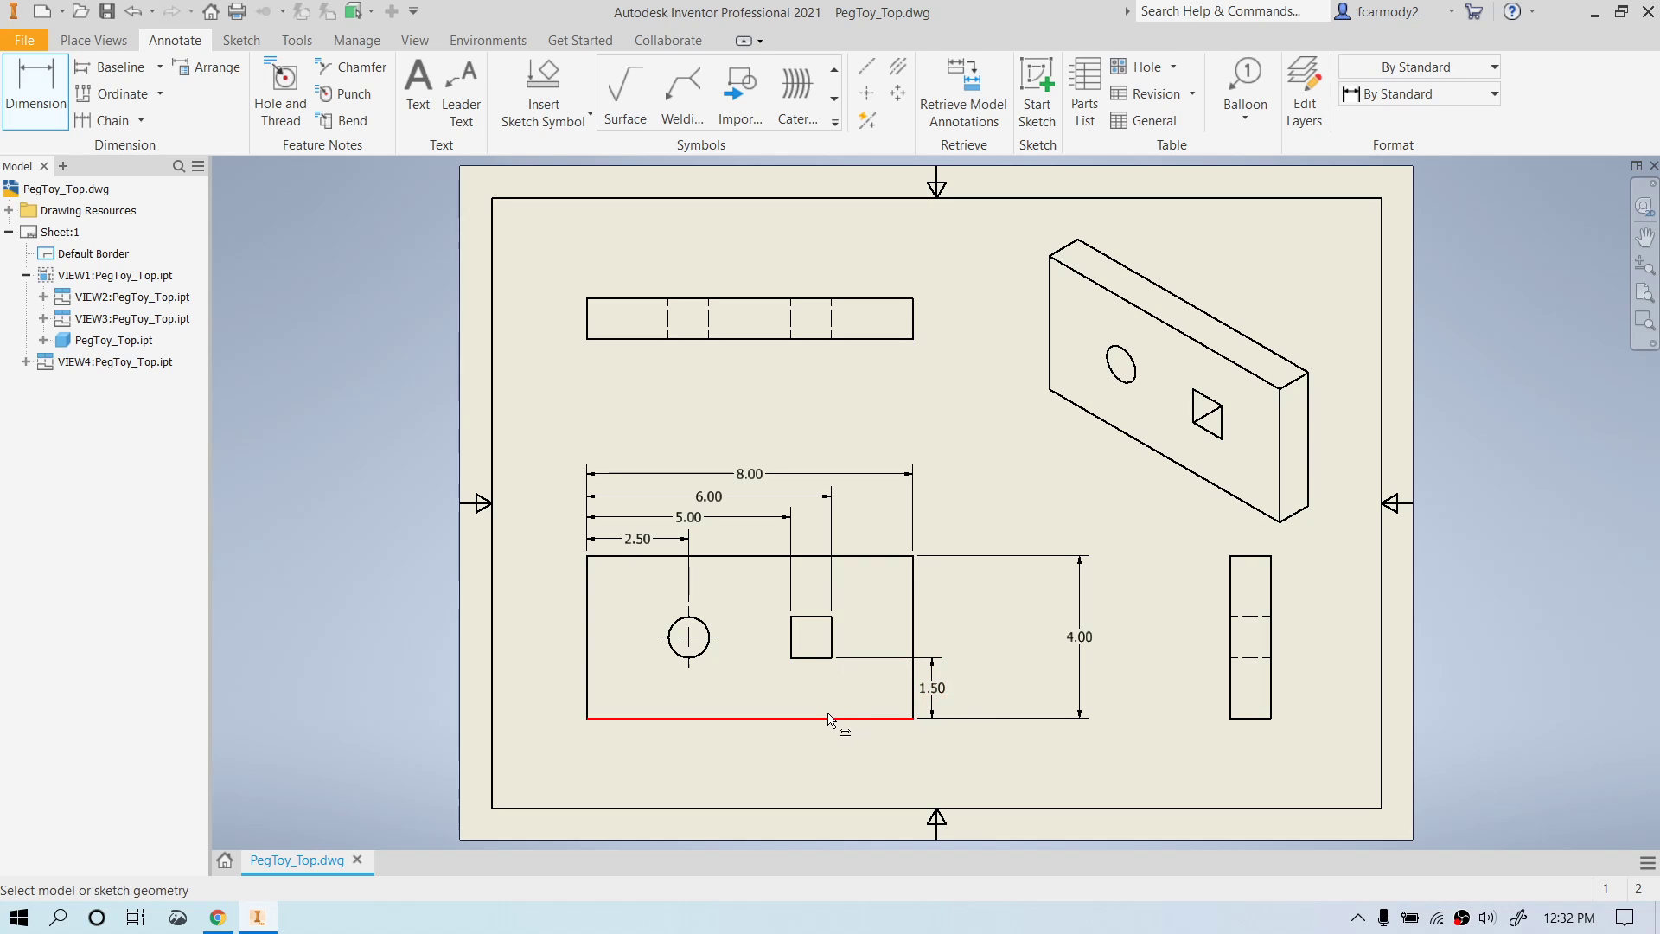
pyautogui.click(688, 639)
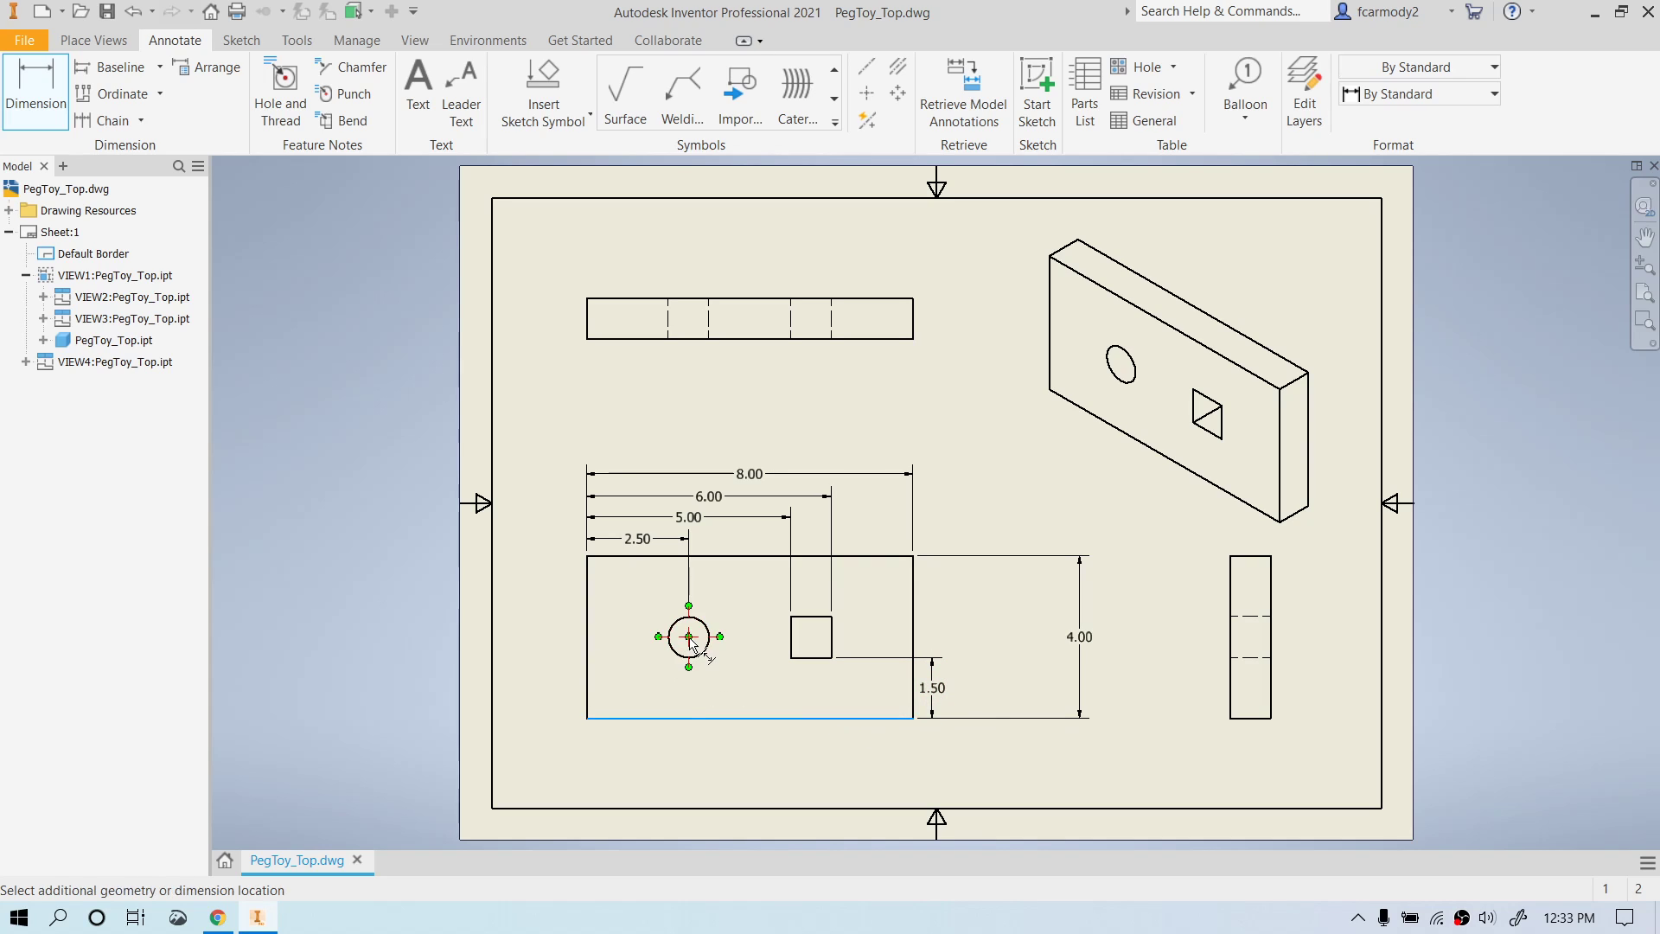
pyautogui.click(970, 645)
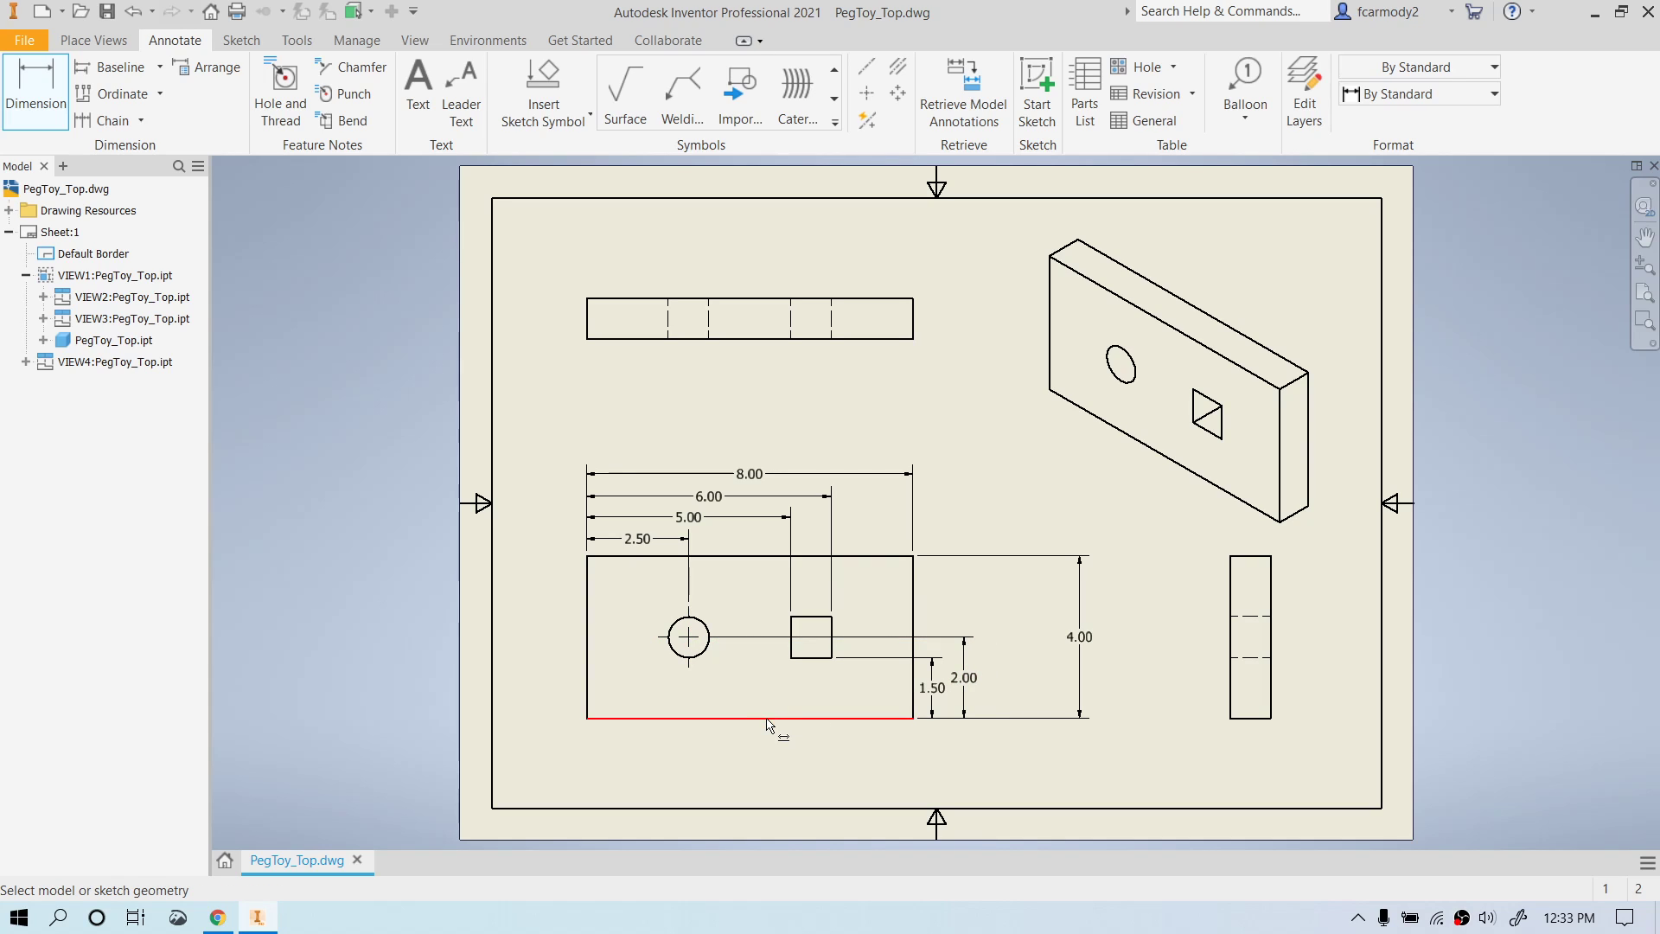
pyautogui.click(813, 617)
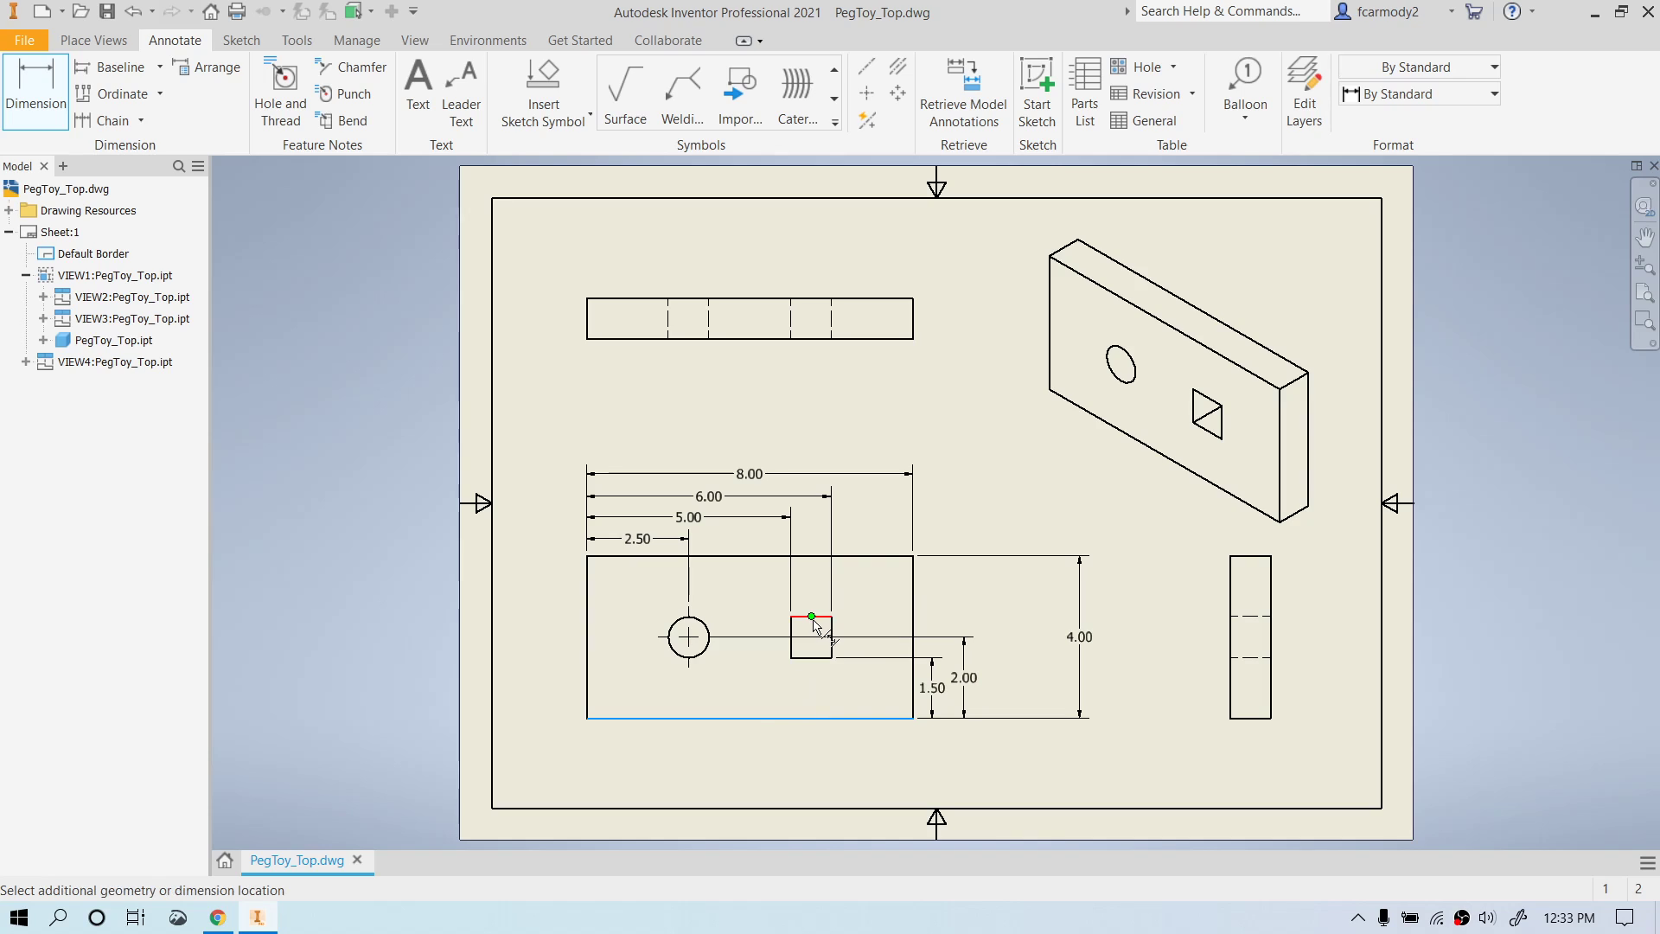
pyautogui.click(1011, 635)
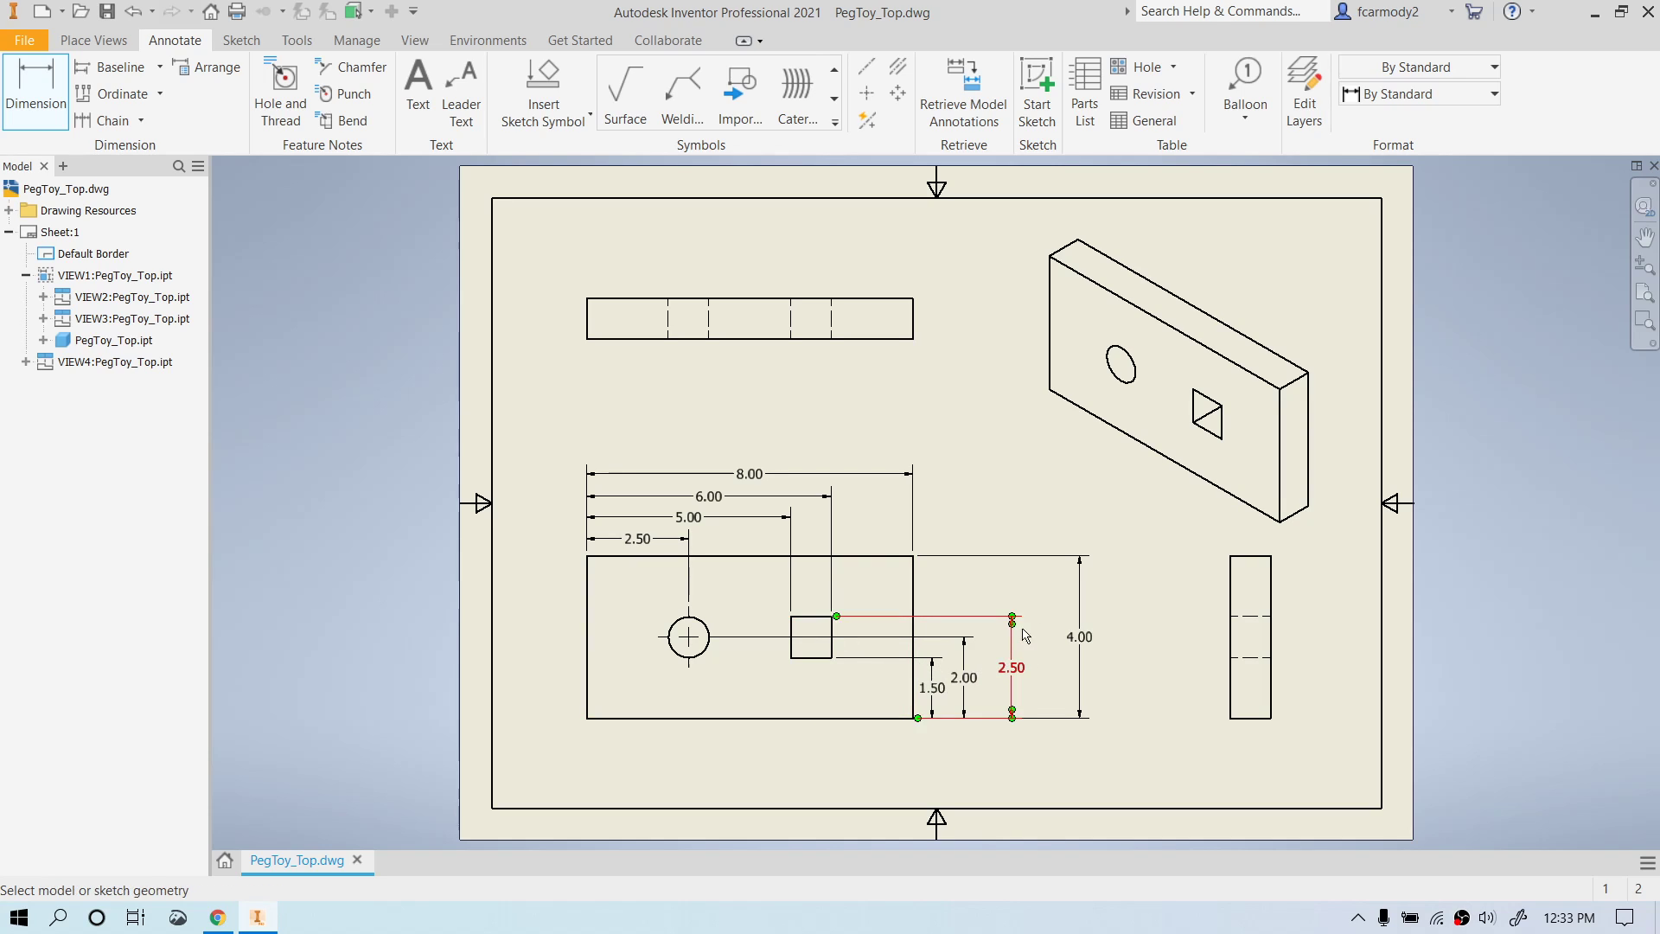
pyautogui.click(385, 233)
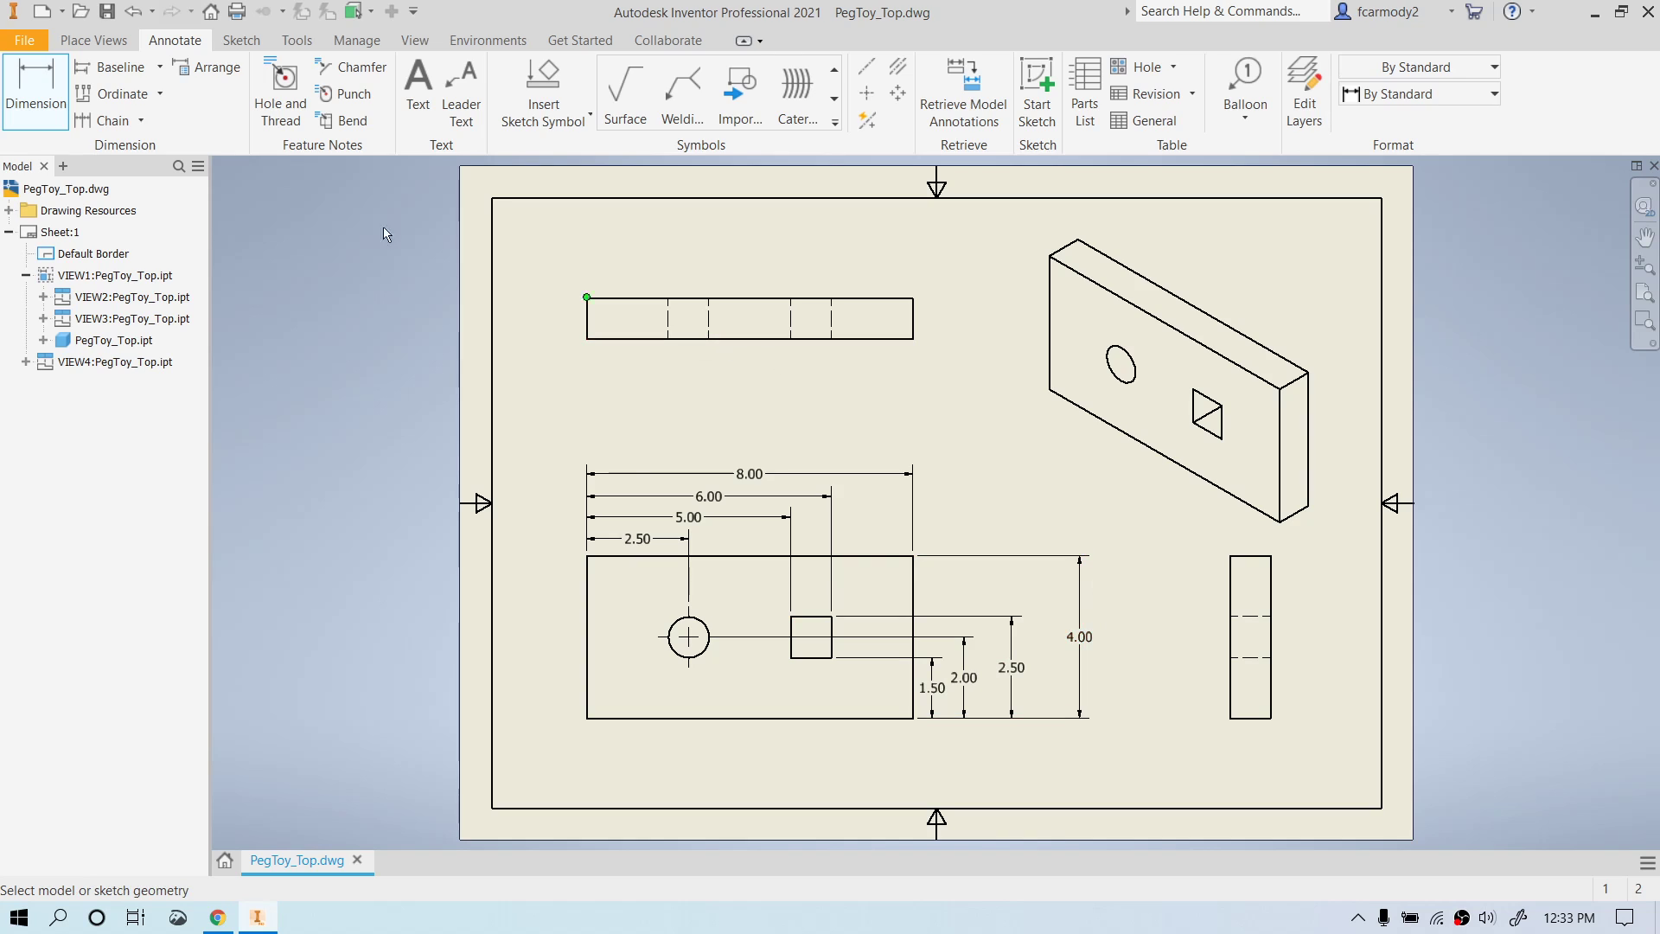
# Finish dimensioning and drag the 2.00 hole-centre dimension to the left side of the base view.
pyautogui.rightClick(1032, 455)
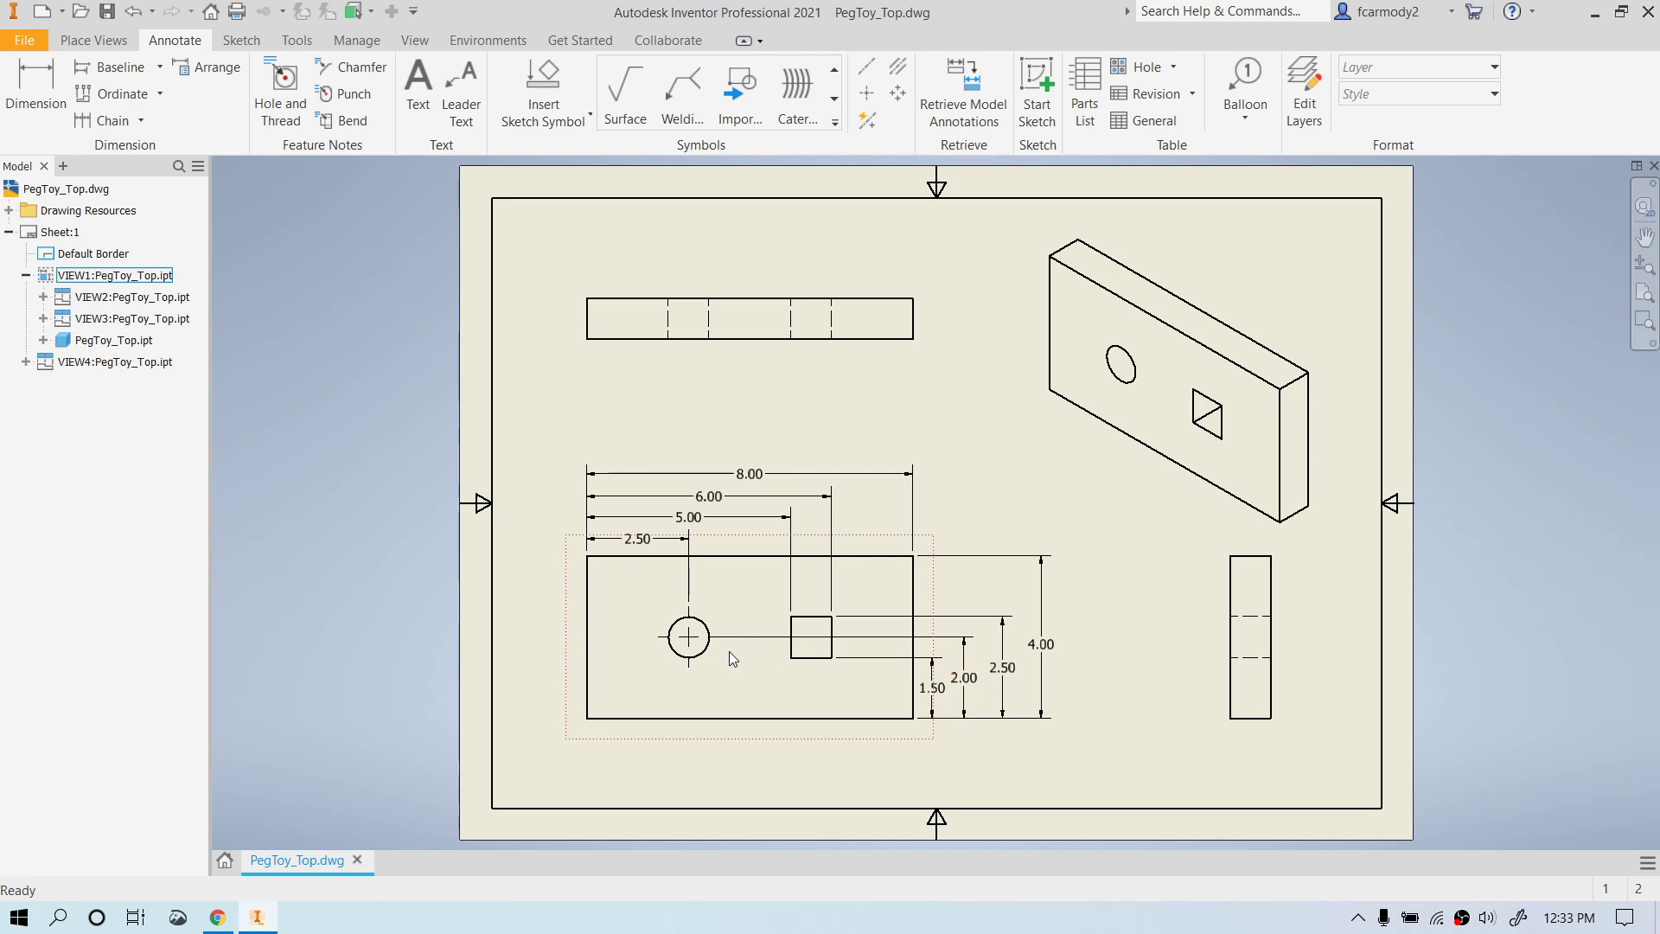
pyautogui.click(961, 676)
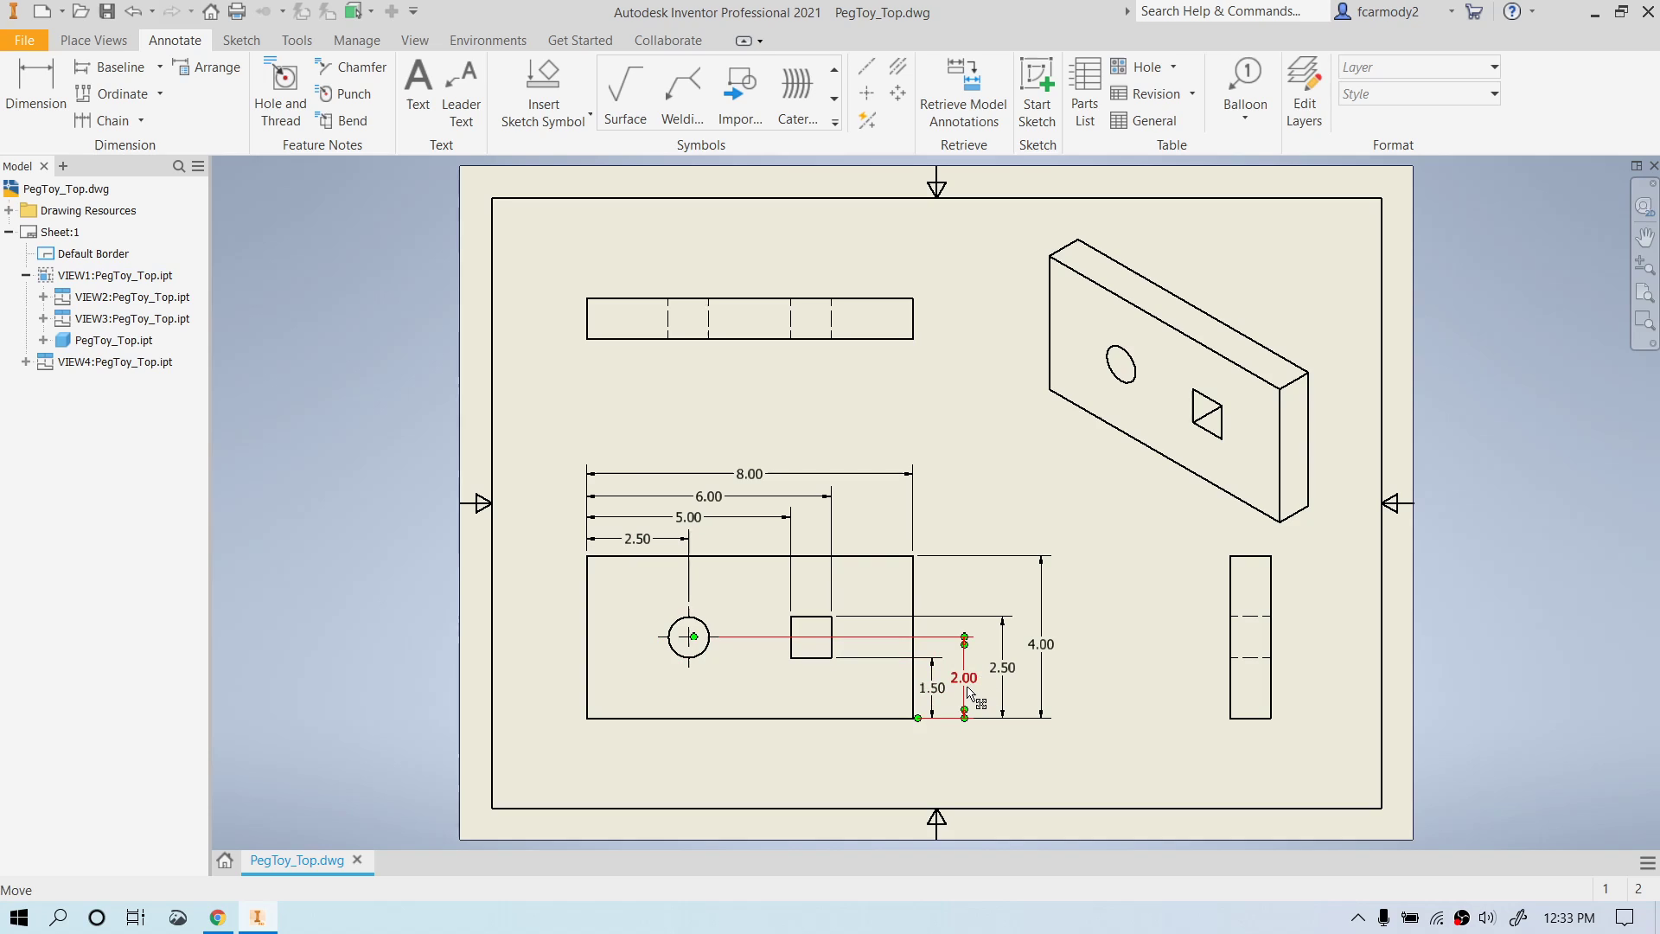
pyautogui.moveTo(959, 690)
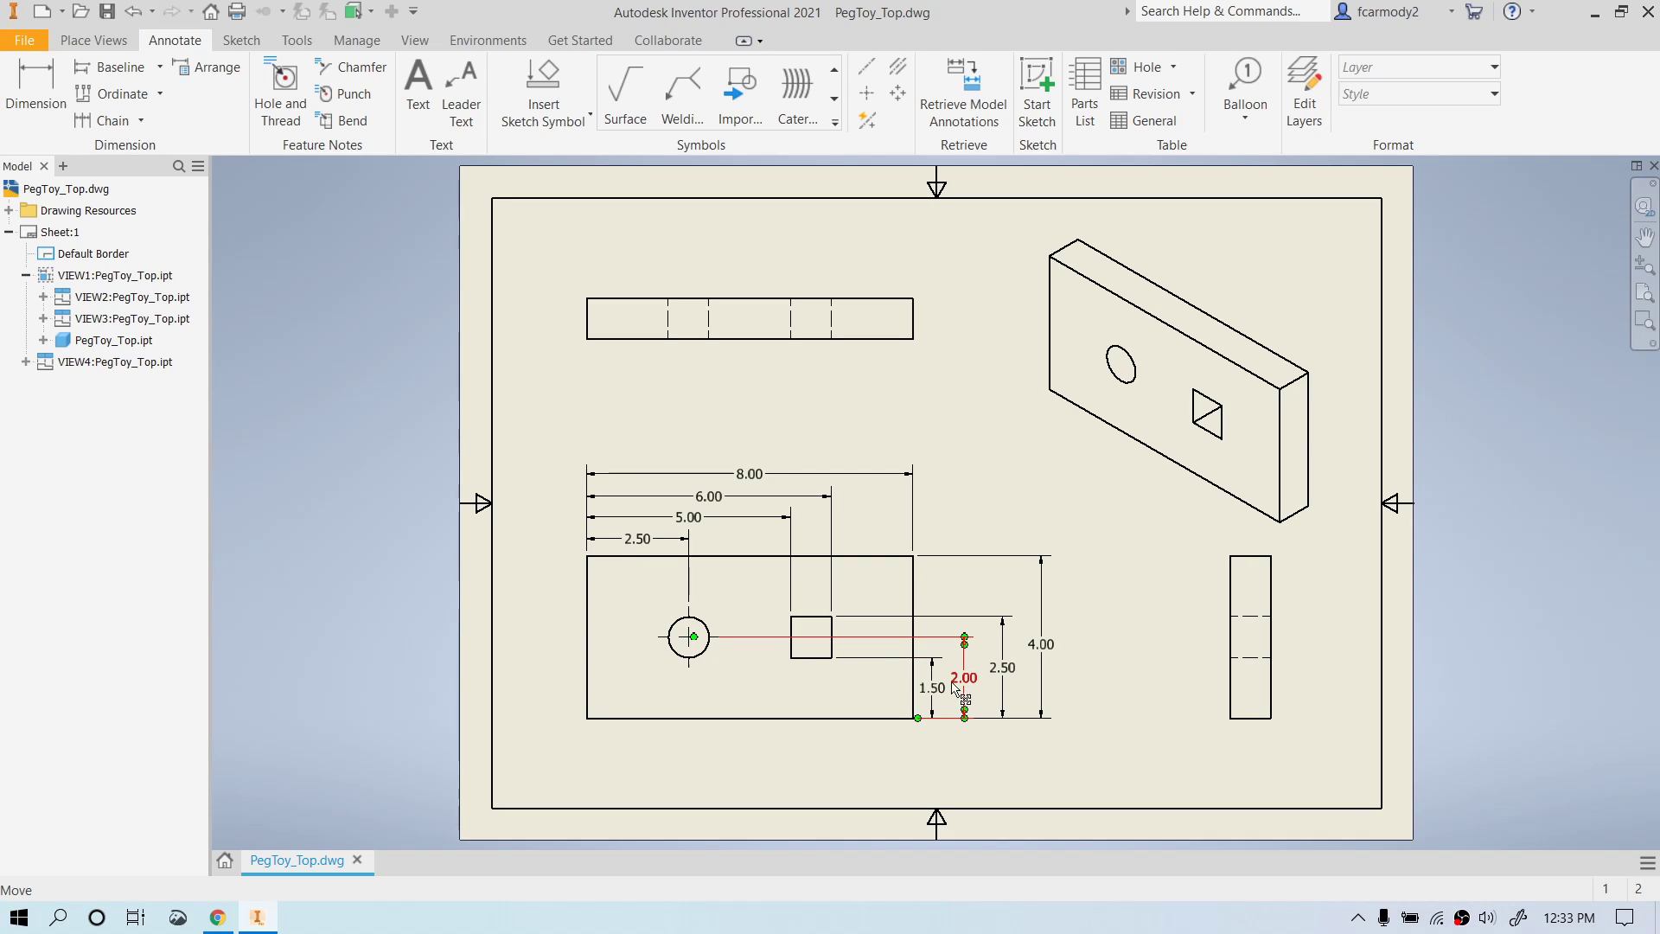
pyautogui.click(962, 678)
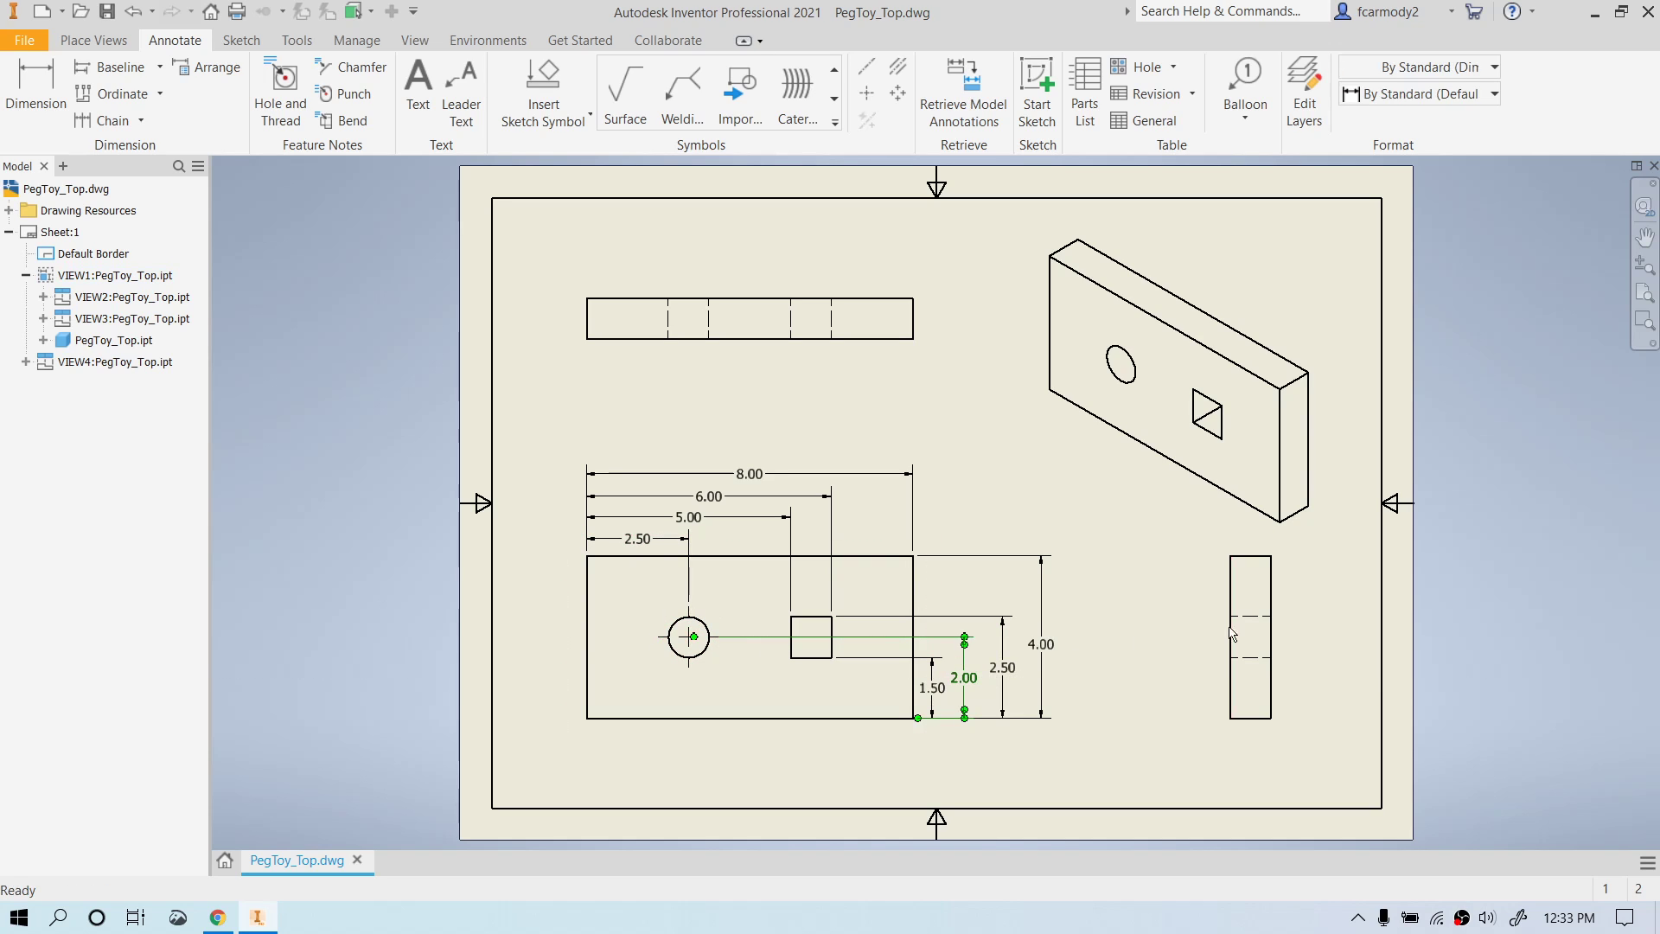
pyautogui.click(1228, 635)
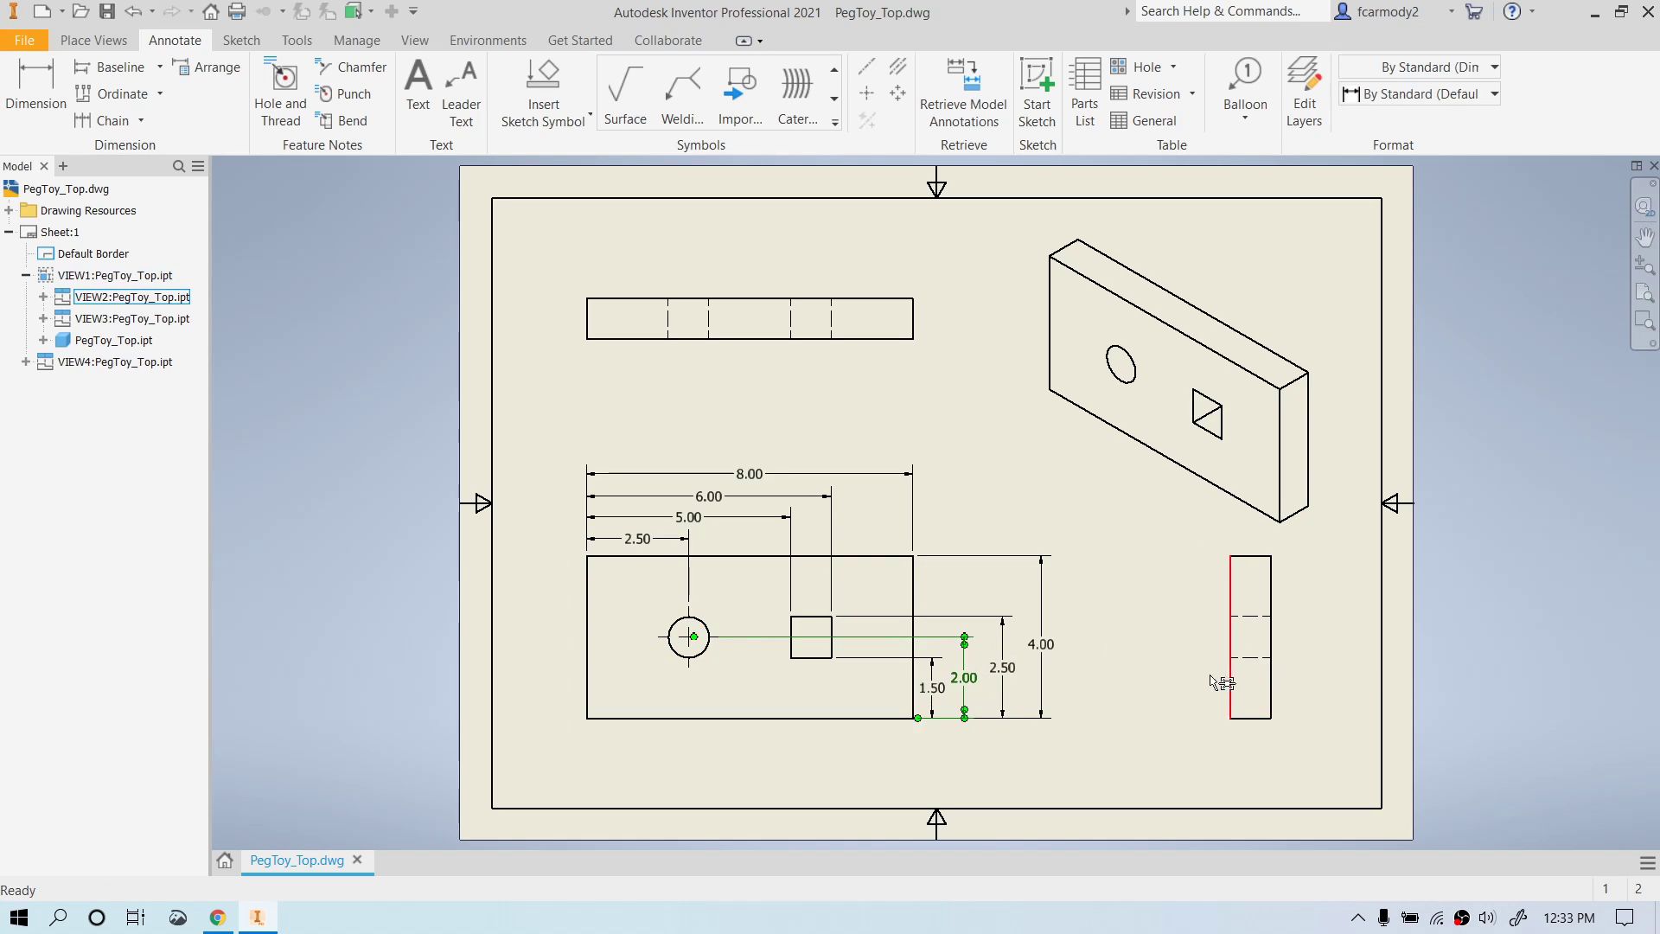
pyautogui.click(962, 678)
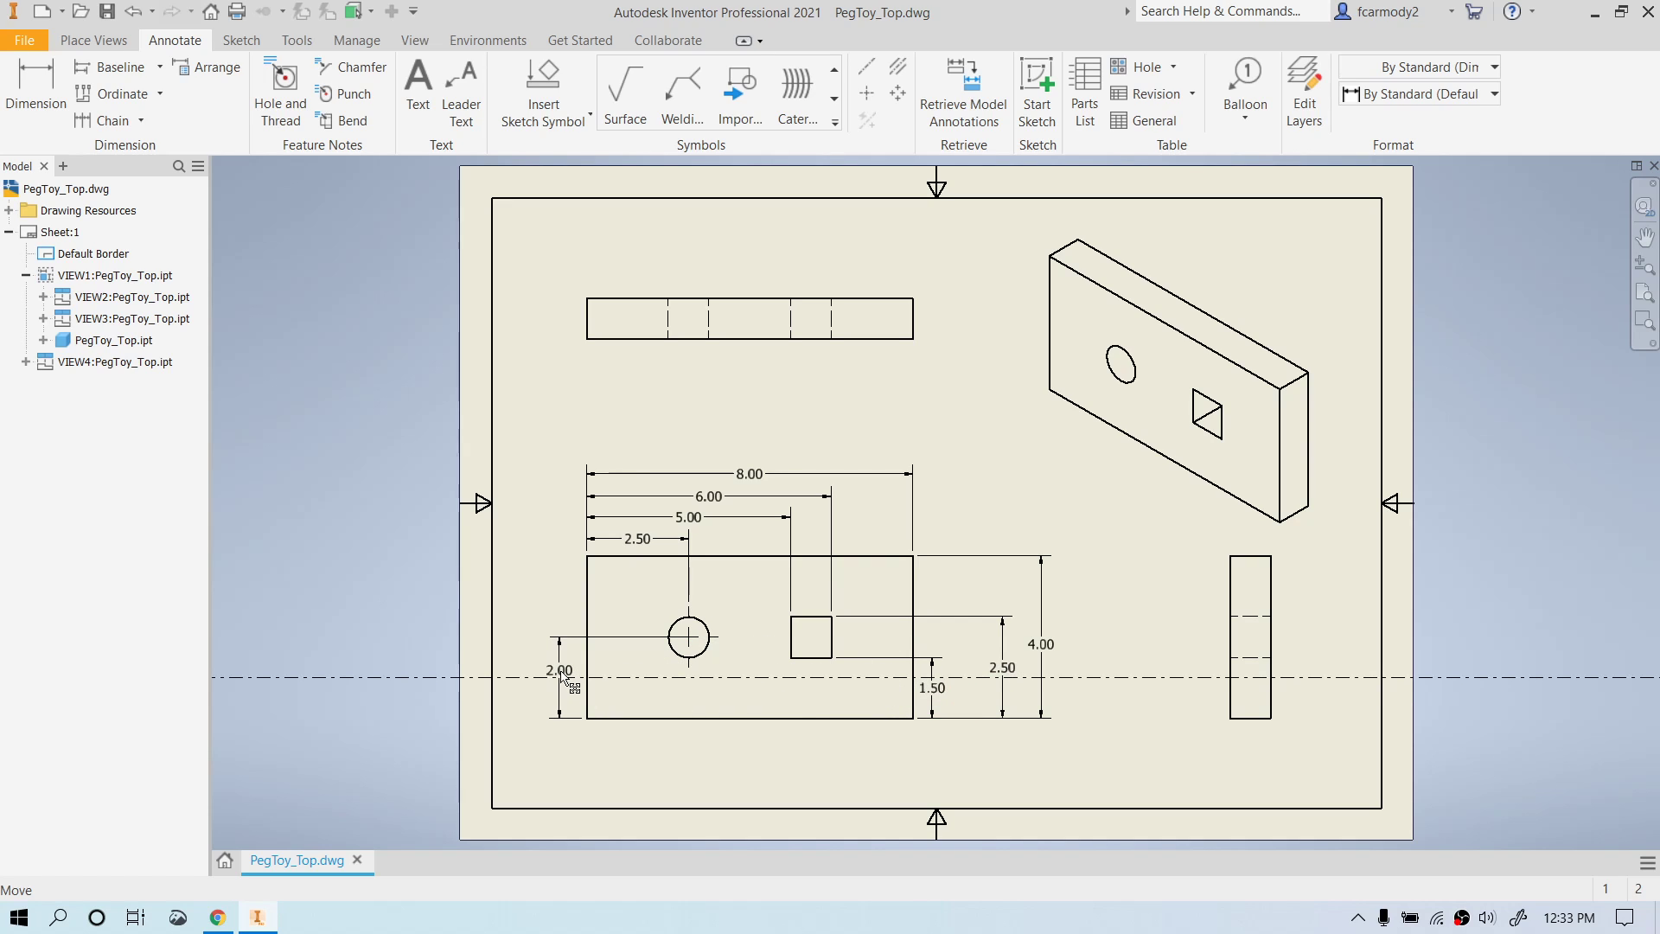
pyautogui.click(558, 669)
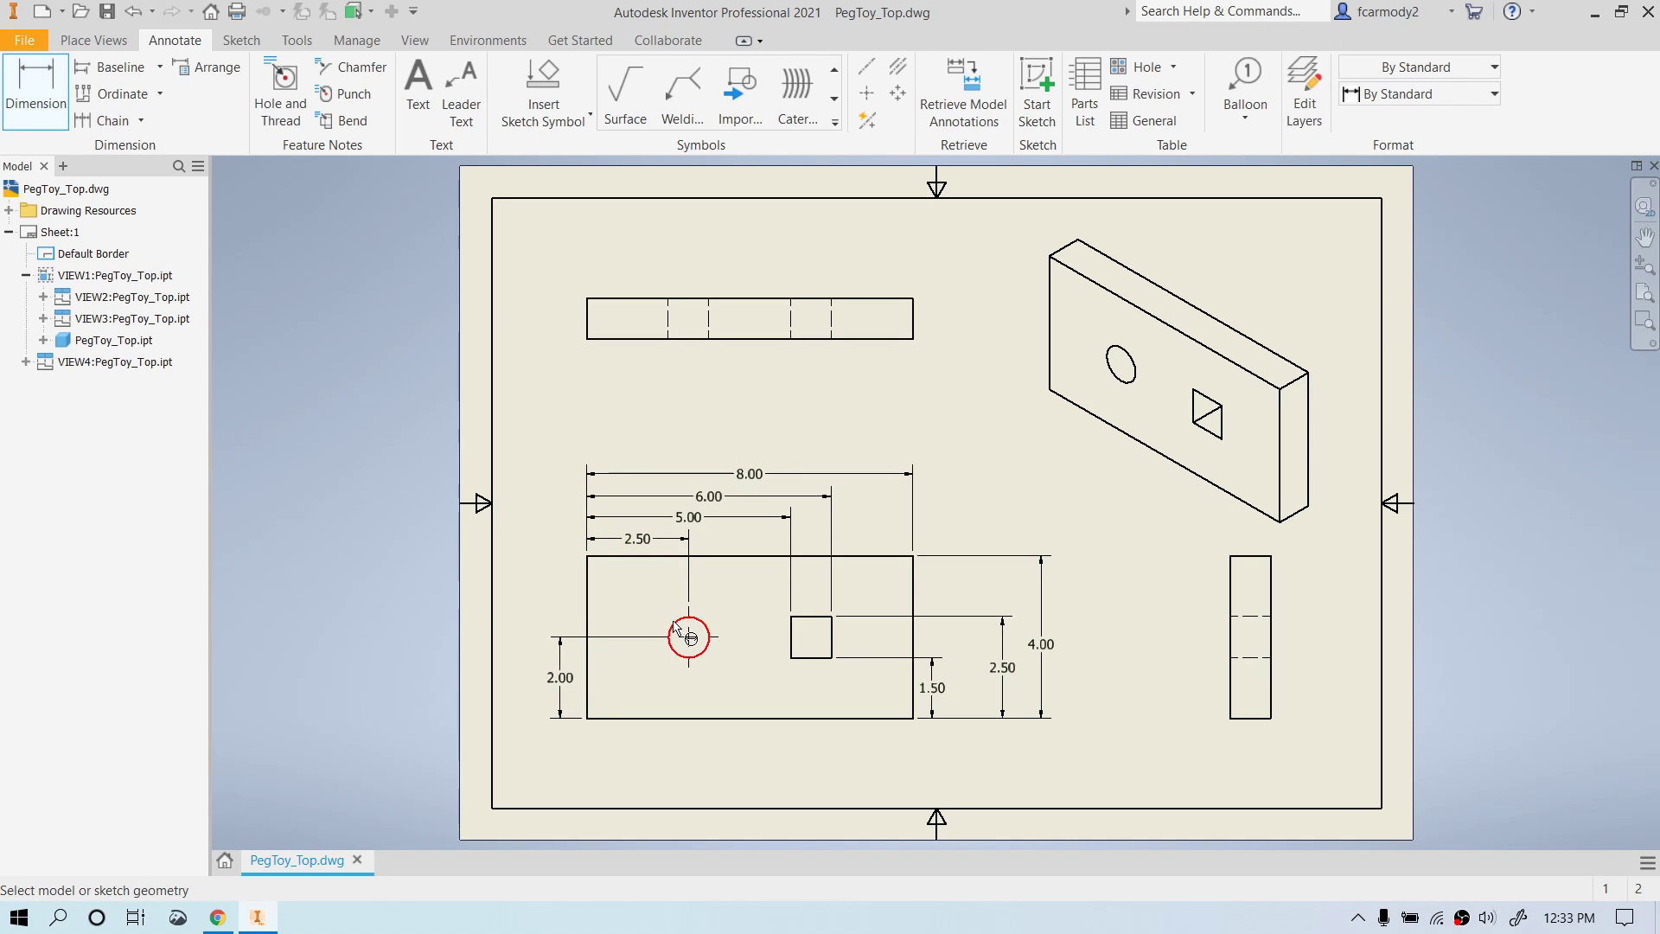
# Give the base view's hole a Ø1.00 diameter callout with THRU appended in Edit Dimension.
pyautogui.click(688, 638)
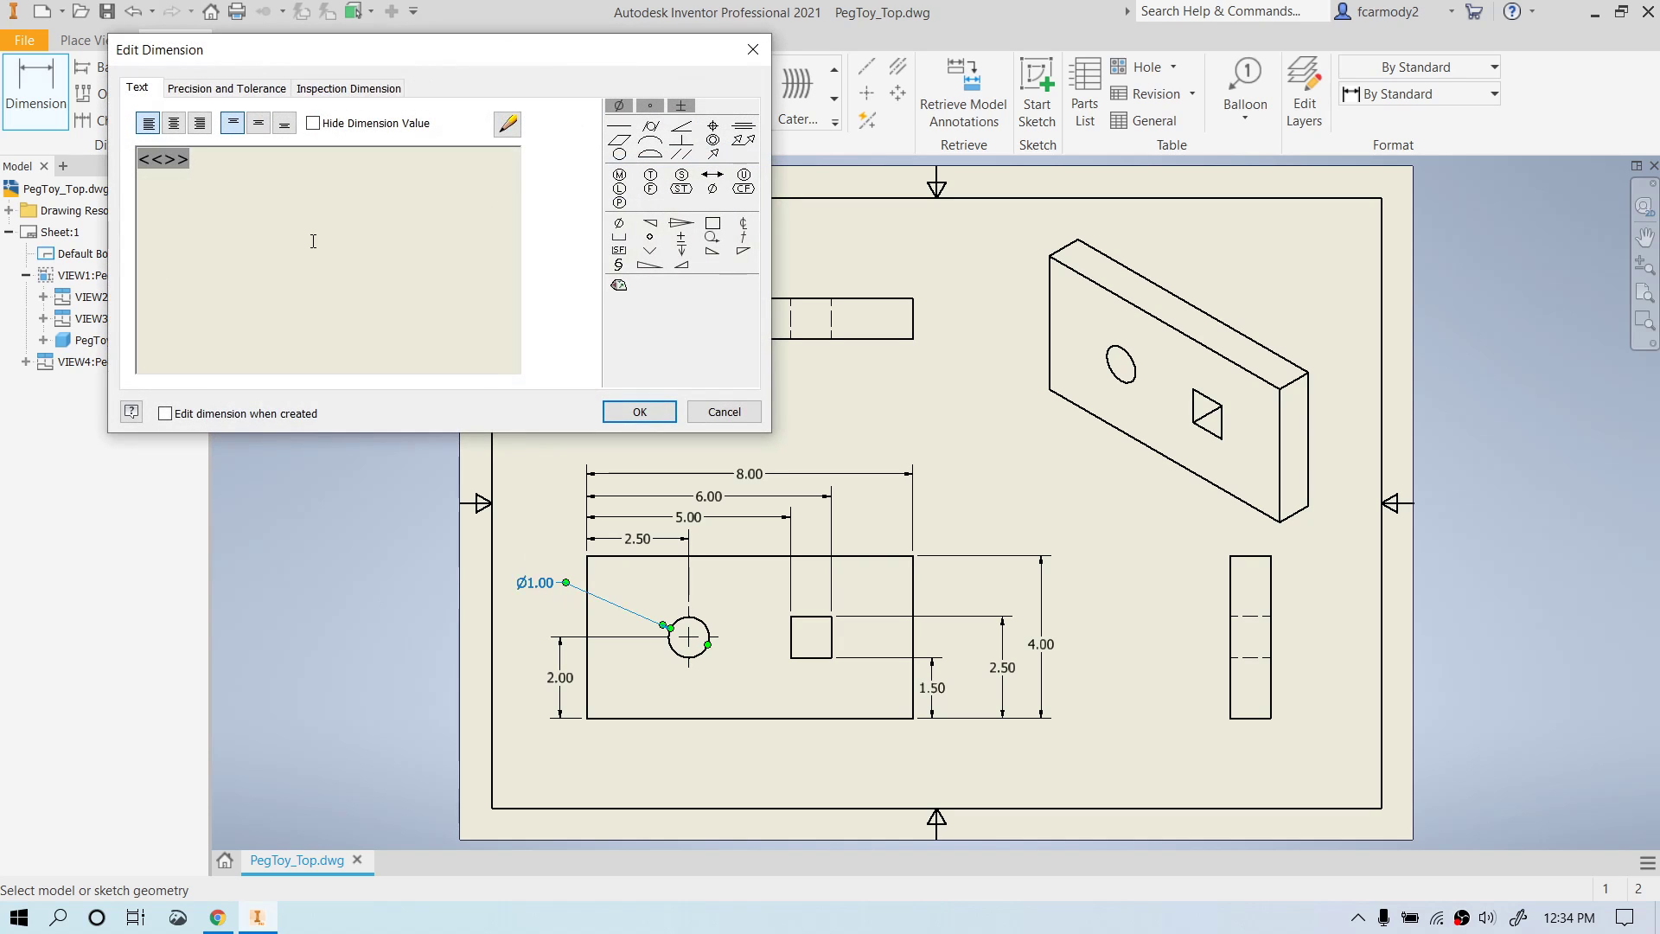
pyautogui.moveTo(1257, 747)
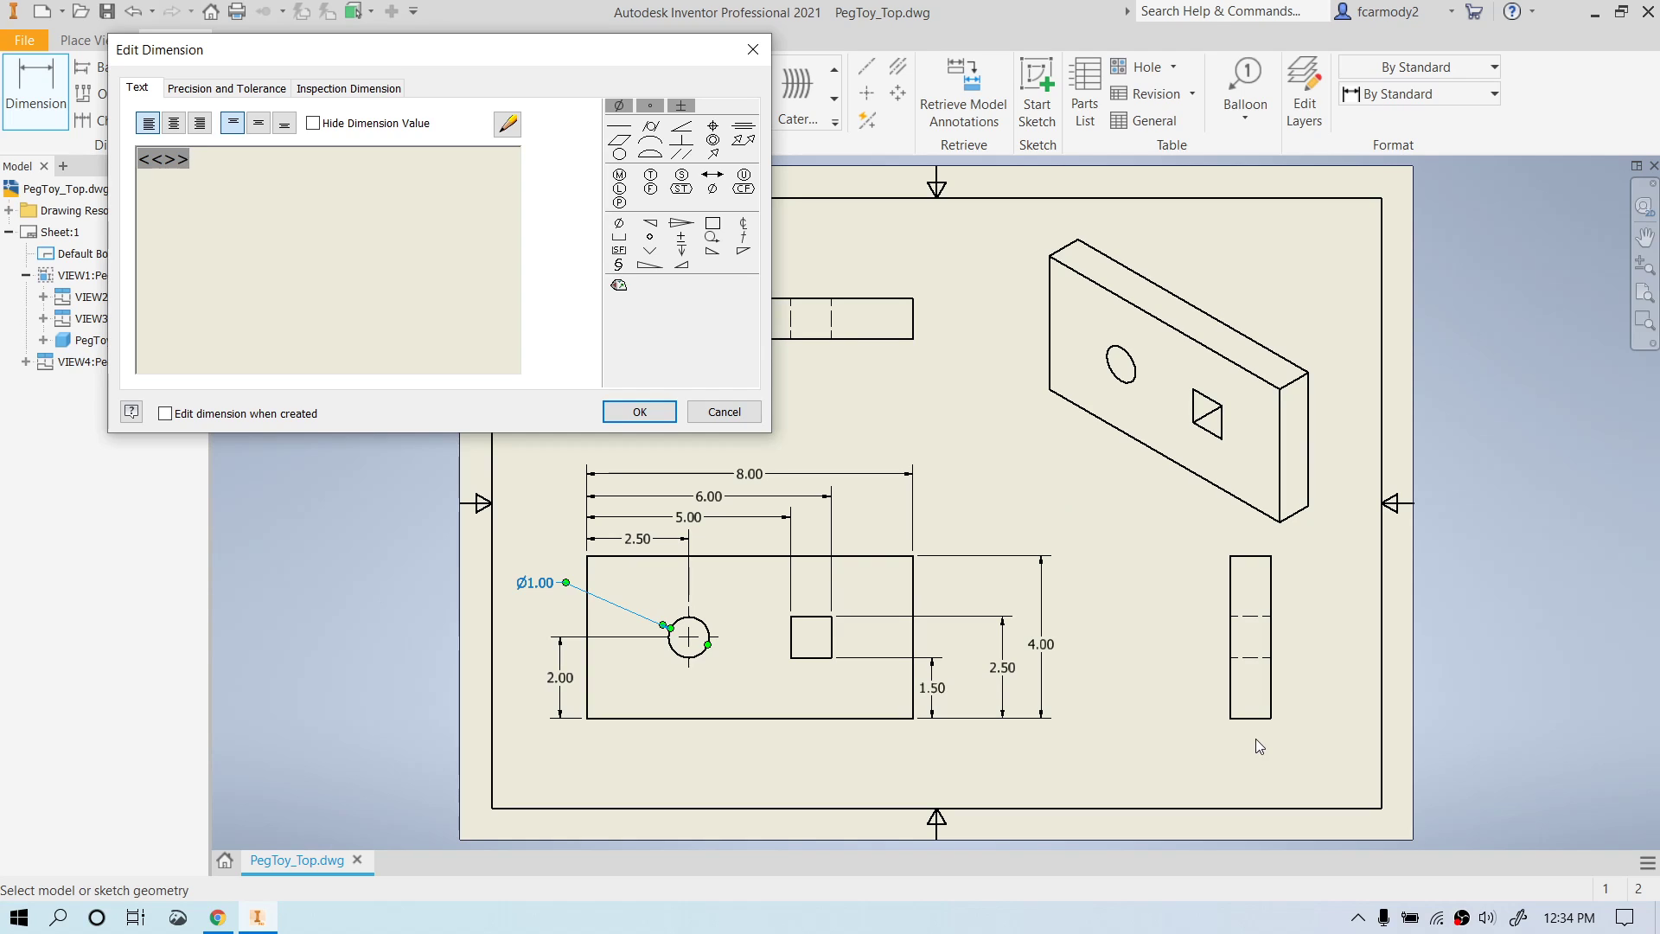
pyautogui.moveTo(338, 531)
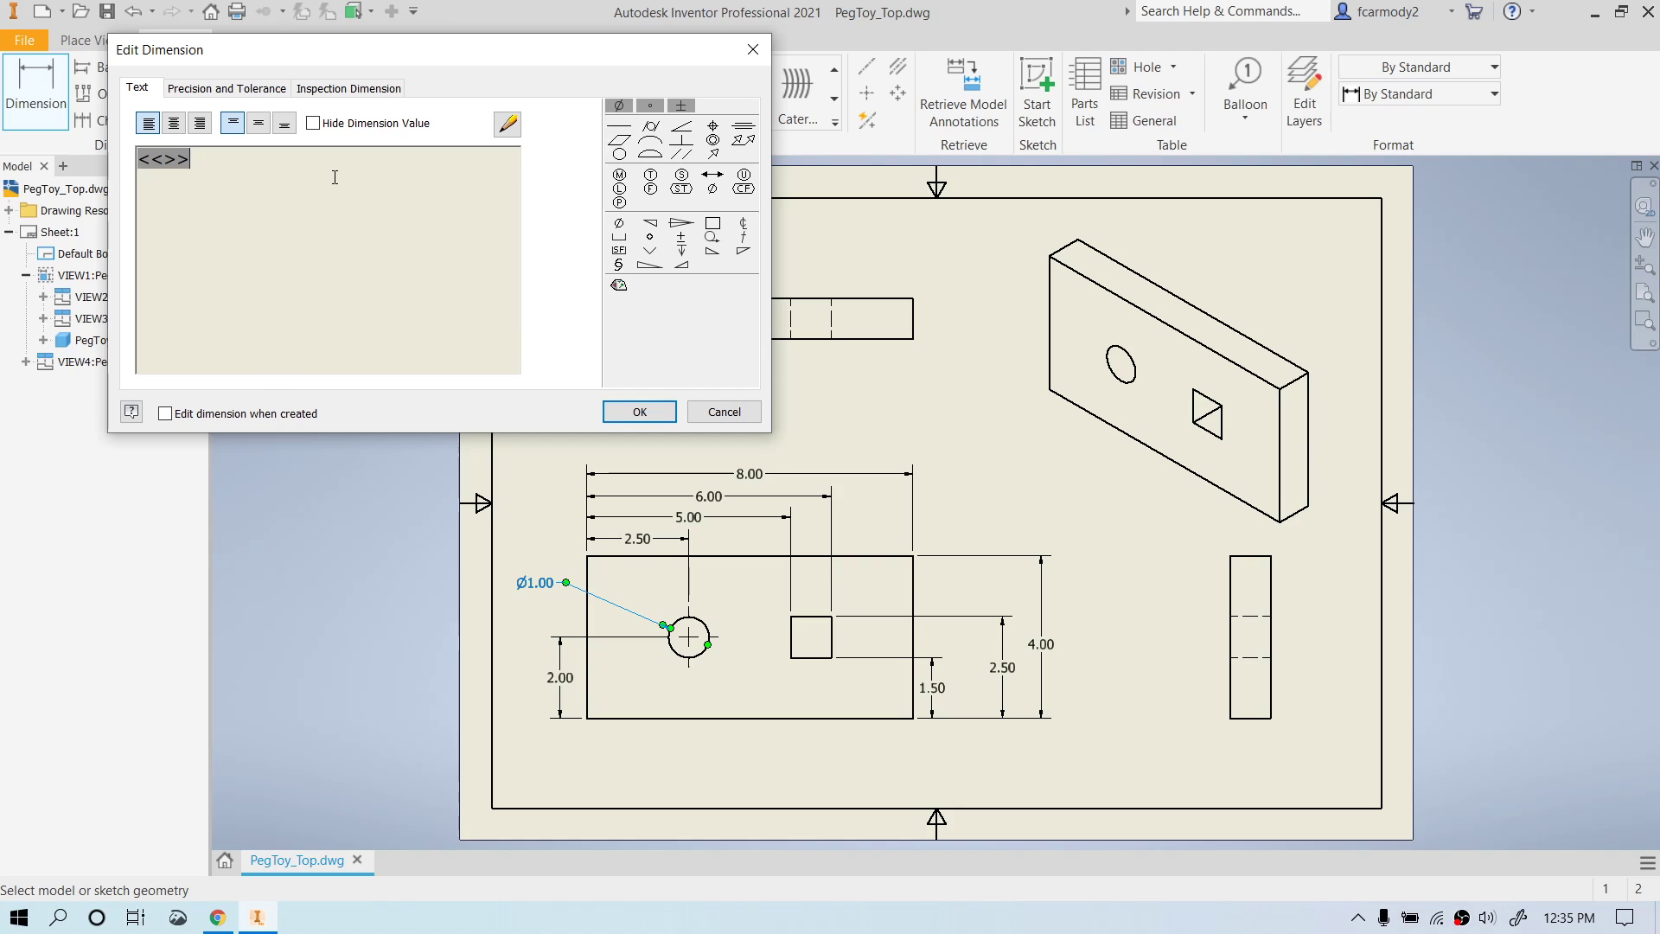
pyautogui.write('THR')
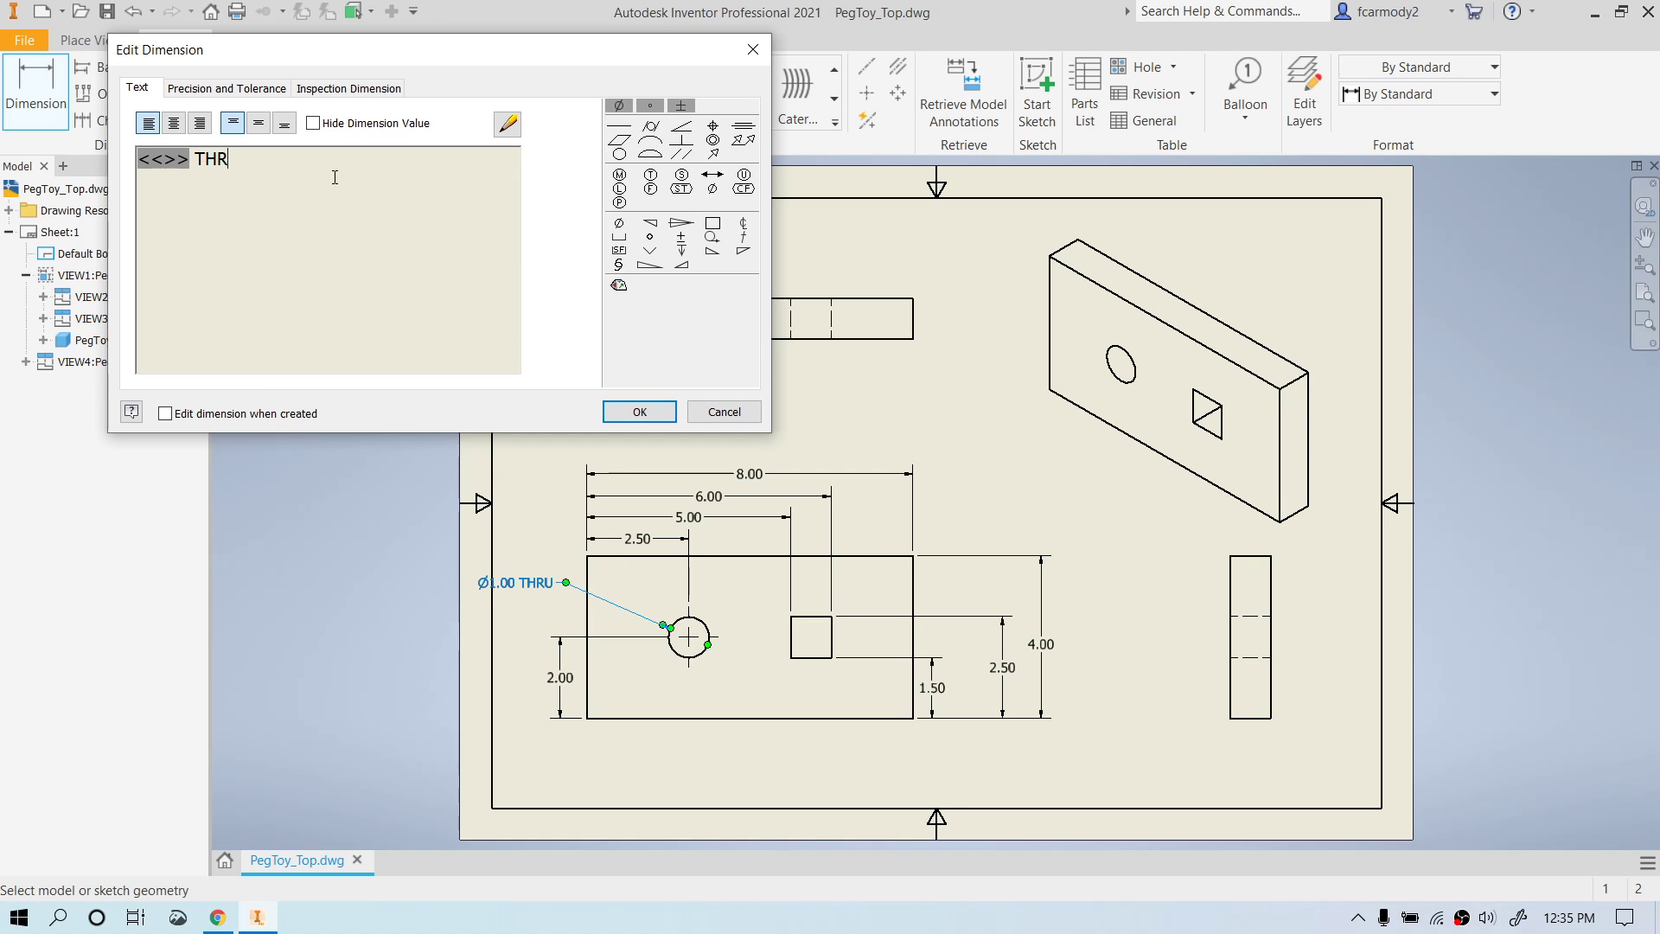
pyautogui.click(638, 412)
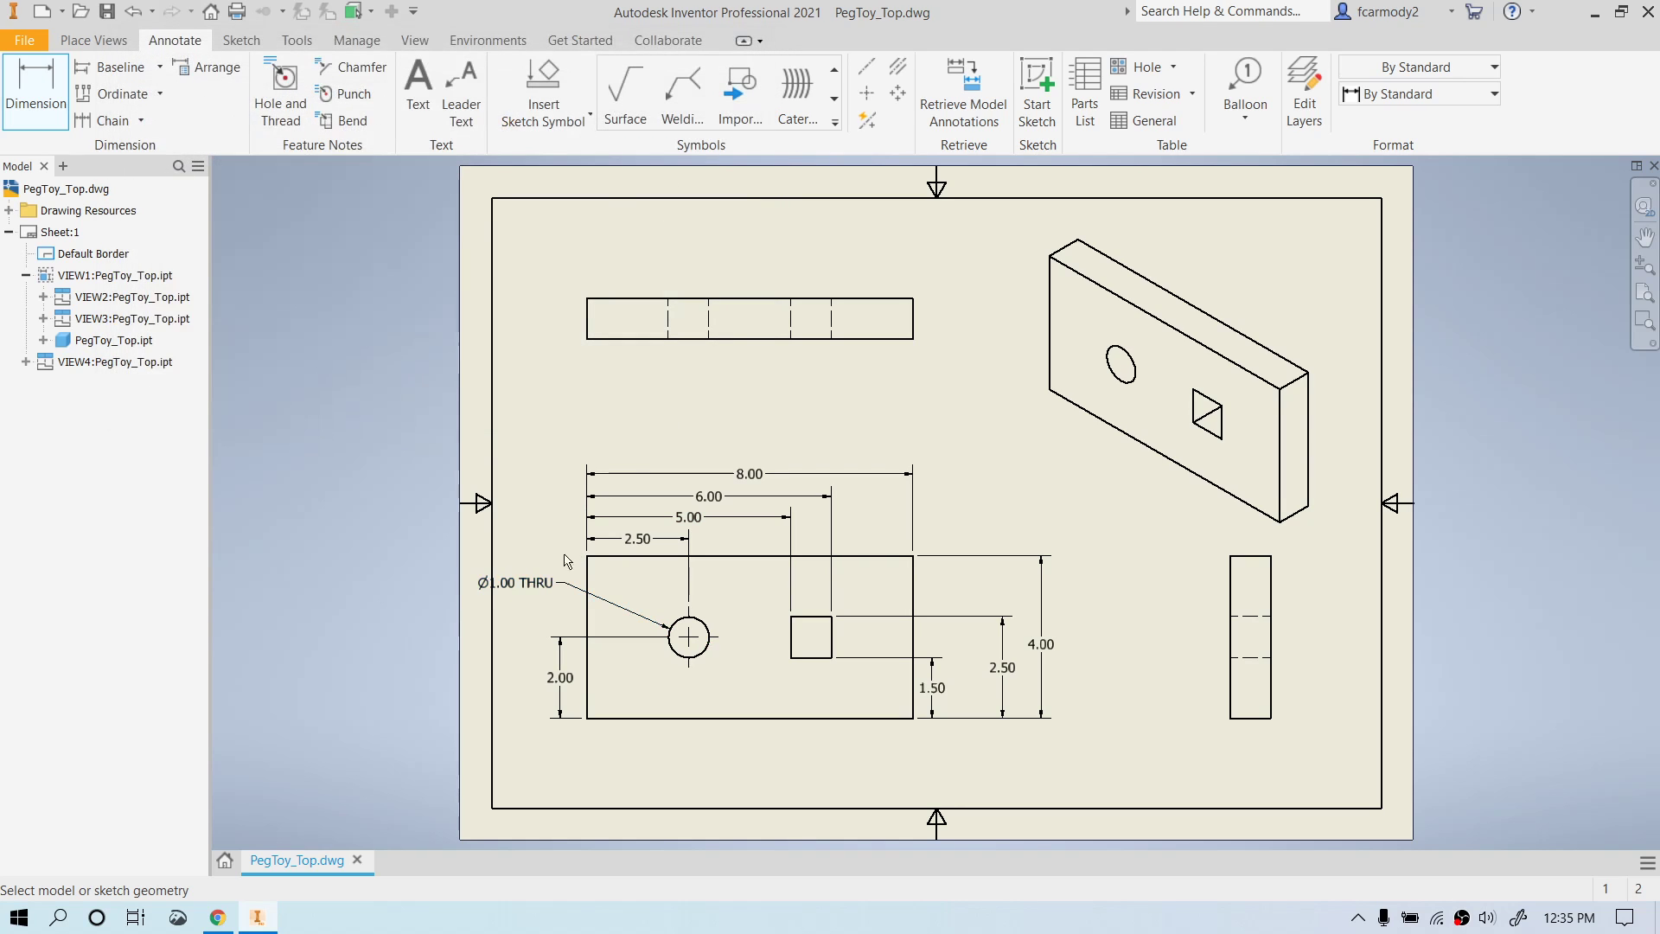
pyautogui.doubleClick(517, 583)
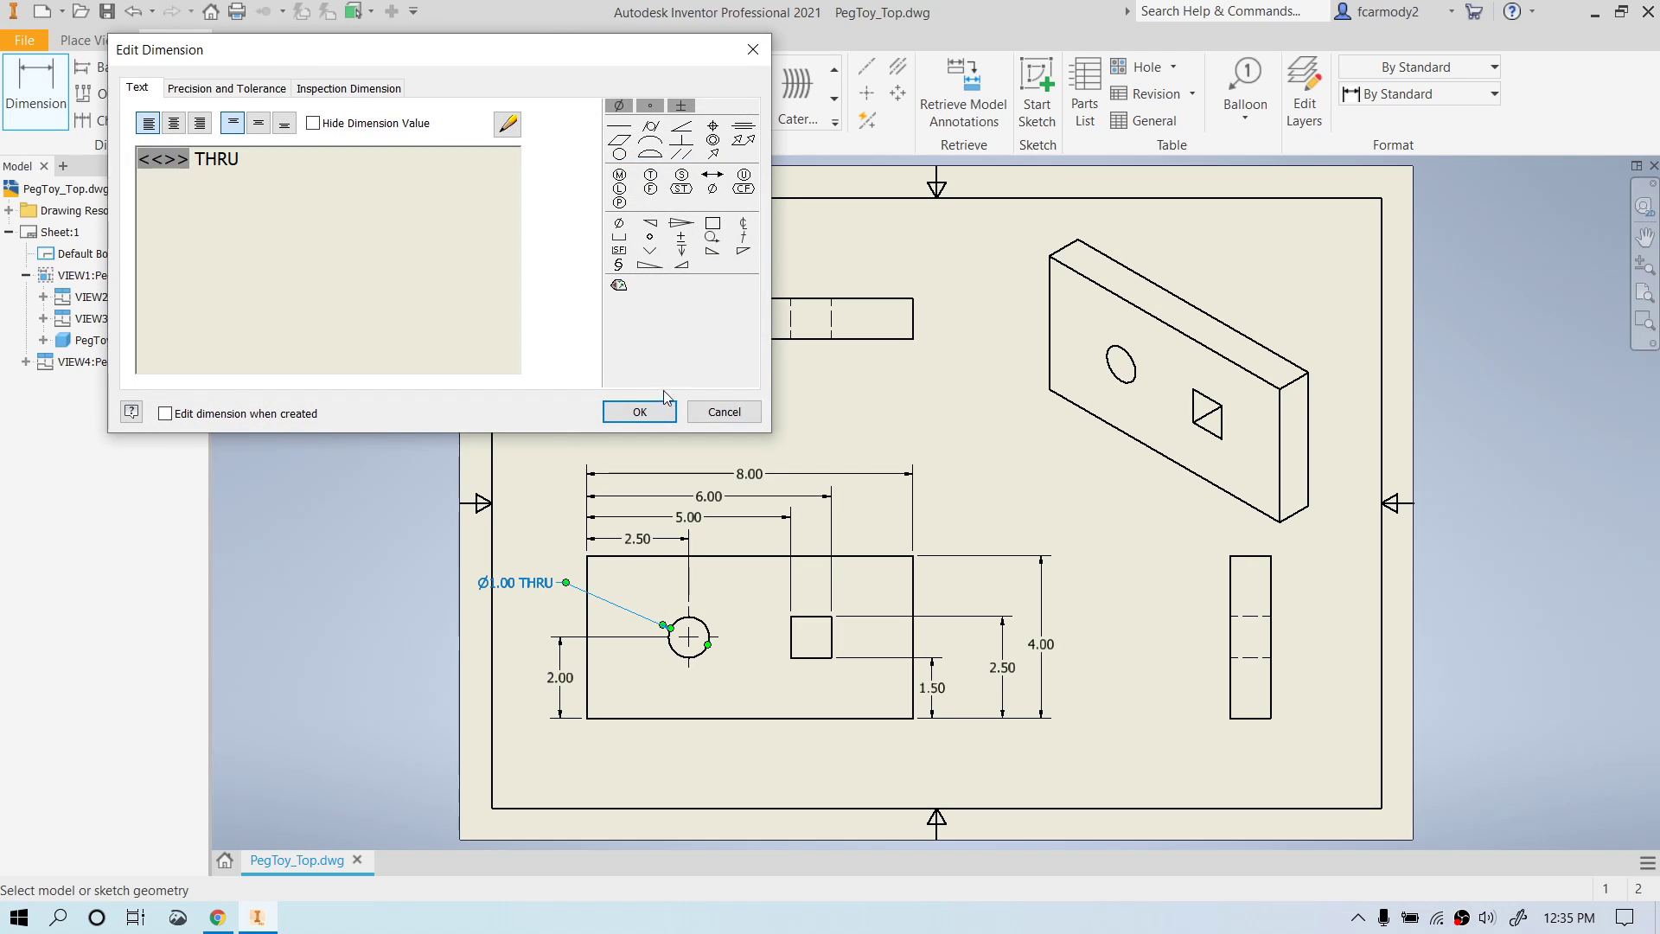
pyautogui.click(638, 412)
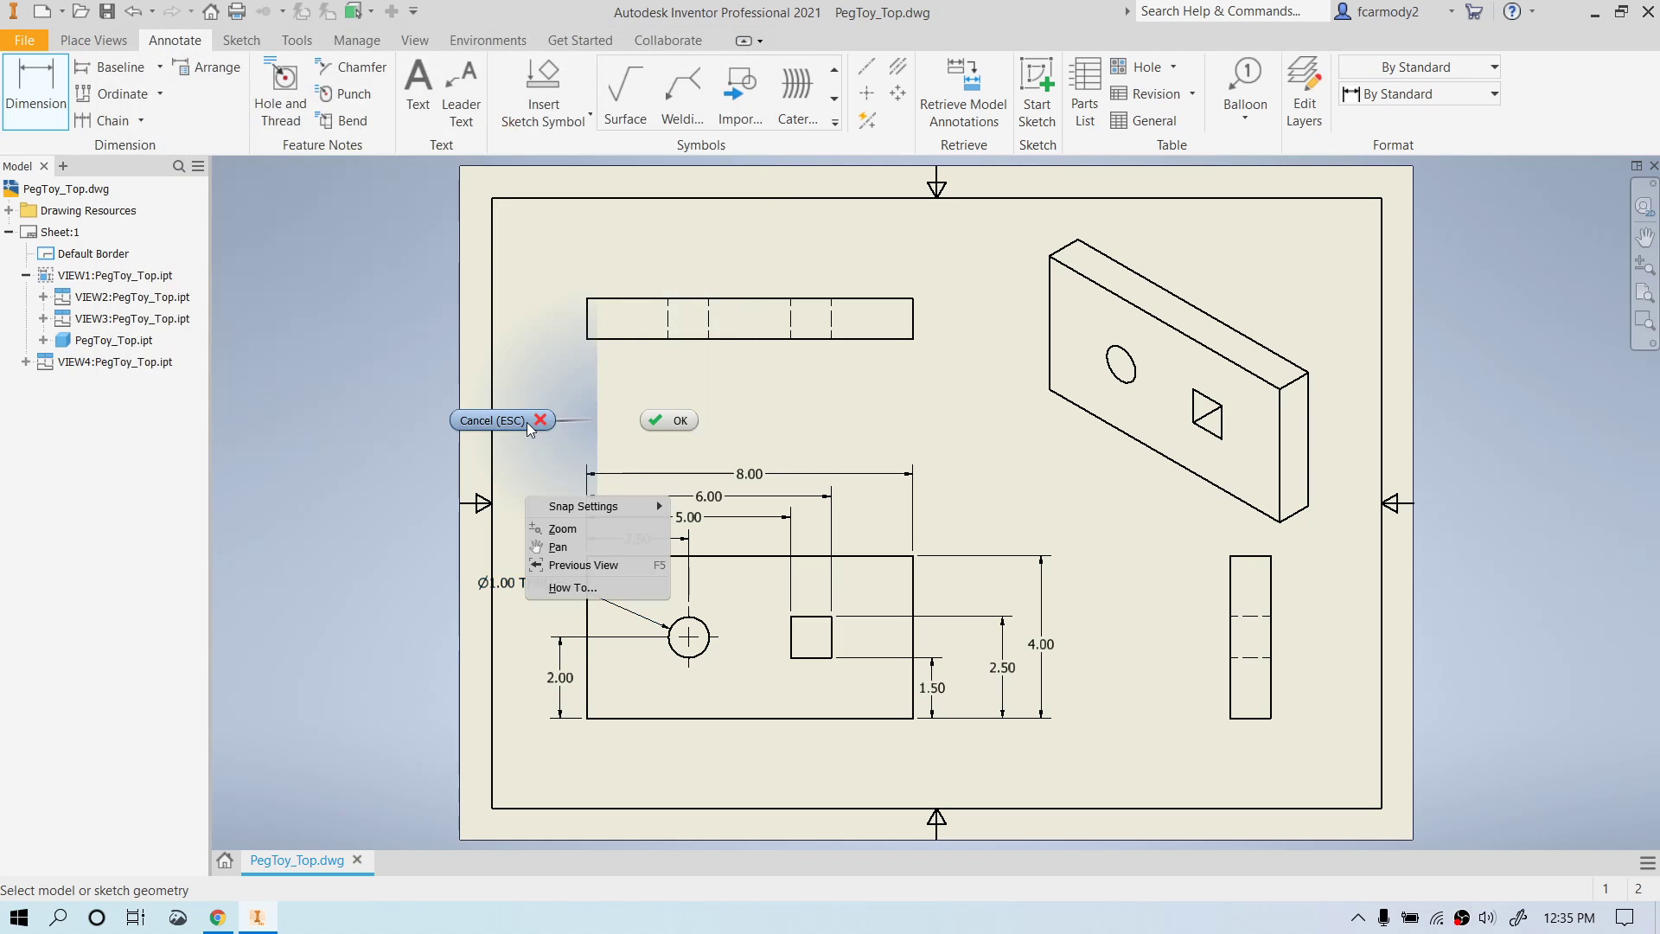
# End the Dimension command and drag the Ø1.00 THRU callout below the base view.
pyautogui.click(491, 420)
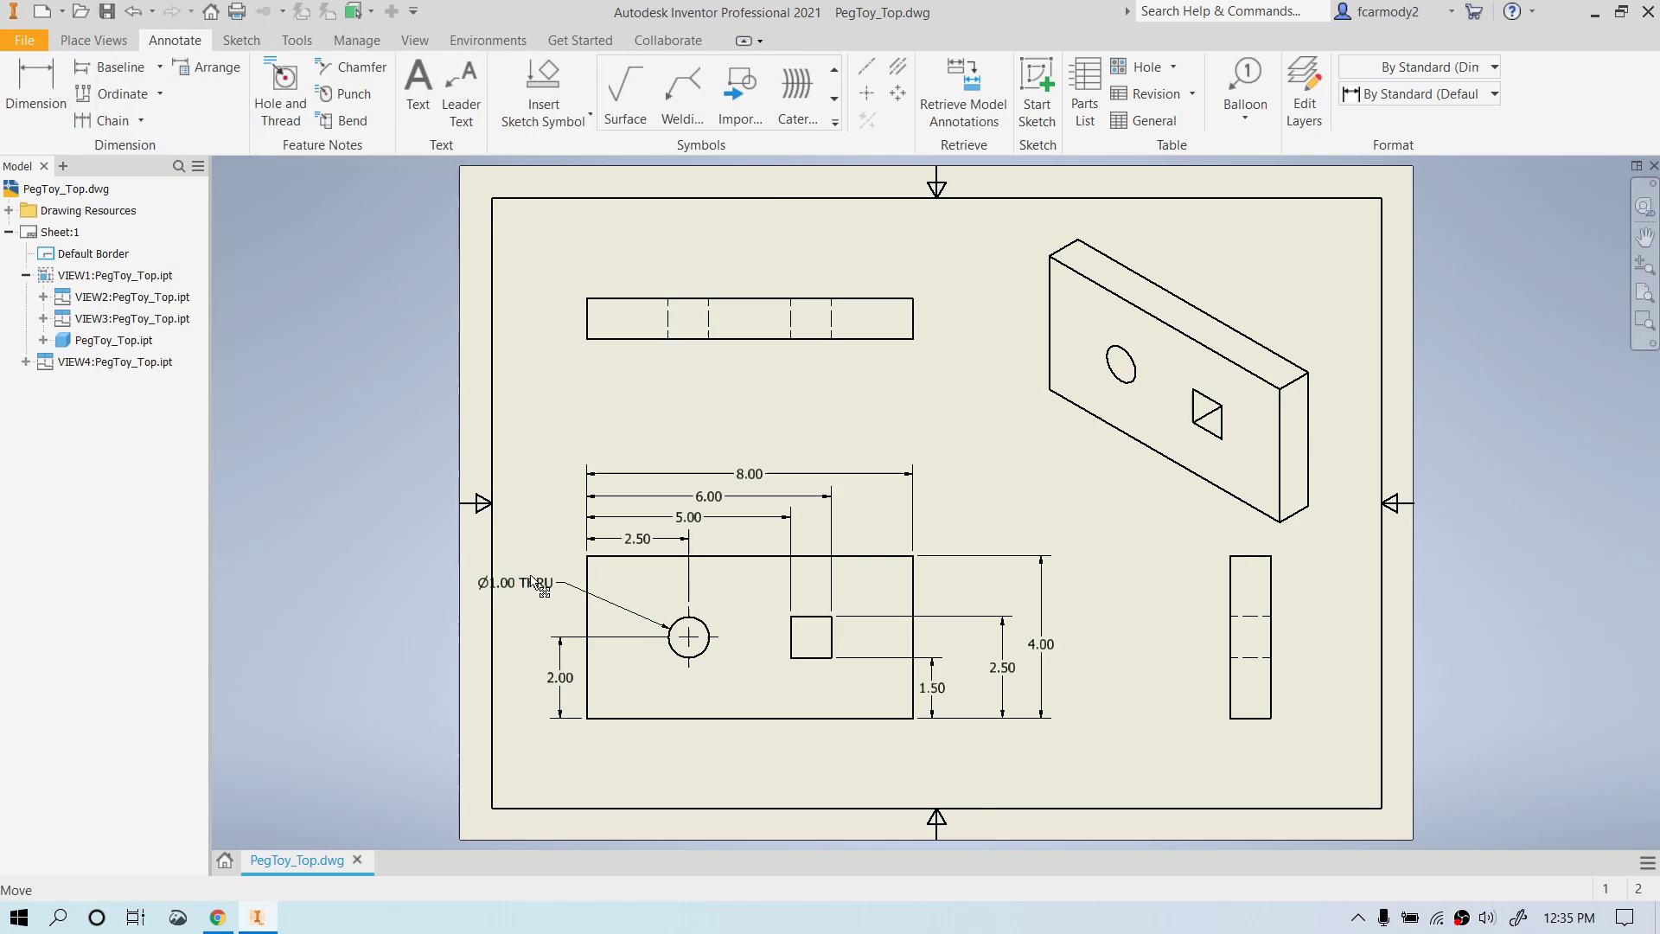
pyautogui.moveTo(542, 612)
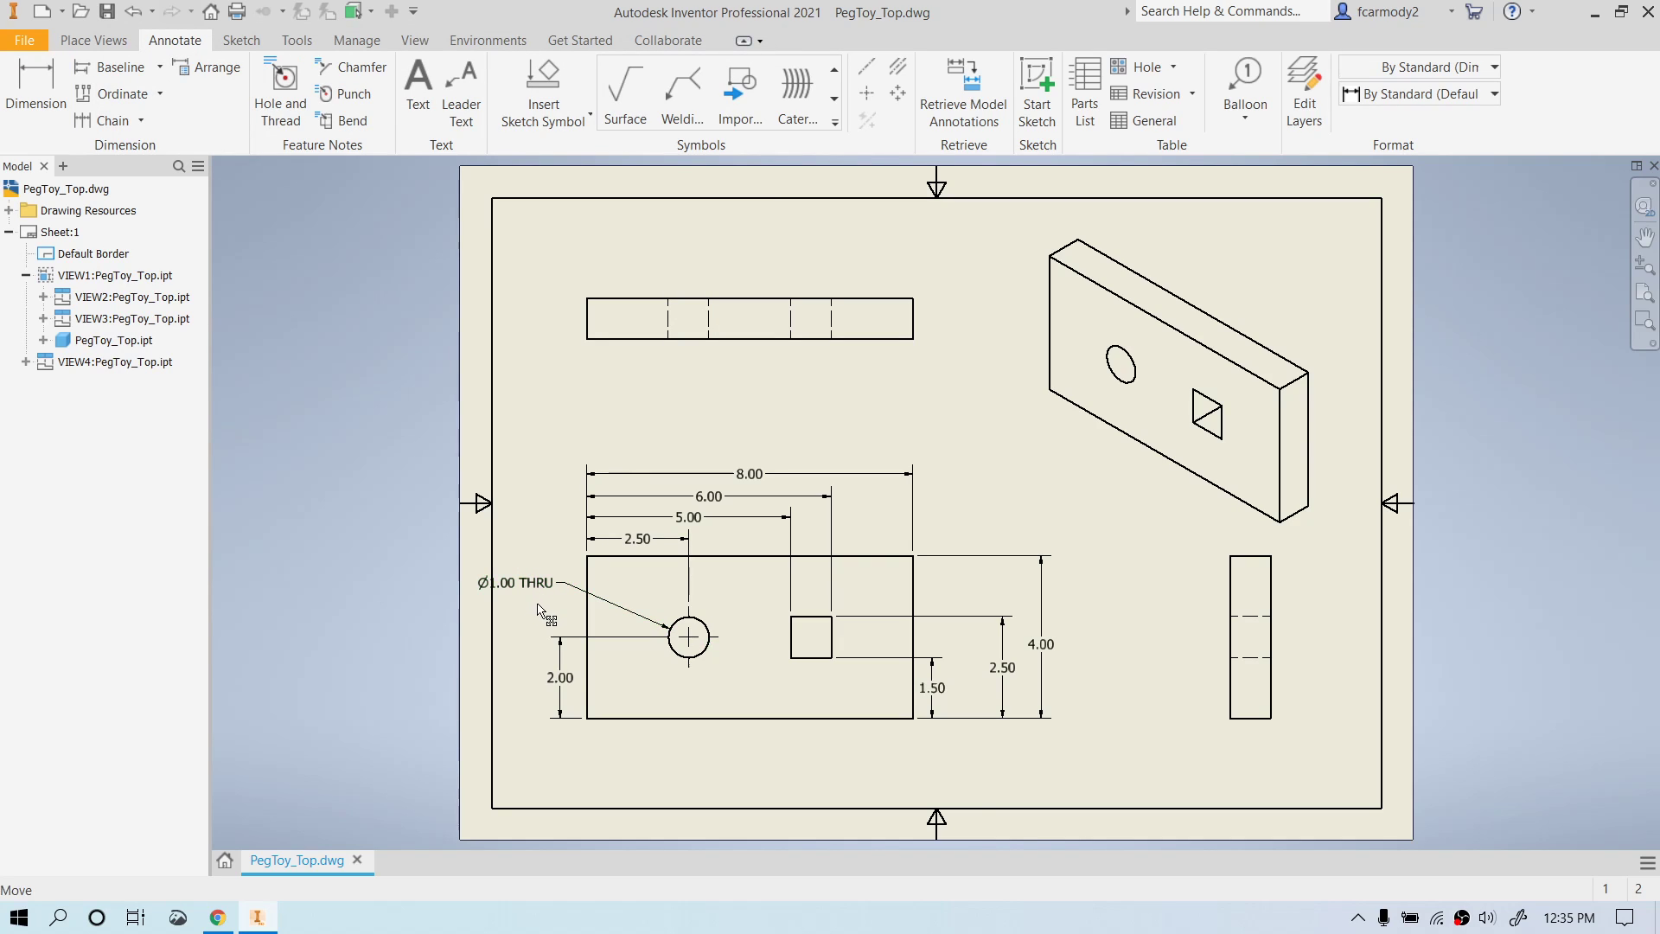
pyautogui.click(573, 583)
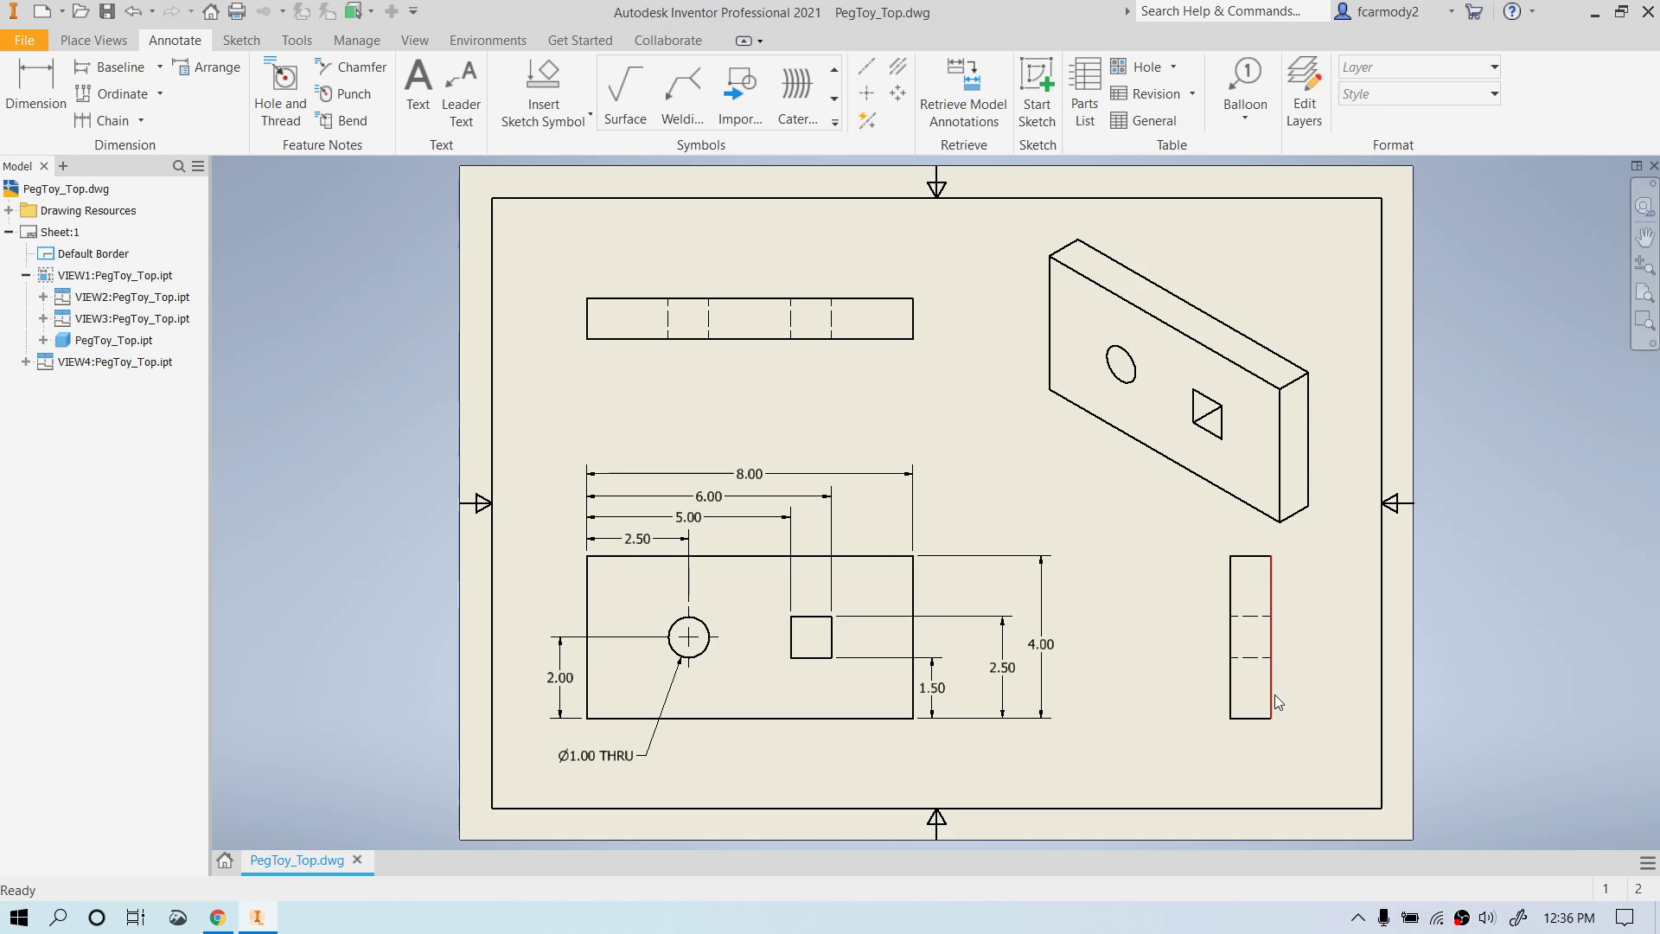
pyautogui.click(1075, 764)
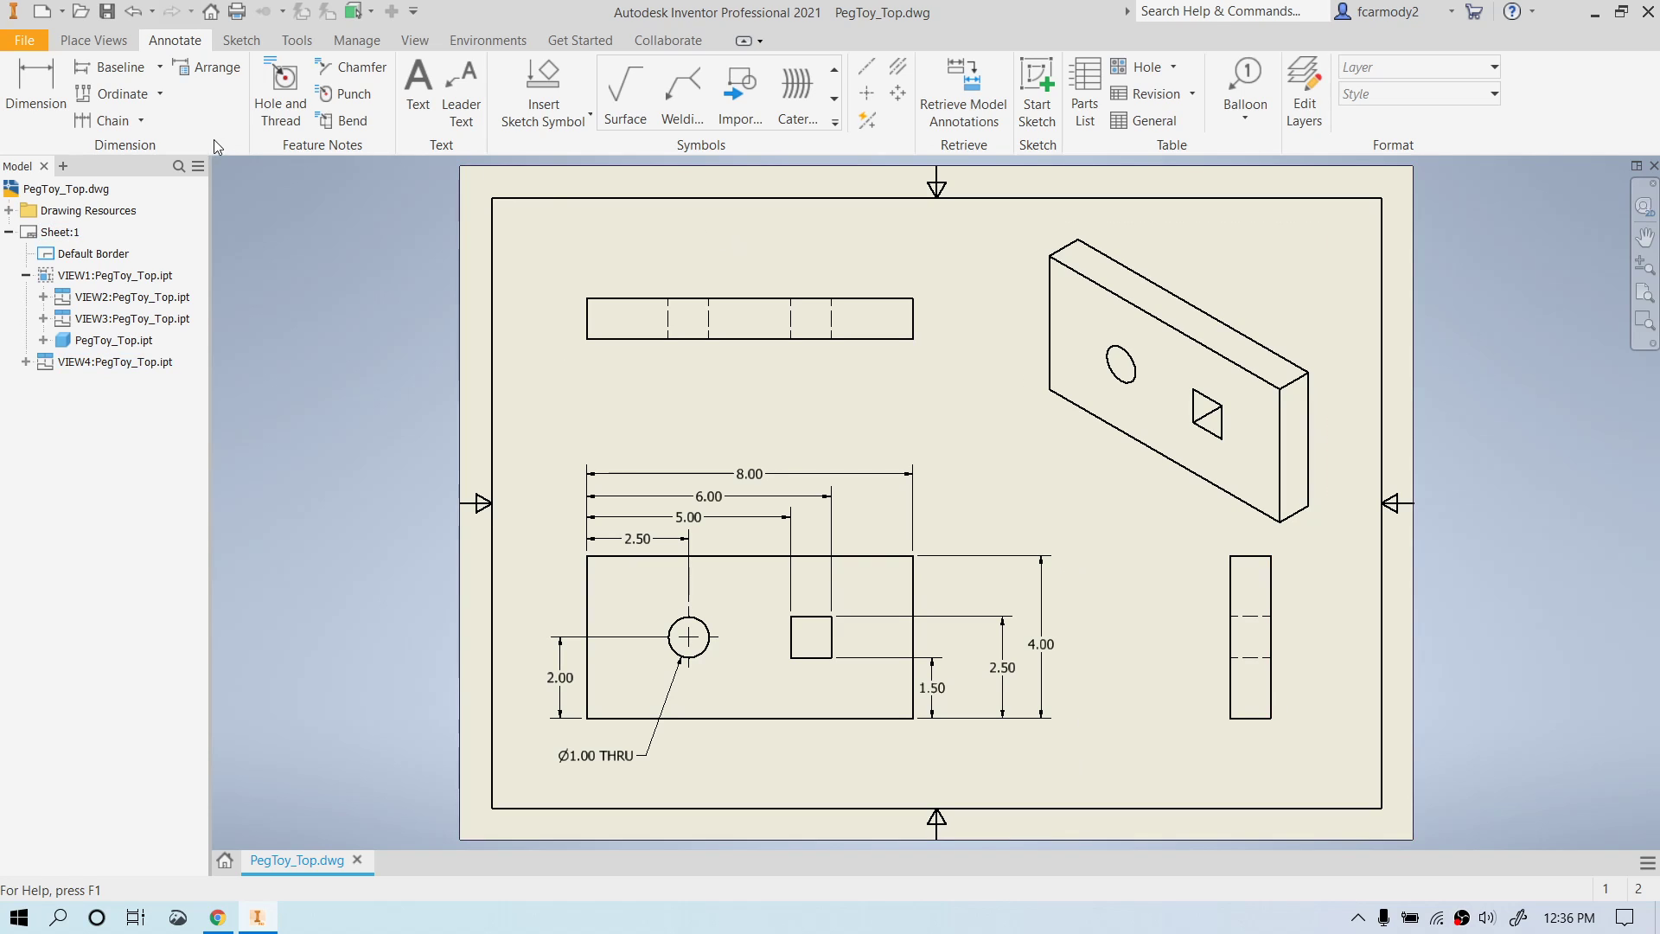
# Dimension the side view's width as 1.00, placed below it.
pyautogui.click(34, 90)
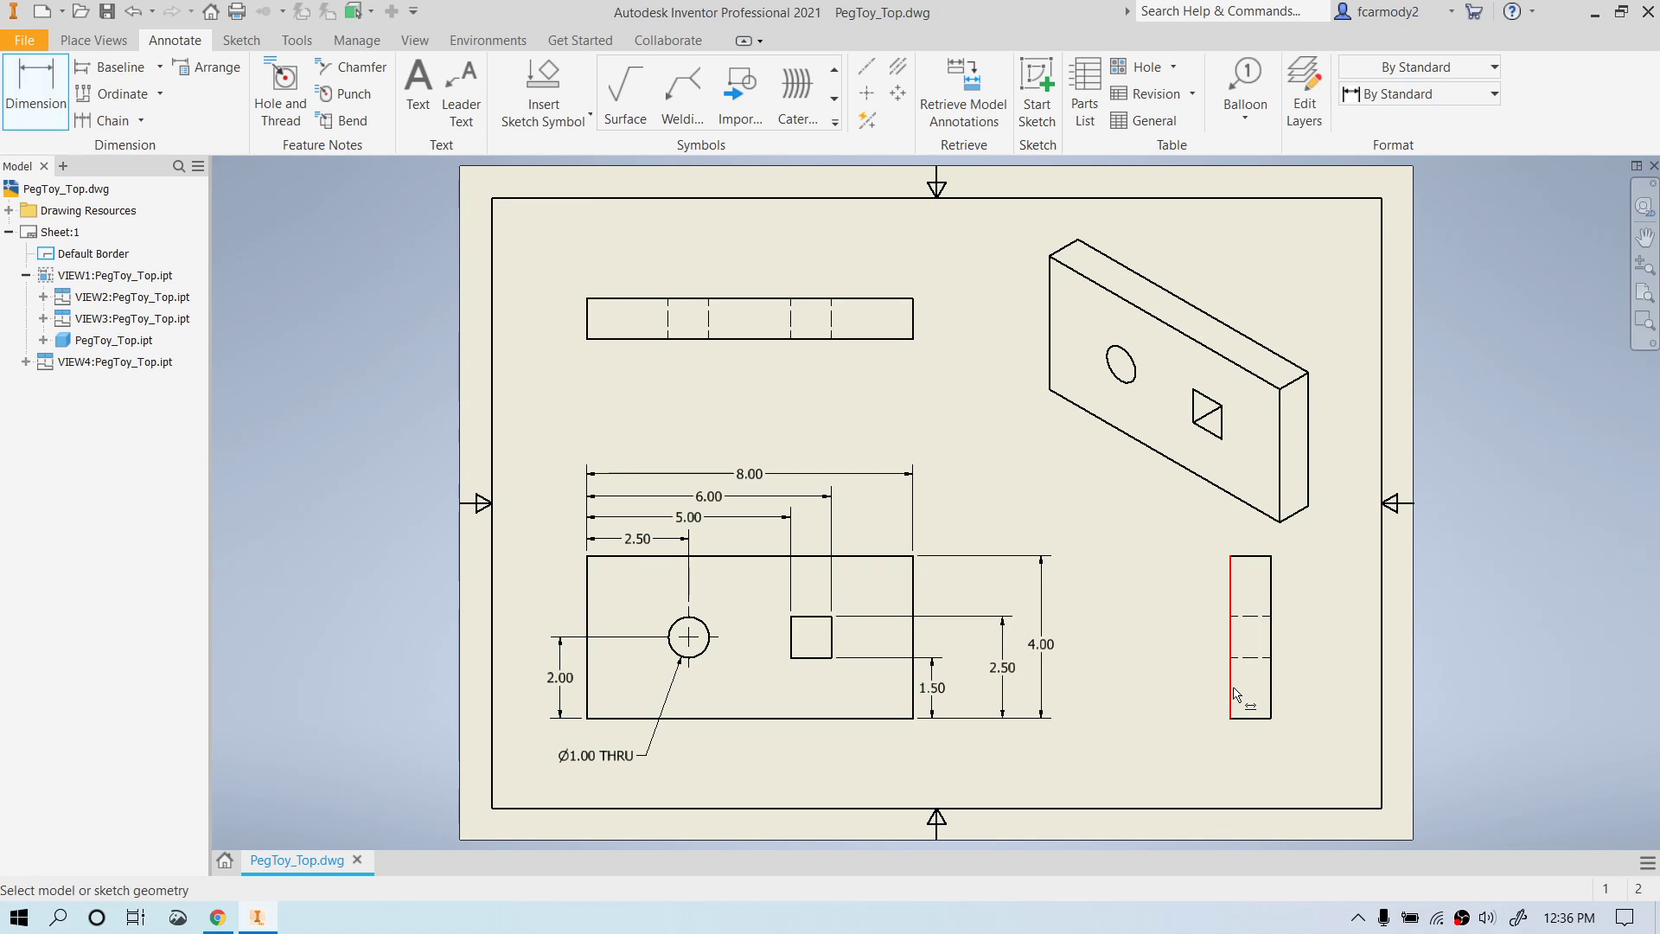
pyautogui.click(1231, 635)
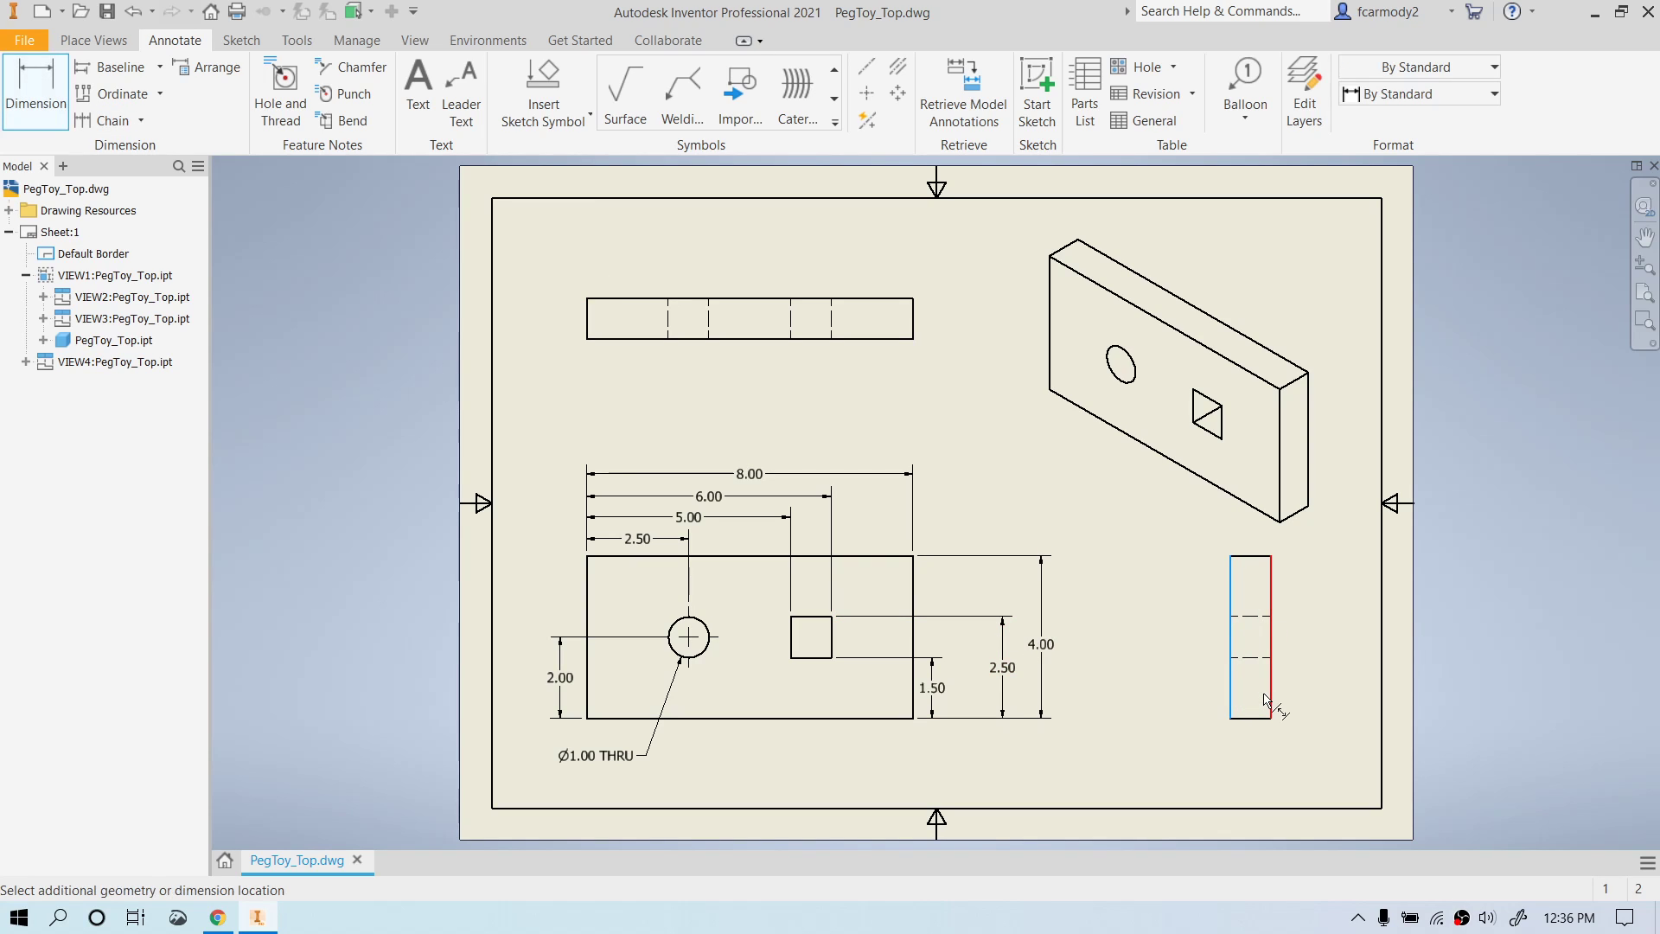
pyautogui.click(1248, 752)
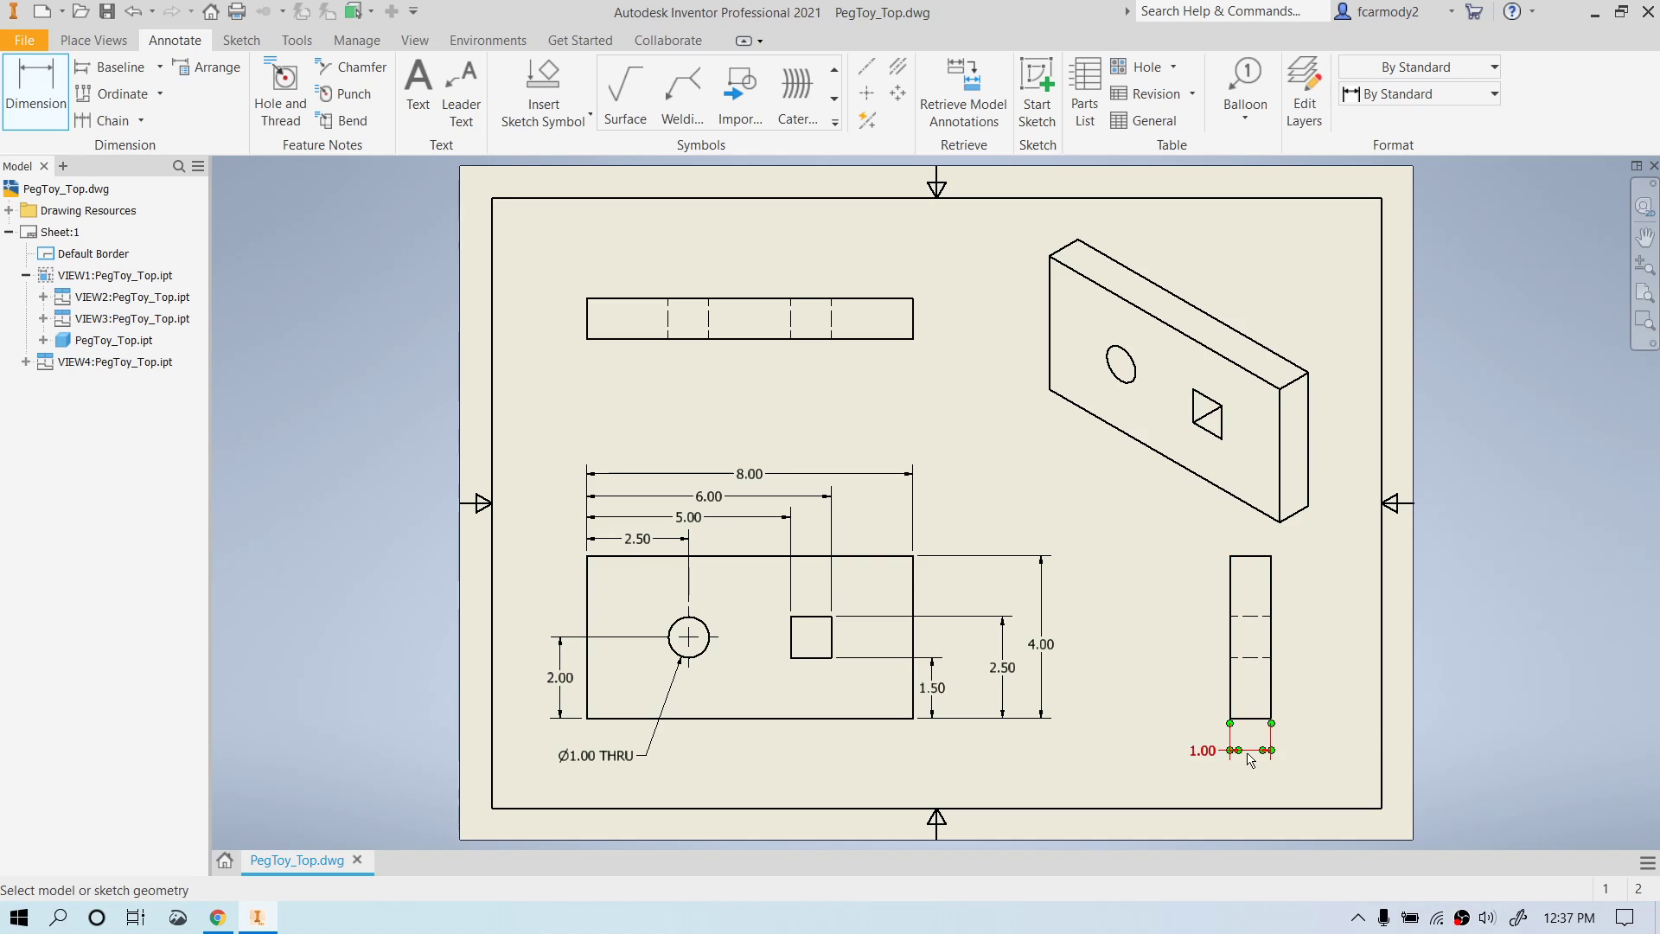
pyautogui.click(1345, 649)
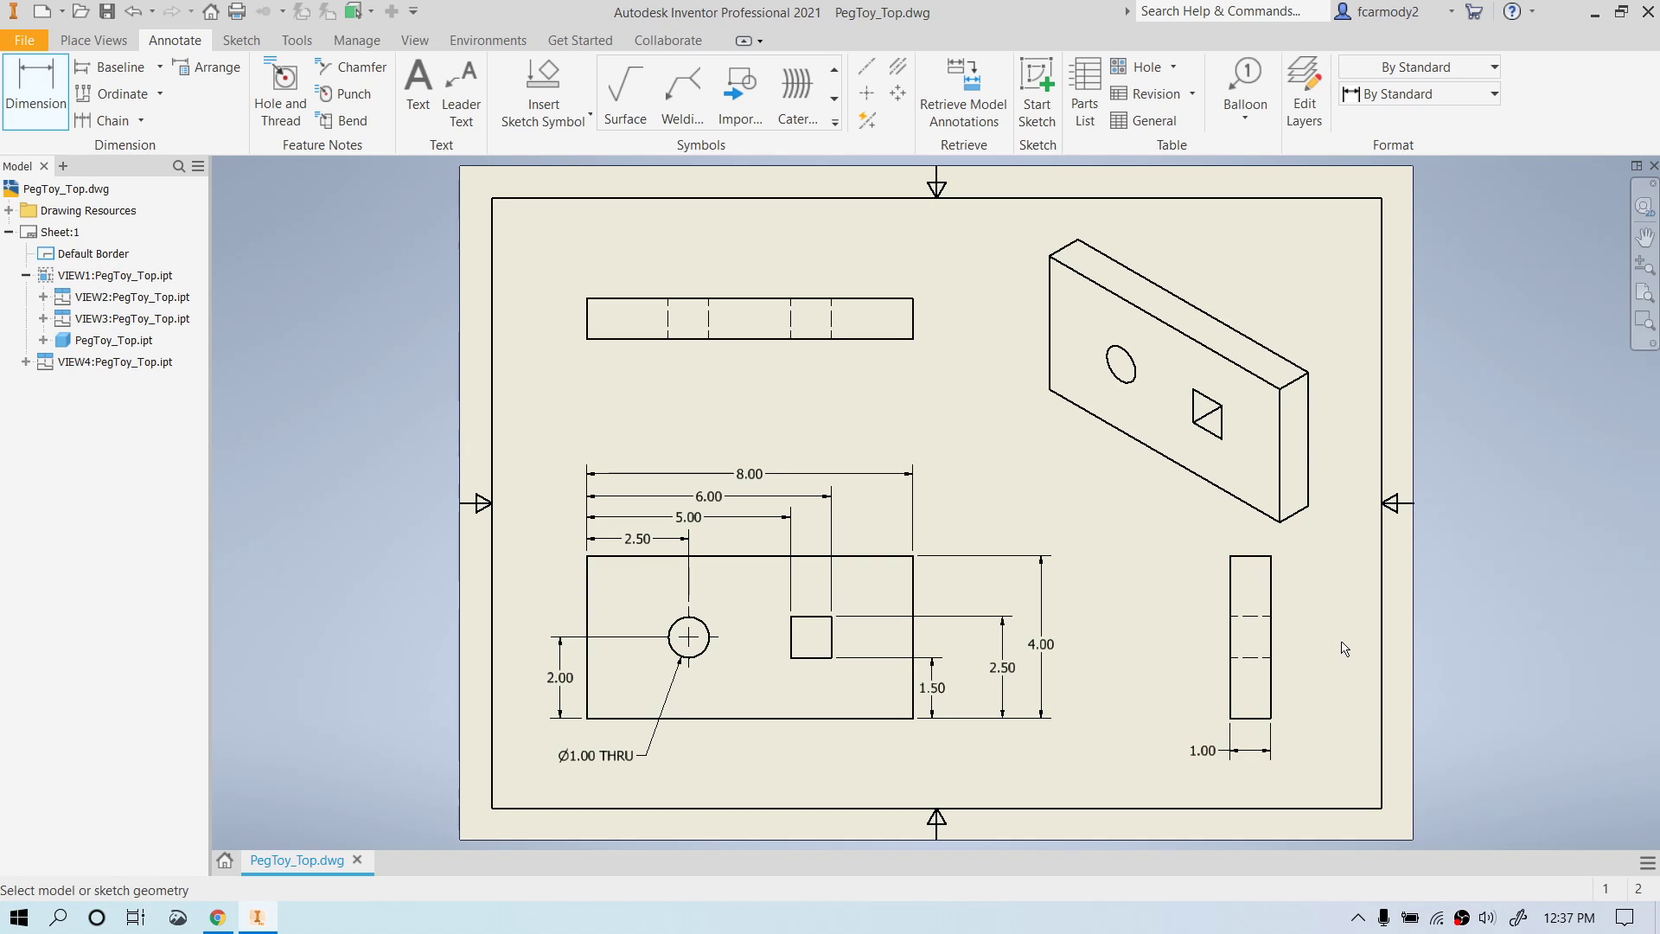
pyautogui.moveTo(1080, 643)
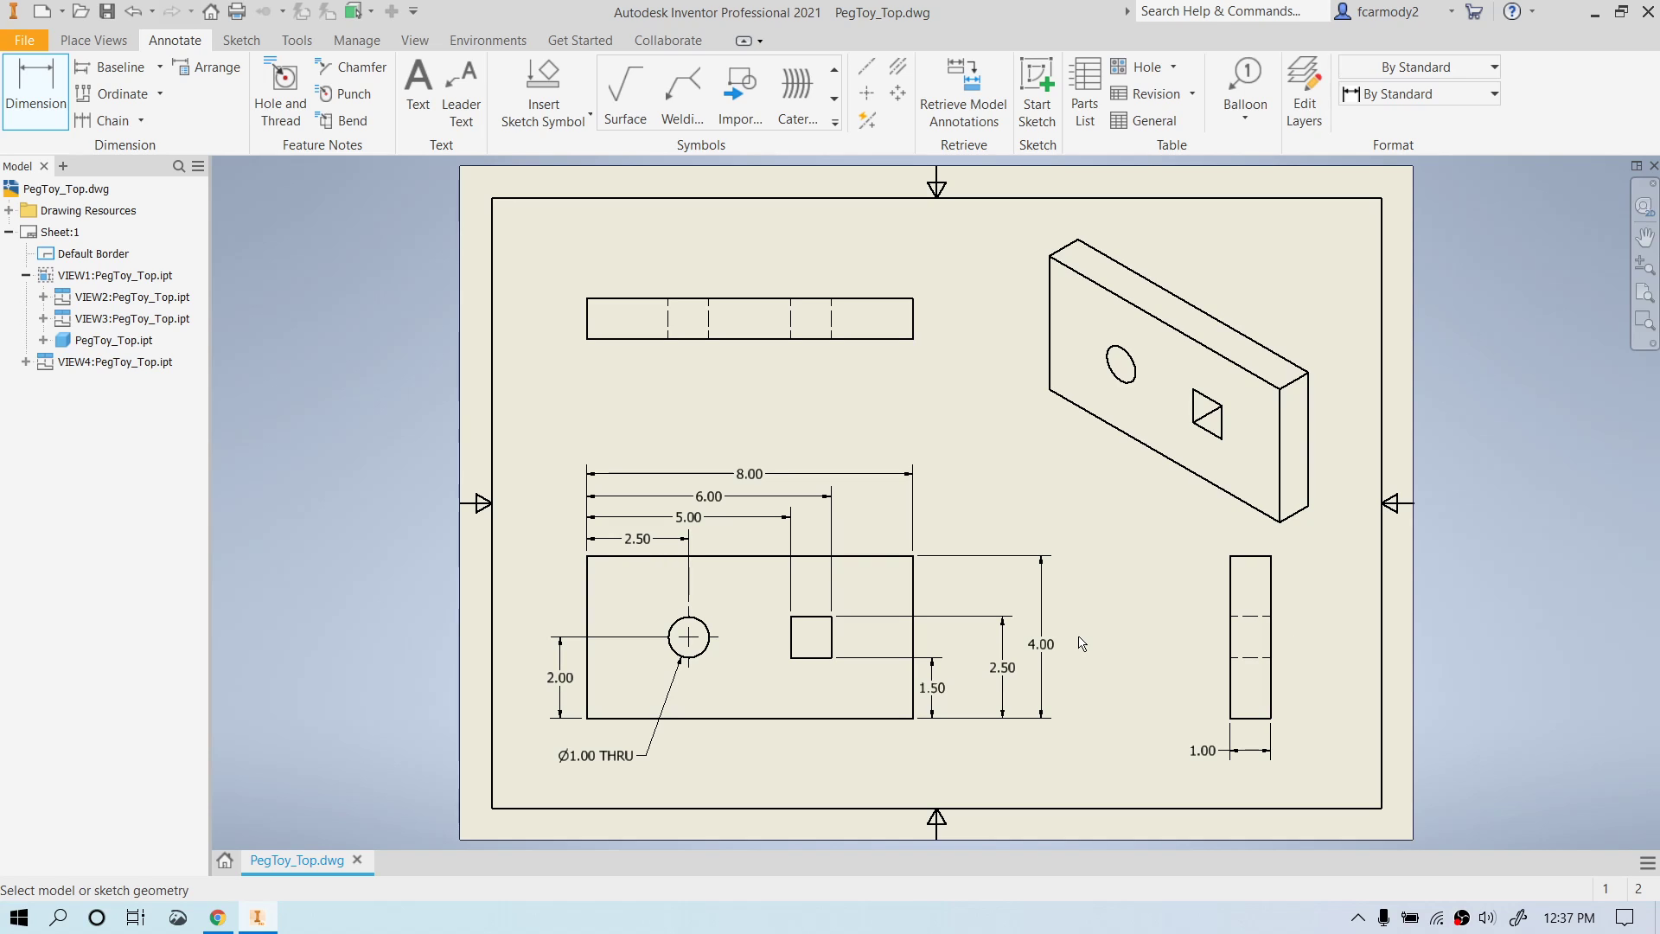
pyautogui.moveTo(1112, 573)
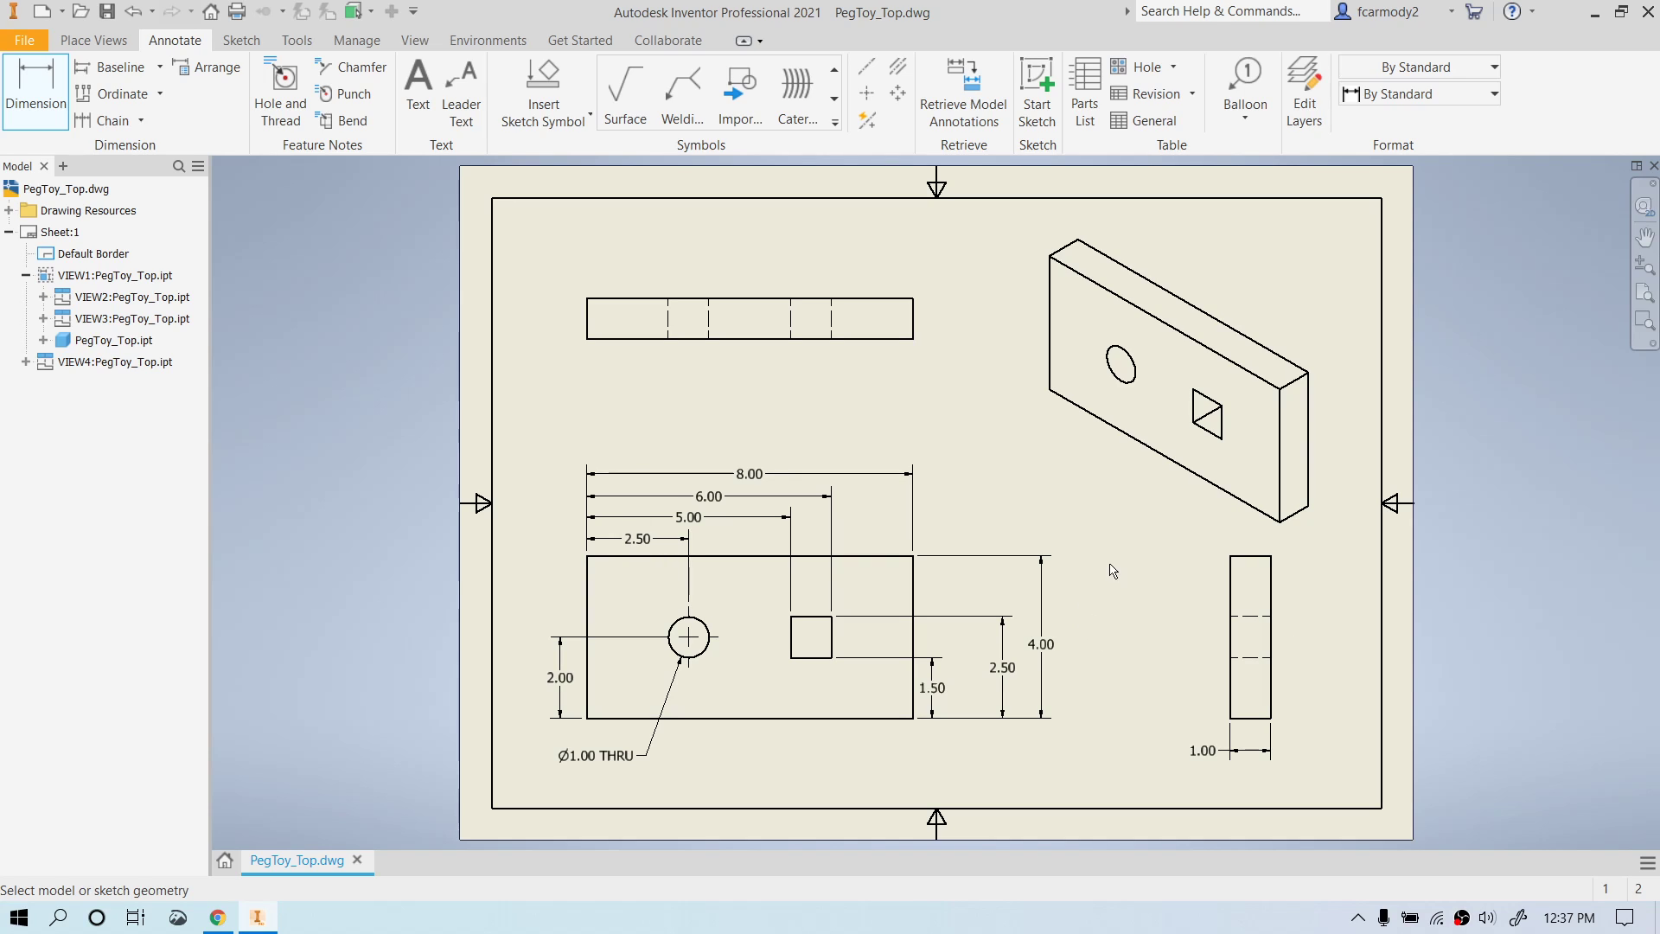